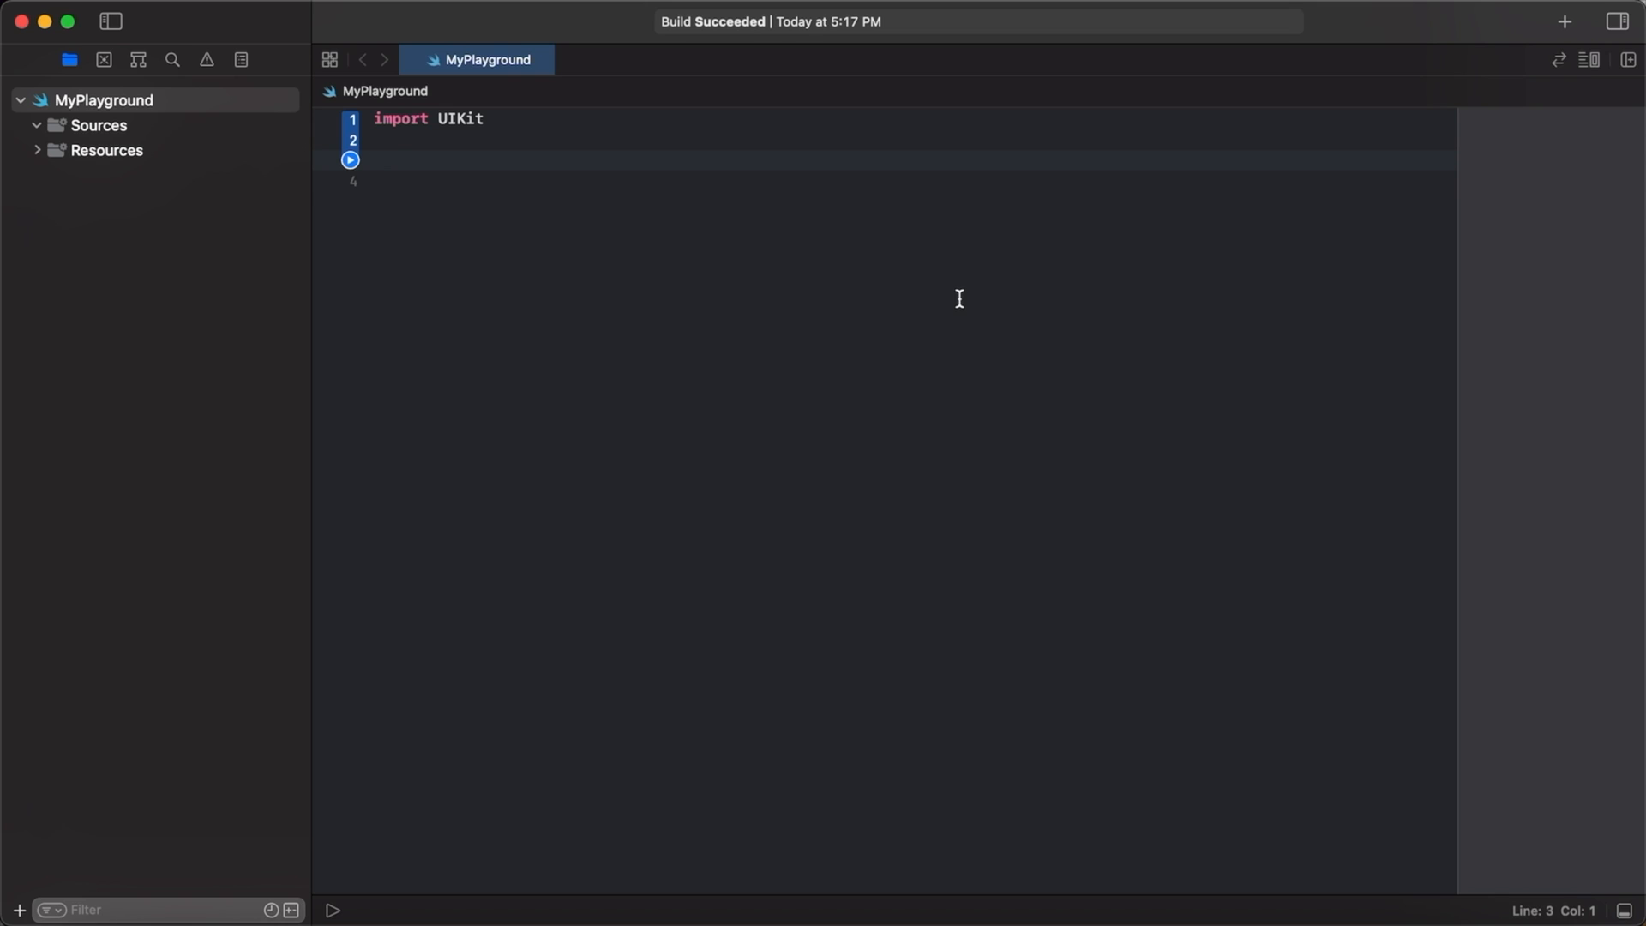
Declare a School class with a private students array of Student, initialised empty.
{"action": "type", "text": "class"}
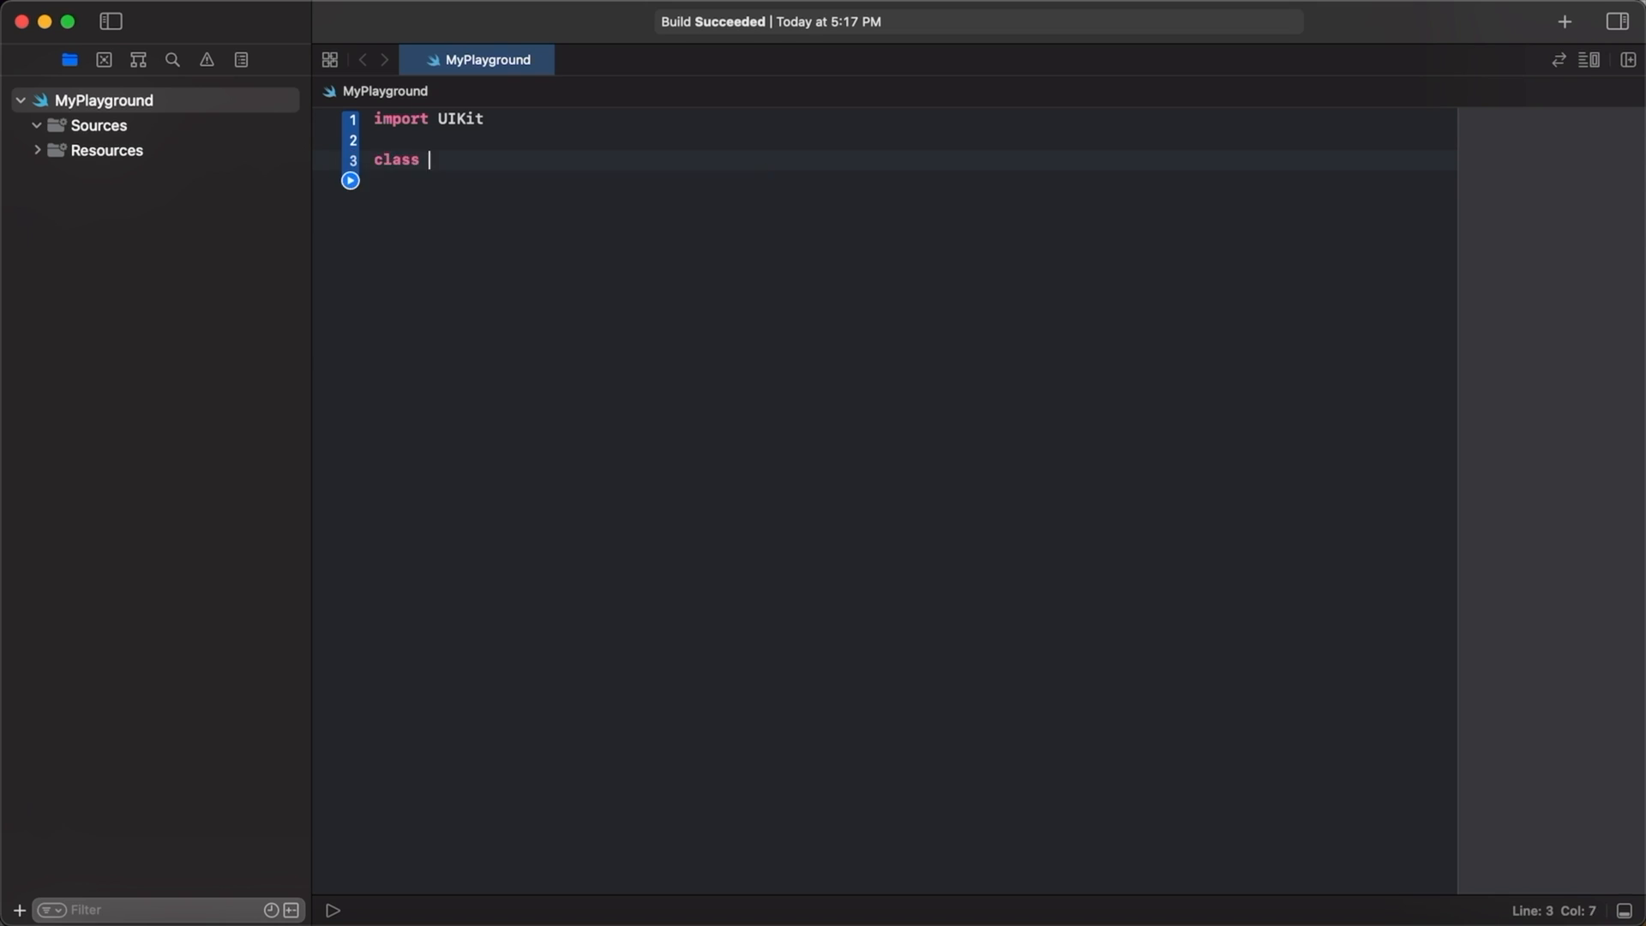
{"action": "type", "text": "School {"}
{"action": "type", "text": "private"}
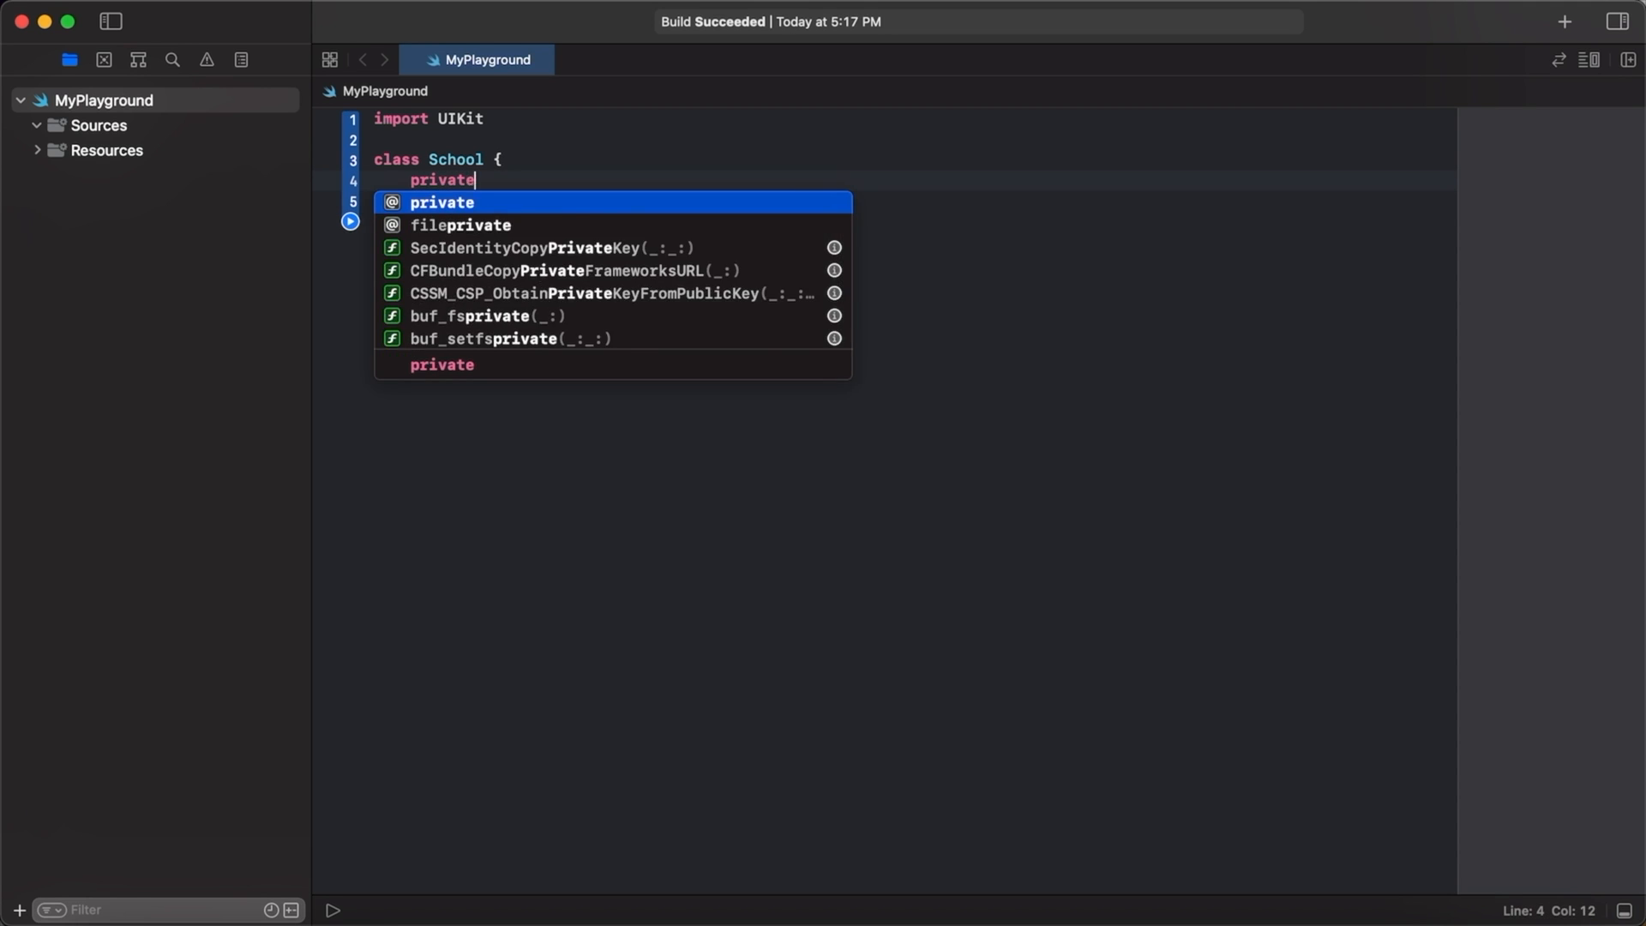
{"action": "type", "text": "var stu"}
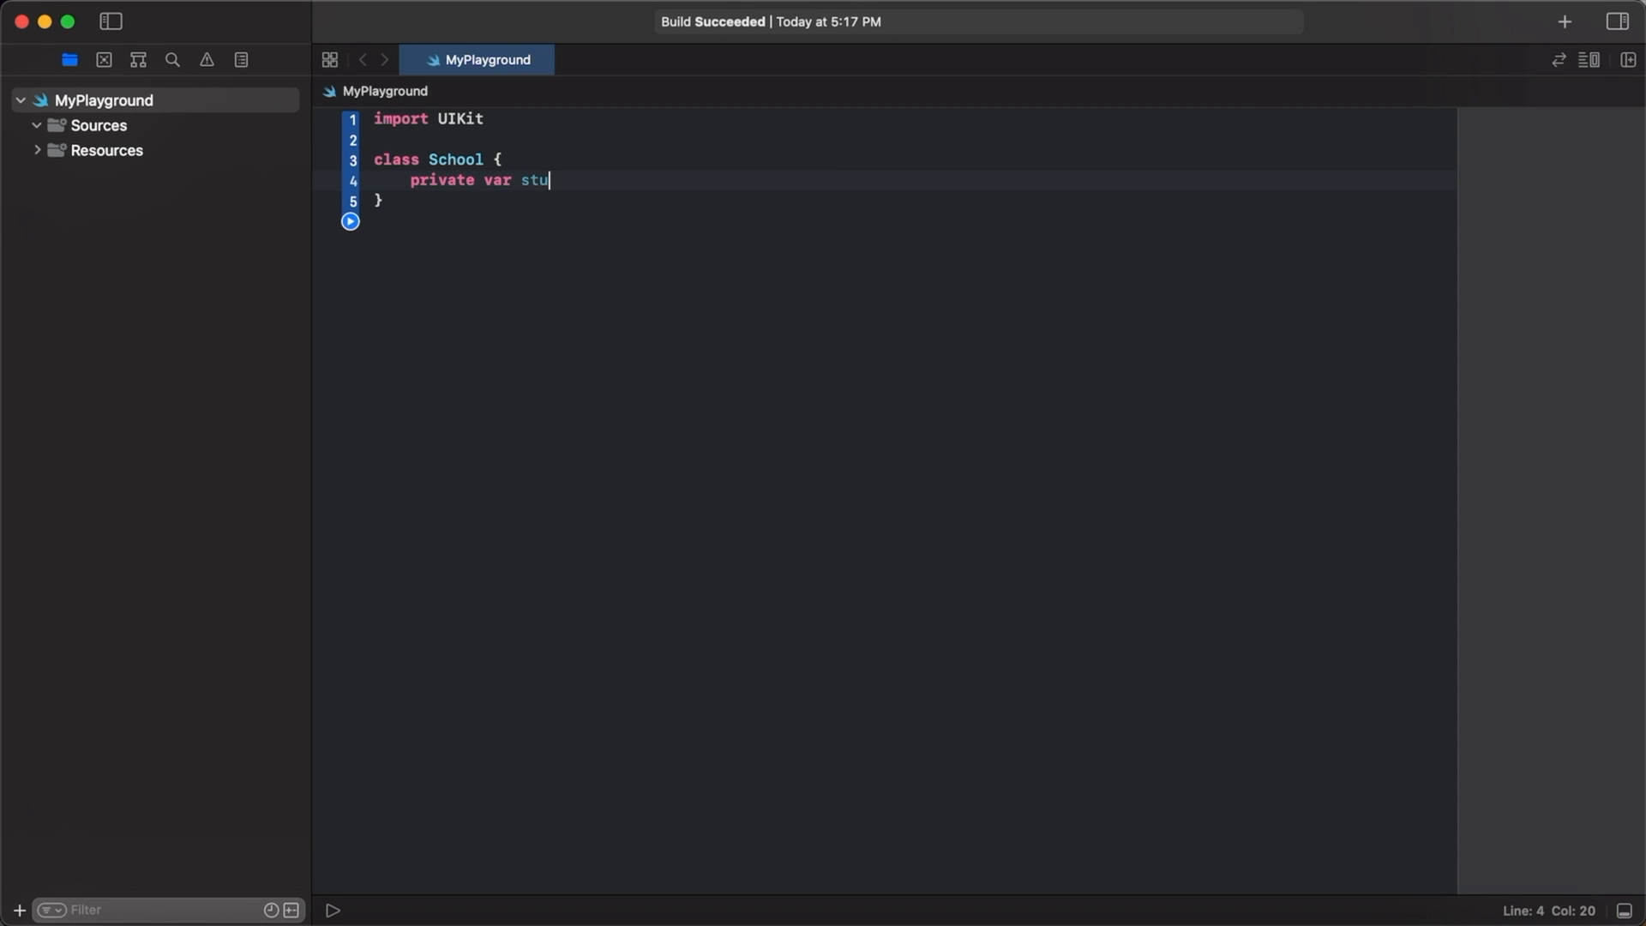
{"action": "type", "text": "dents ="}
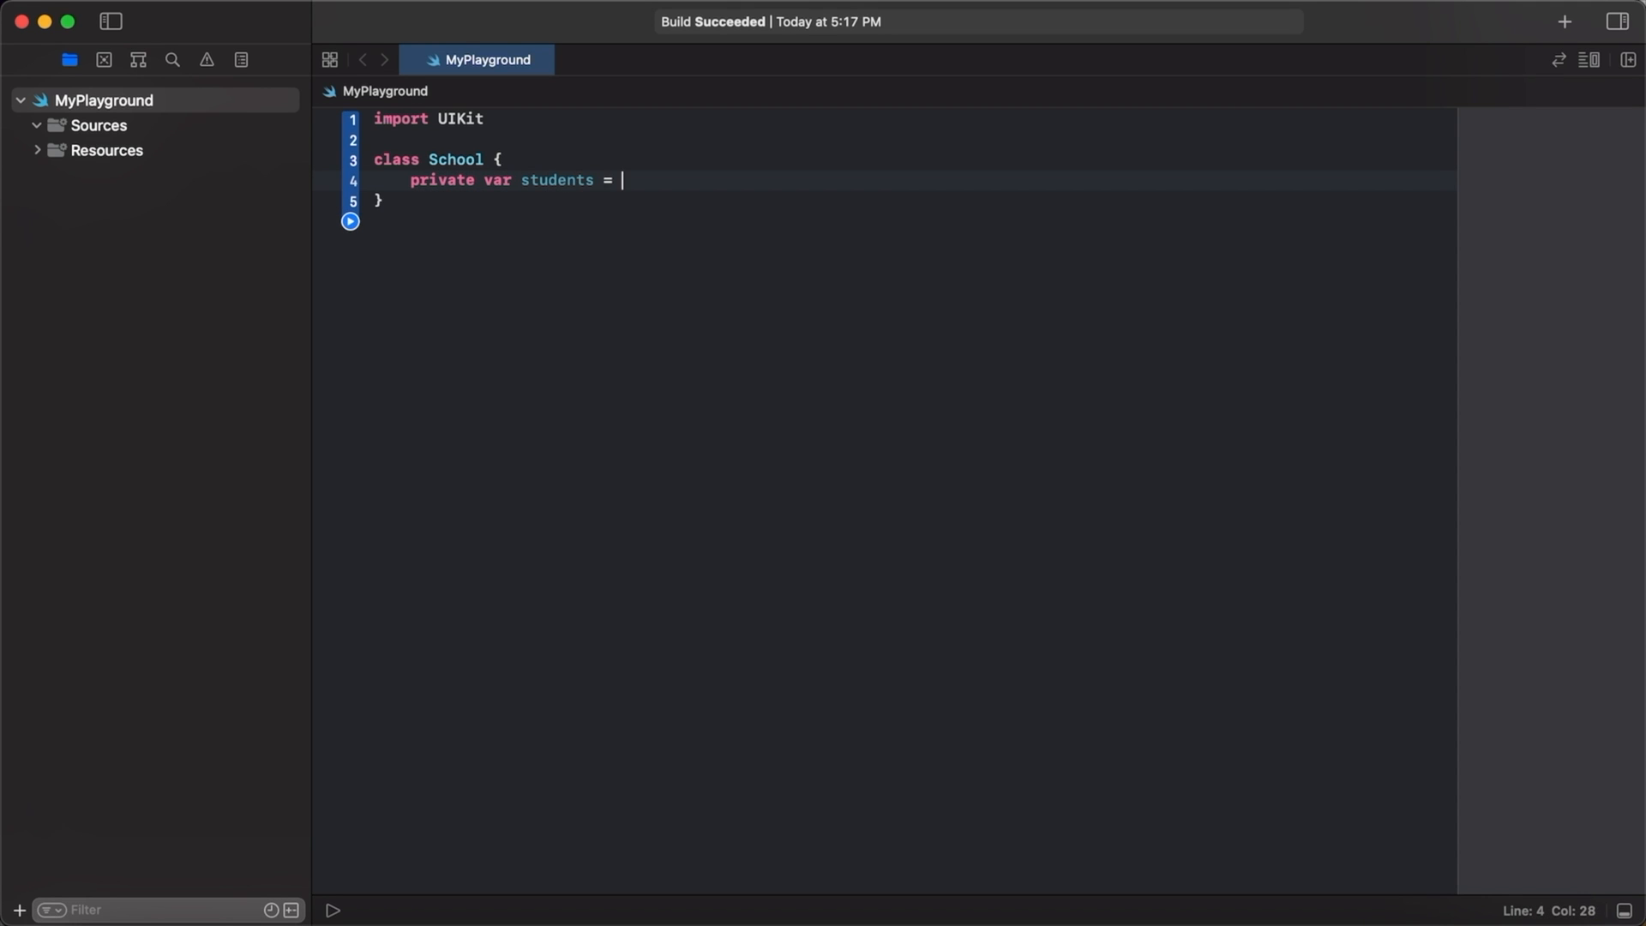
{"action": "type", "text": "[Student]"}
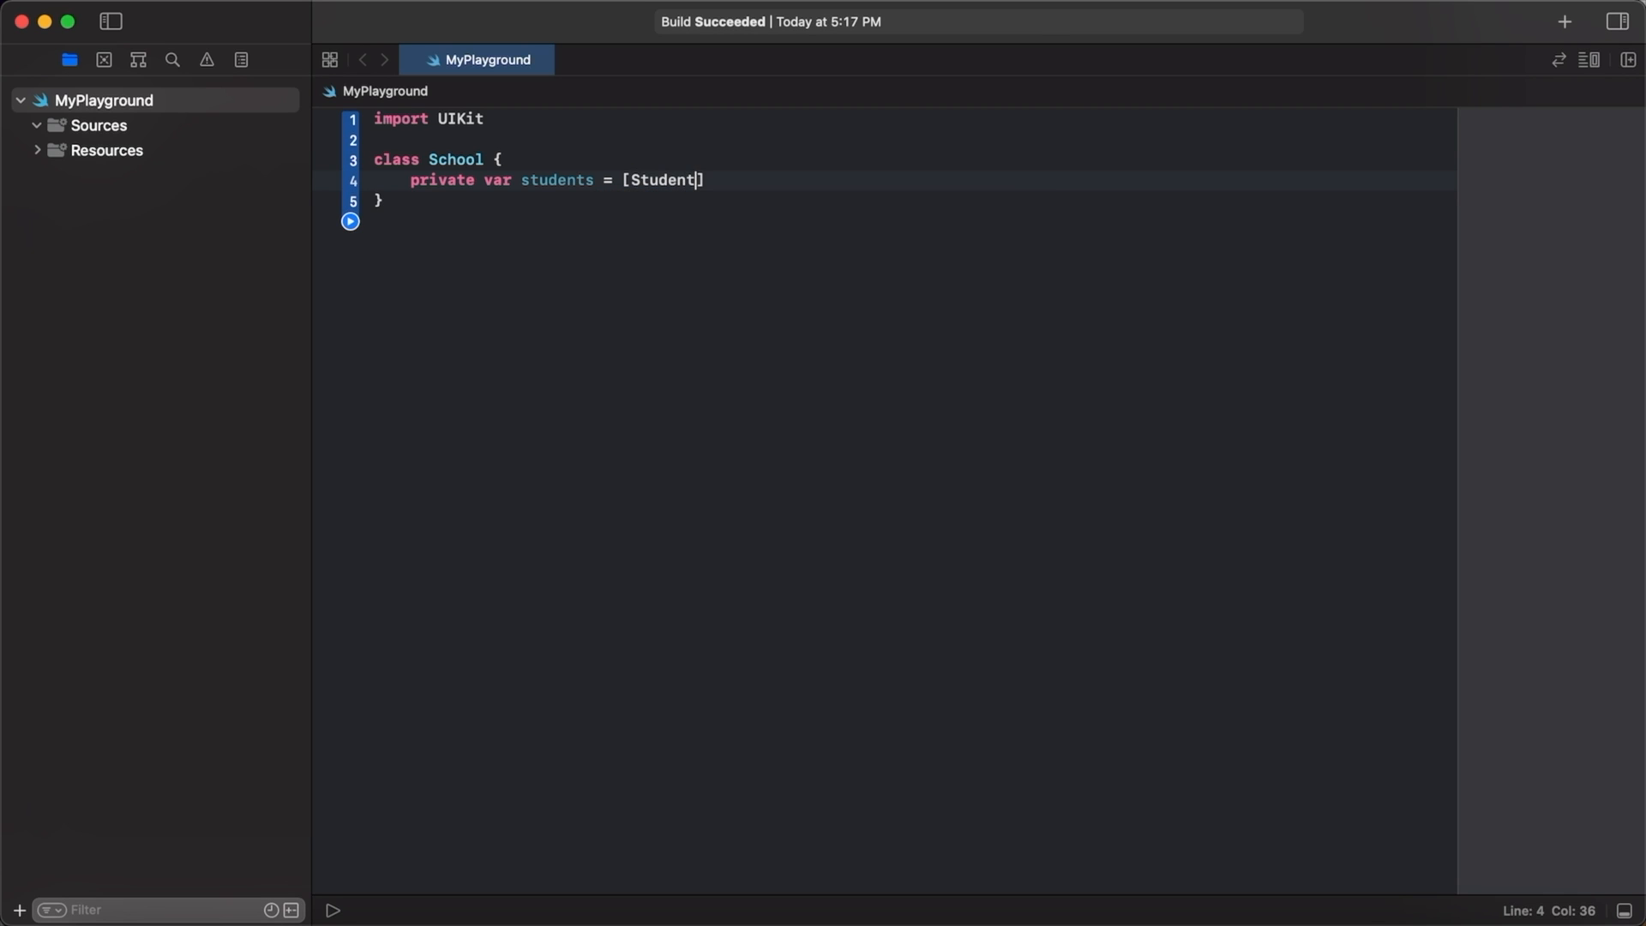
{"action": "type", "text": "()"}
{"action": "type", "text": "func"}
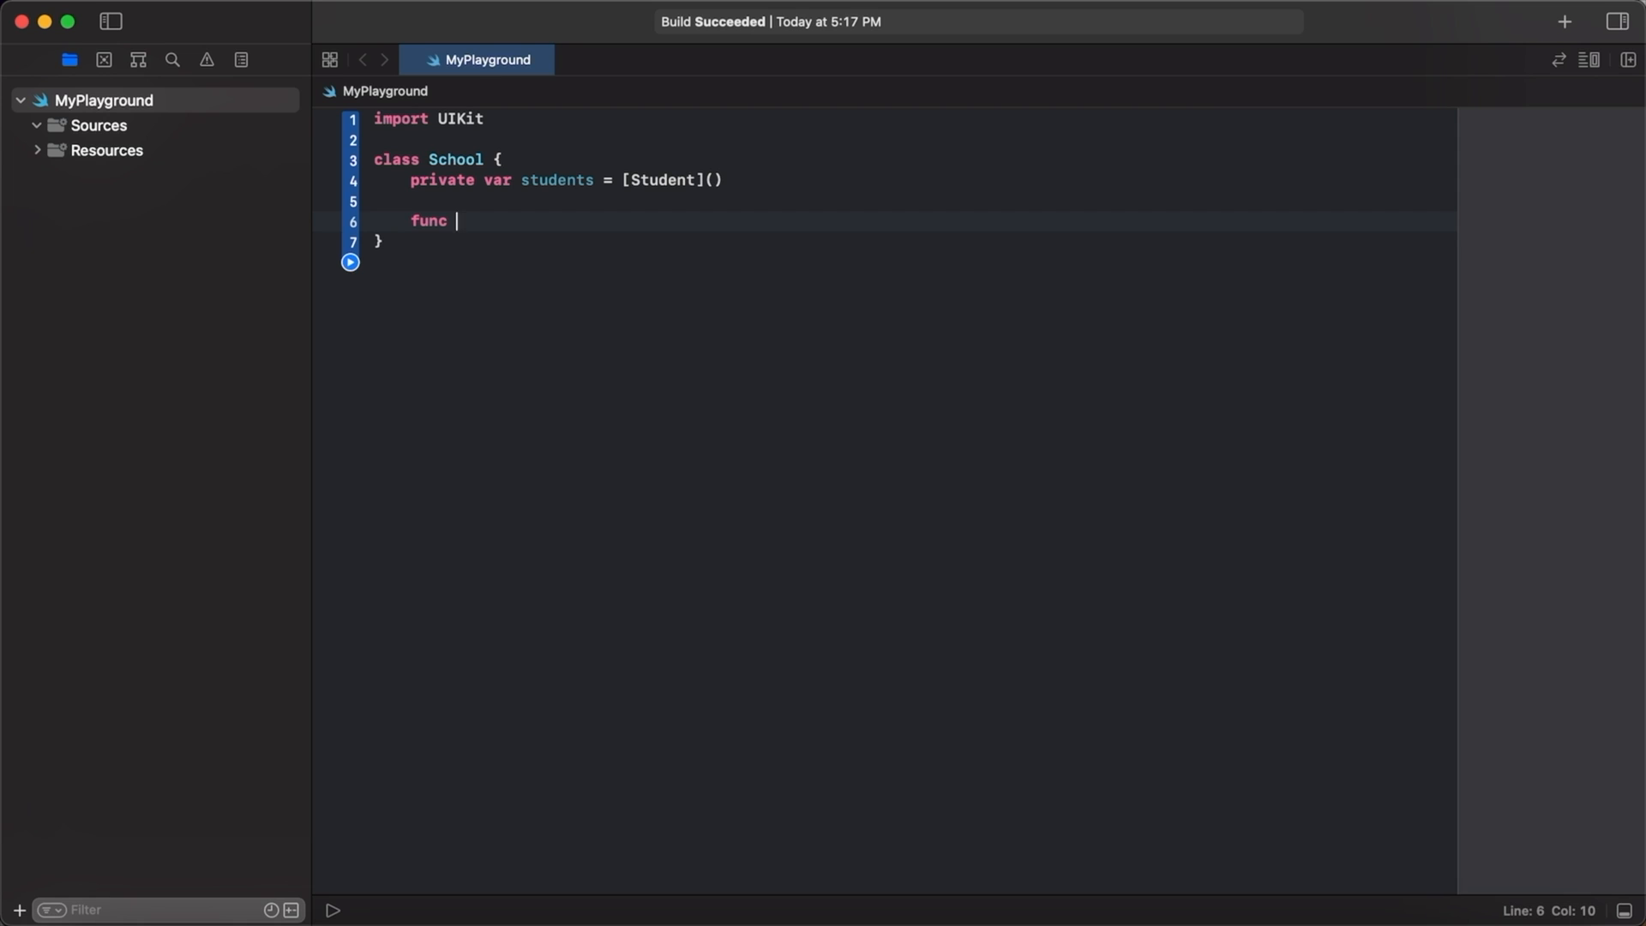
Add an add(student: Student) method that appends the student to students.
{"action": "type", "text": "add(st"}
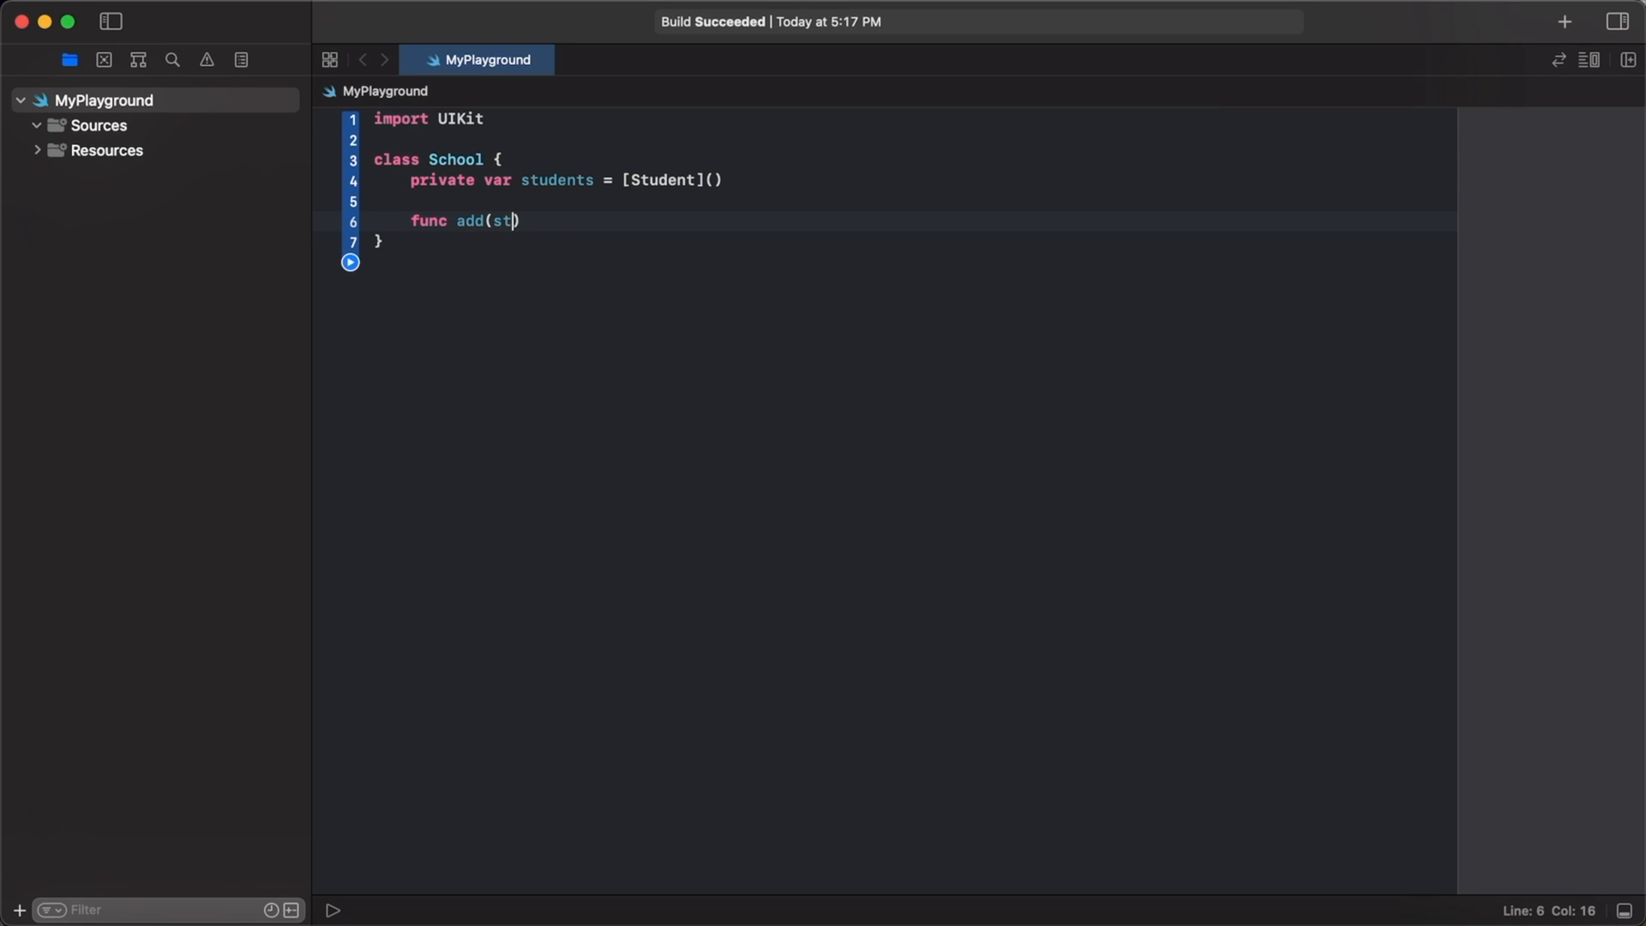
{"action": "type", "text": "udent: Student)"}
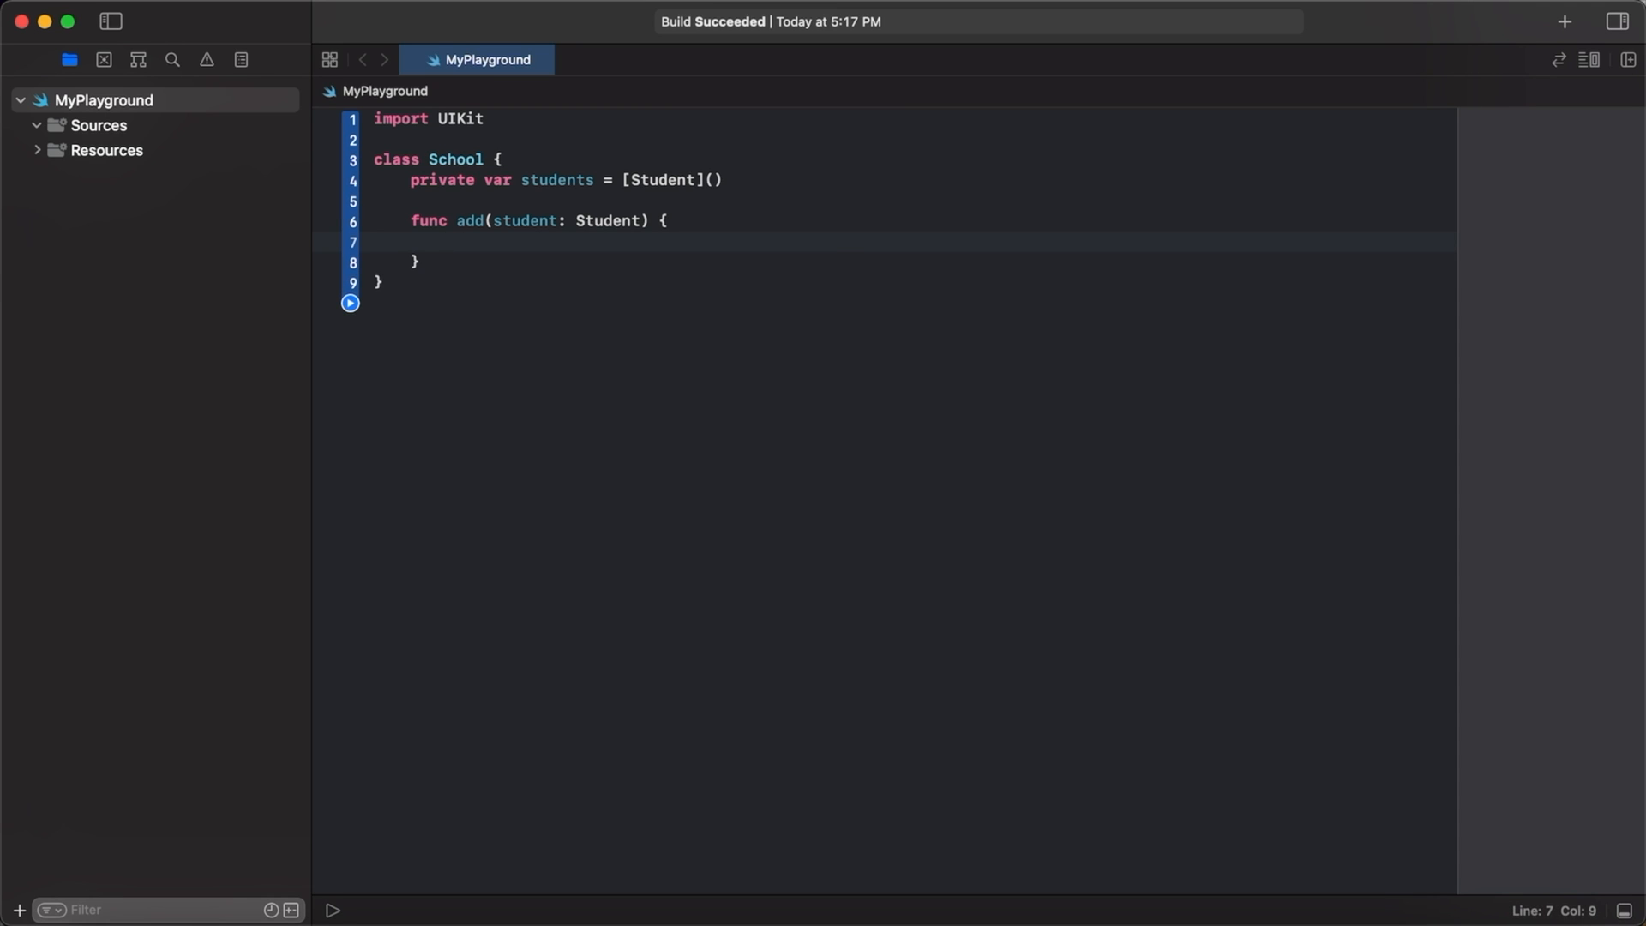
{"action": "type", "text": "students"}
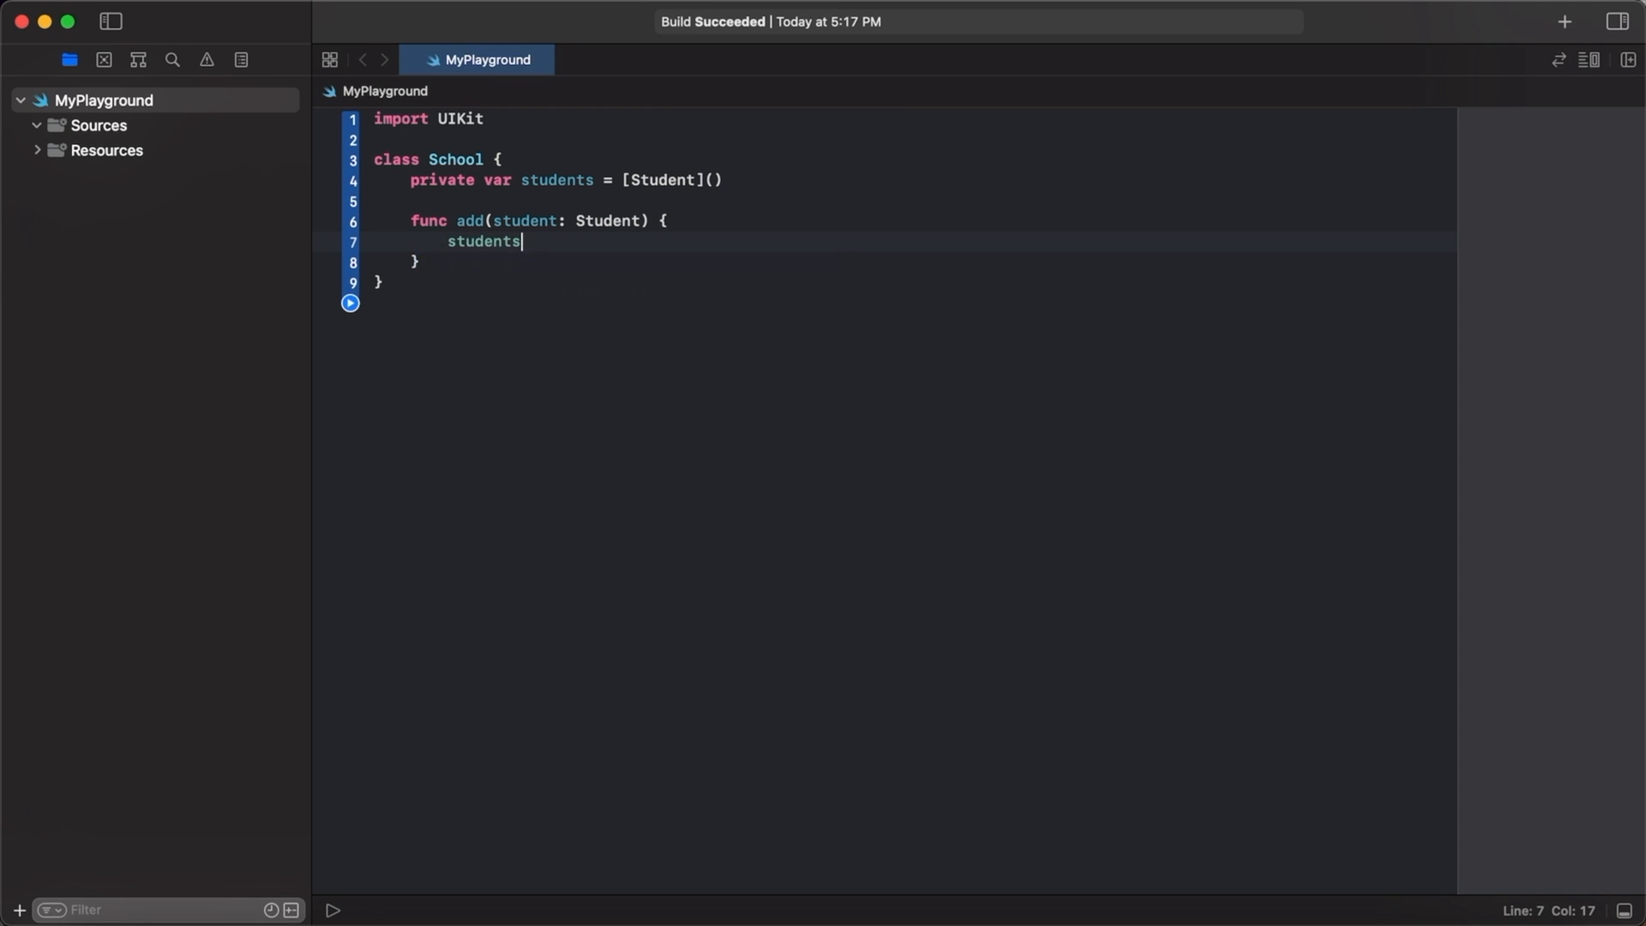
{"action": "type", "text": ".append(student)"}
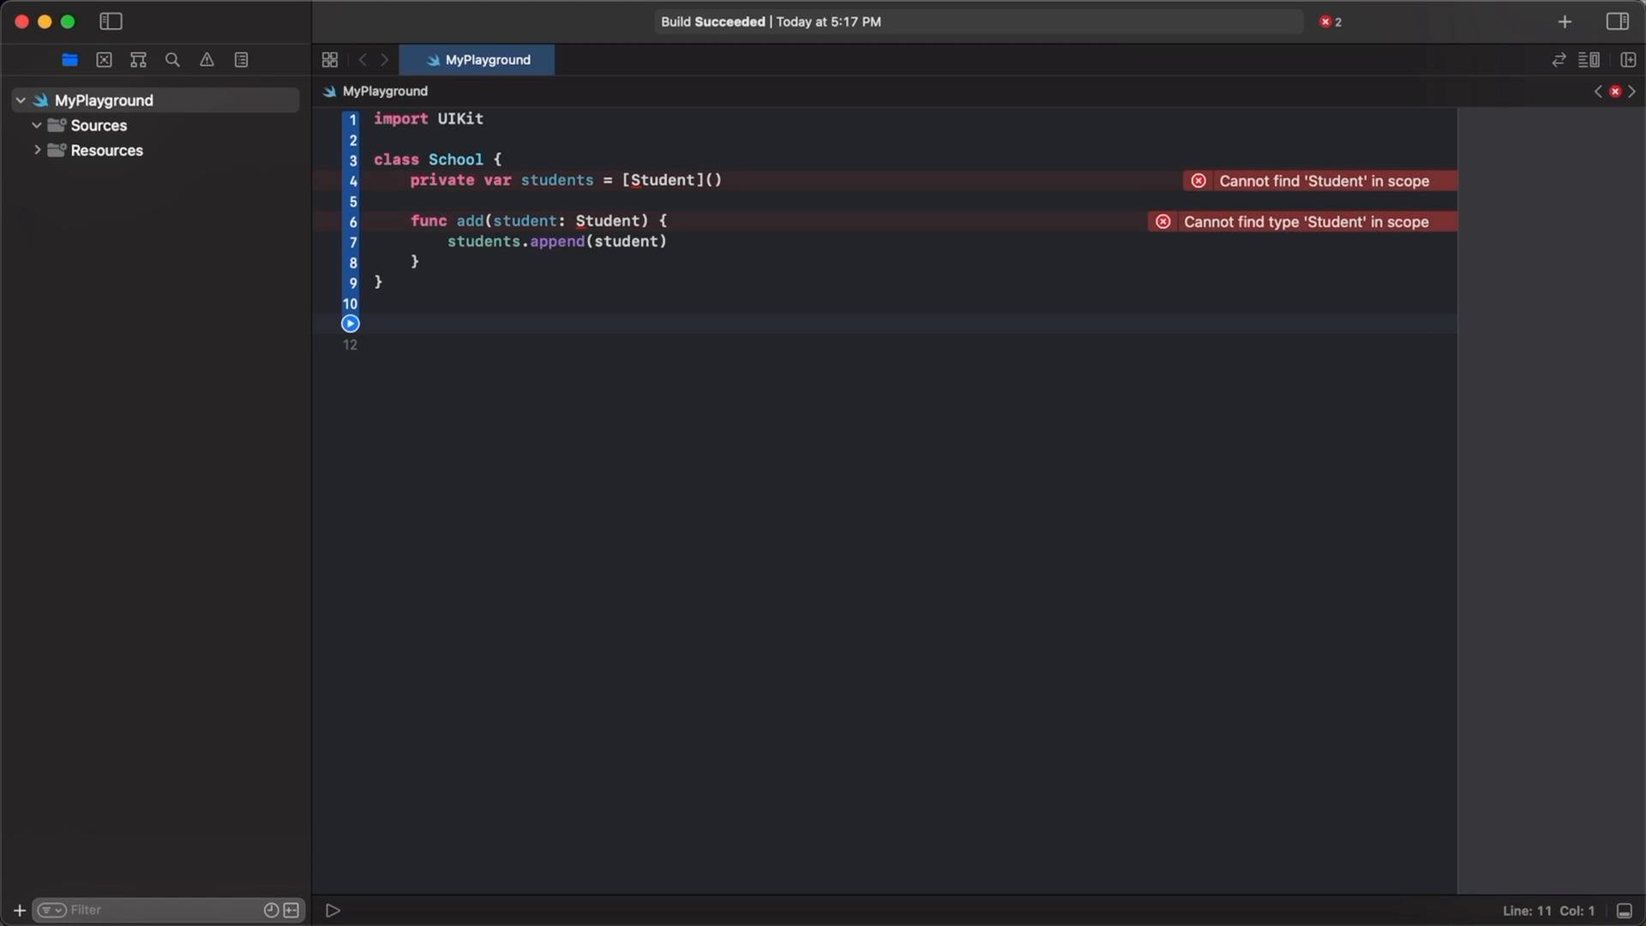
{"action": "left_click", "coordinate": [373, 324]}
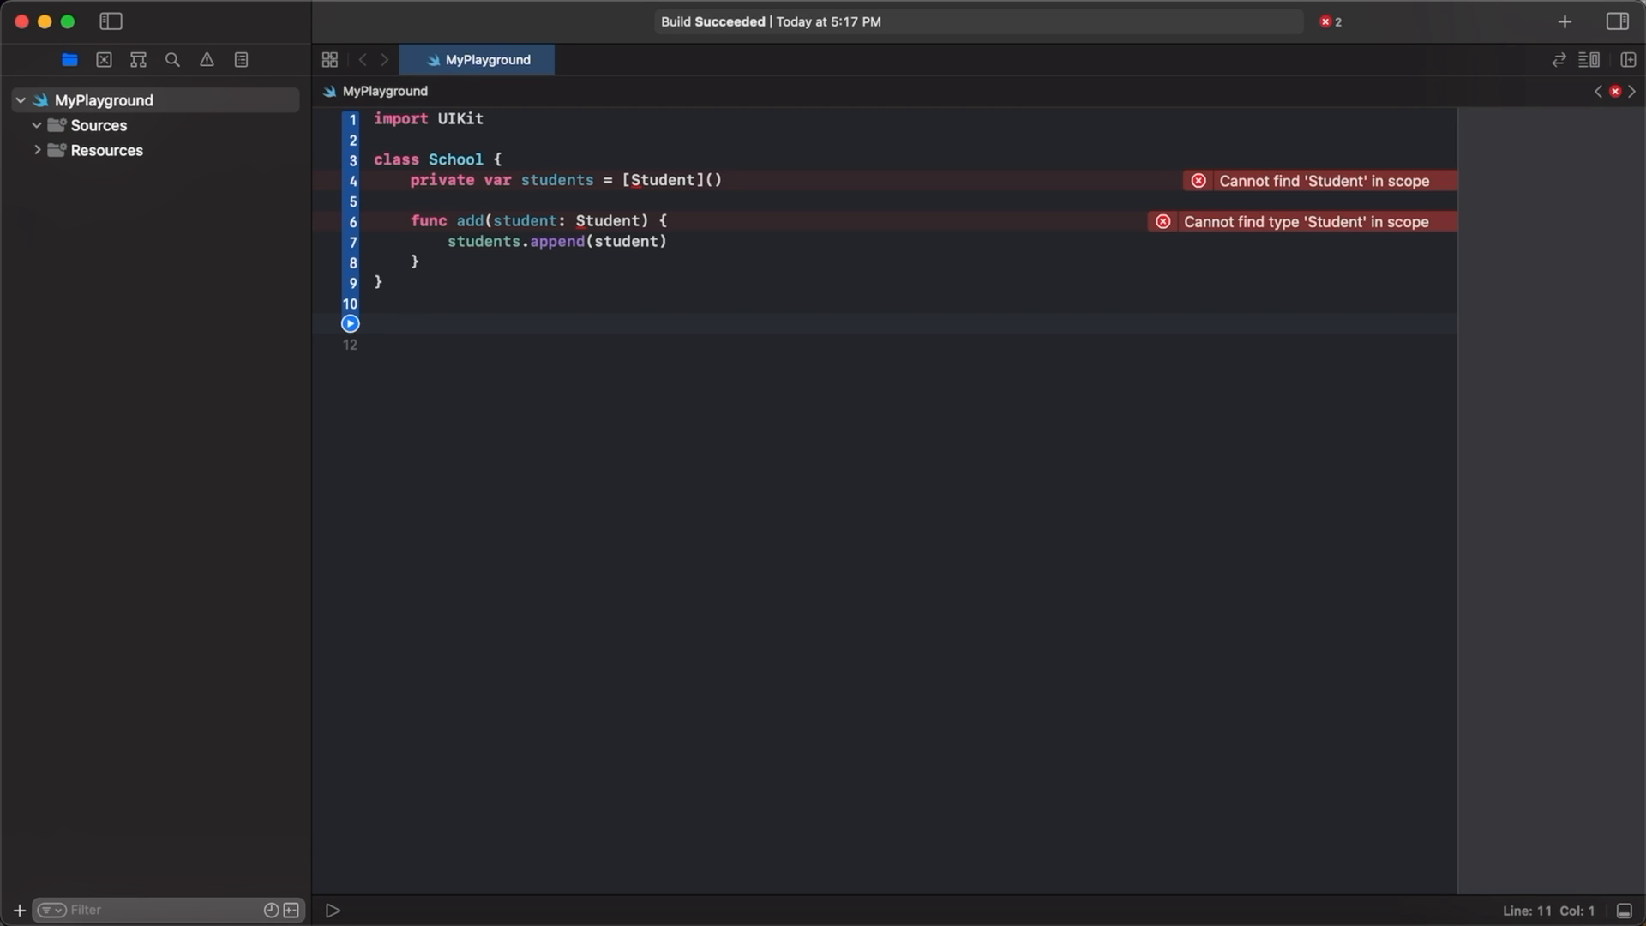
Declare a Student class with a private school: School property.
{"action": "type", "text": "class Stud"}
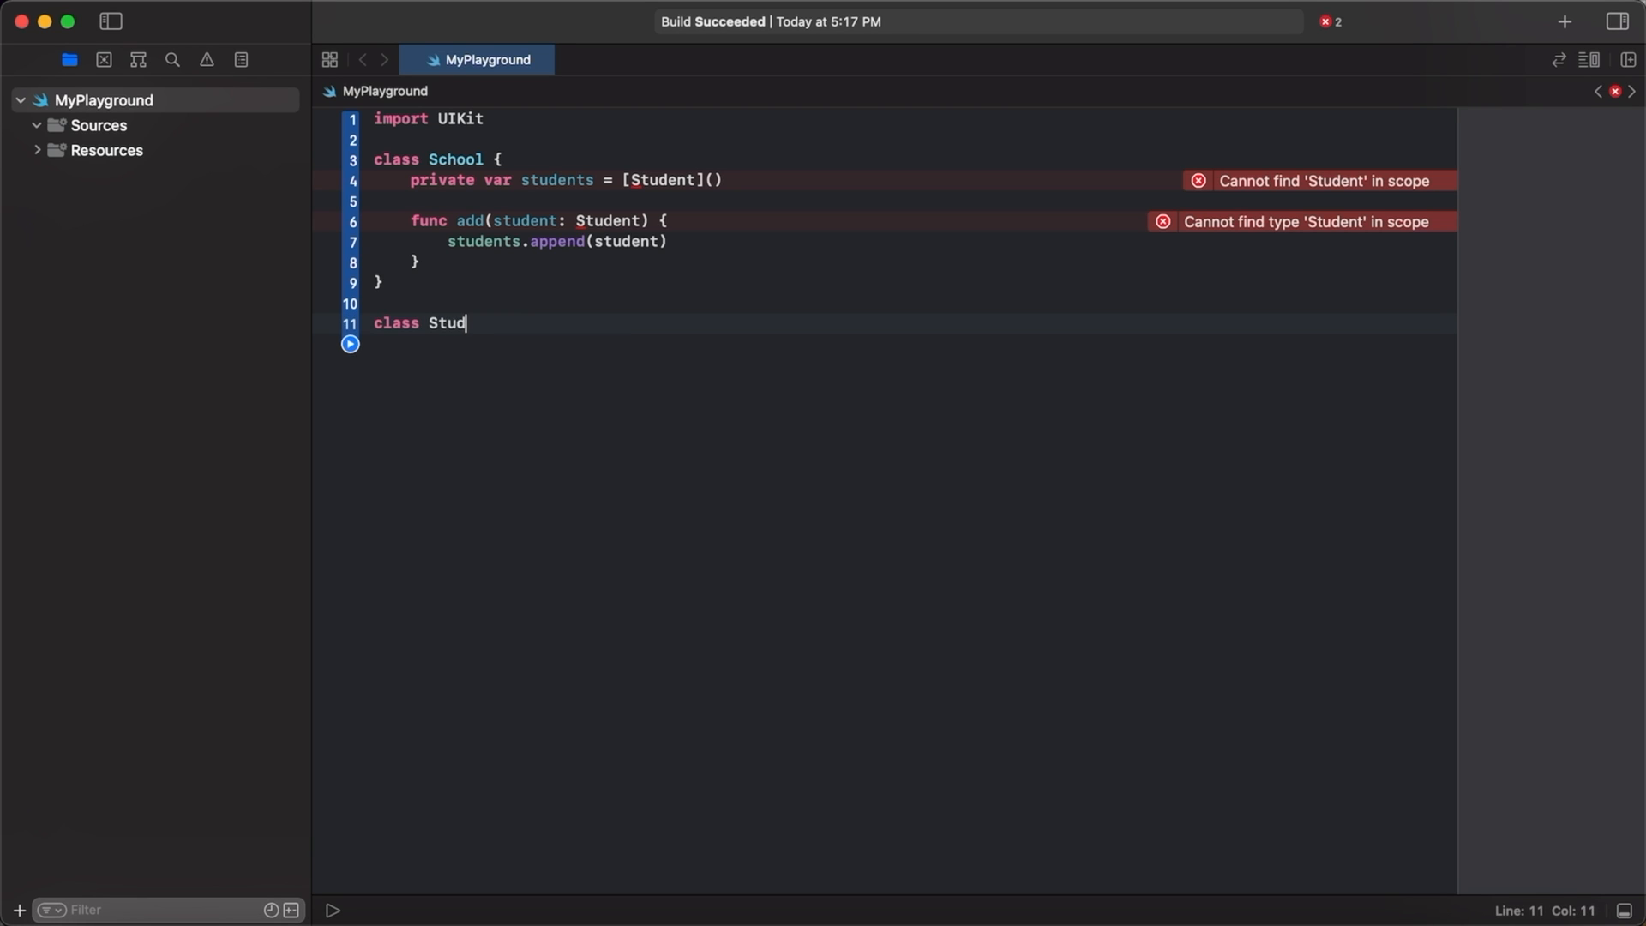
{"action": "type", "text": "ent {"}
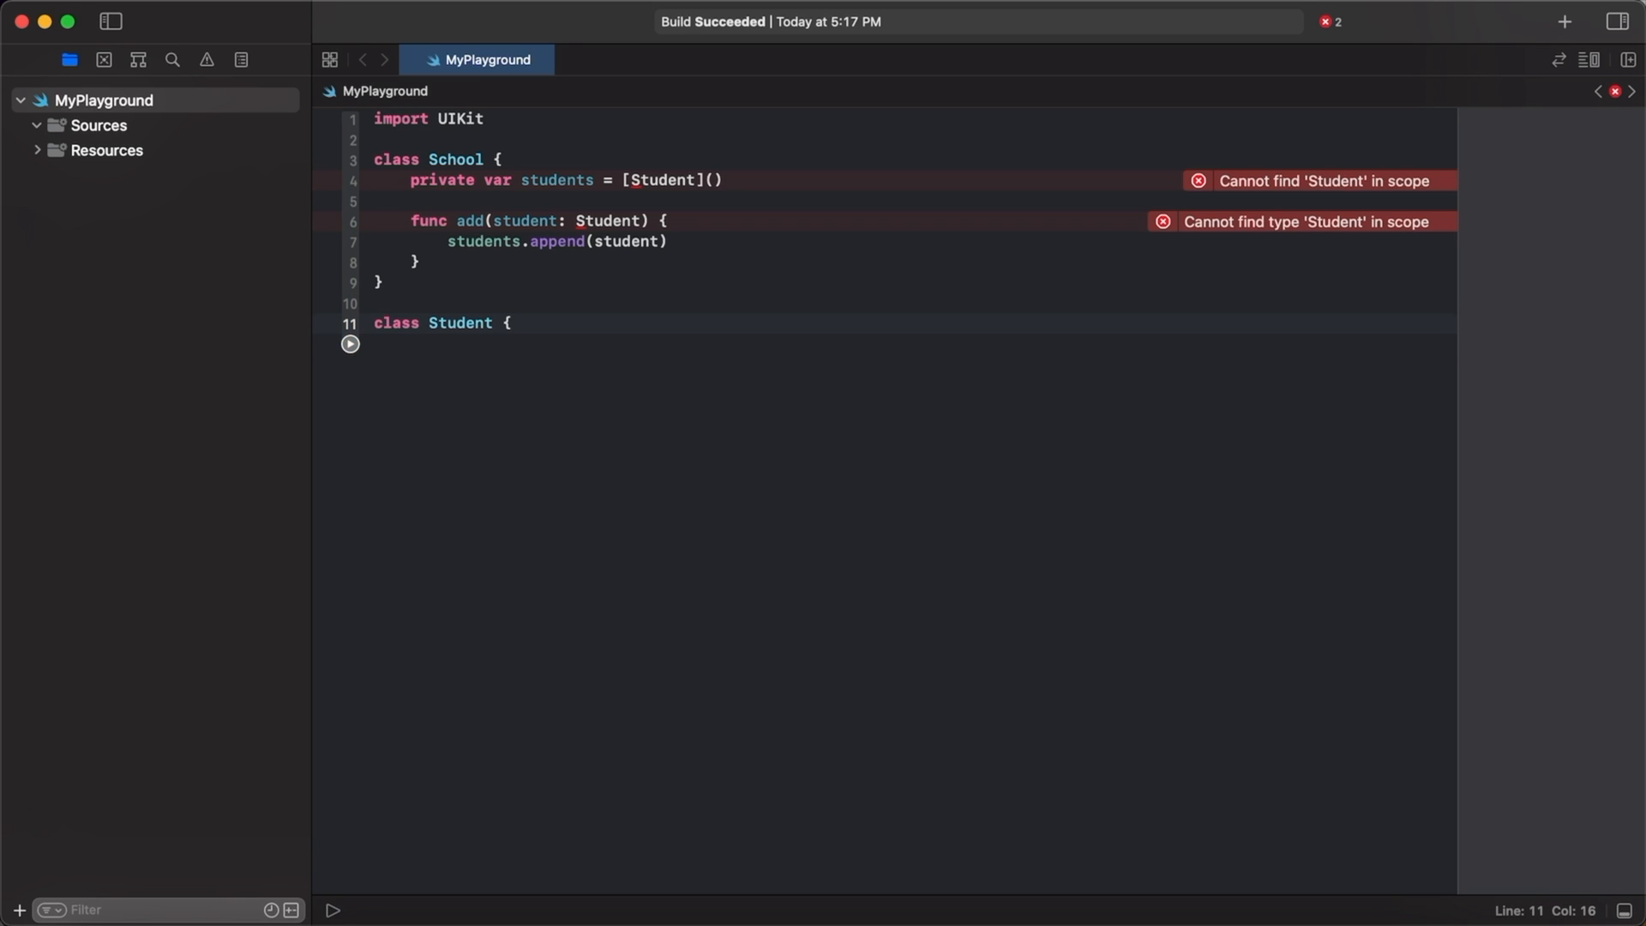
{"action": "type", "text": "private var"}
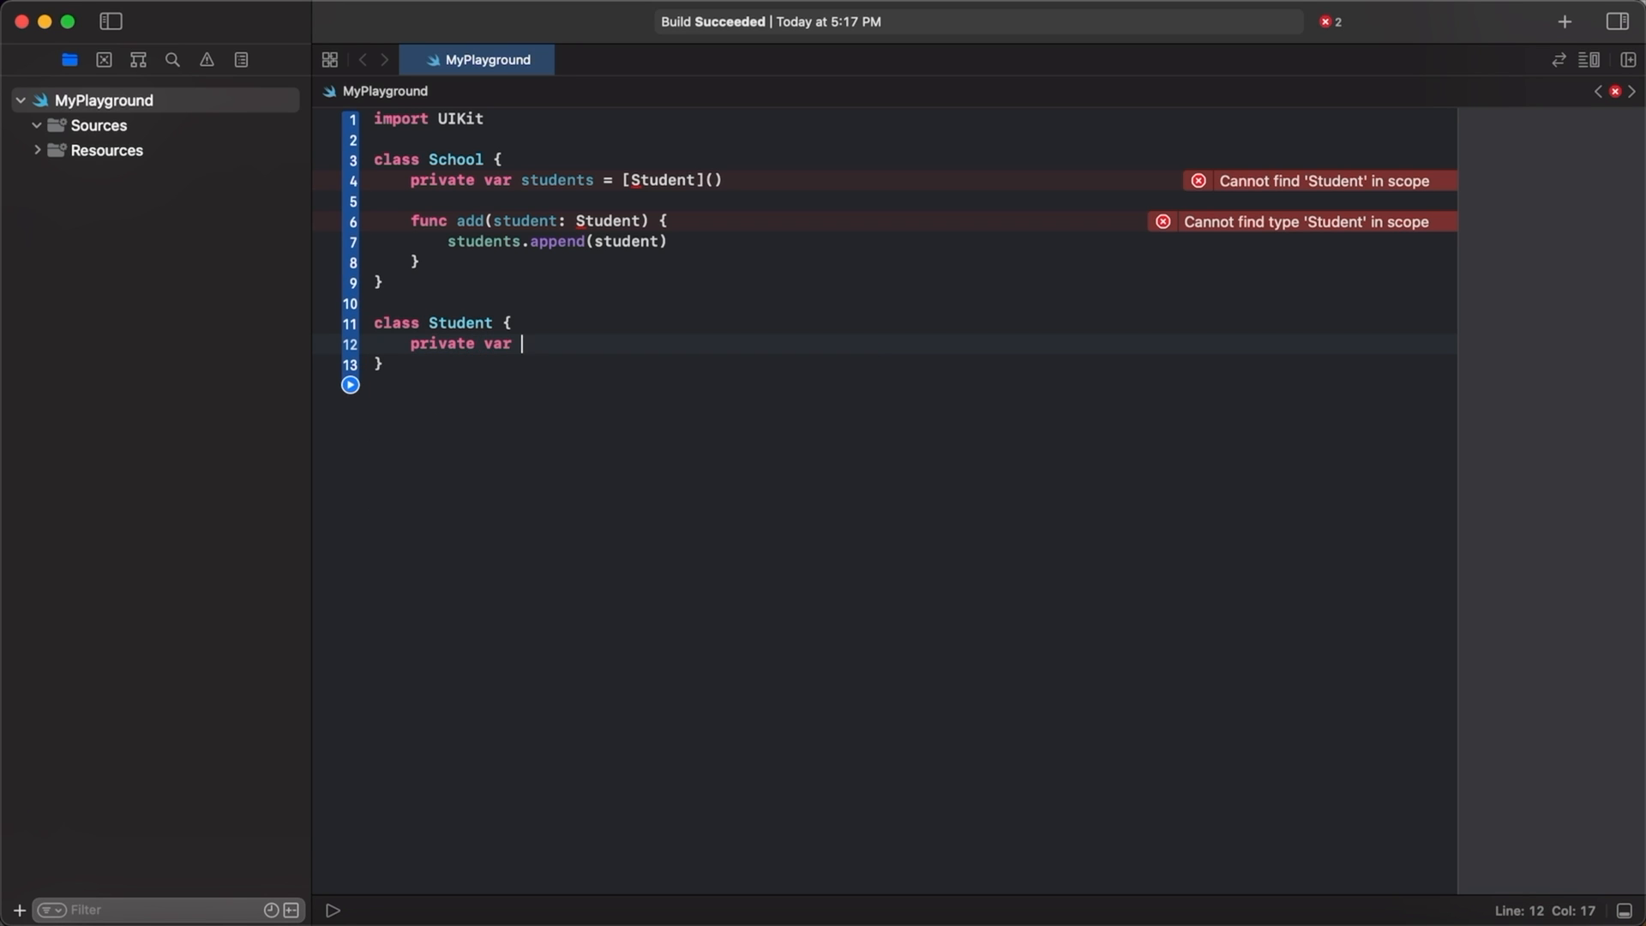
{"action": "type", "text": "school: School"}
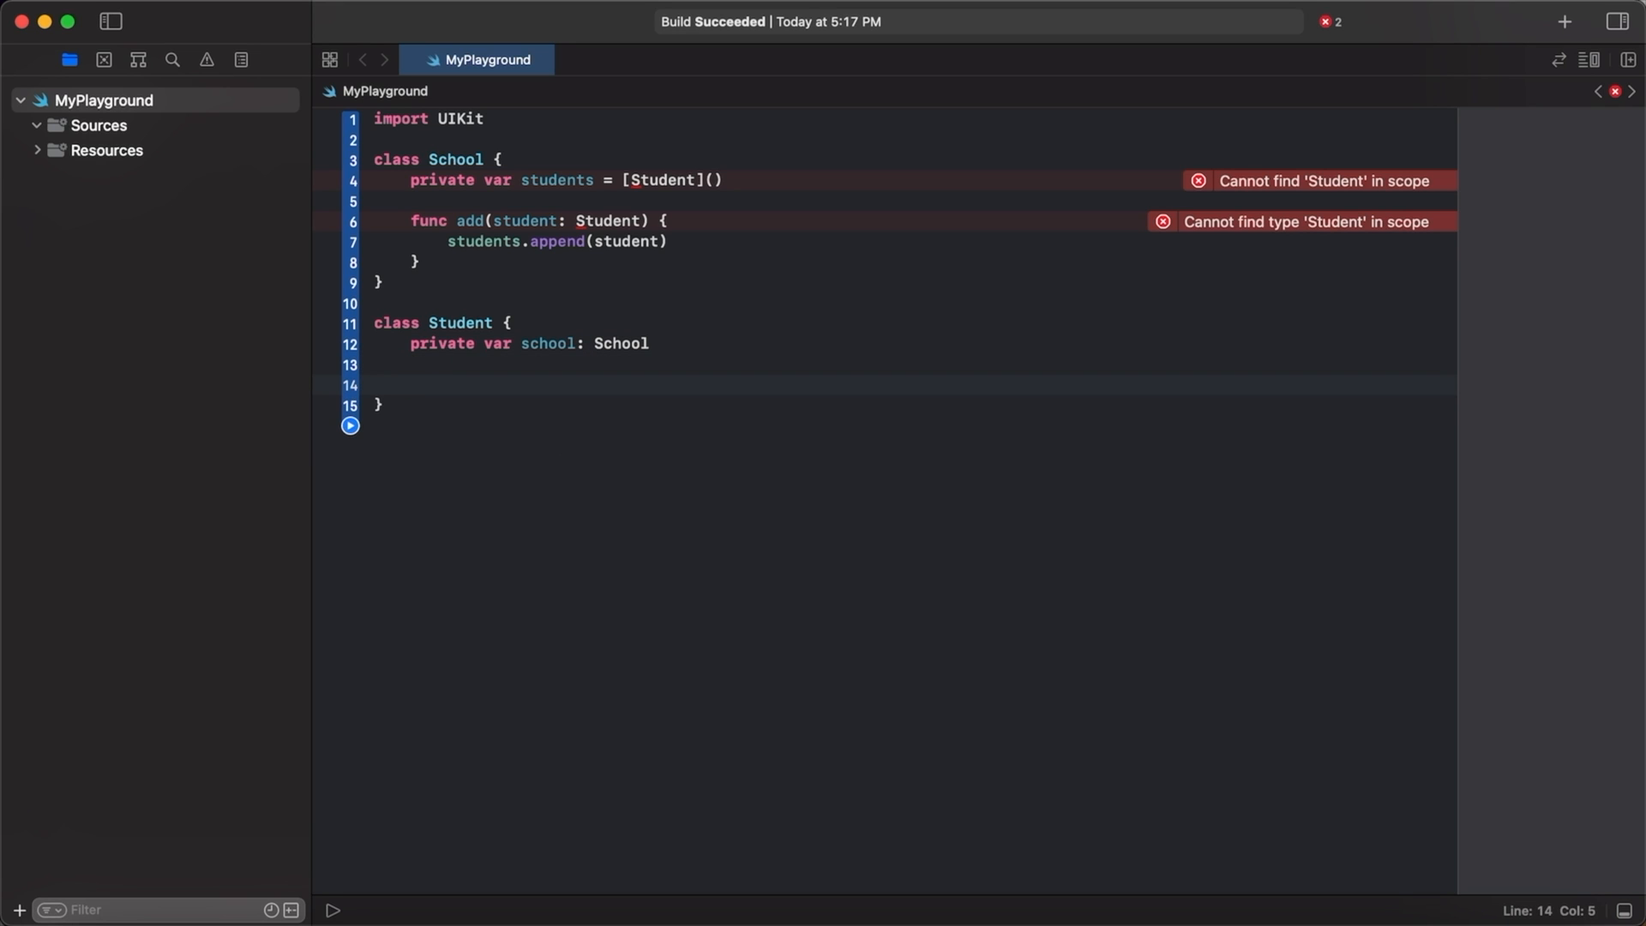
Add a required init(school:) that assigns self.school.
{"action": "type", "text": "required init"}
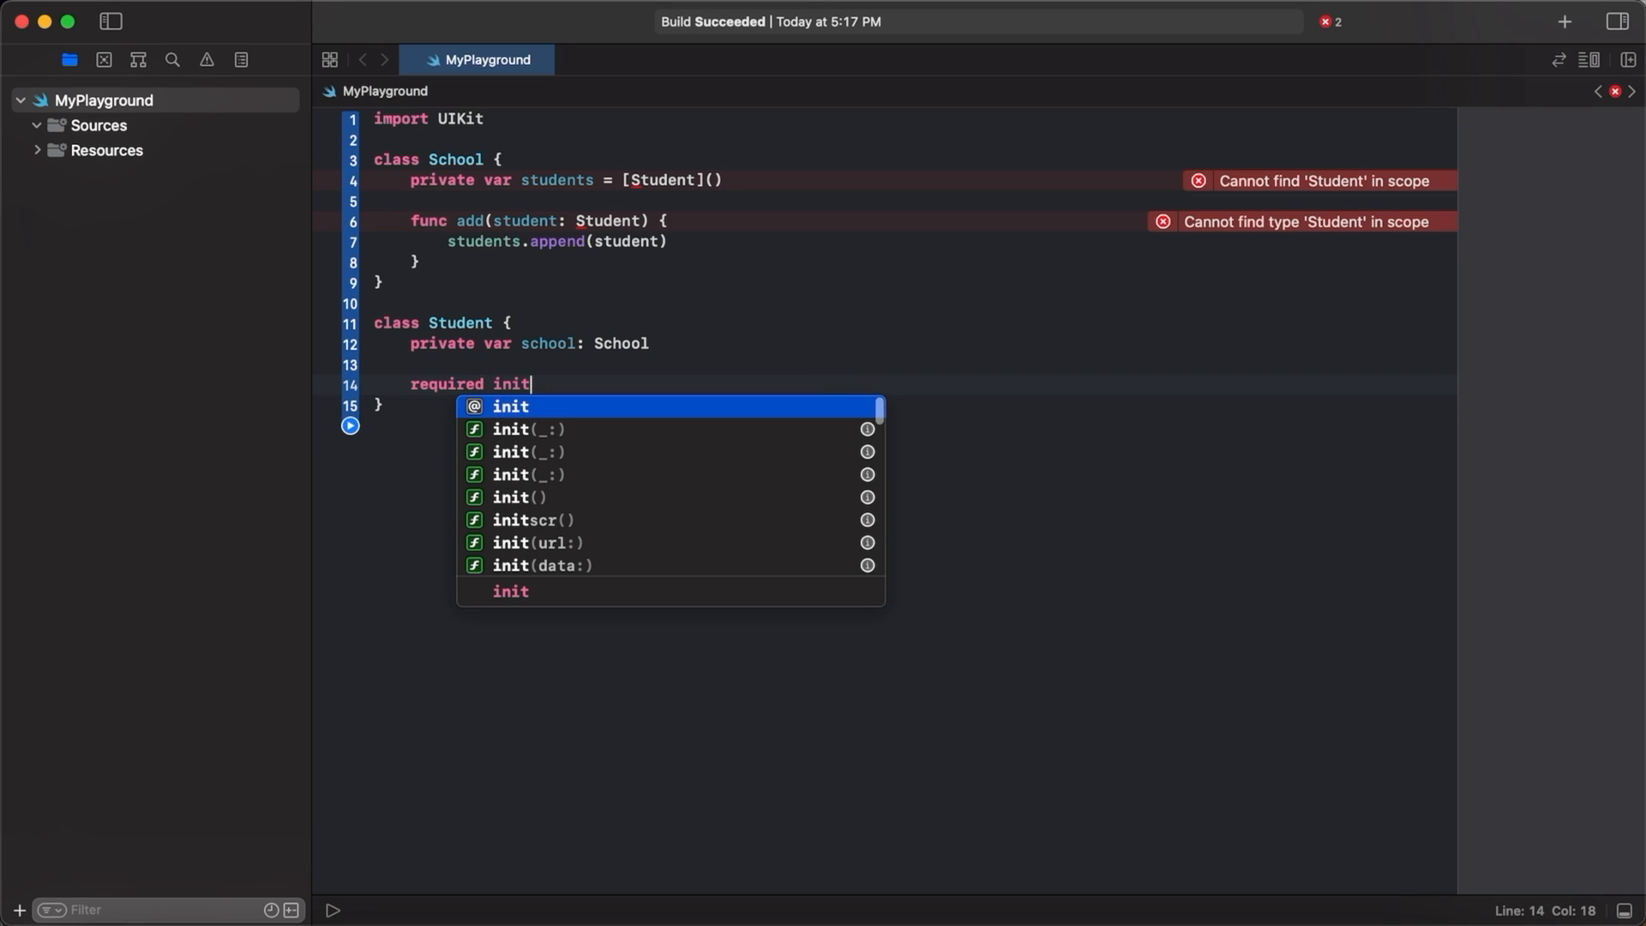
{"action": "type", "text": "(school: School"}
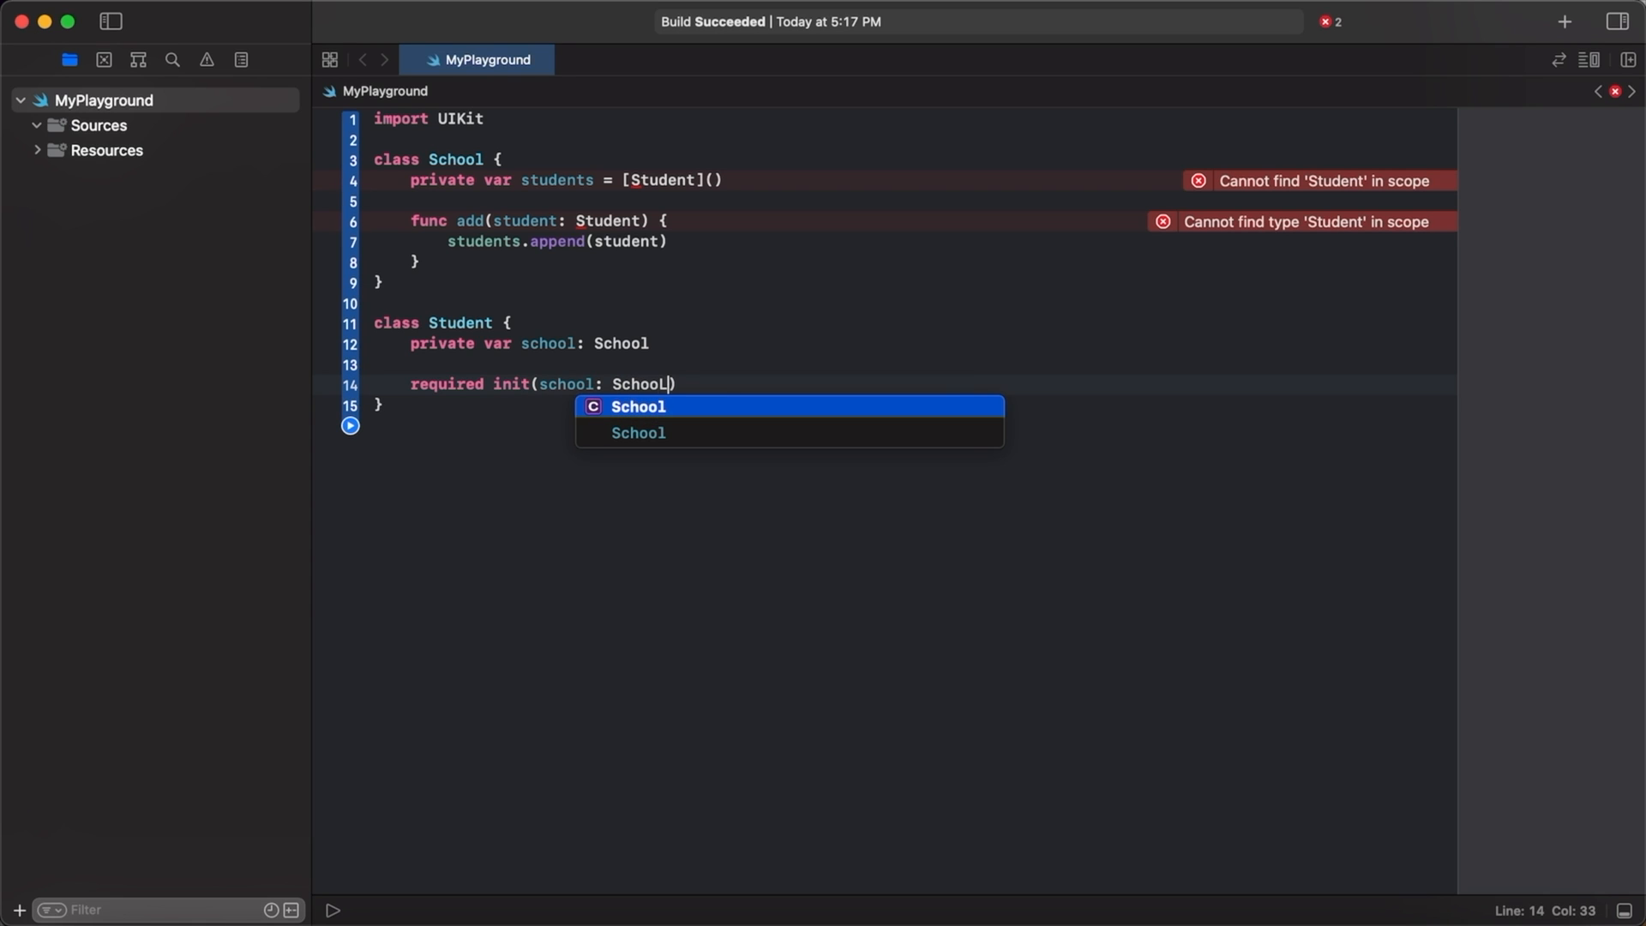
{"action": "key", "text": "Return"}
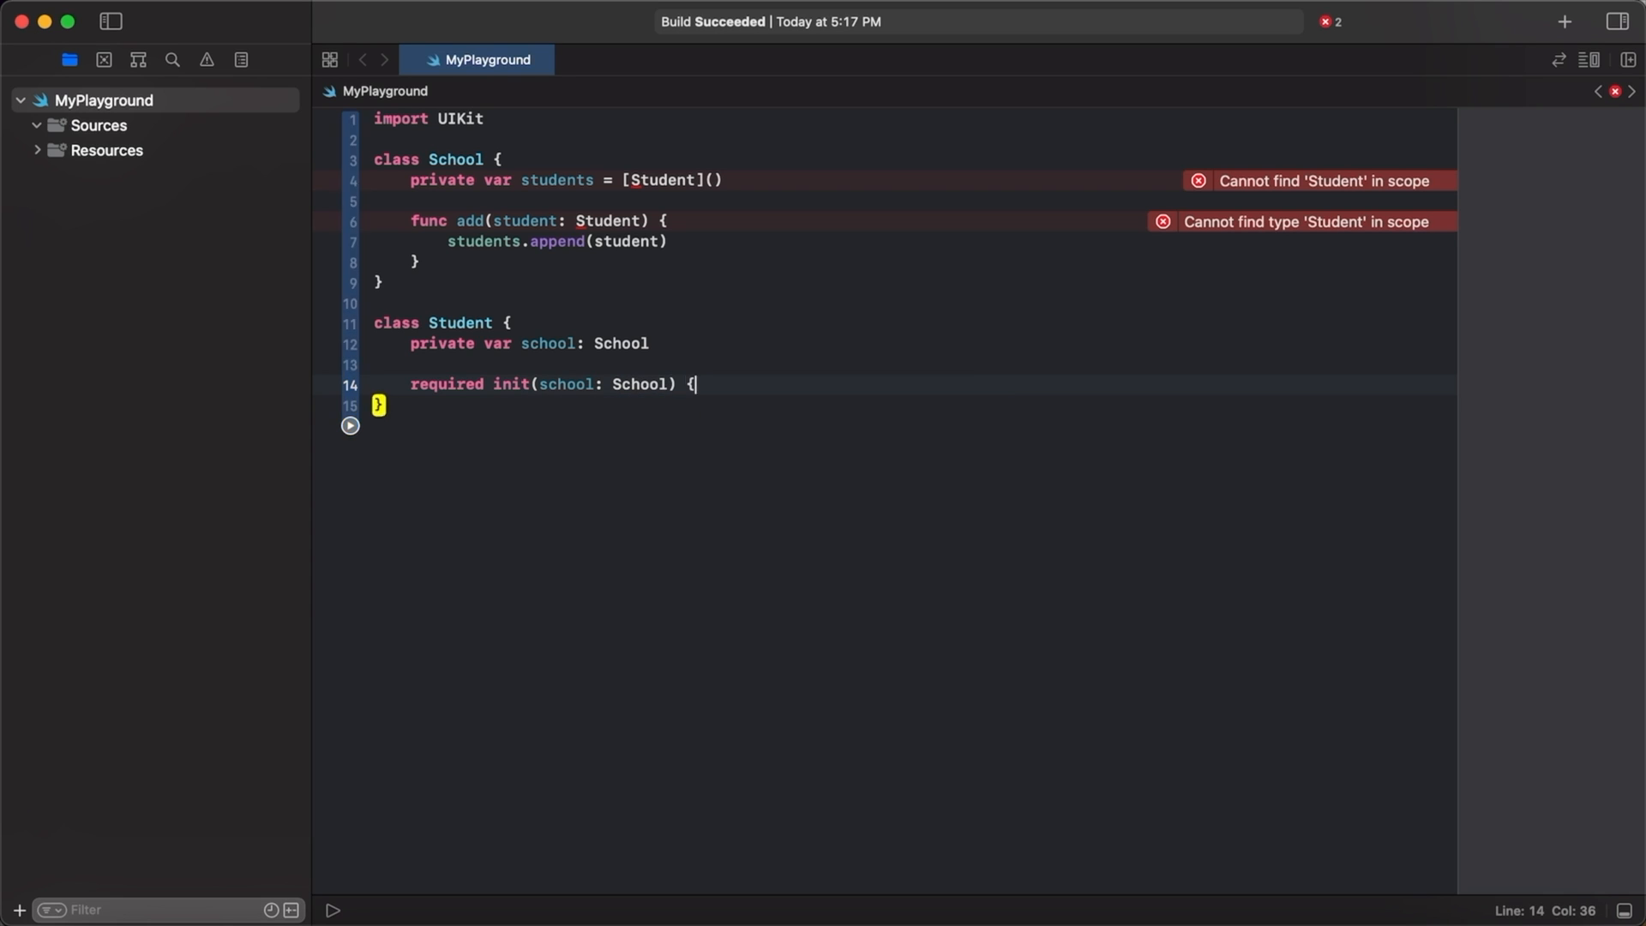
{"action": "type", "text": "self.school = school"}
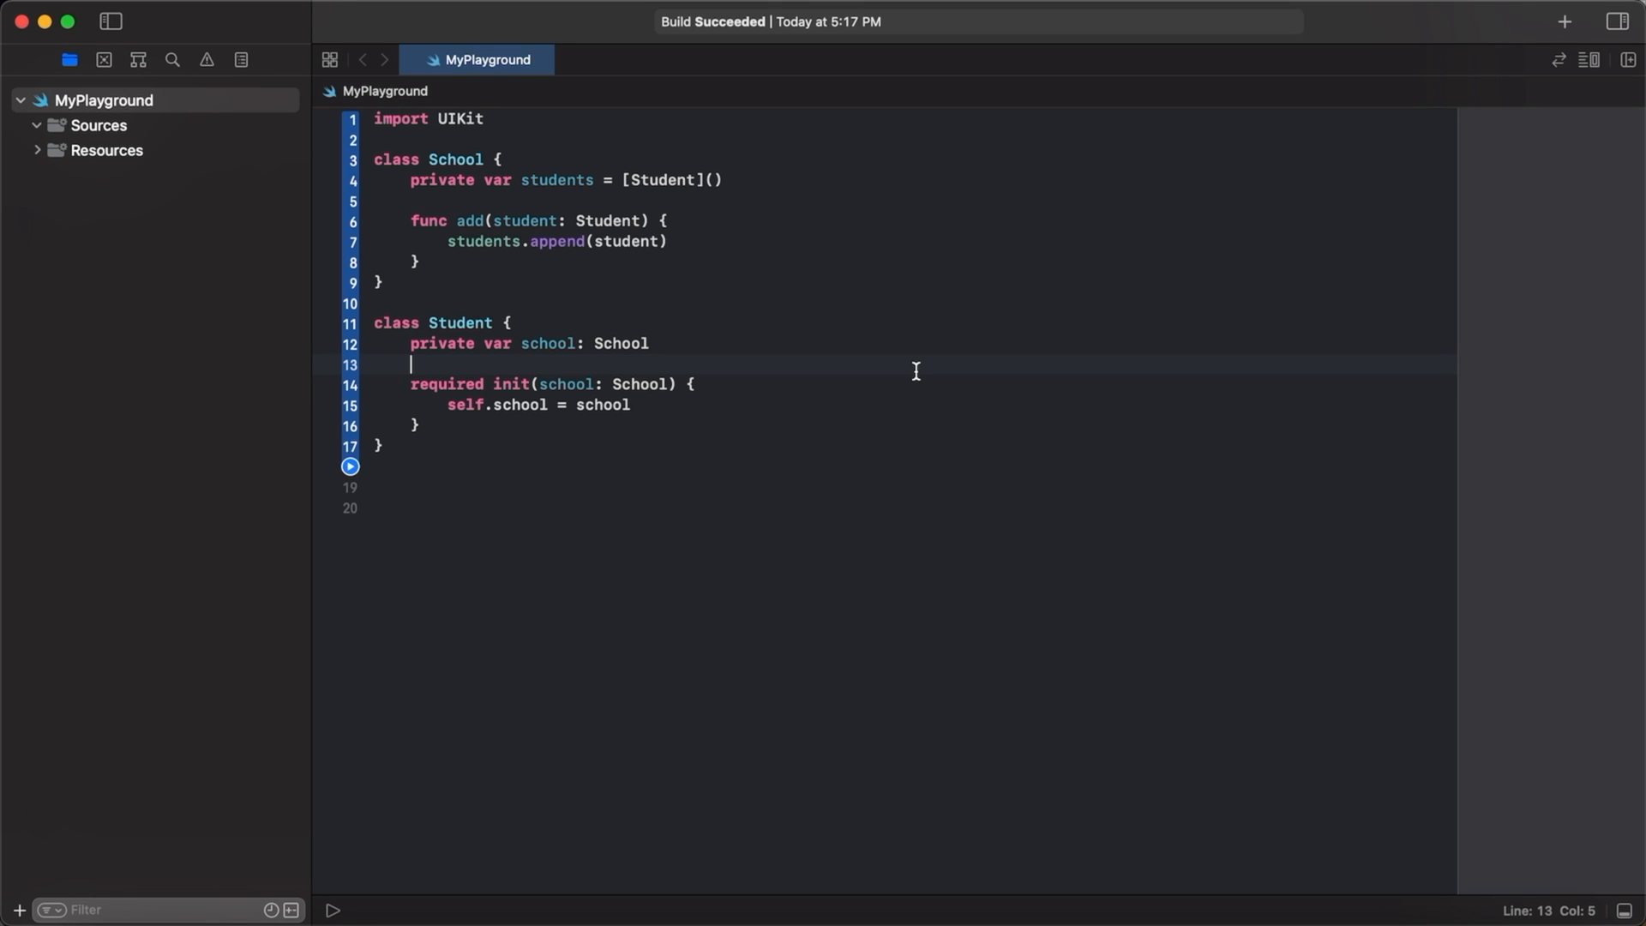
Create let school = School() and let student = Student(school: school).
{"action": "left_click", "coordinate": [879, 490]}
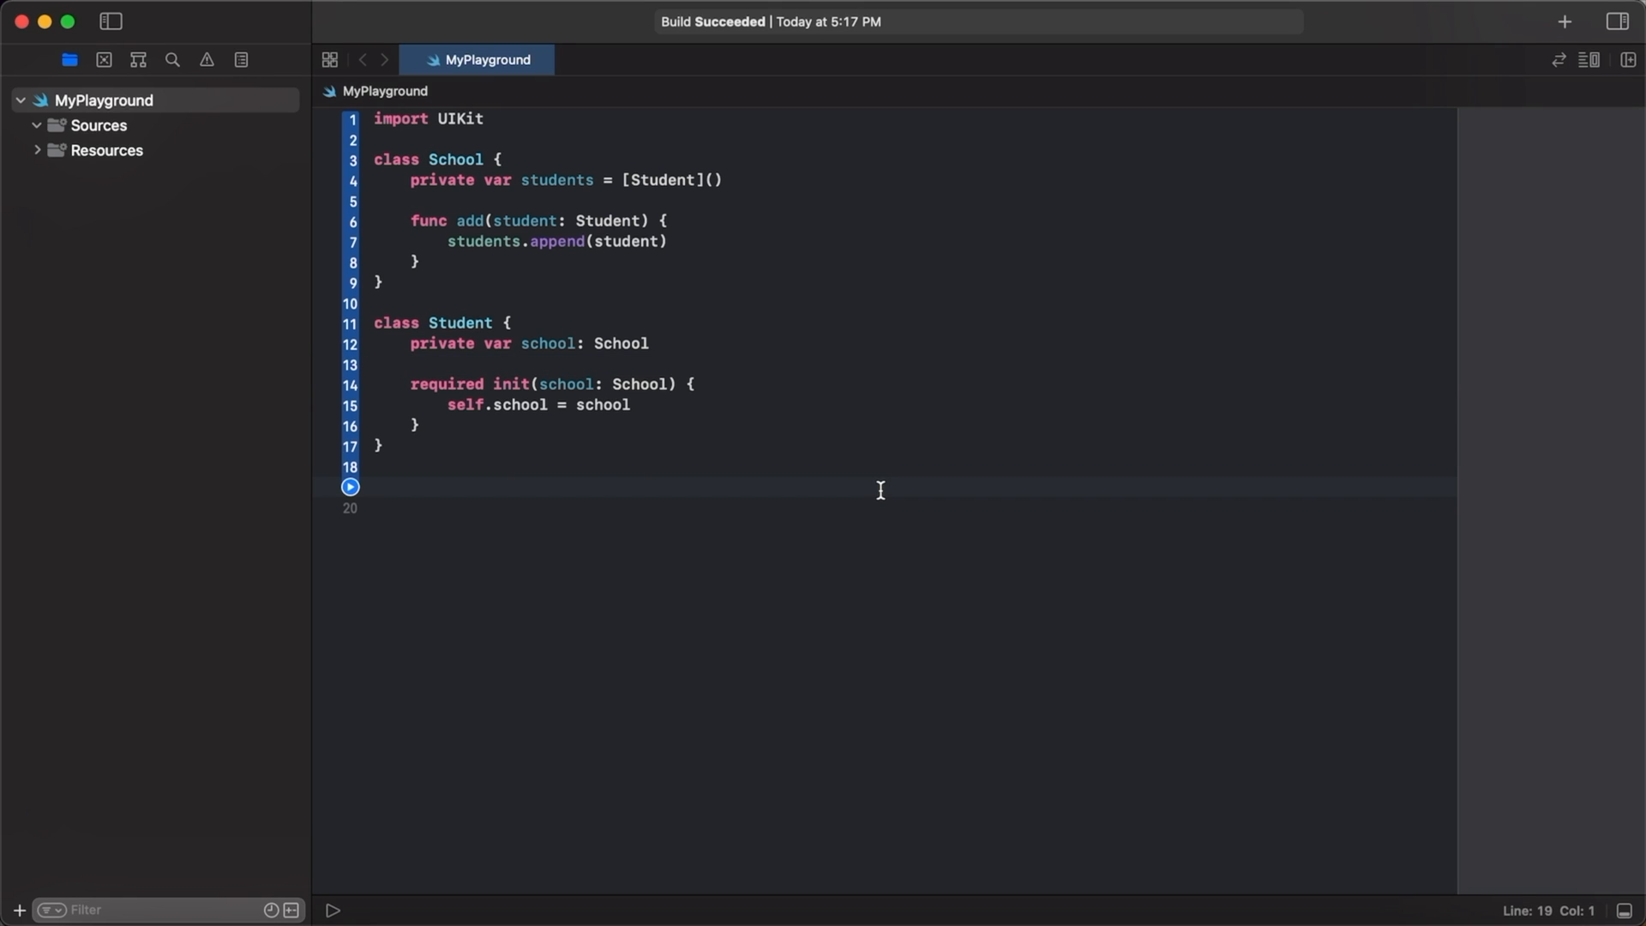
{"action": "type", "text": "let"}
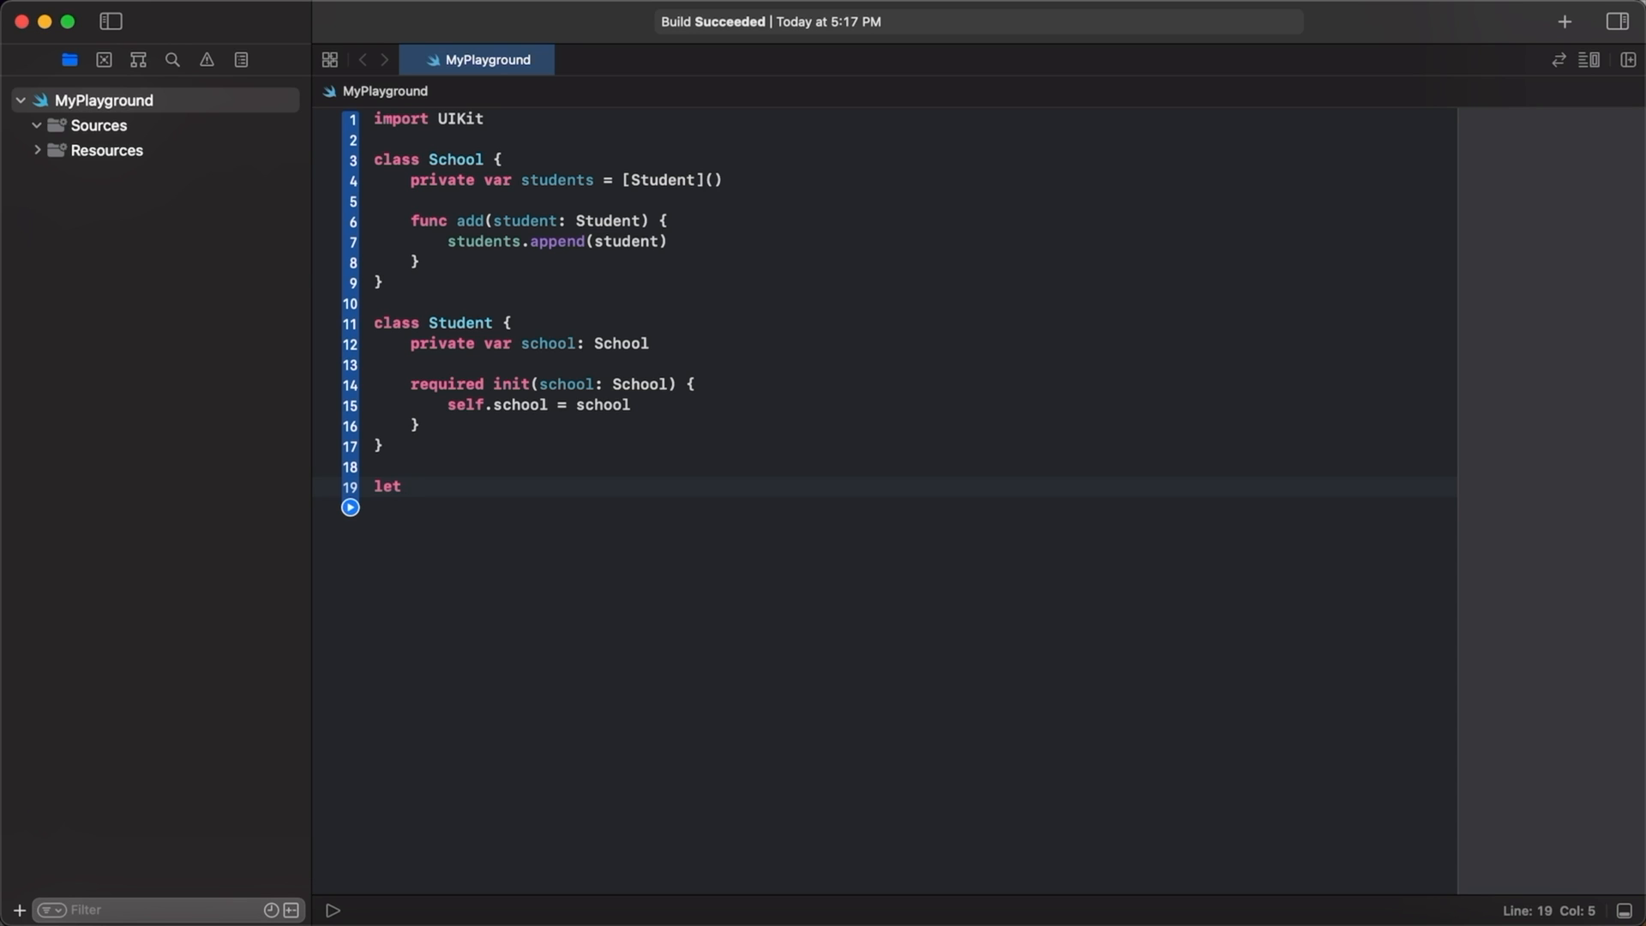
{"action": "type", "text": "school ="}
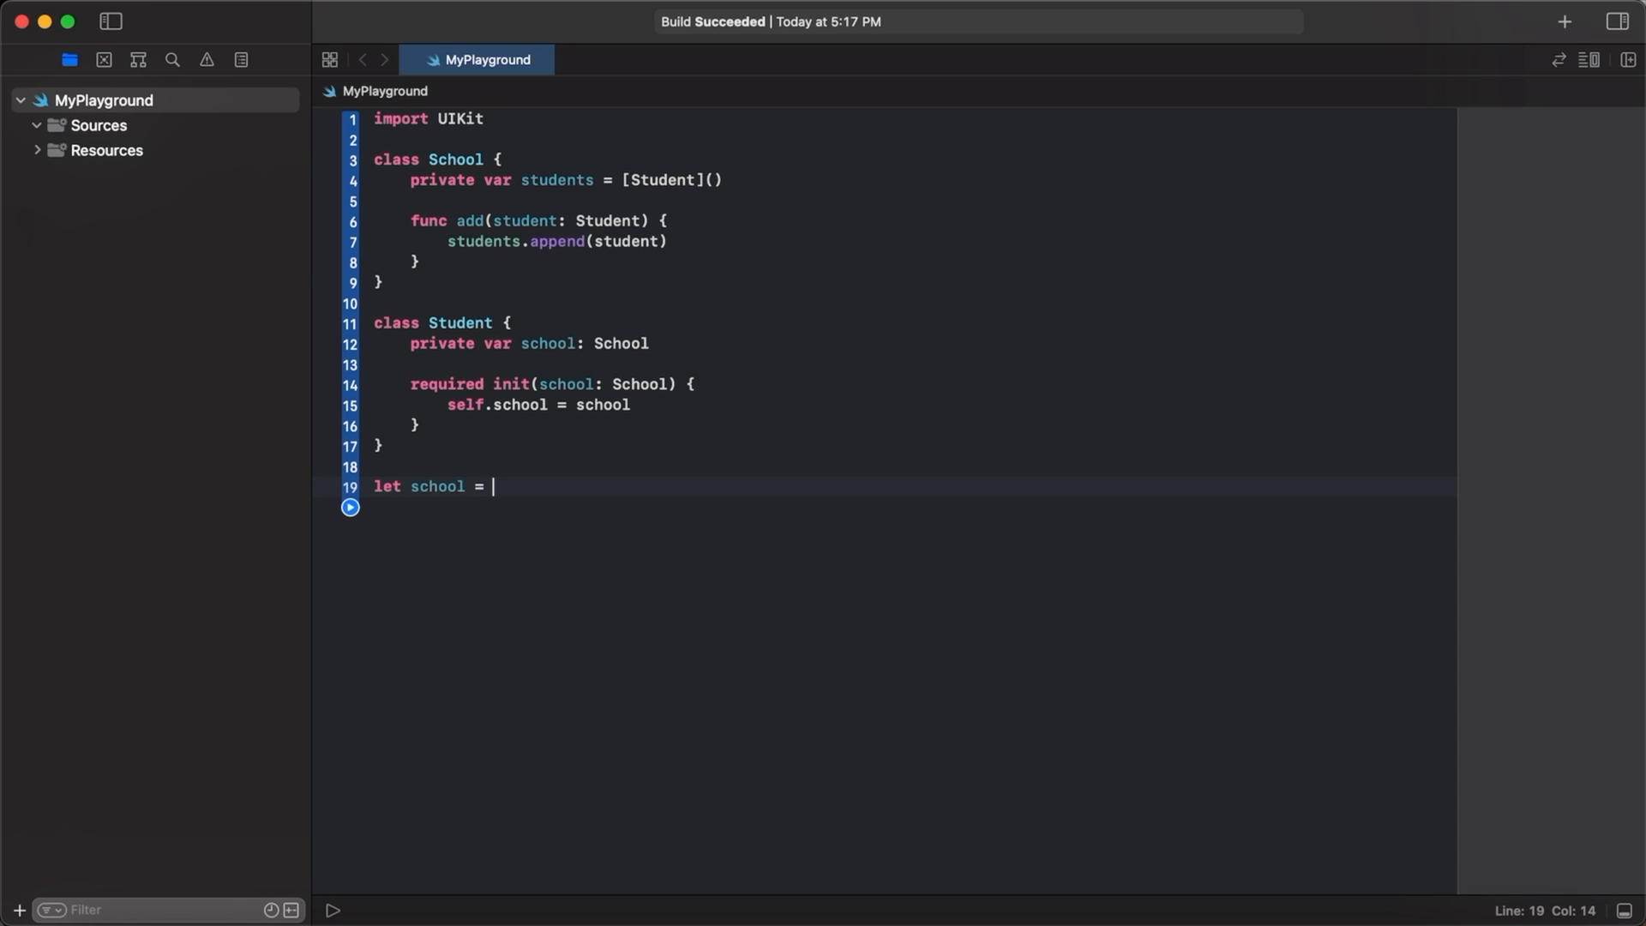
{"action": "type", "text": "School()"}
{"action": "type", "text": "let s"}
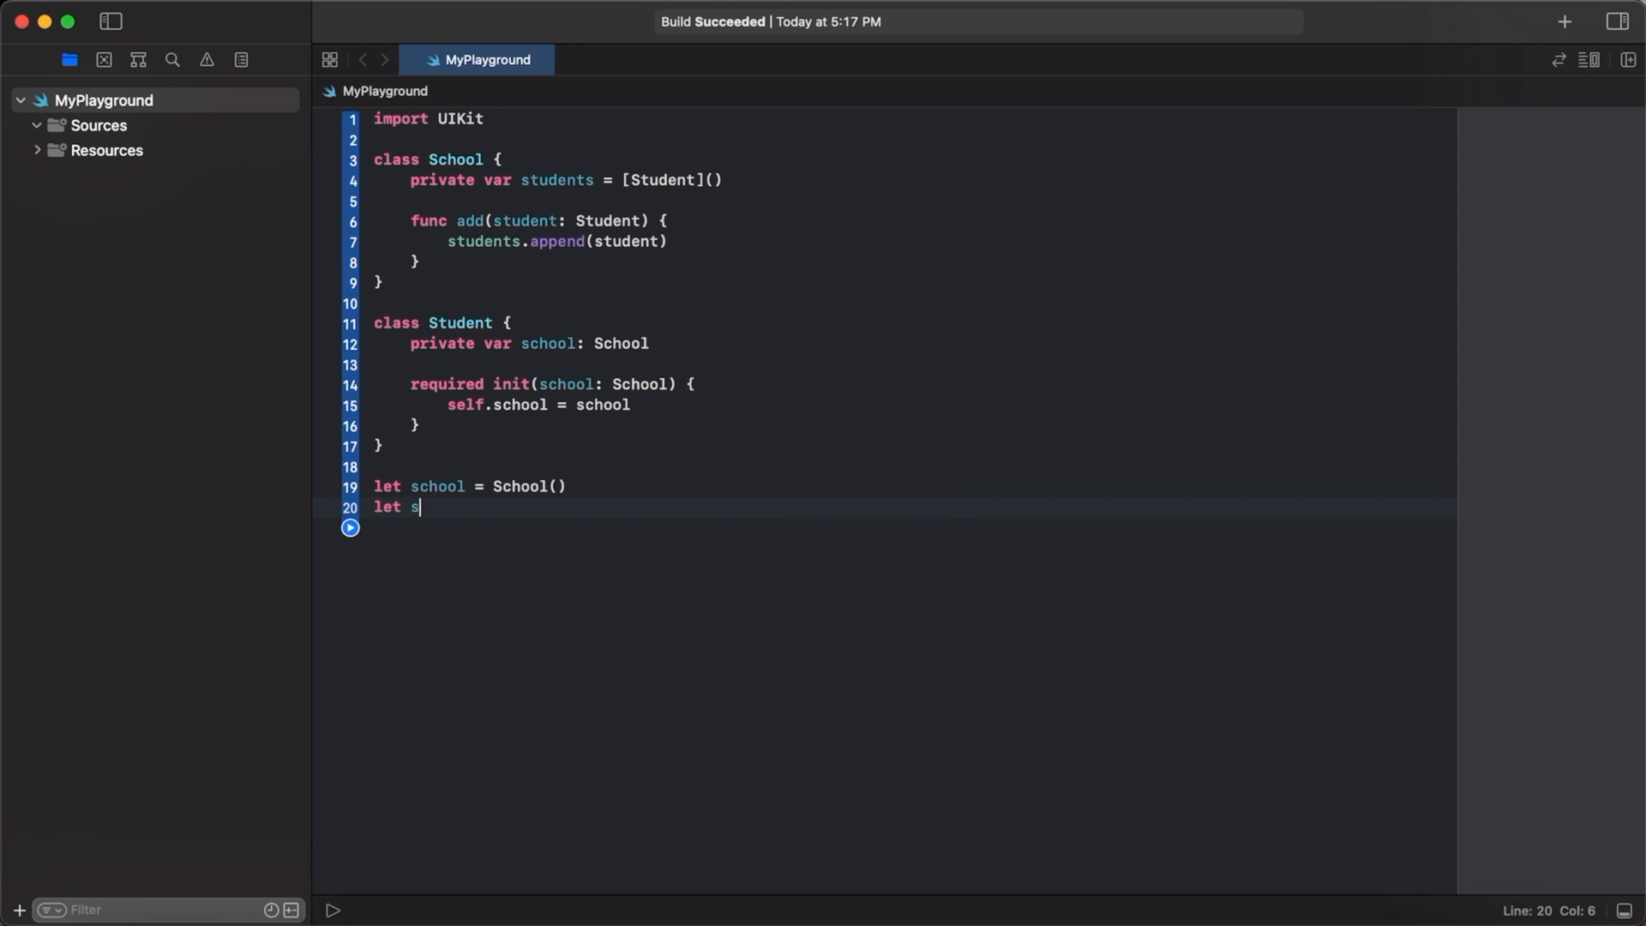
{"action": "type", "text": "tudent ="}
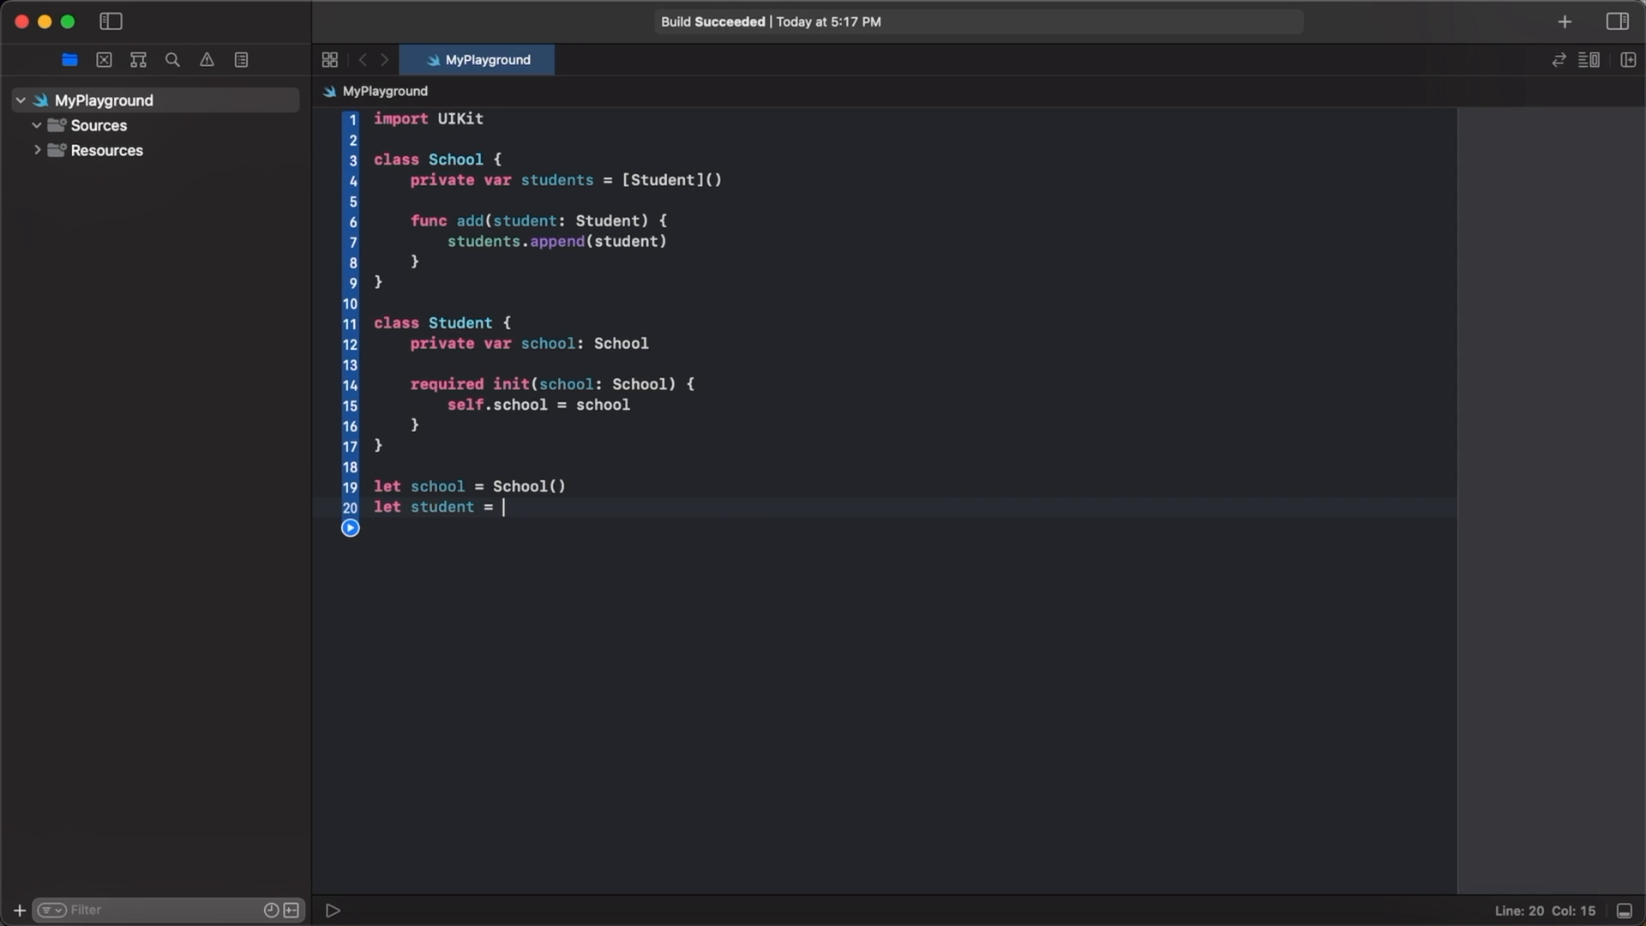
{"action": "type", "text": "Student("}
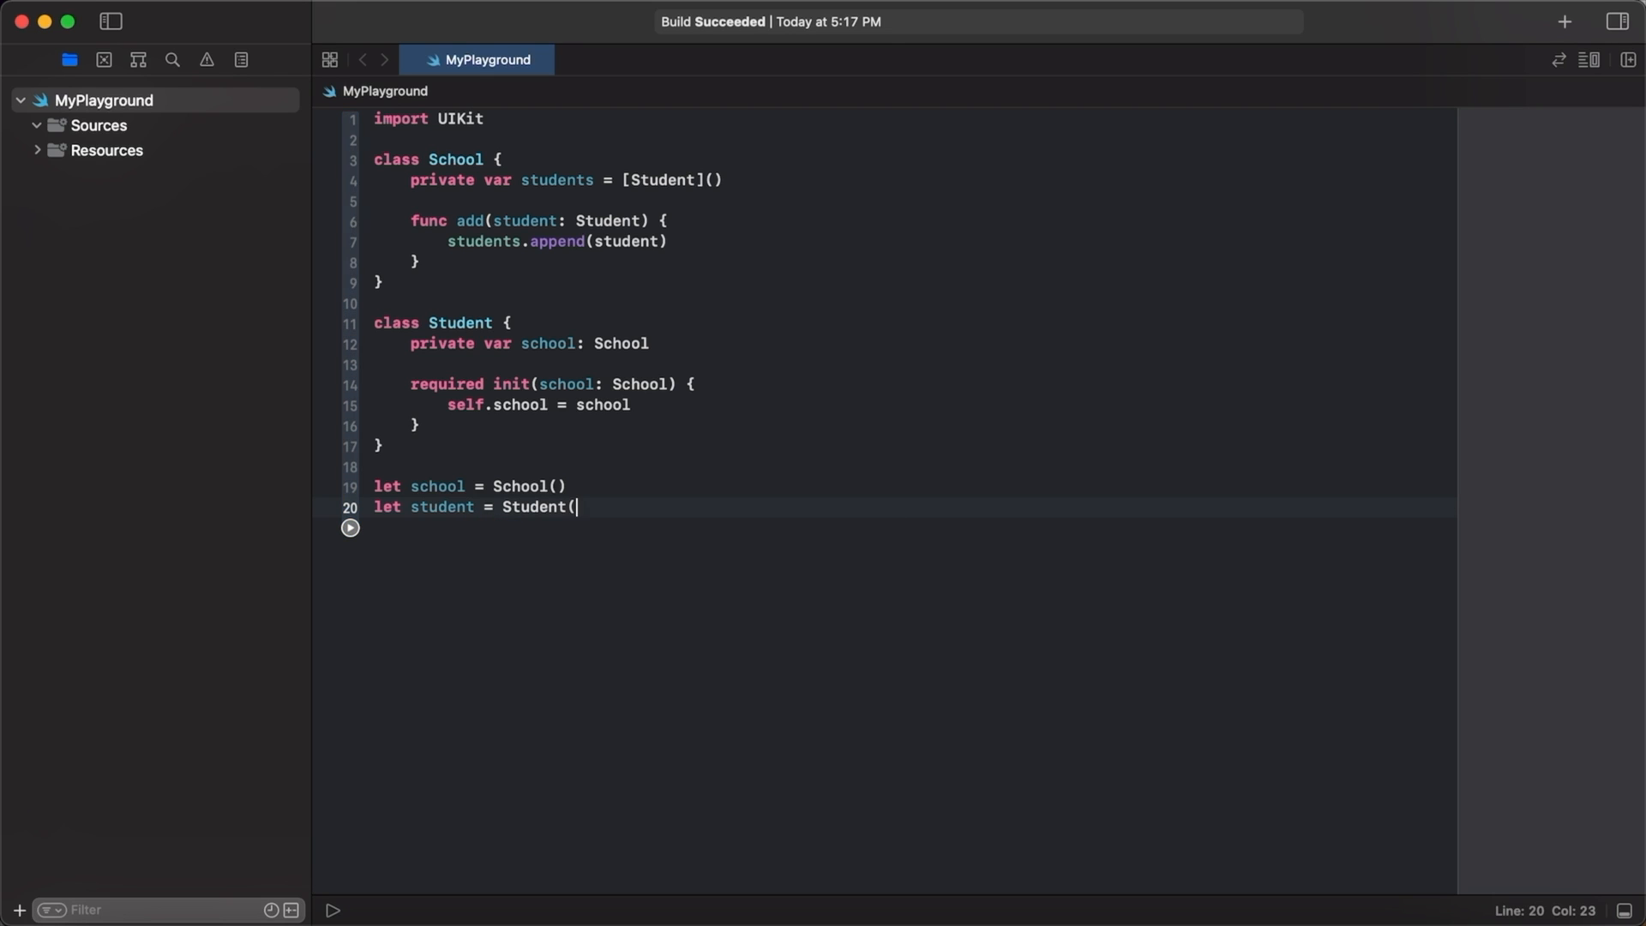
{"action": "type", "text": "school: school"}
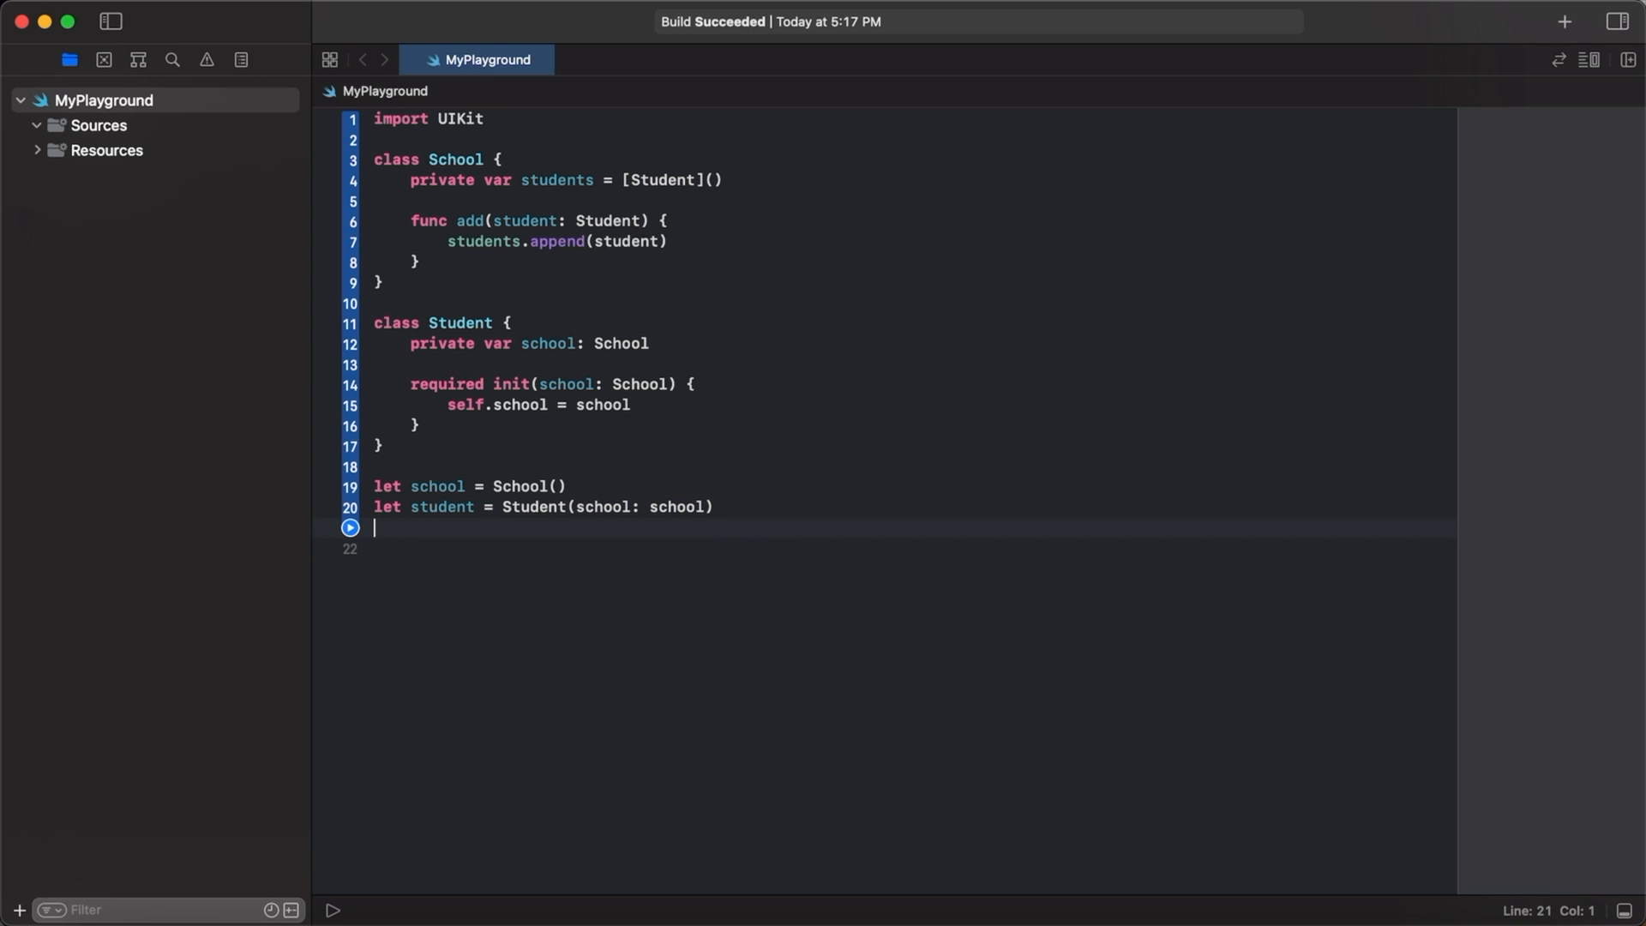
Call school.add(student: student) to register the student.
{"action": "type", "text": "stud"}
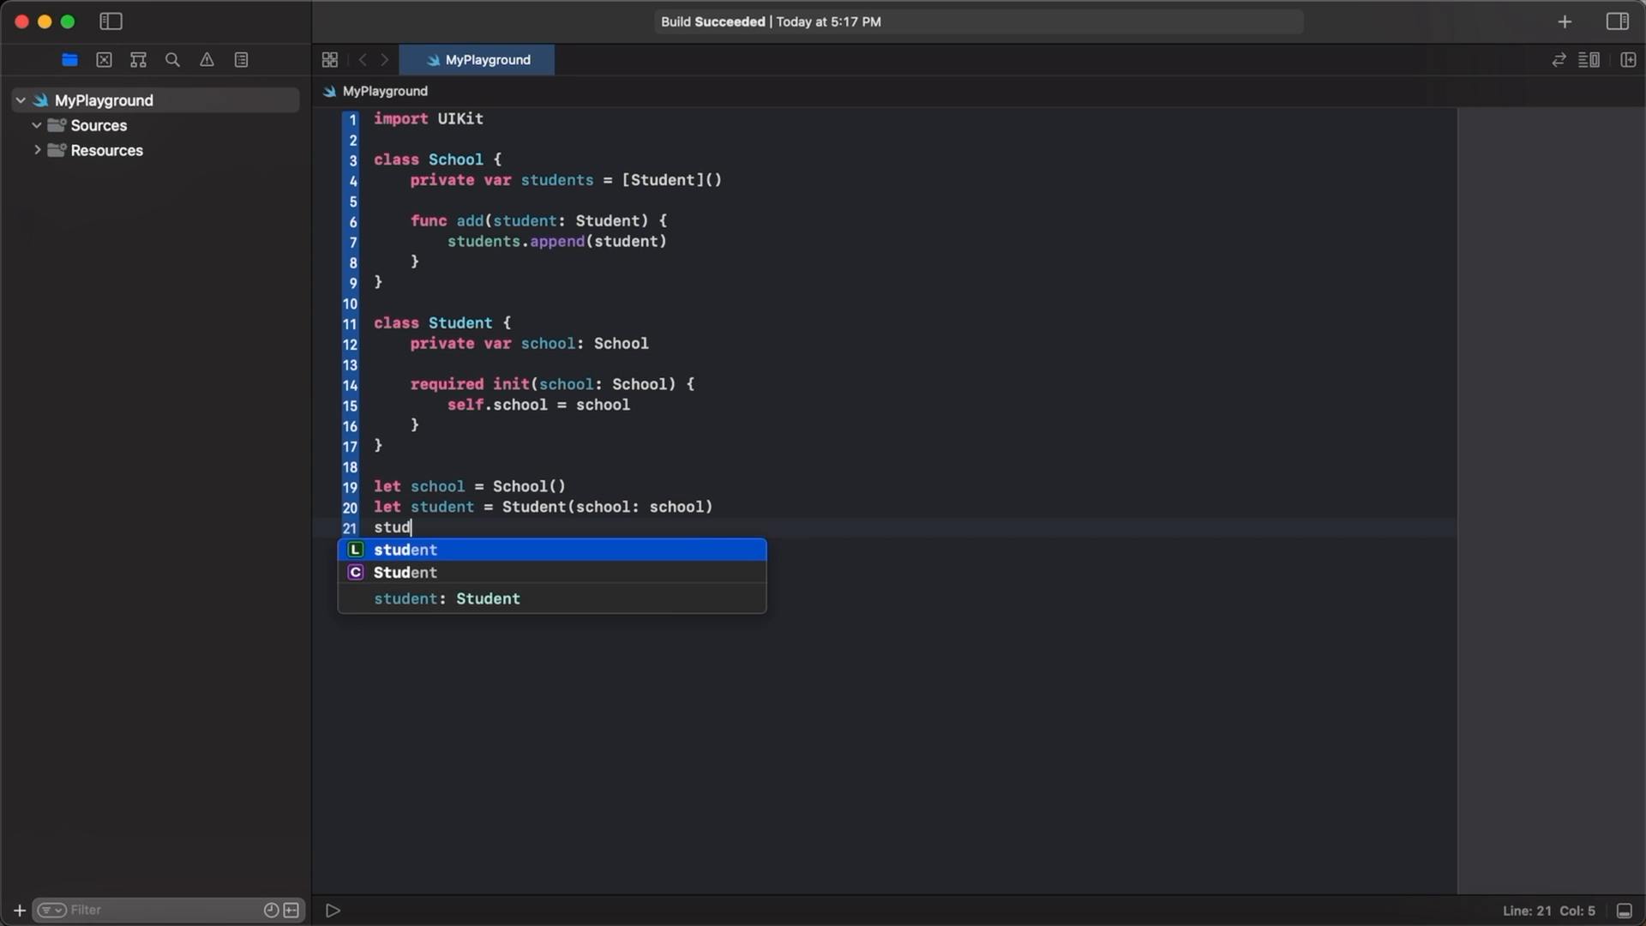
{"action": "type", "text": "school.add("}
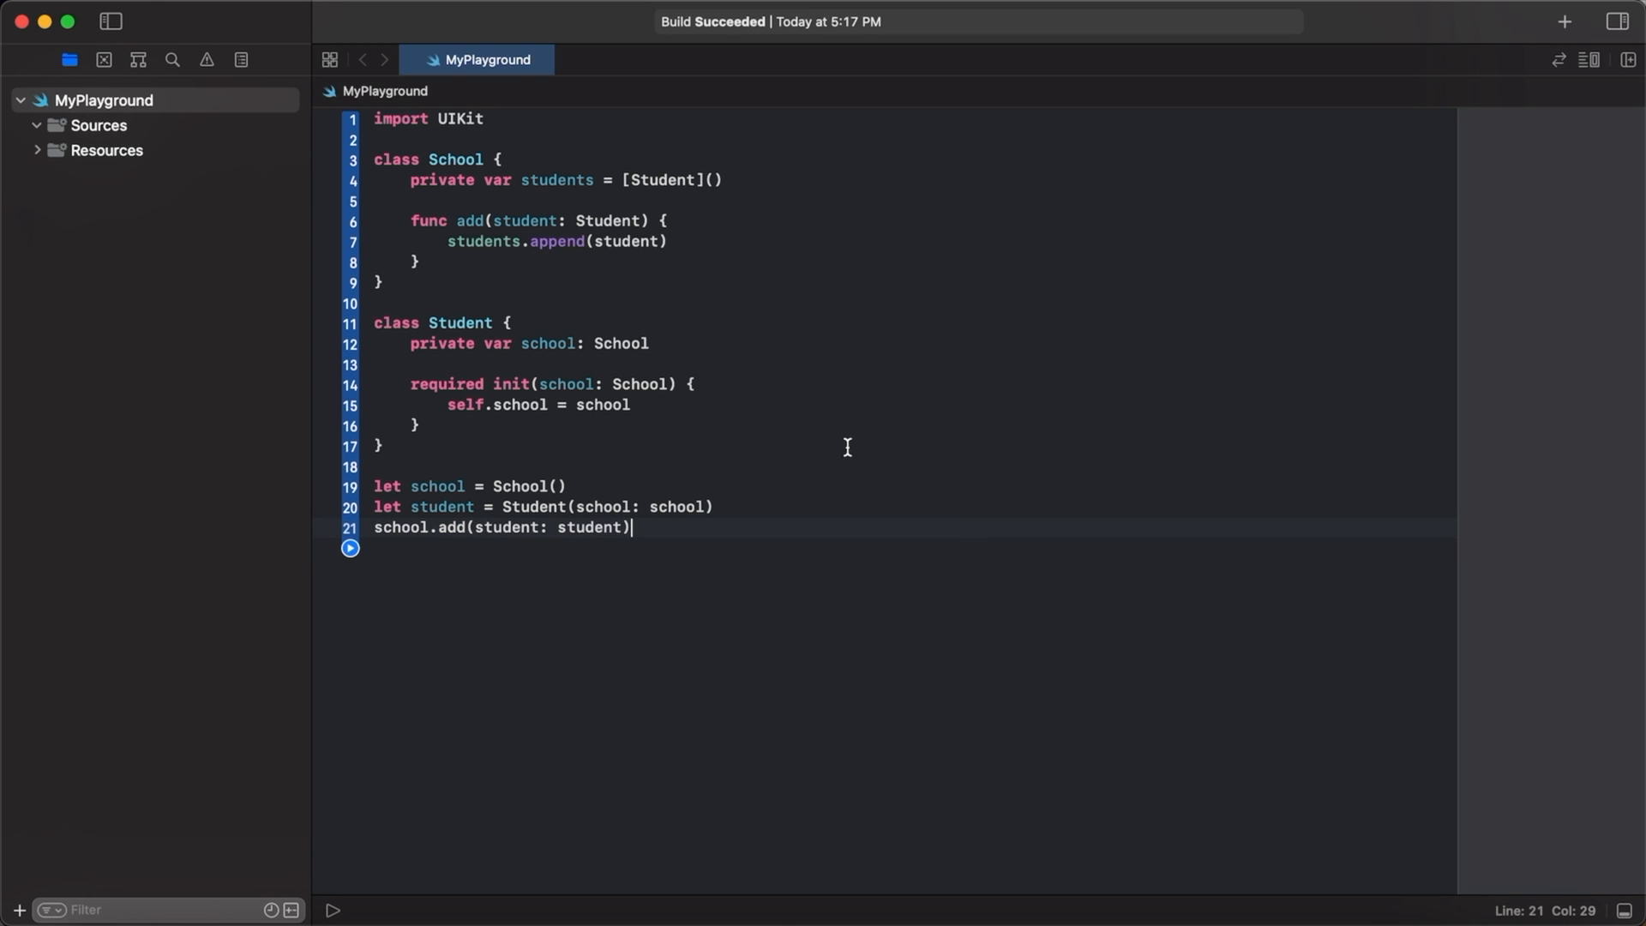
{"action": "mouse_move", "coordinate": [612, 485]}
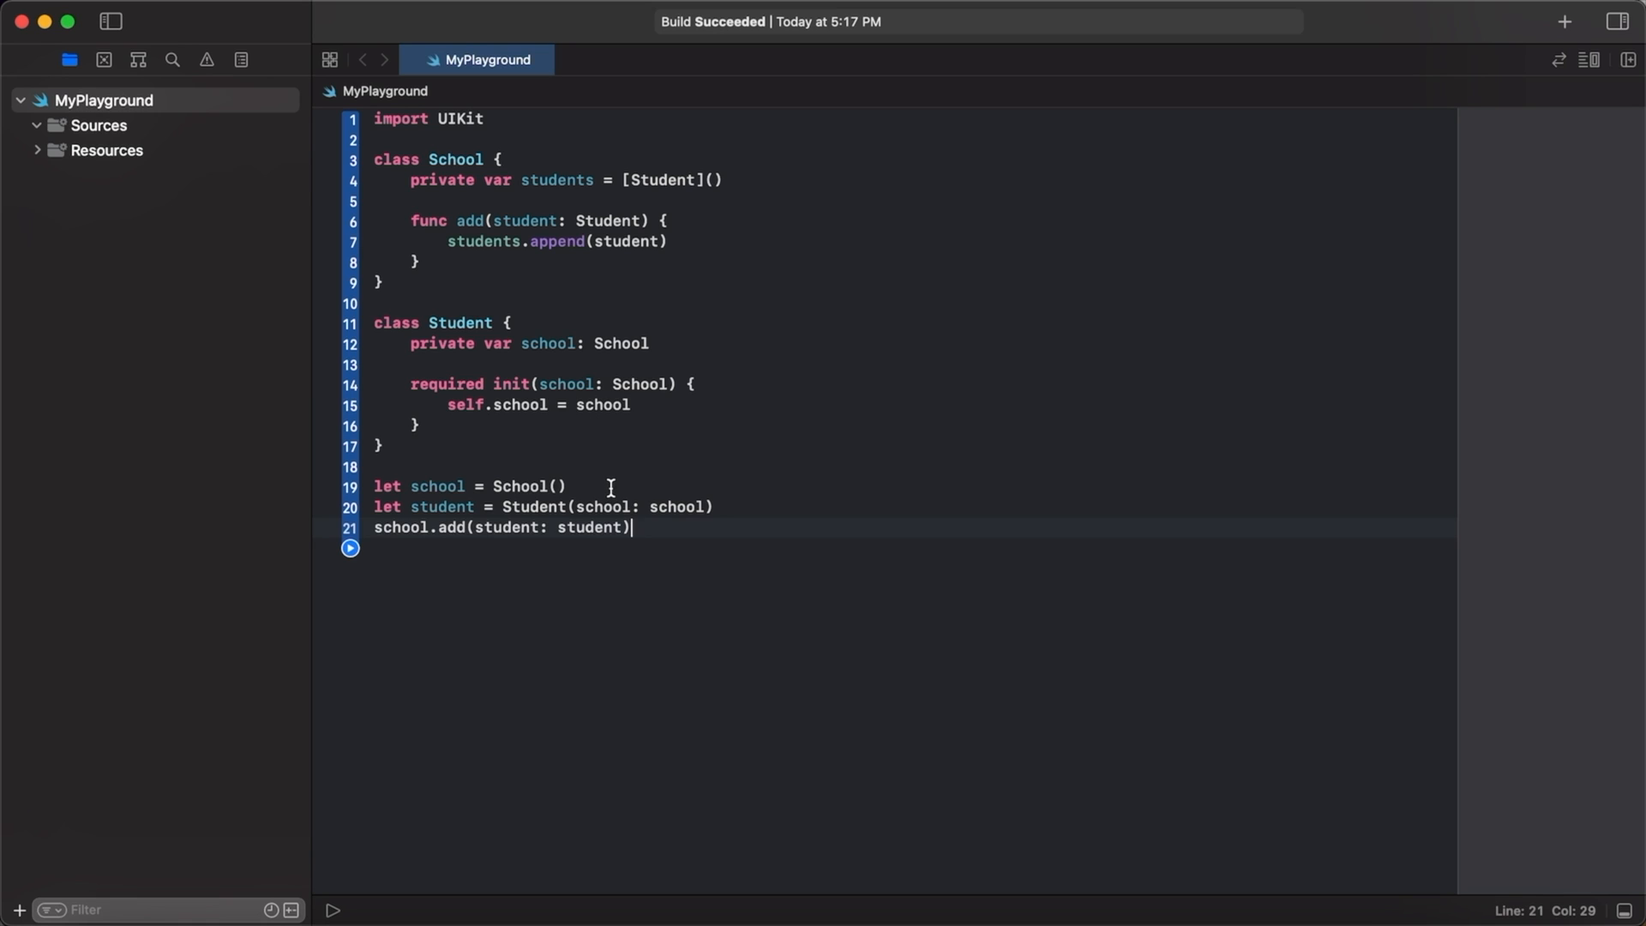
{"action": "mouse_move", "coordinate": [646, 526]}
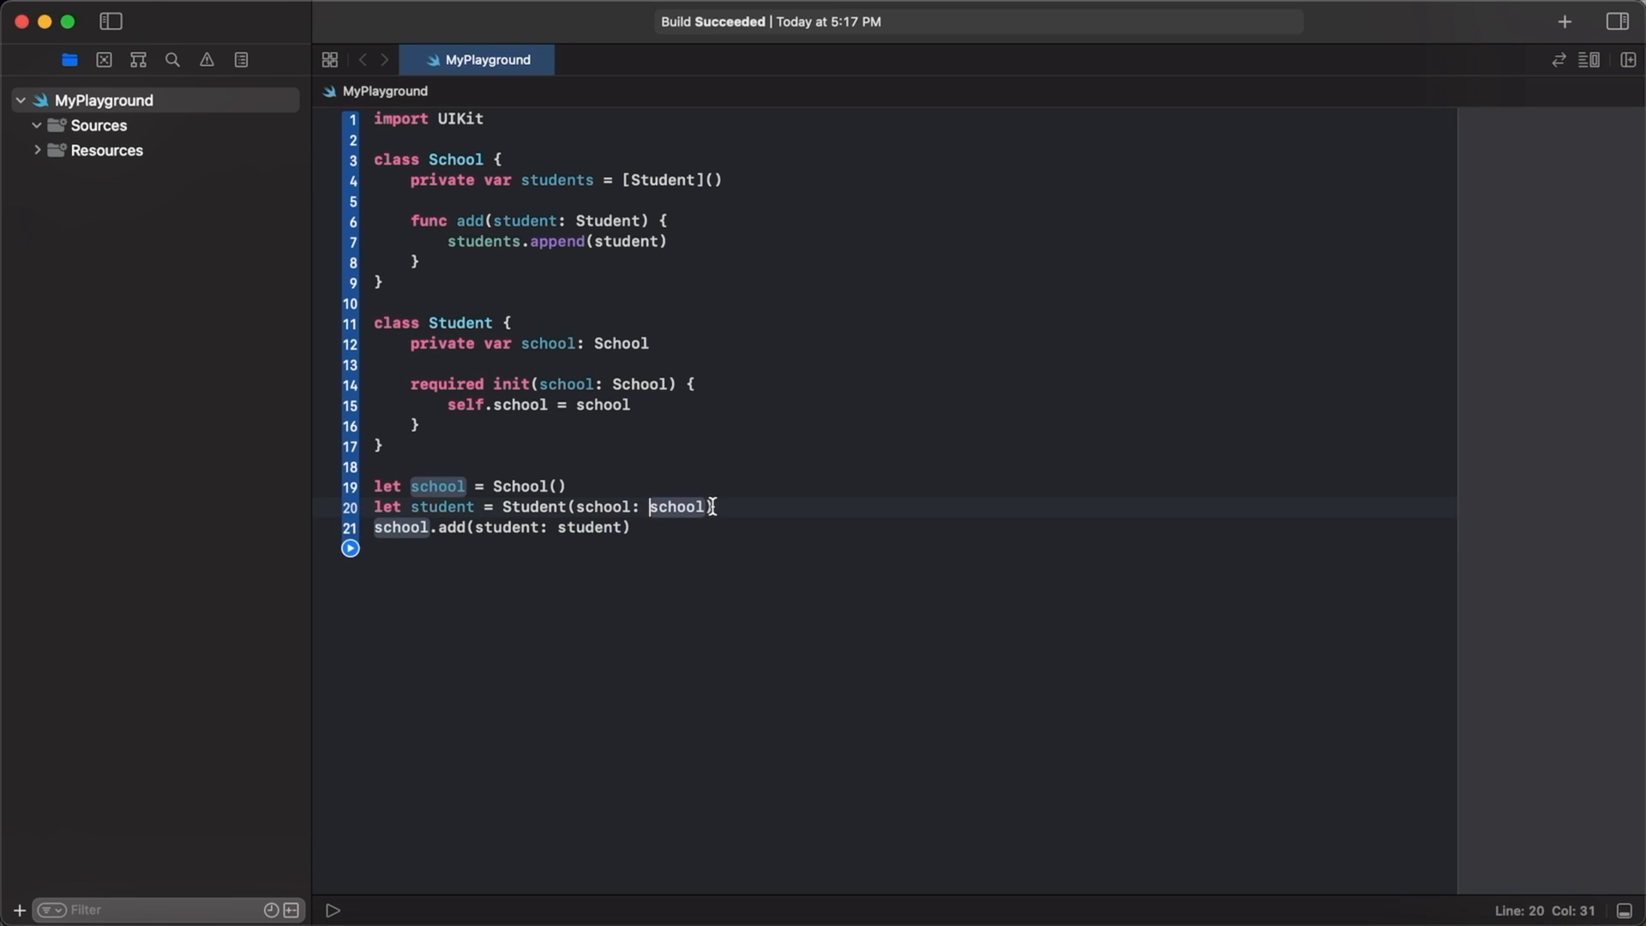
Delete the class keyword from School's declaration, beginning the change to struct.
{"action": "triple_click", "coordinate": [543, 505]}
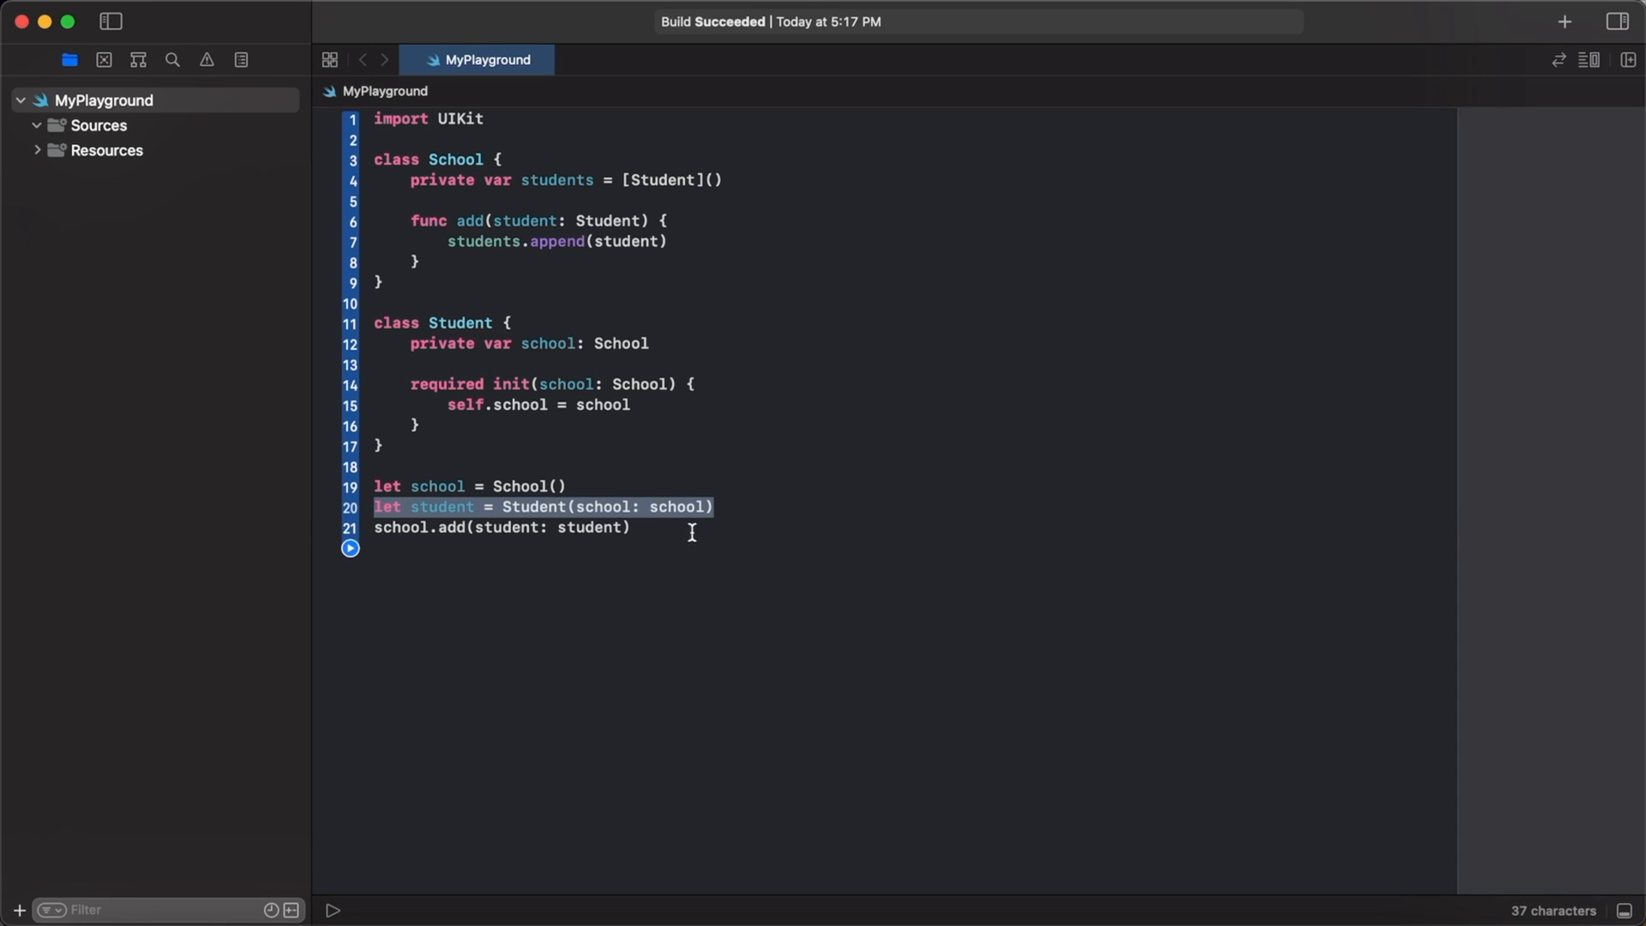
{"action": "left_click", "coordinate": [631, 526]}
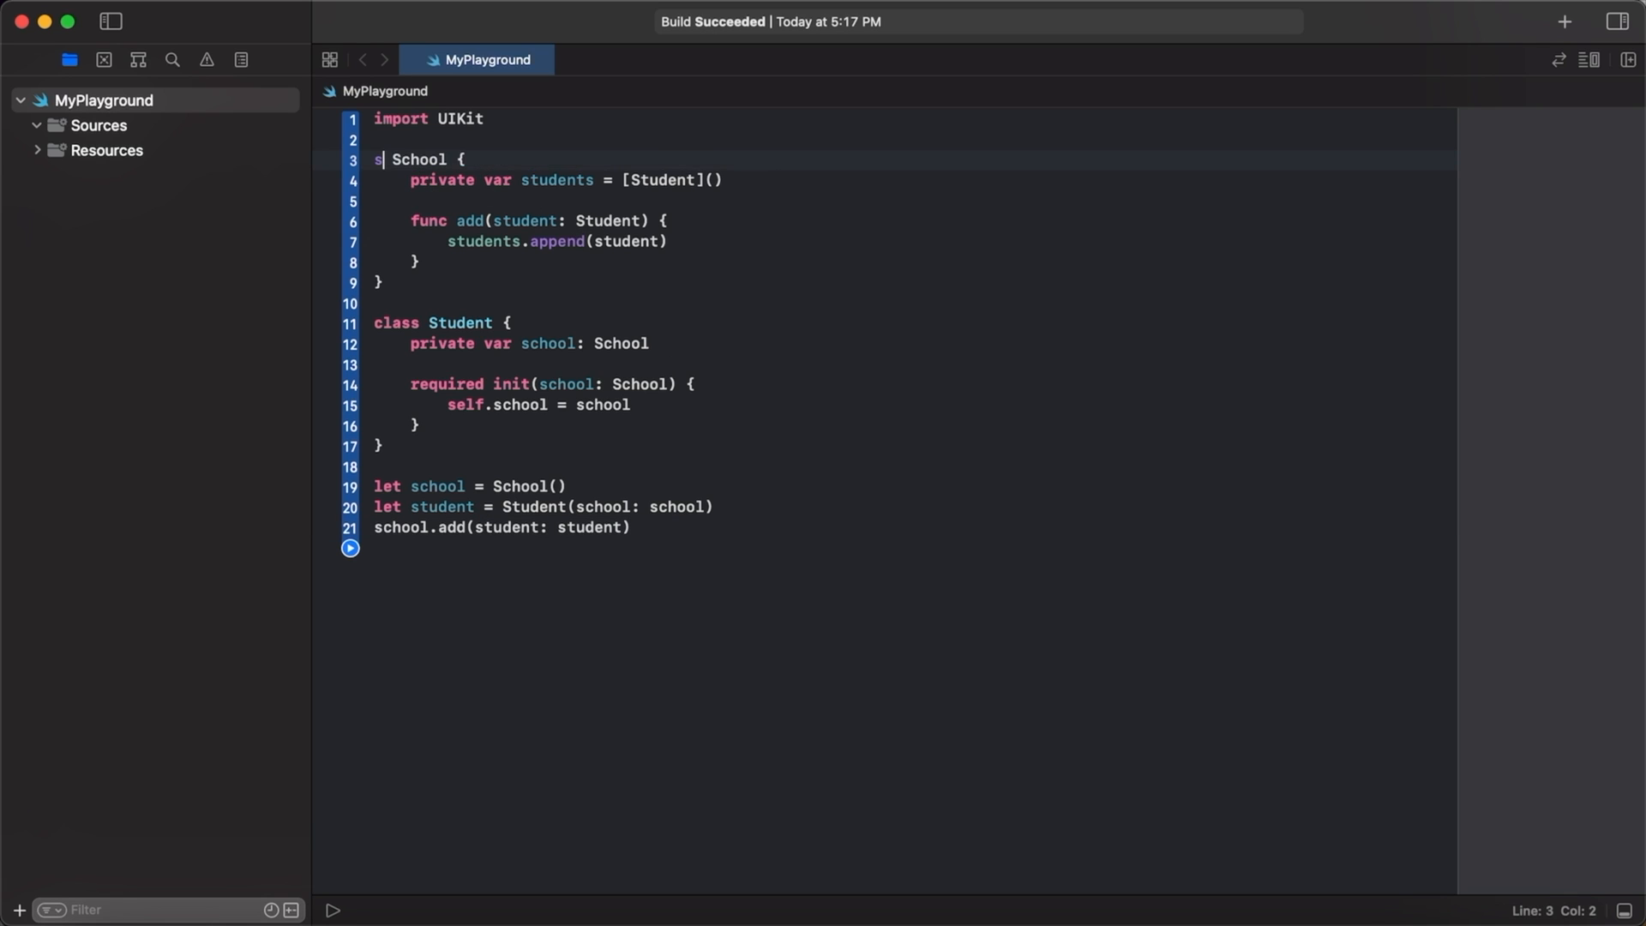
Make School and Student structs with a mutating add method and var instances.
{"action": "type", "text": "truct"}
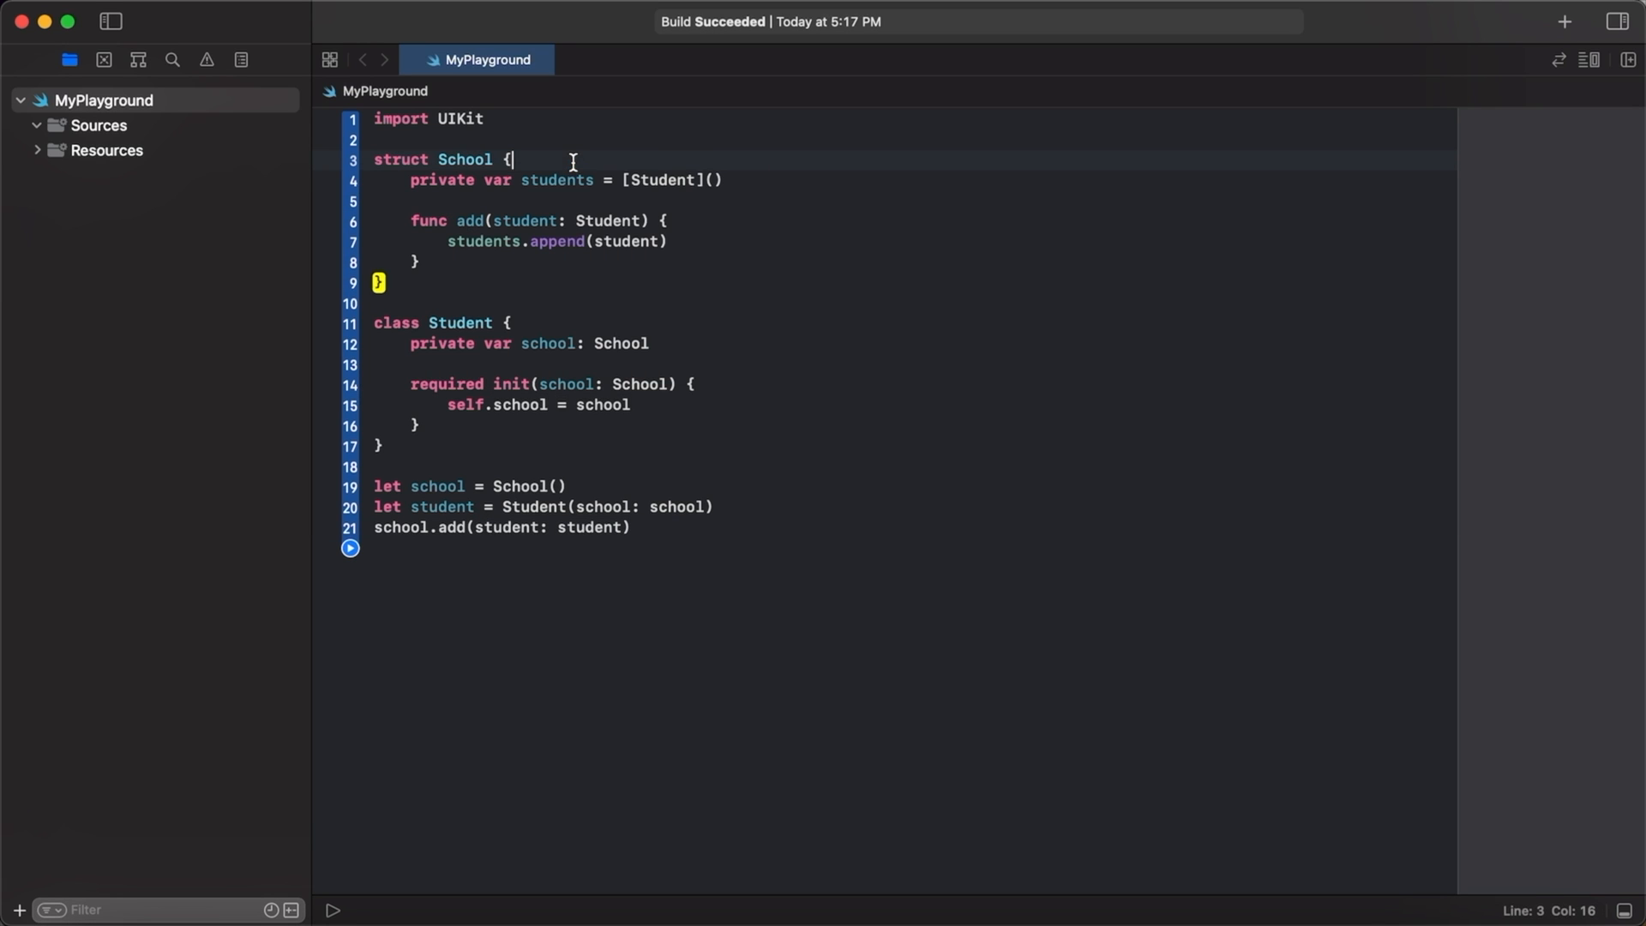
{"action": "type", "text": "struct"}
{"action": "left_click", "coordinate": [547, 219]}
{"action": "type", "text": "mutat"}
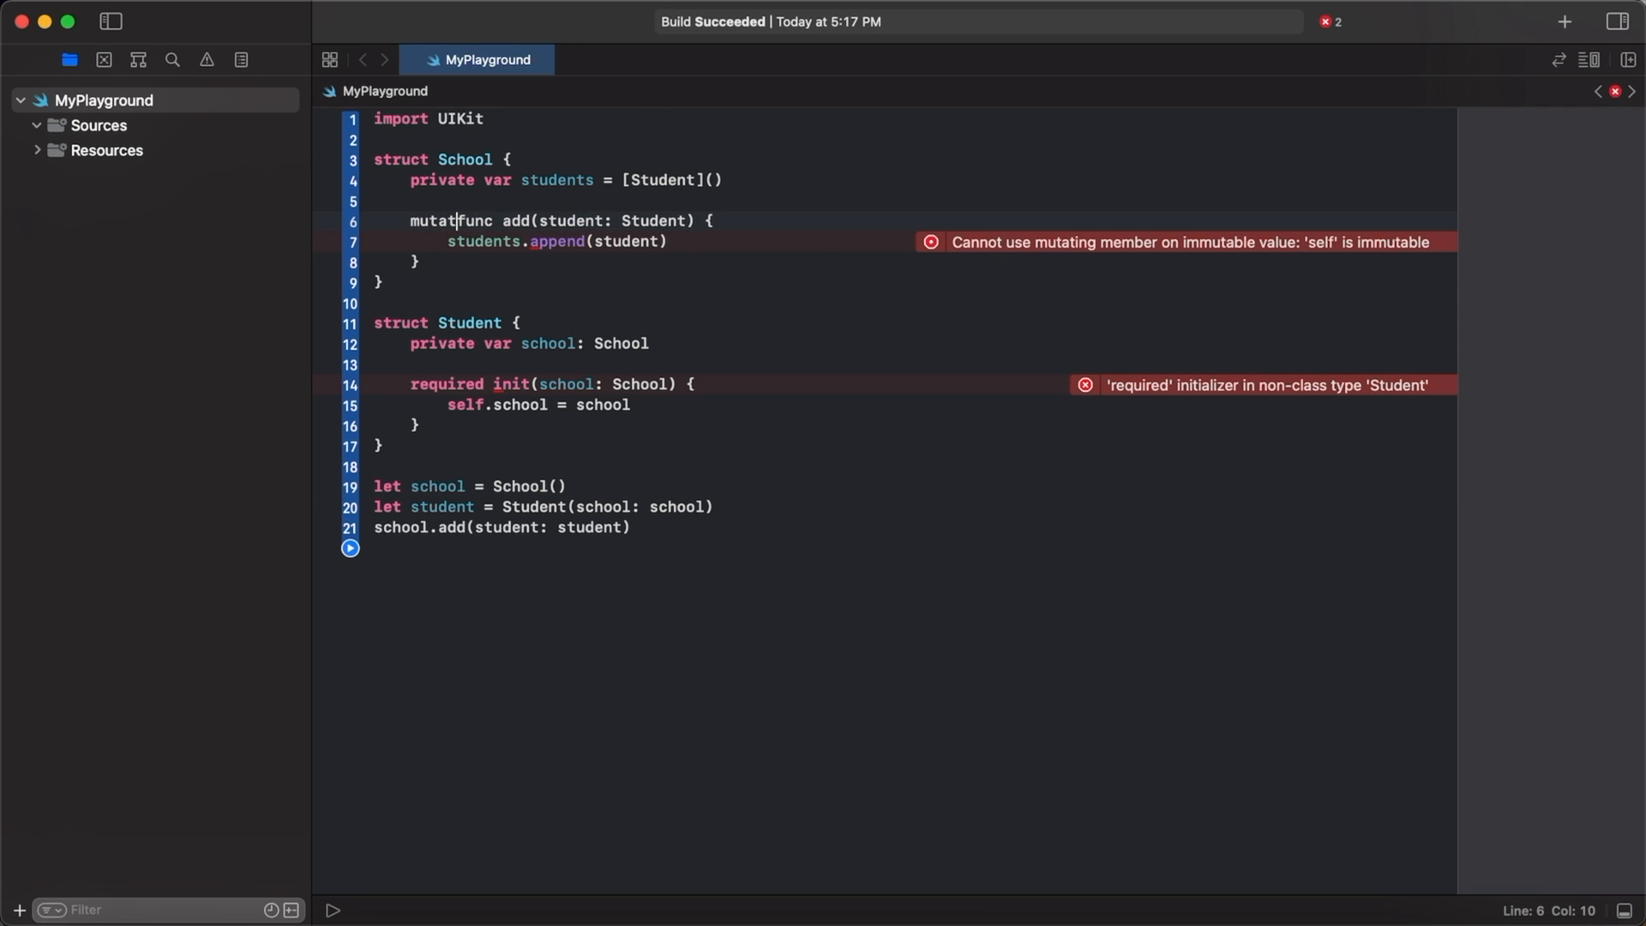
{"action": "type", "text": "ing"}
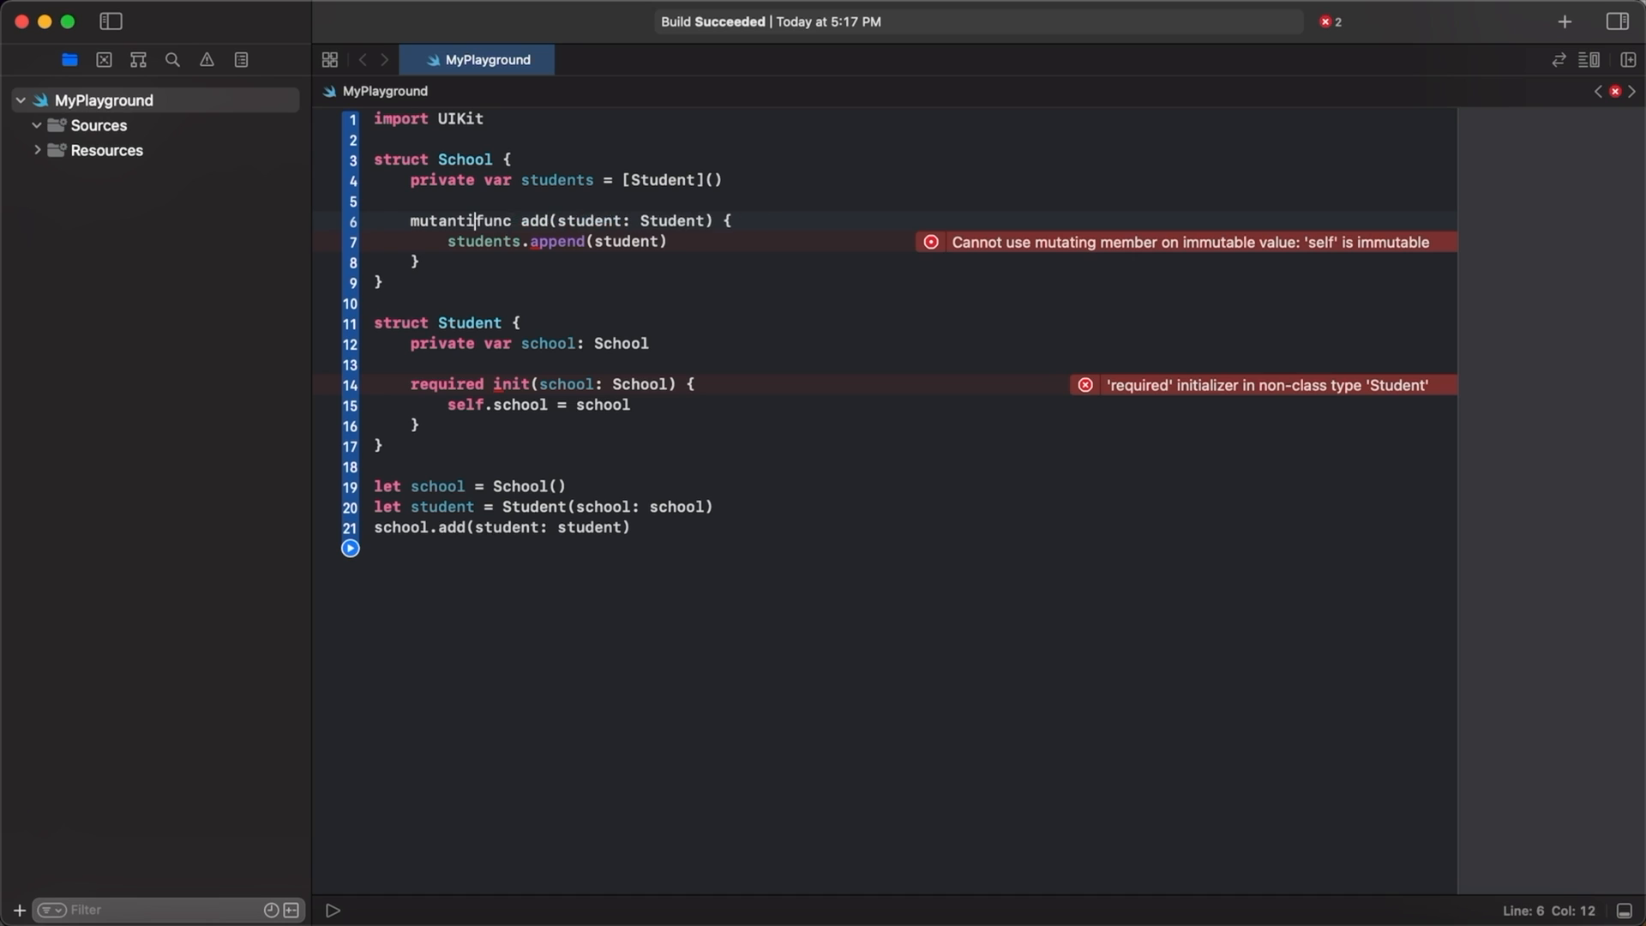
{"action": "type", "text": "\" \""}
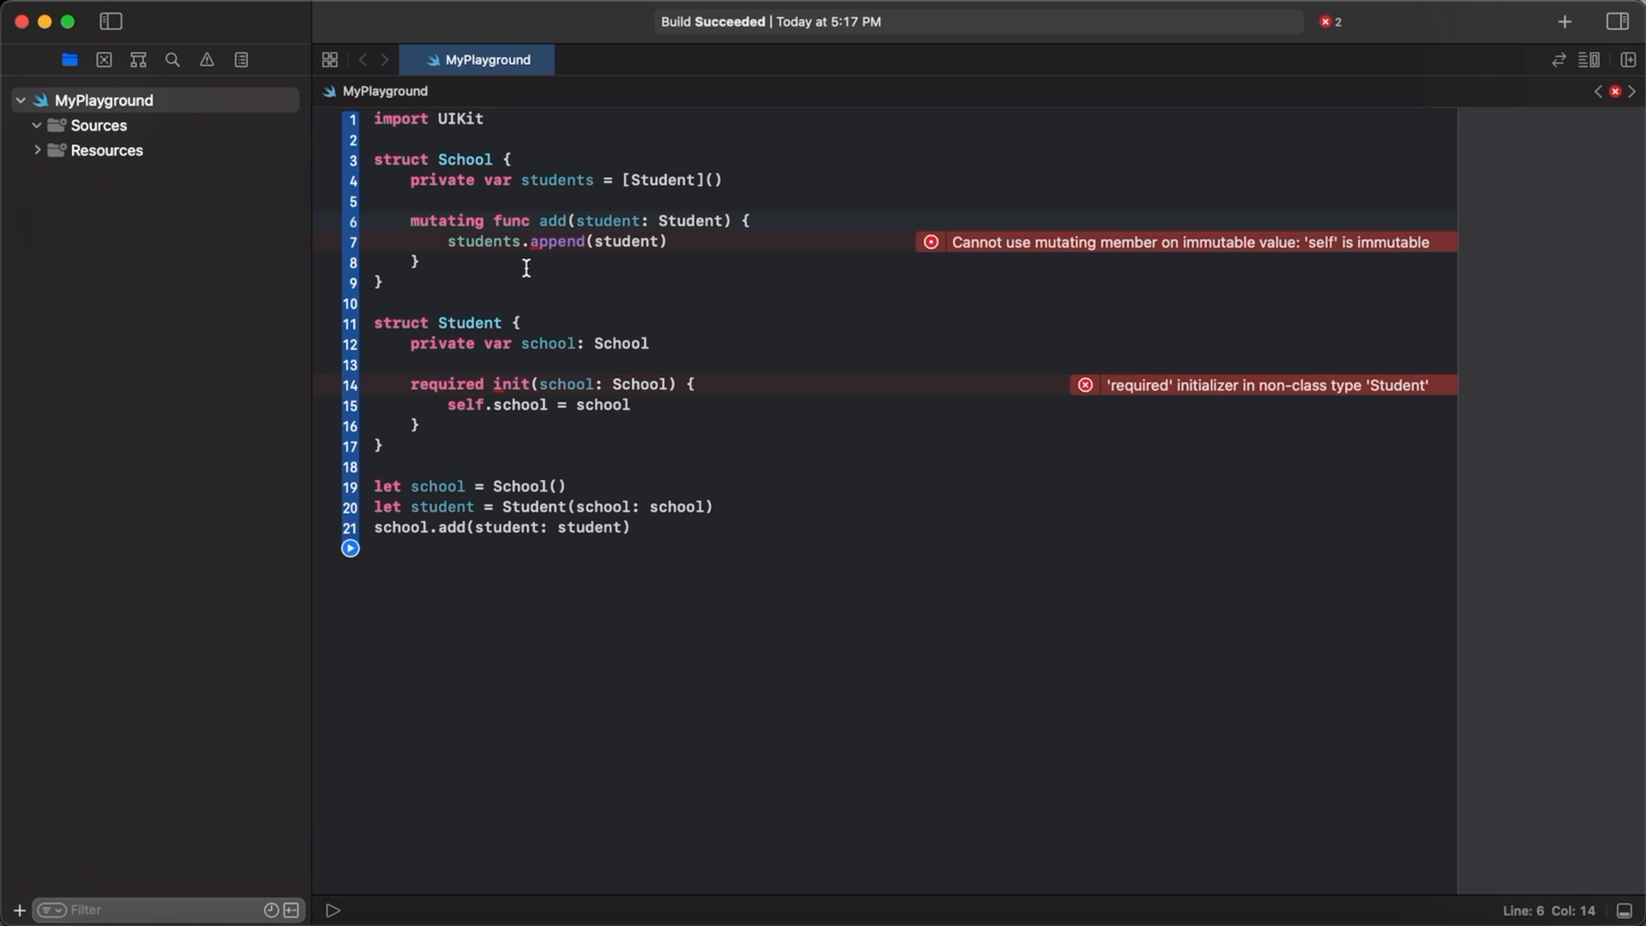
{"action": "left_click", "coordinate": [420, 262]}
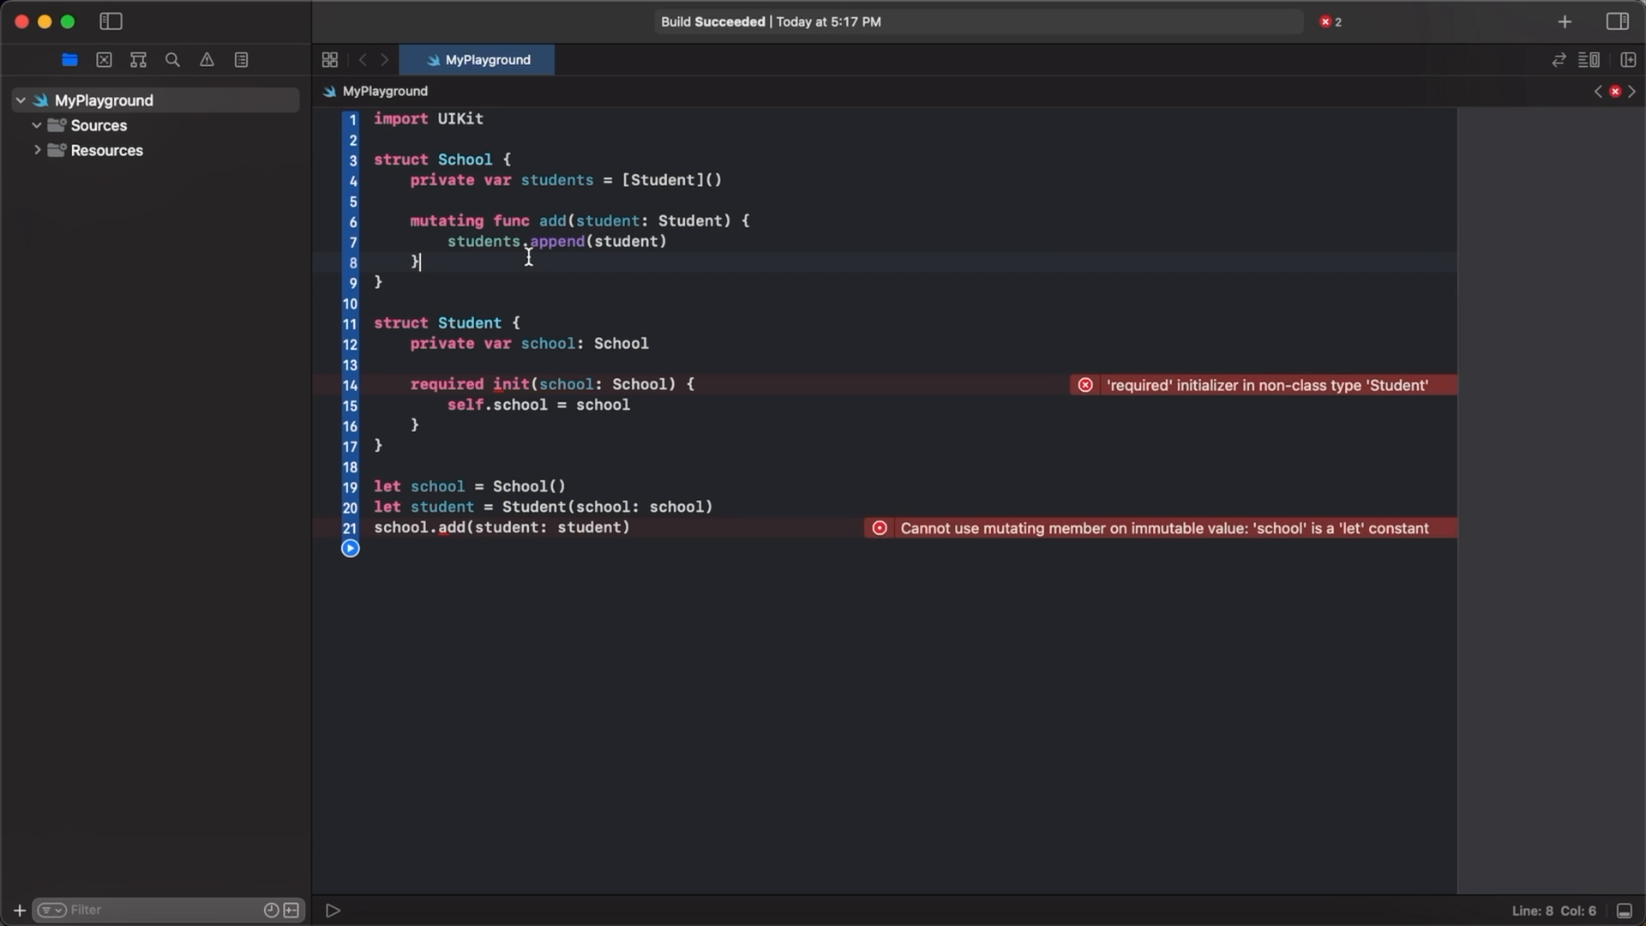
{"action": "mouse_move", "coordinate": [521, 386]}
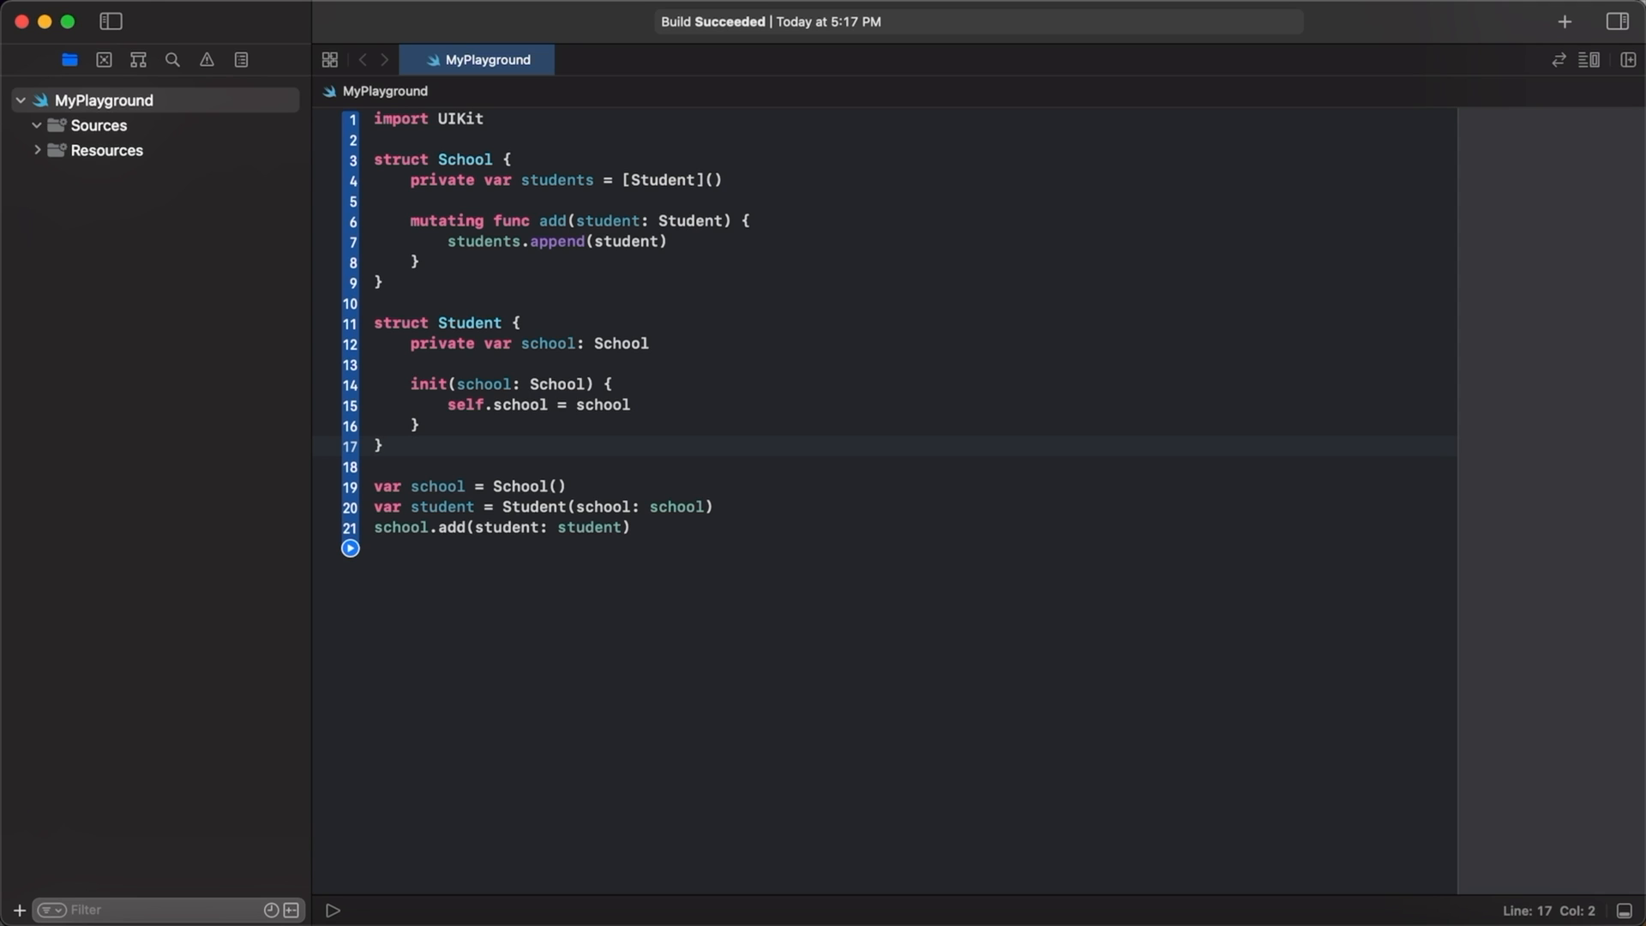
Revert both types back to class declarations with the original code.
{"action": "left_click", "coordinate": [382, 446]}
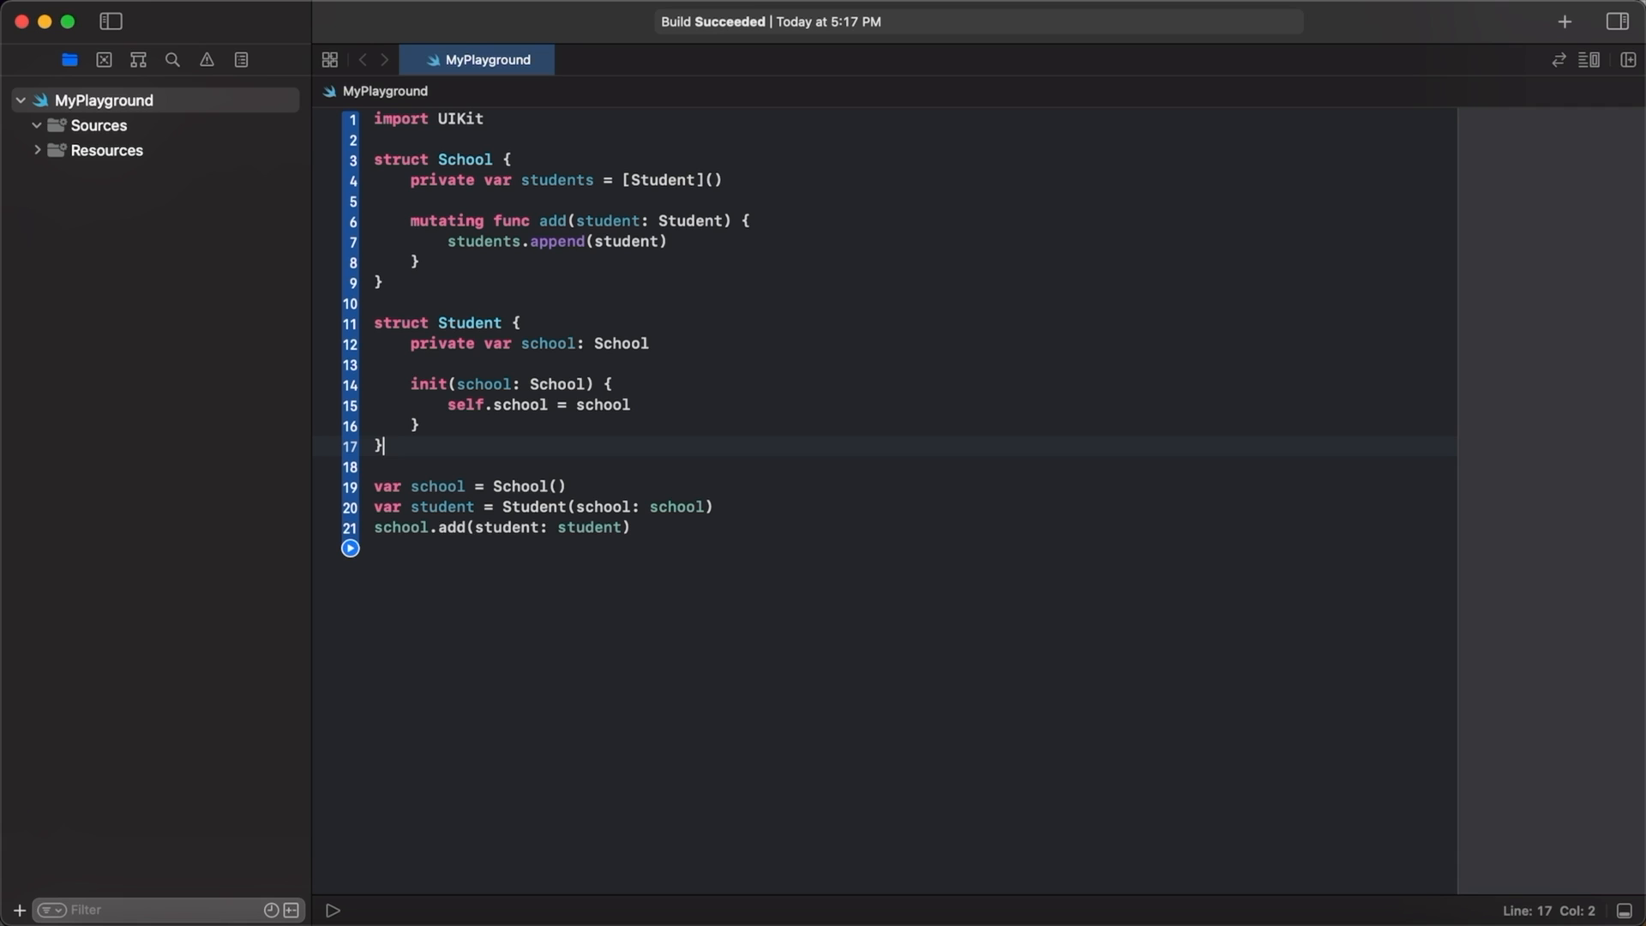
{"action": "mouse_move", "coordinate": [686, 408]}
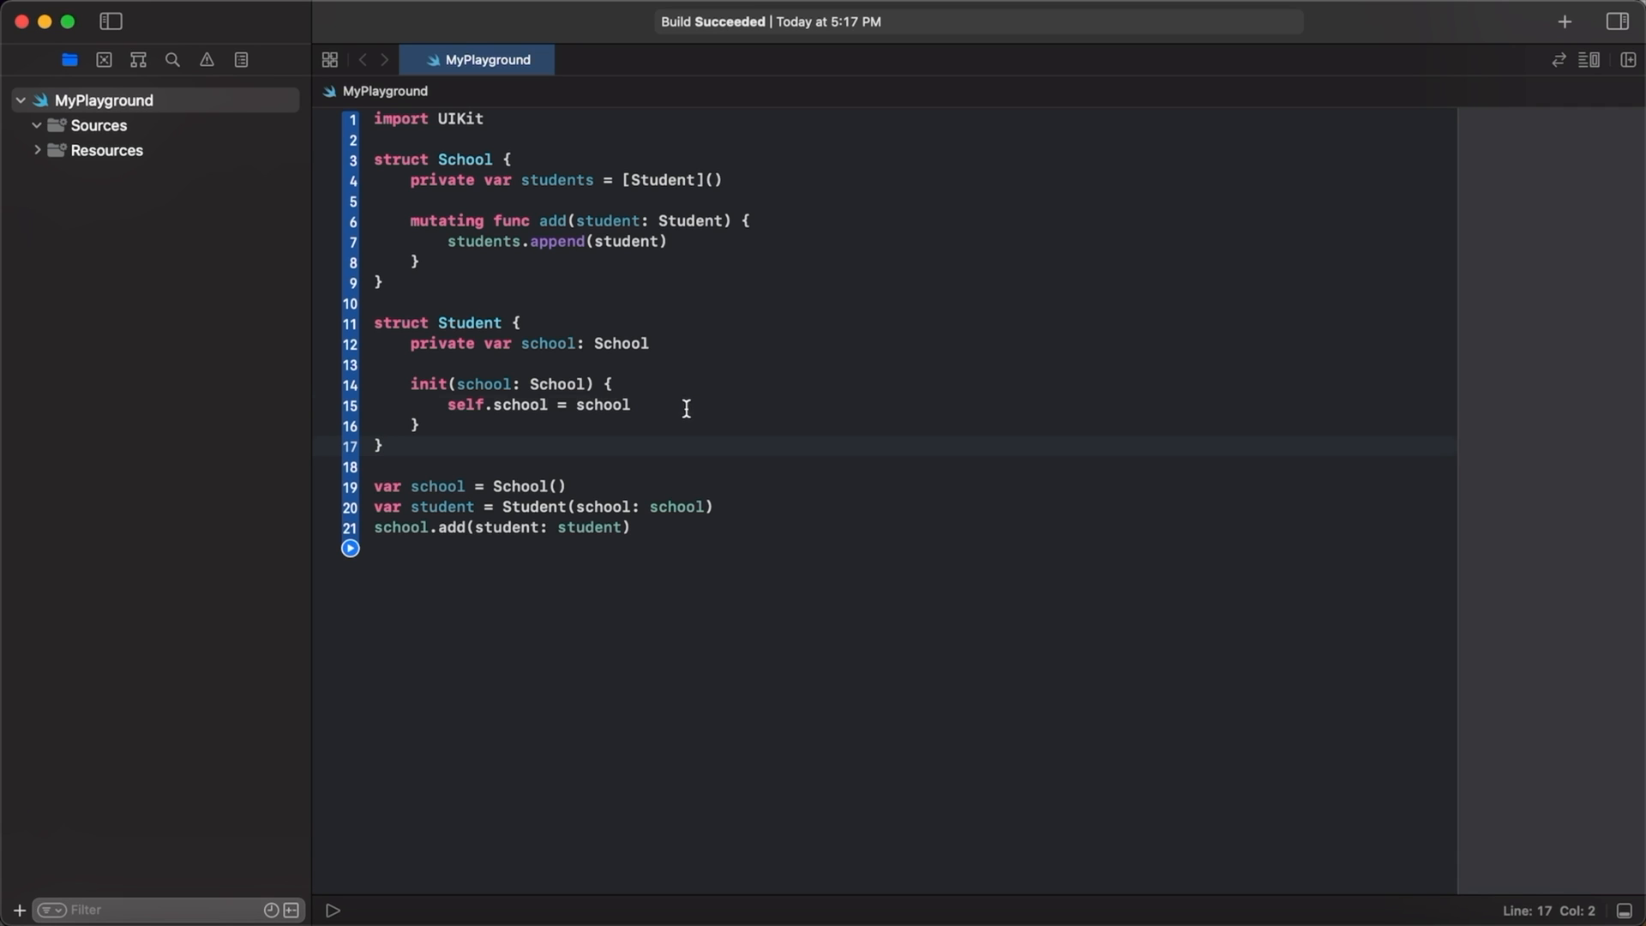
{"action": "type", "text": "class"}
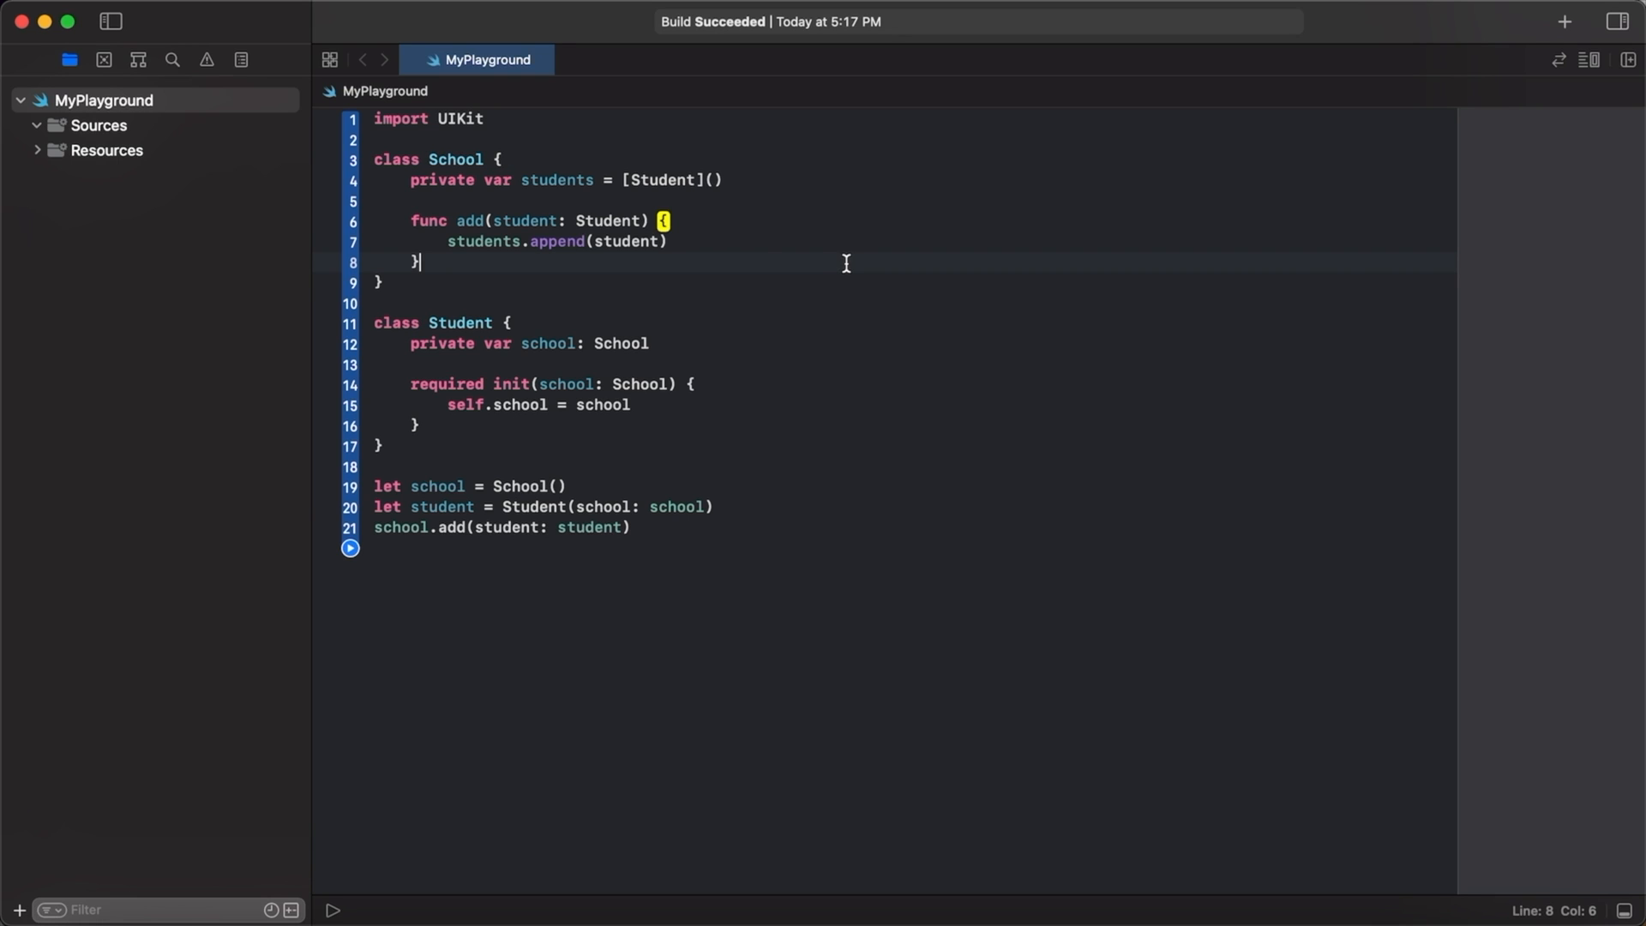
Mark Student's school property as weak and make its type optional School?
{"action": "left_click", "coordinate": [483, 180]}
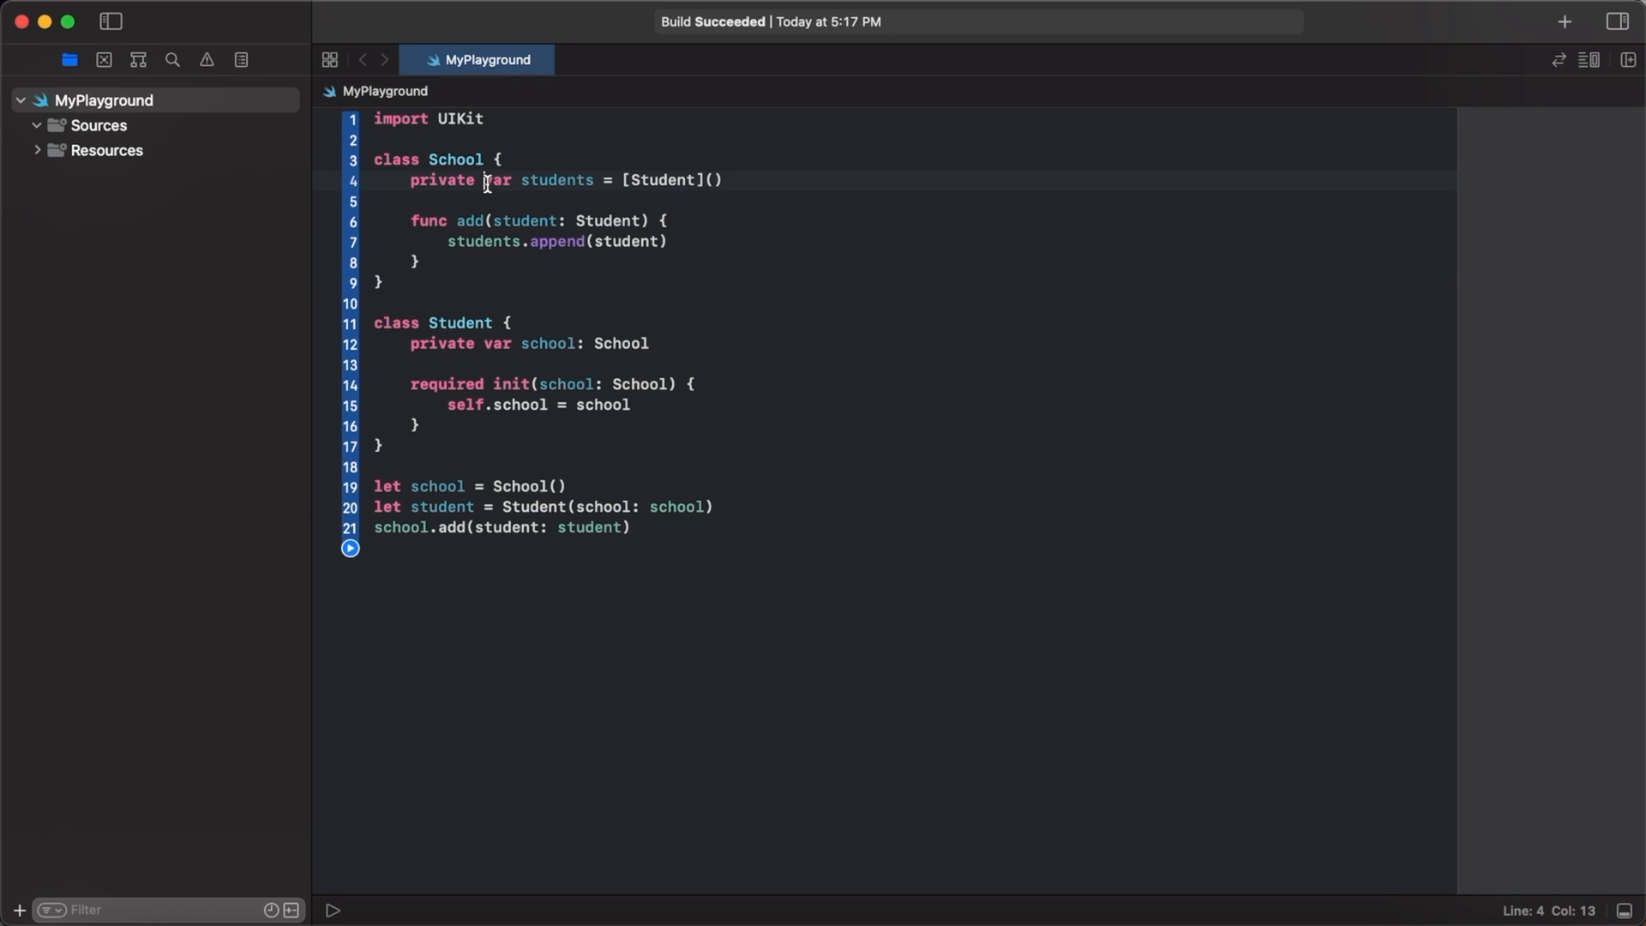
{"action": "left_click", "coordinate": [376, 303]}
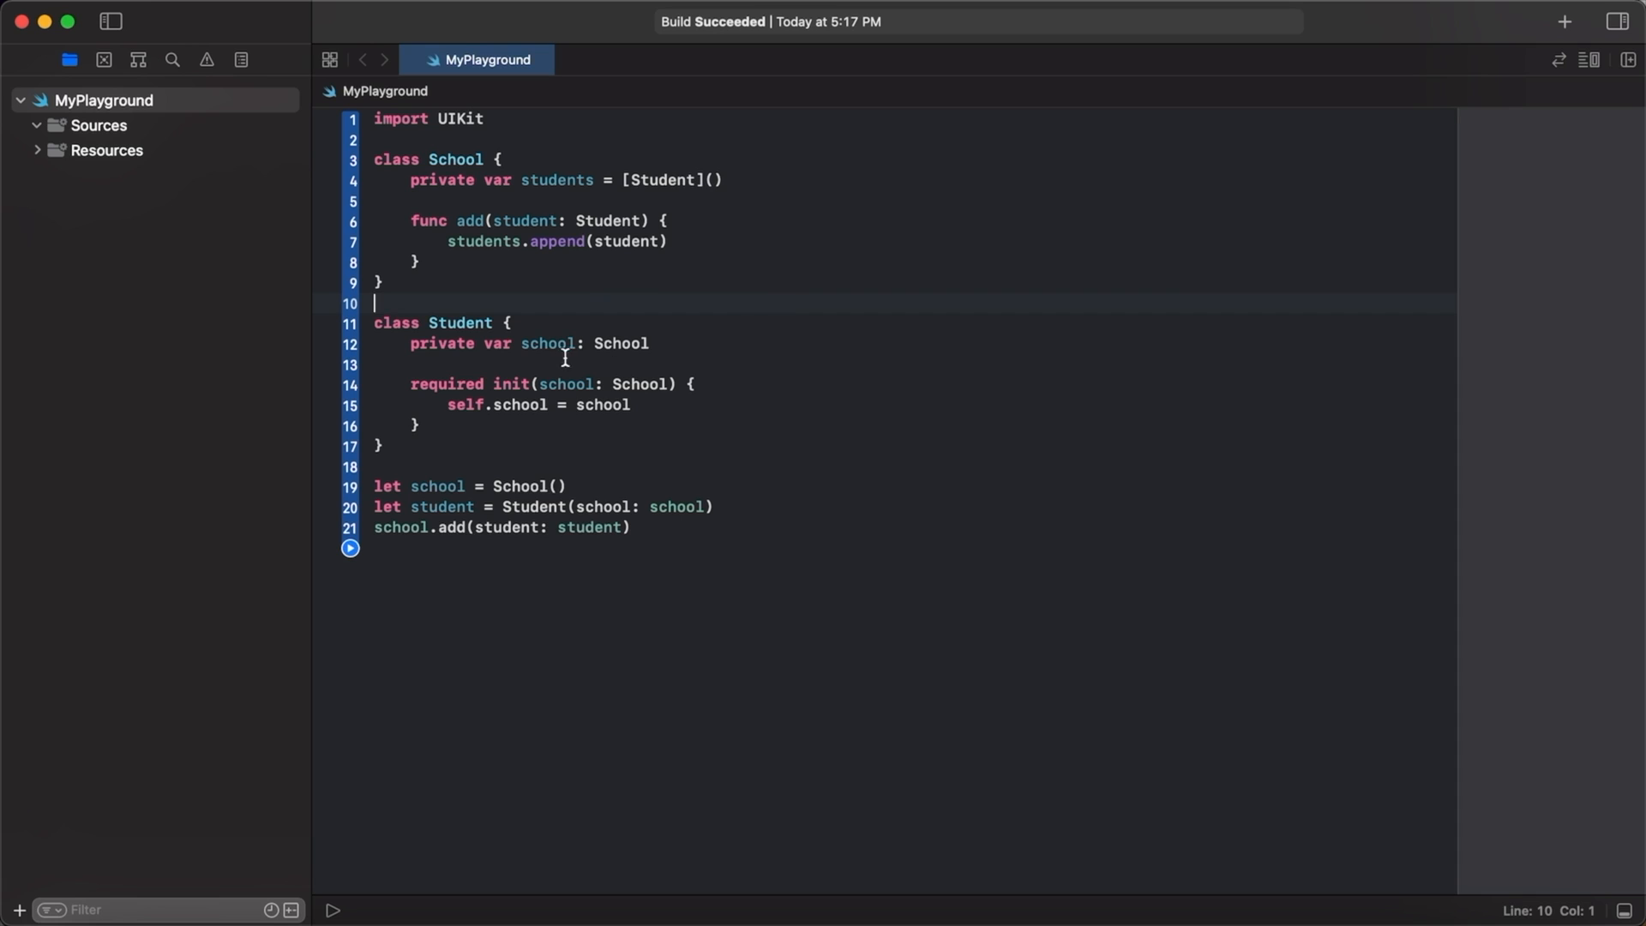
{"action": "type", "text": "weak"}
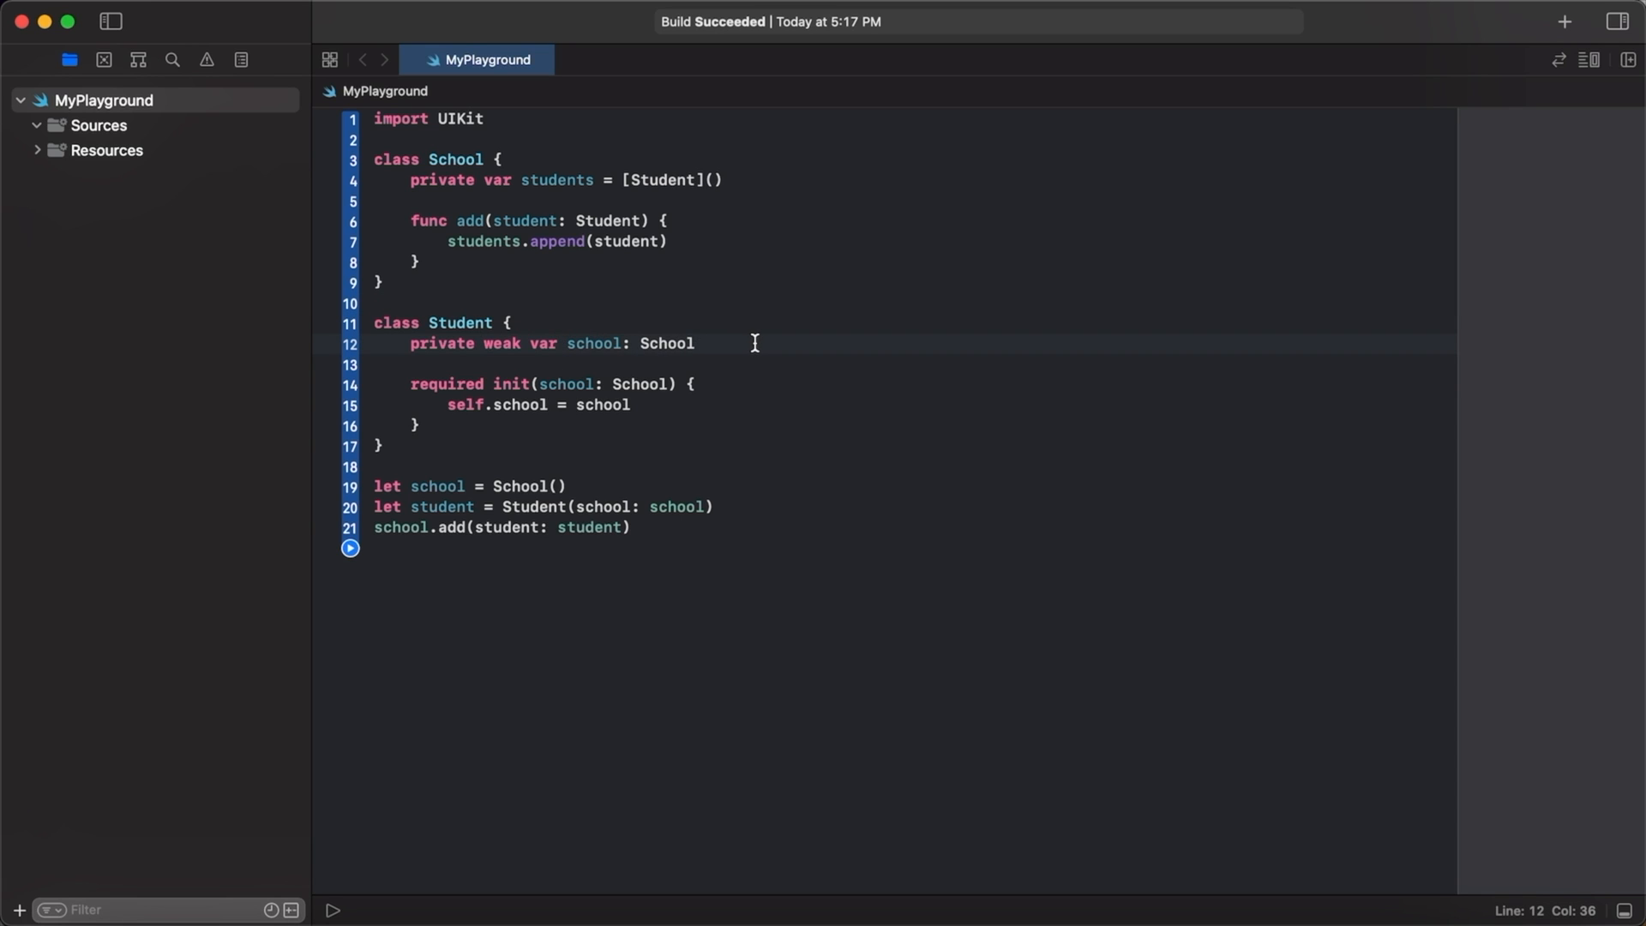
{"action": "triple_click", "coordinate": [545, 343]}
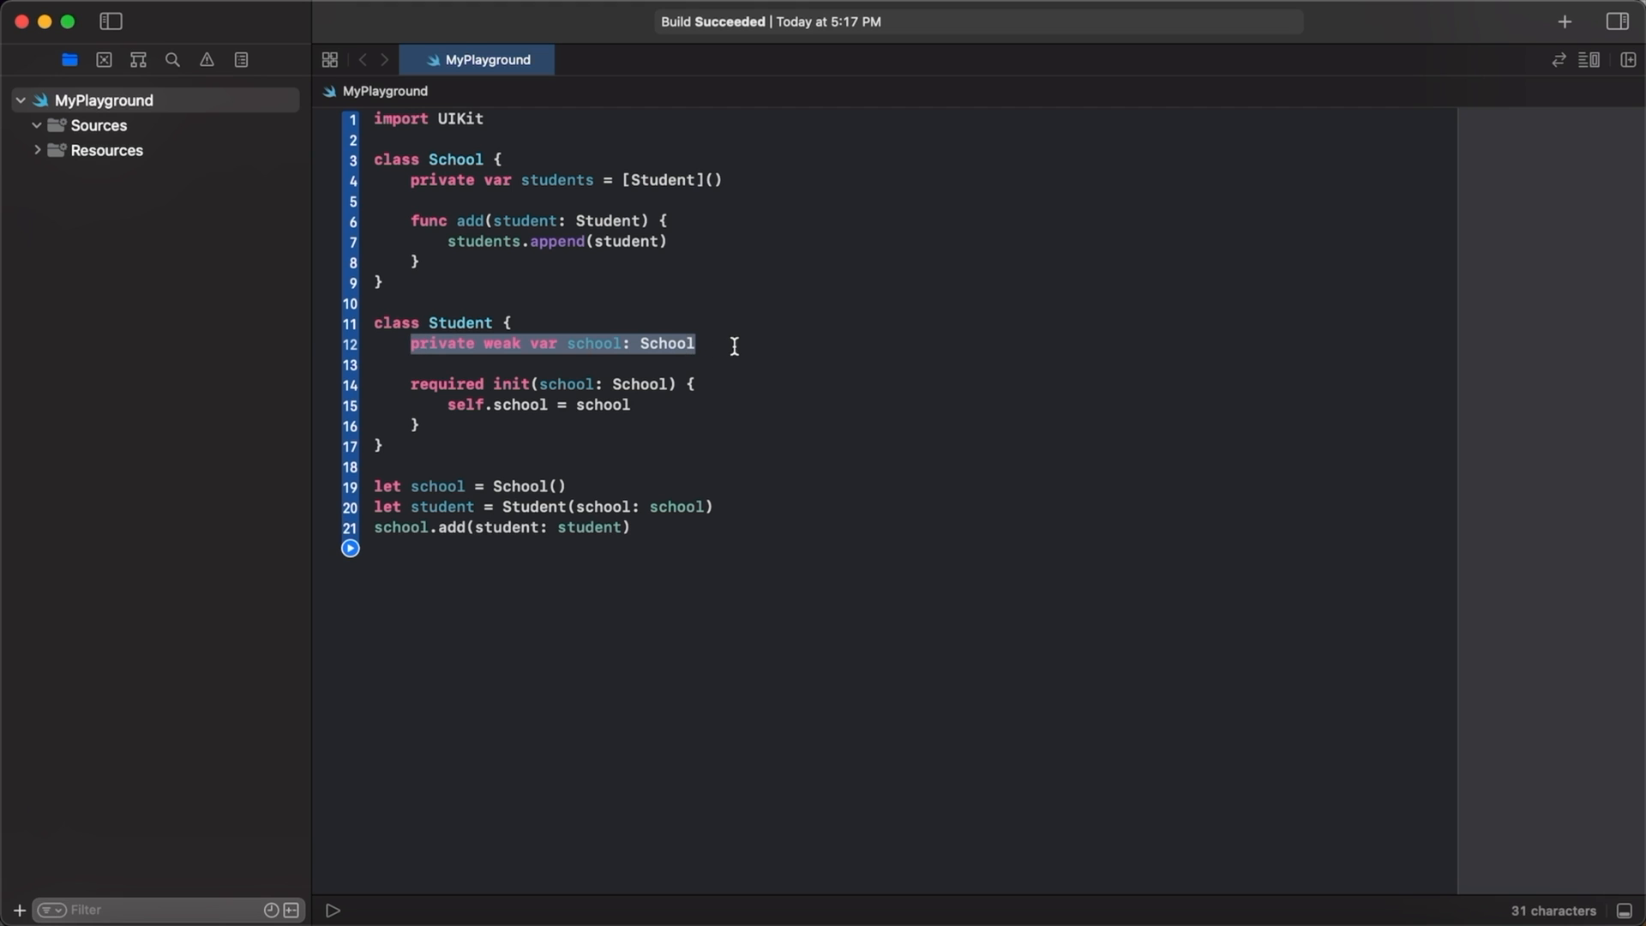
{"action": "type", "text": "?"}
{"action": "type", "text": "protocol L"}
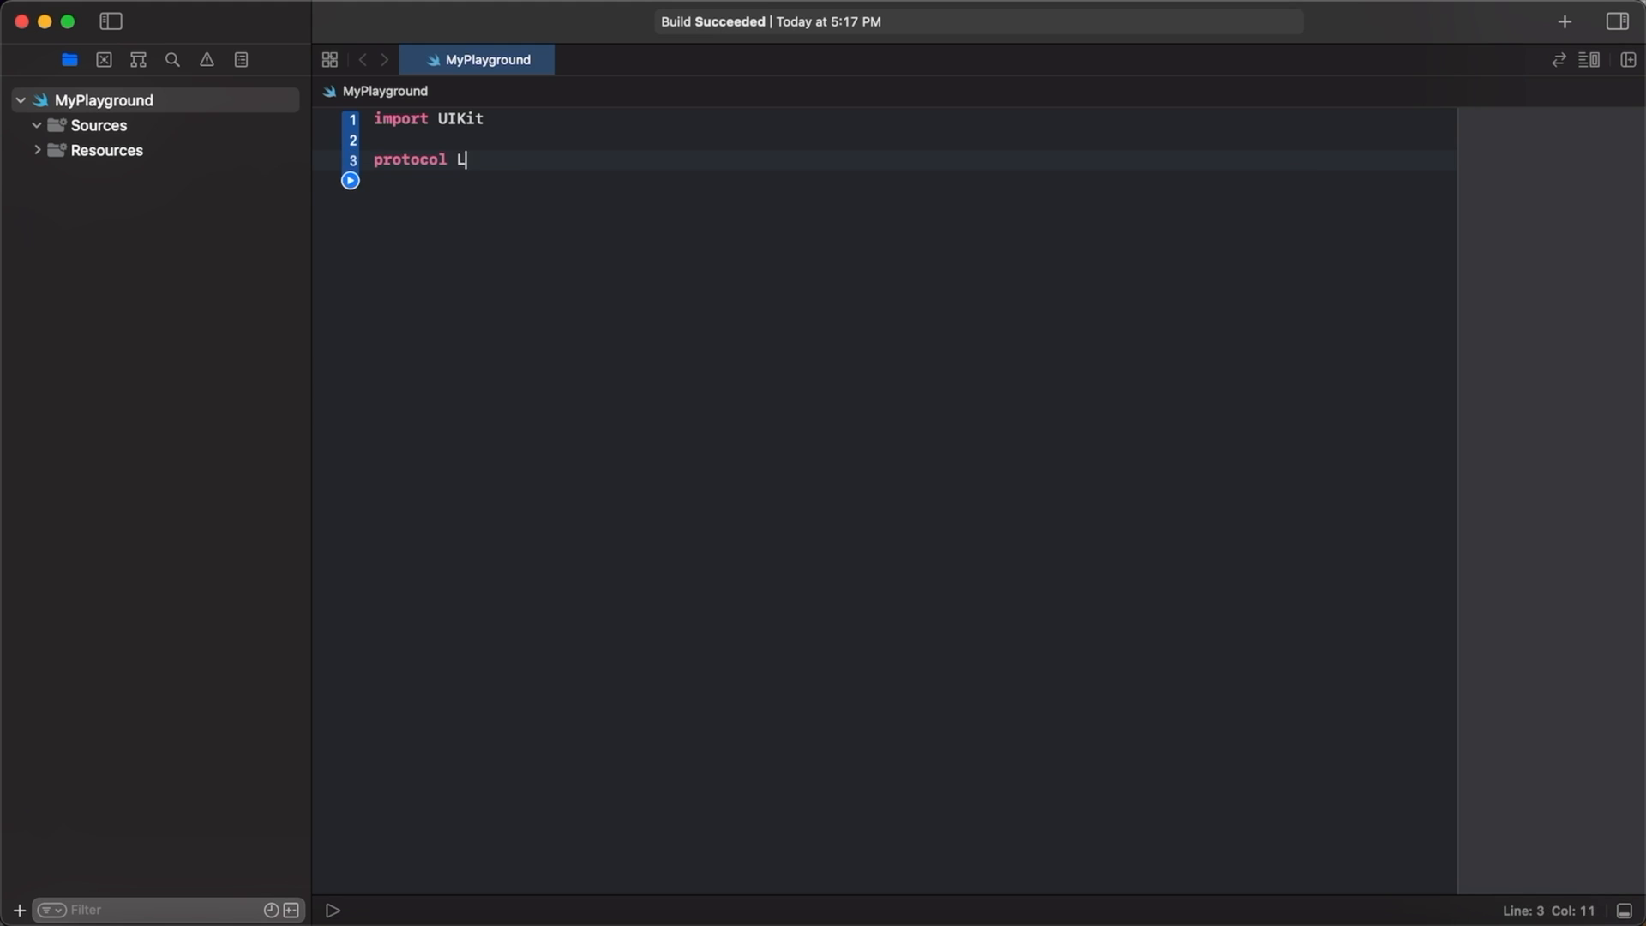
Declare a protocol named LogansVCDelegate, correcting the name from LogansProtoc.
{"action": "type", "text": "ogansProt"}
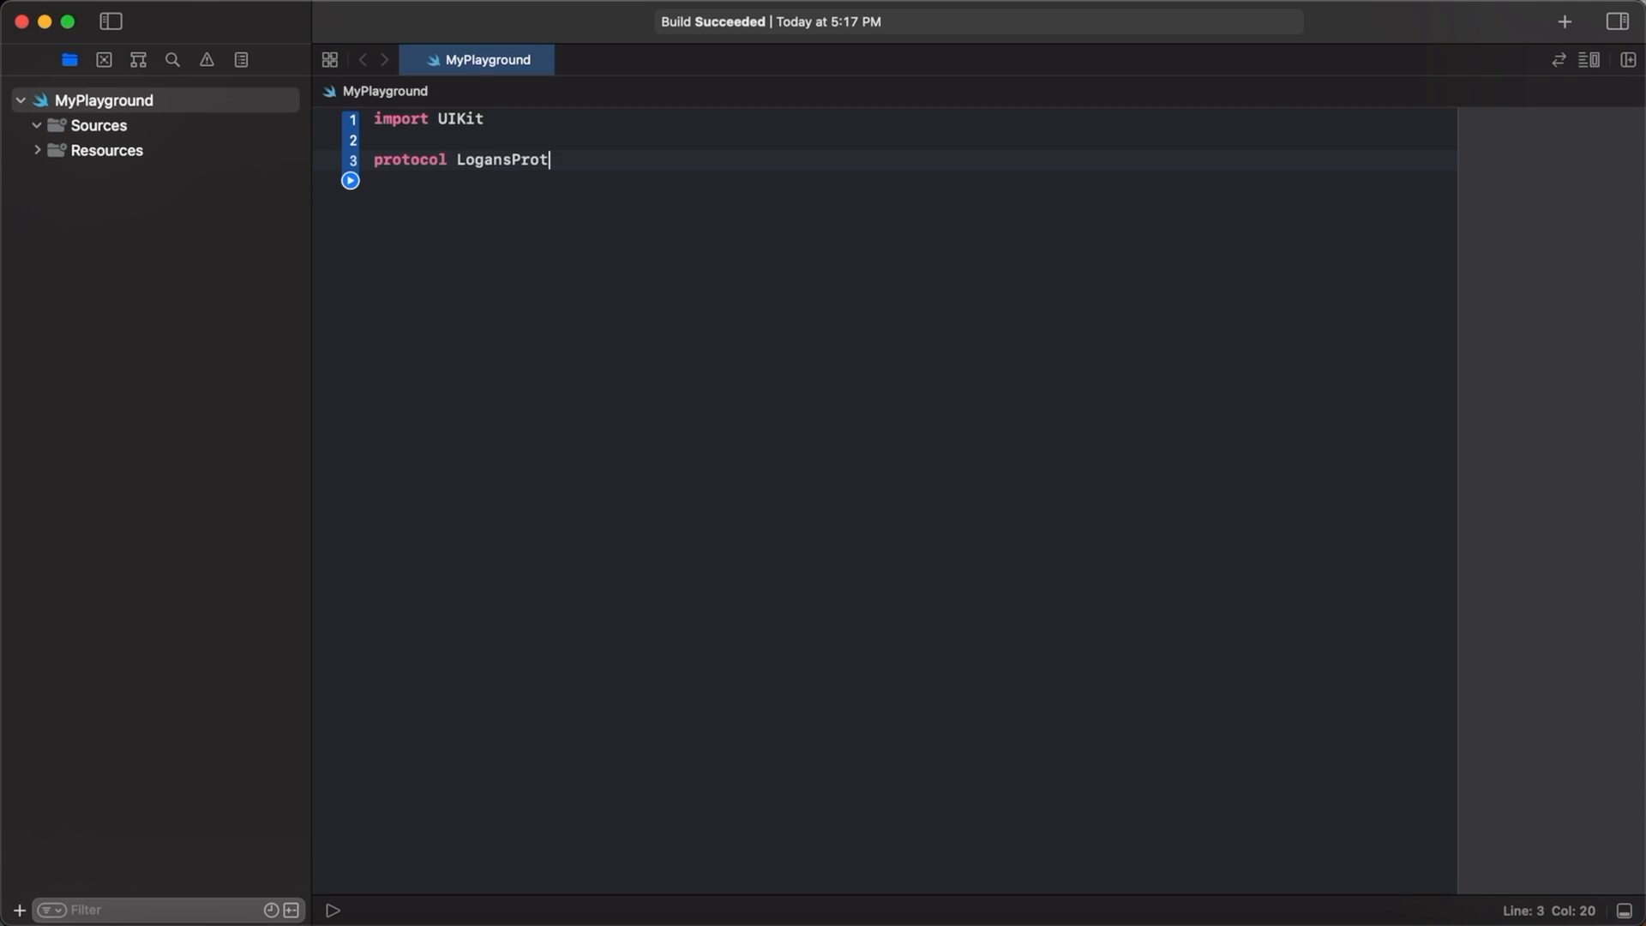
{"action": "type", "text": "oc"}
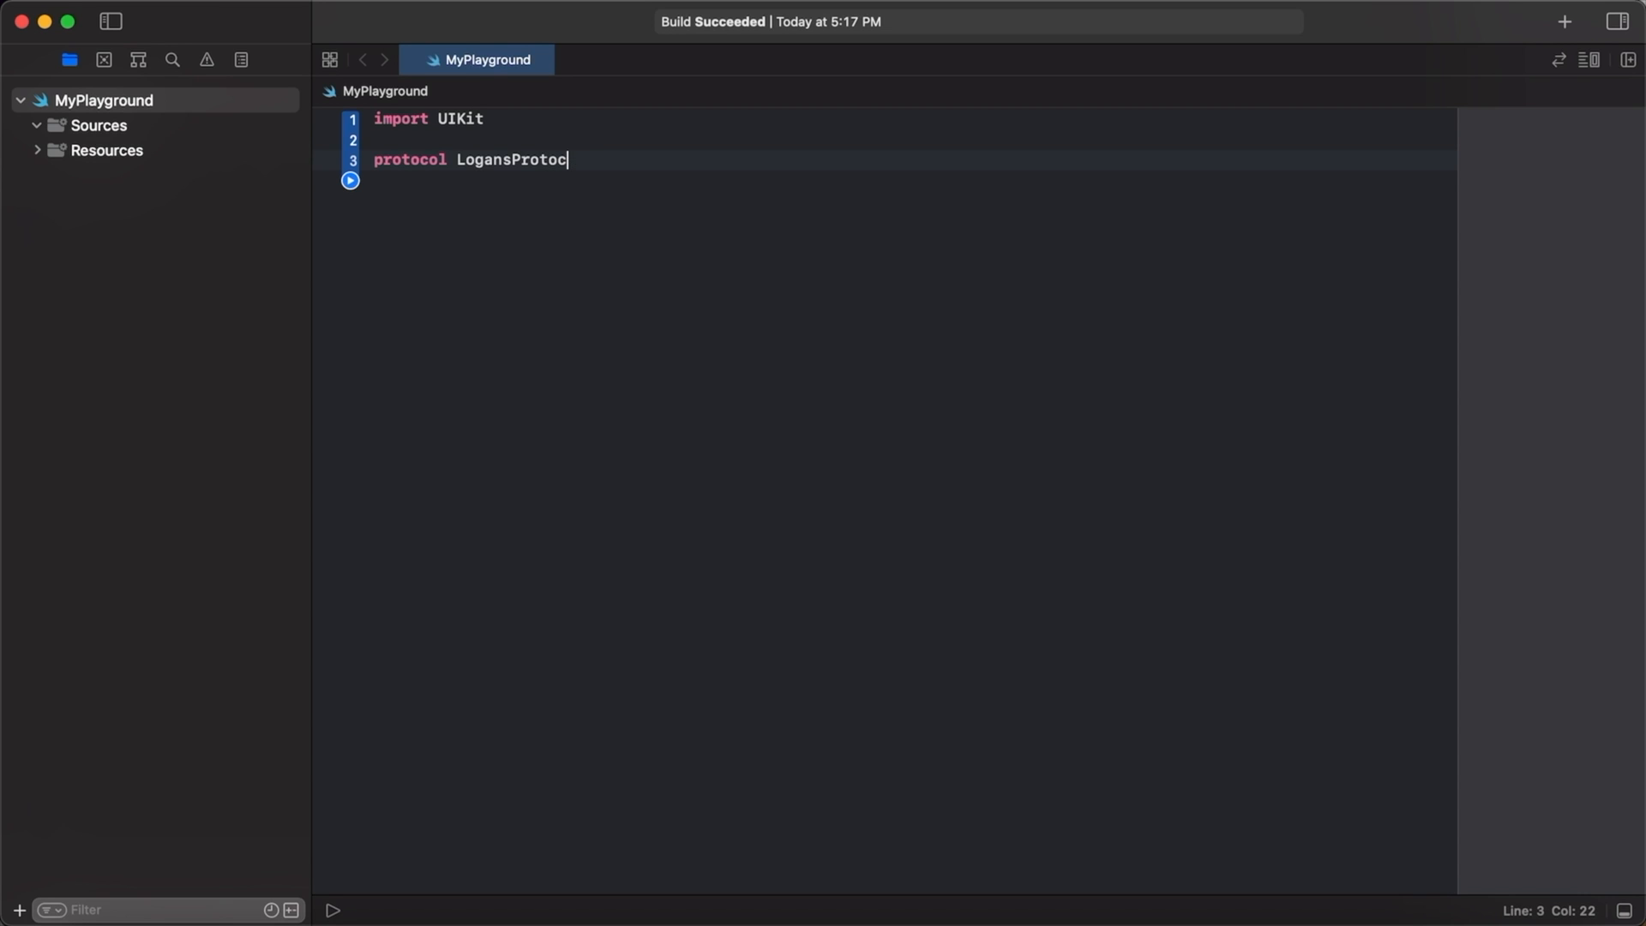
{"action": "key", "text": "BackSpace"}
{"action": "type", "text": "VCD"}
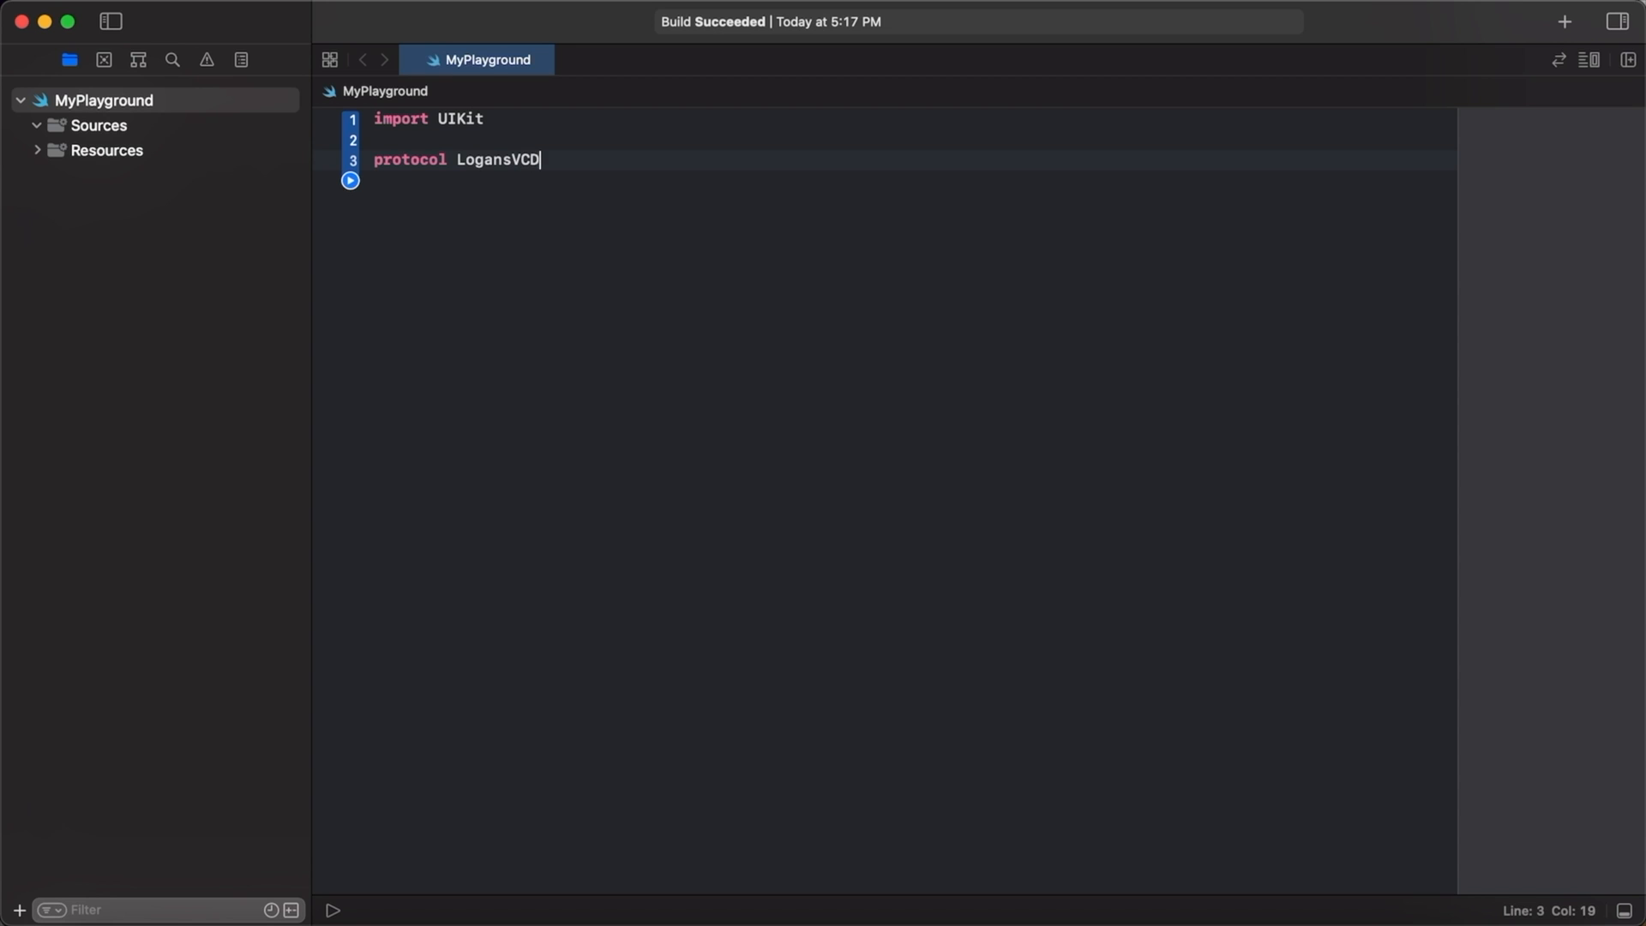
{"action": "type", "text": "elegate {"}
{"action": "type", "text": "func se"}
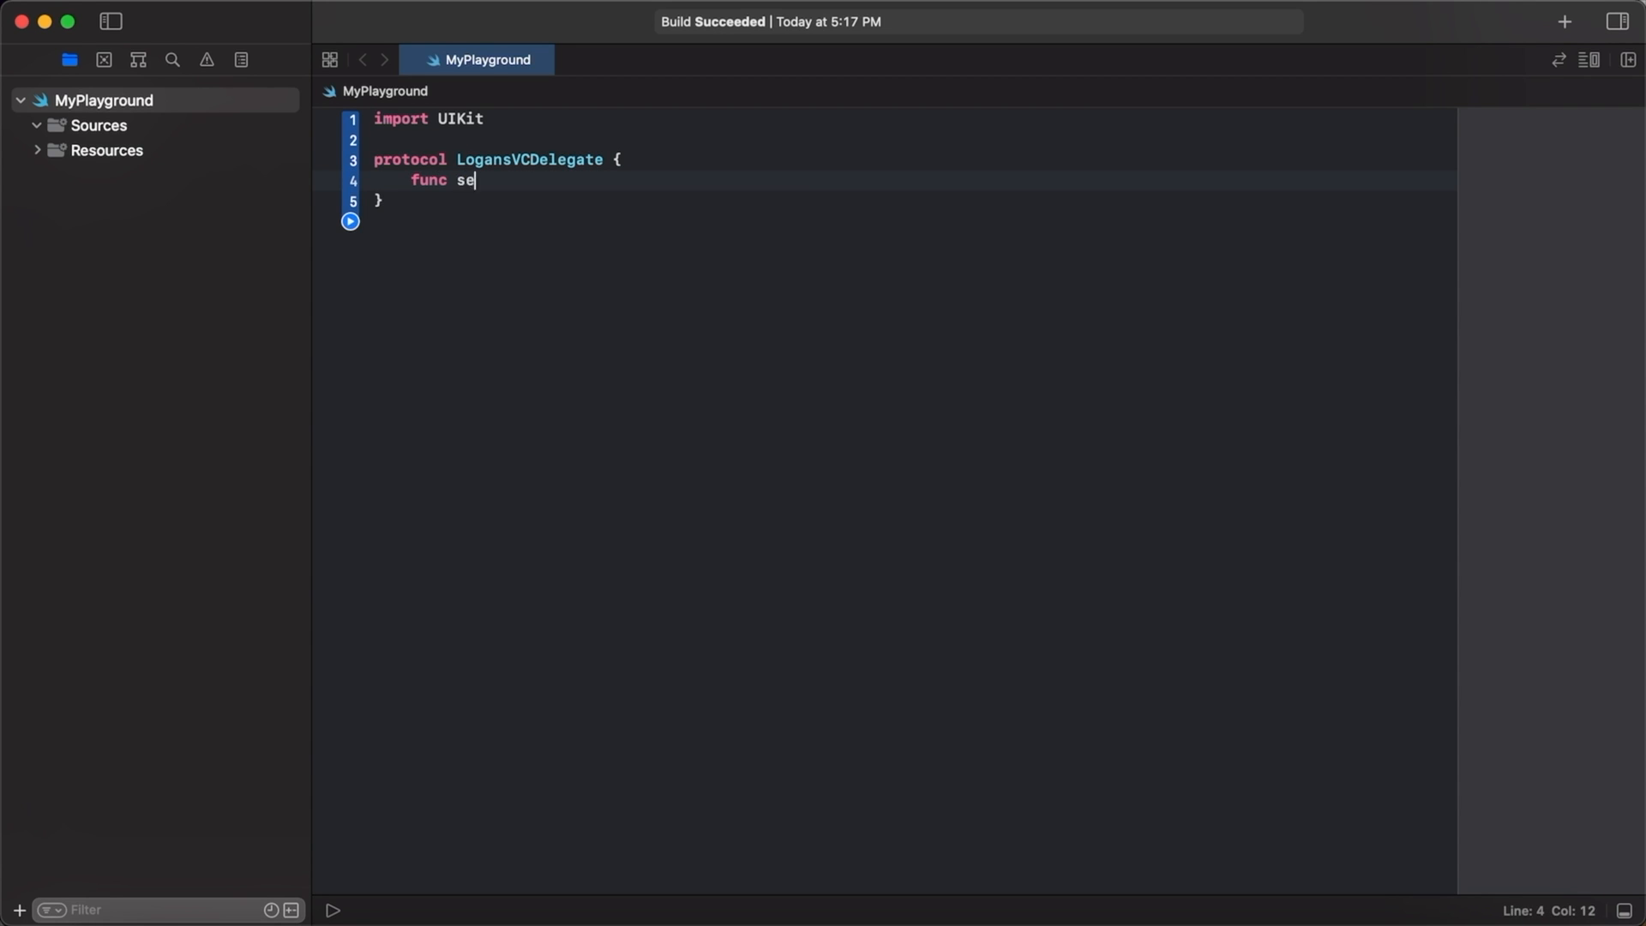
Require a func setup(with data: [Any]) inside the protocol.
{"action": "type", "text": "tup(wi"}
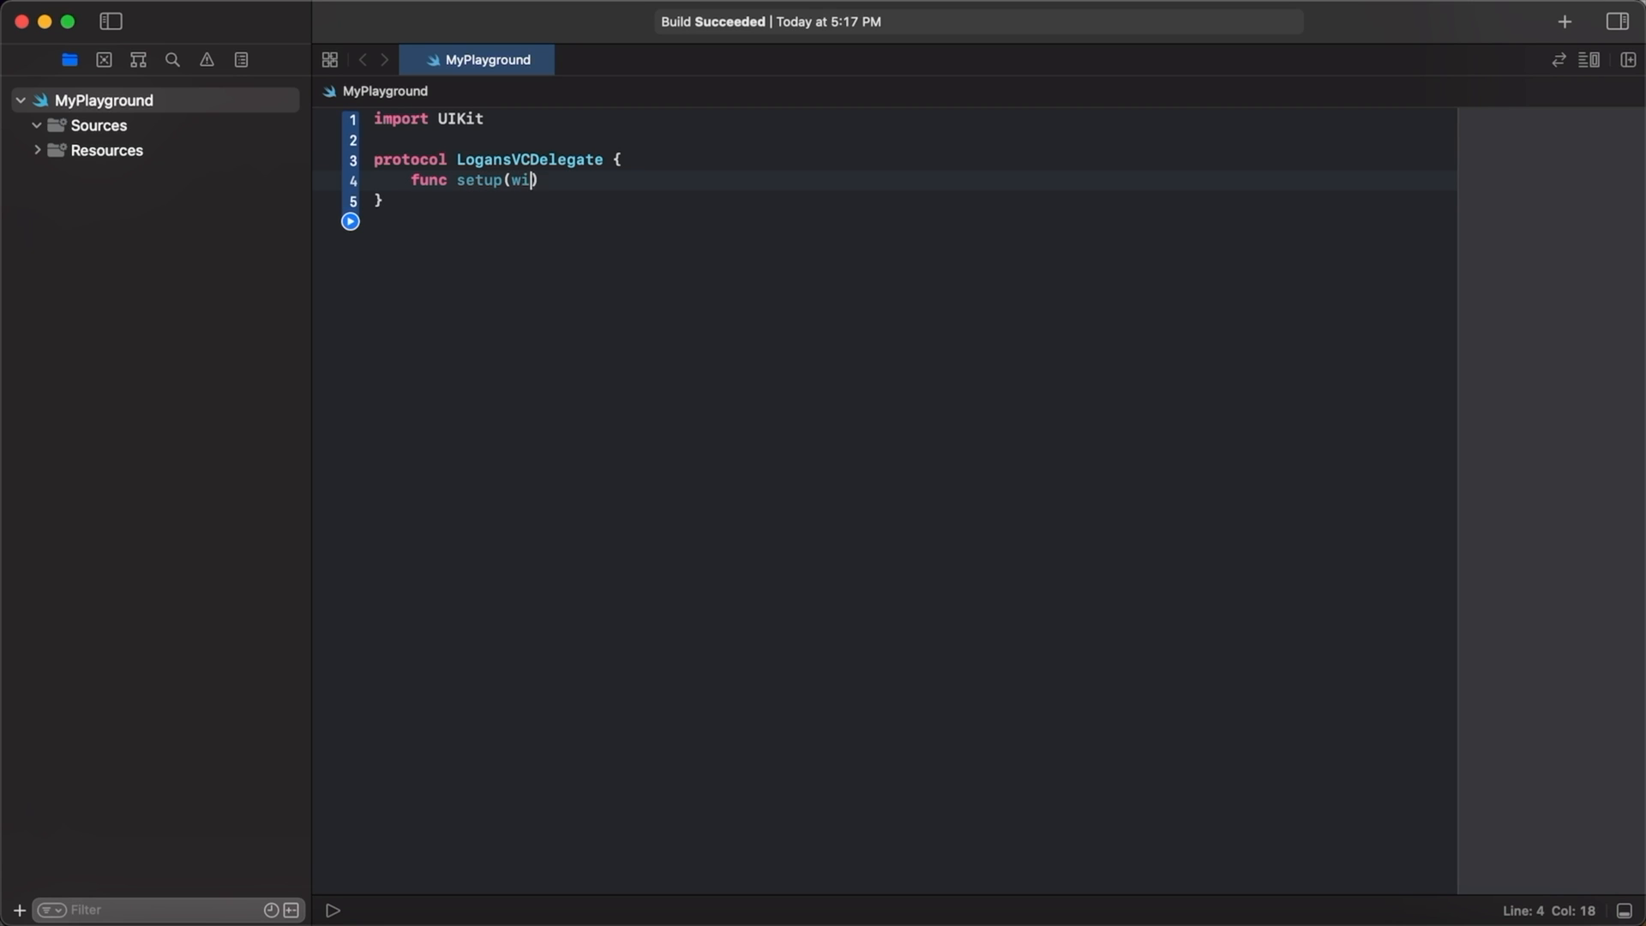
{"action": "type", "text": "th data"}
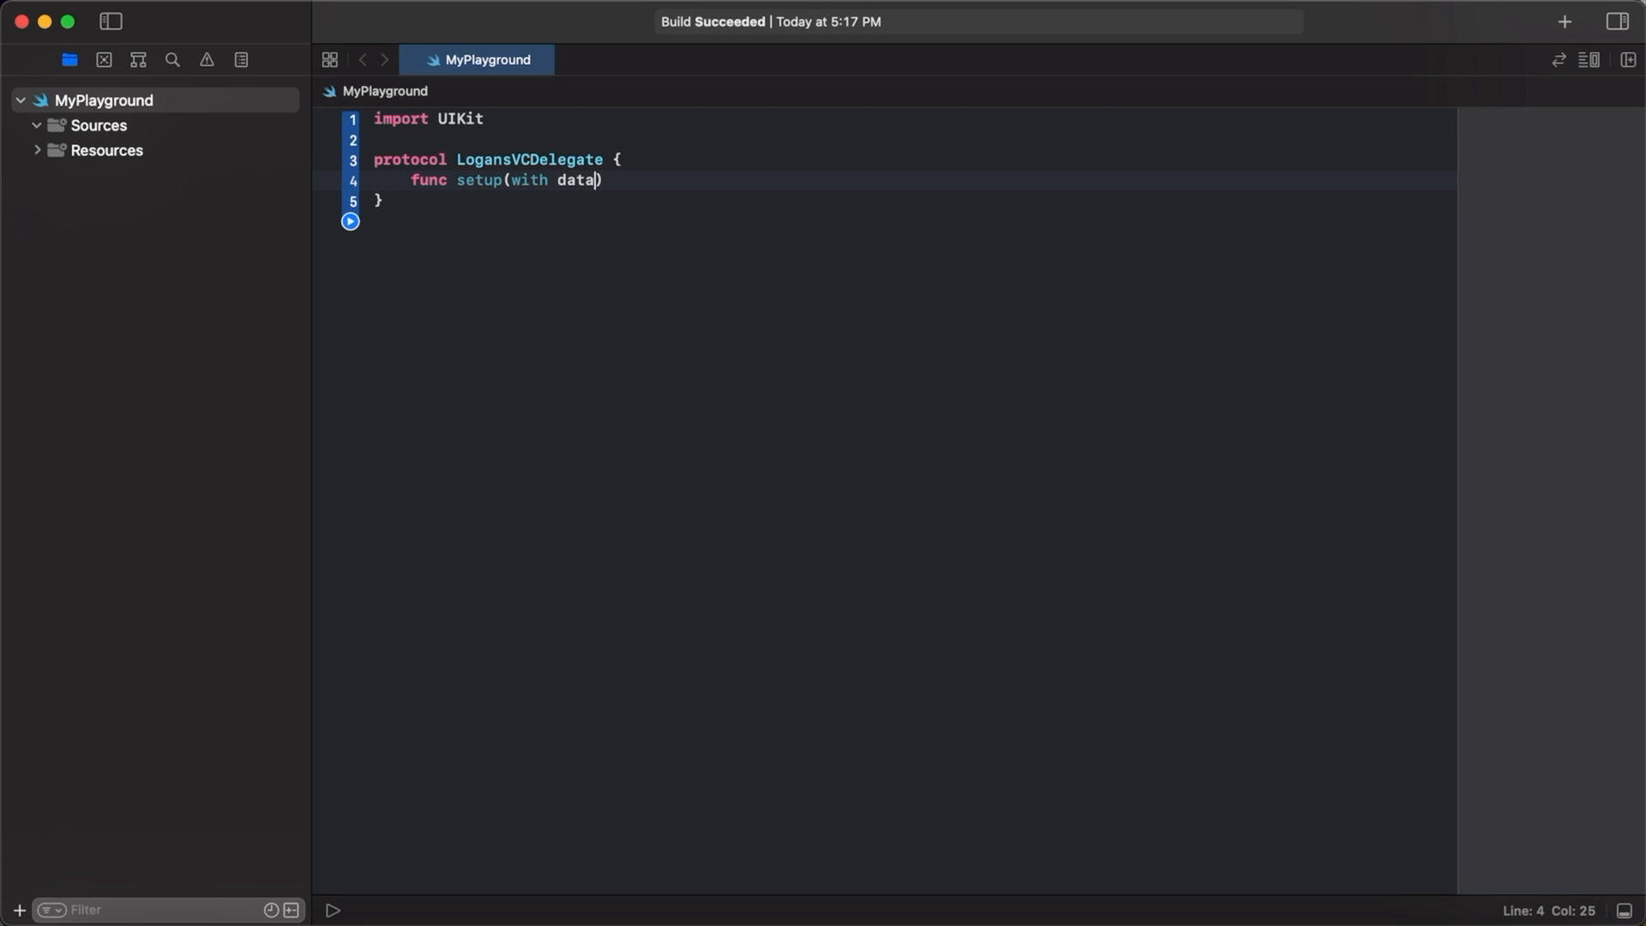
{"action": "type", "text": ": [Any"}
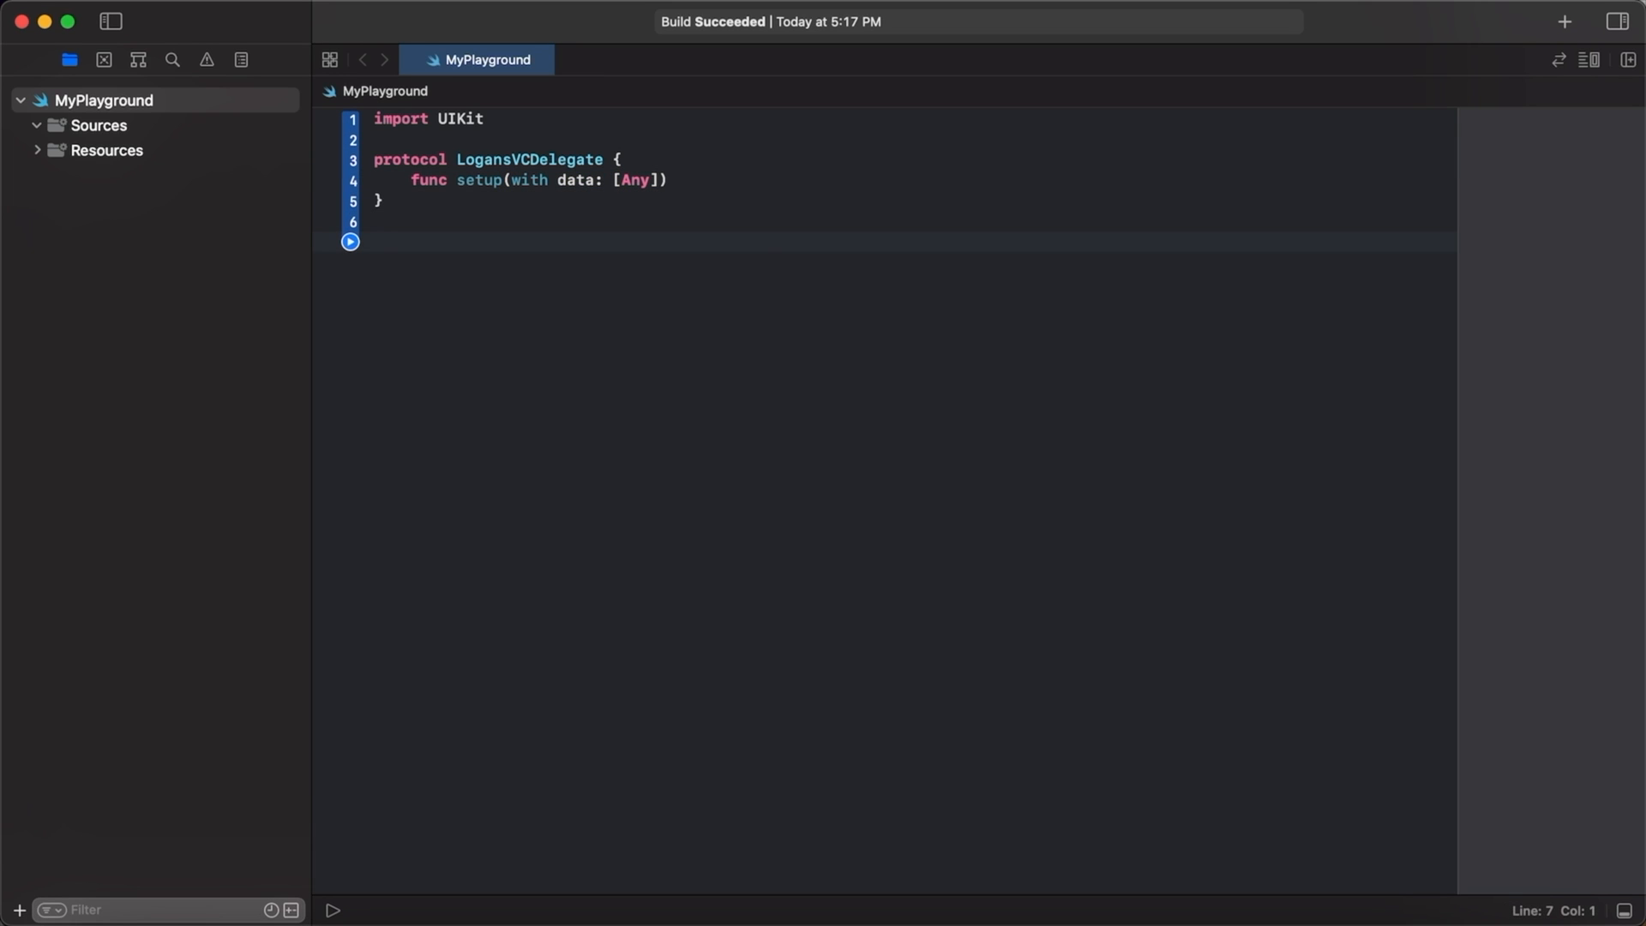
Declare class LogansVC: UIViewController with an optional LogansVCDelegate delegate property.
{"action": "type", "text": "class Logan"}
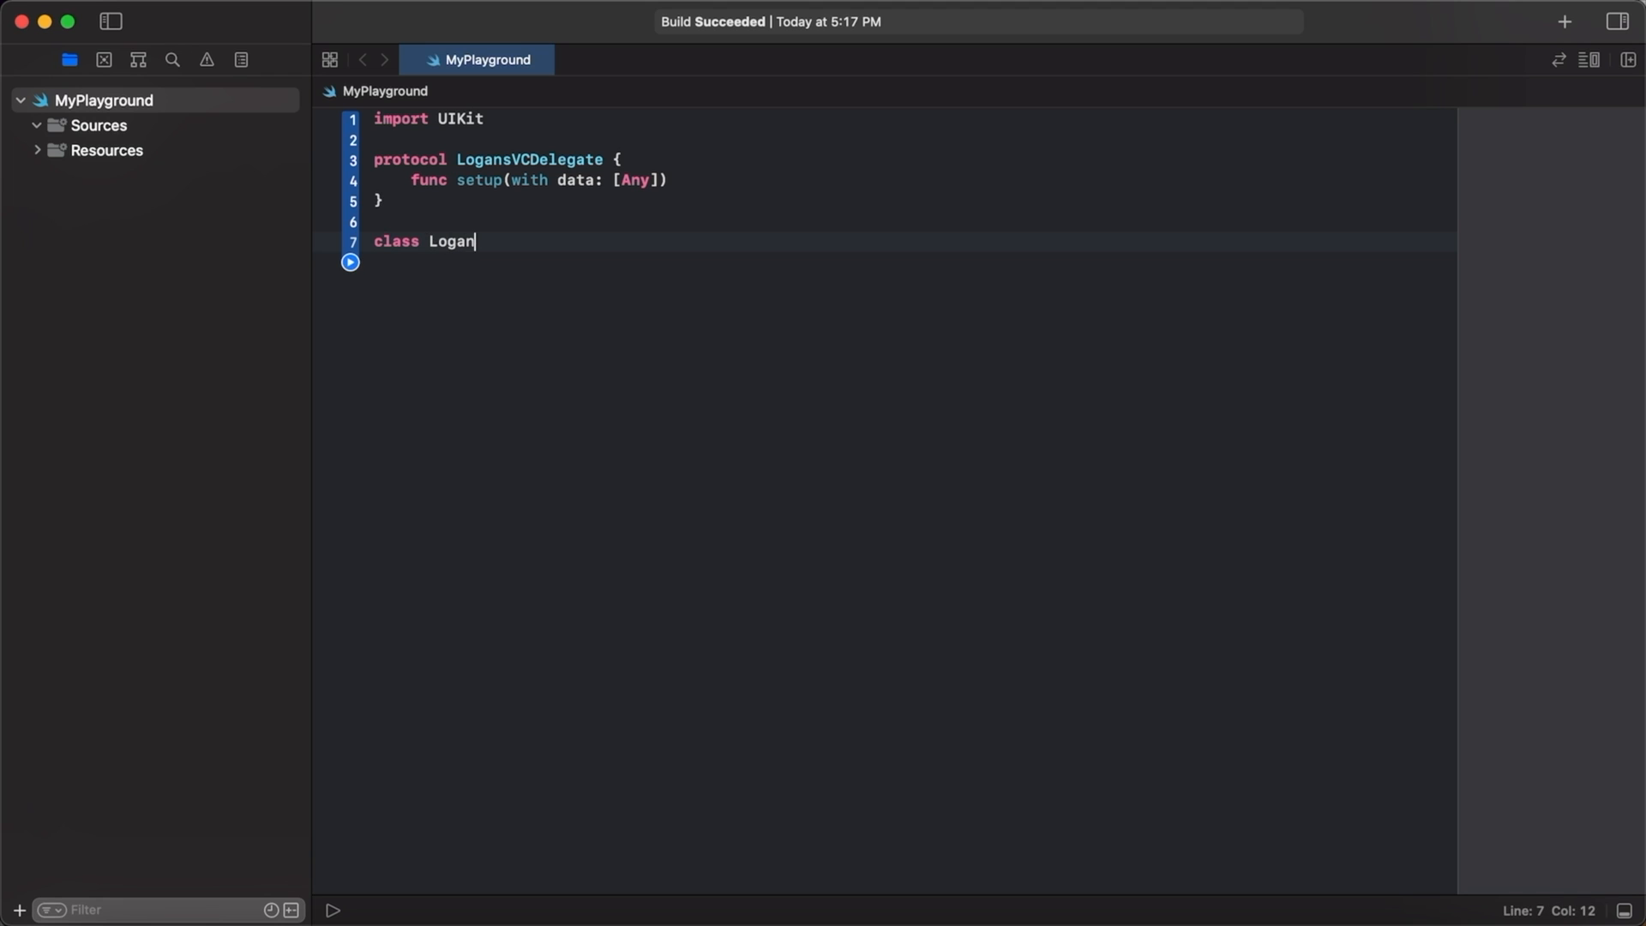
{"action": "type", "text": "VC"}
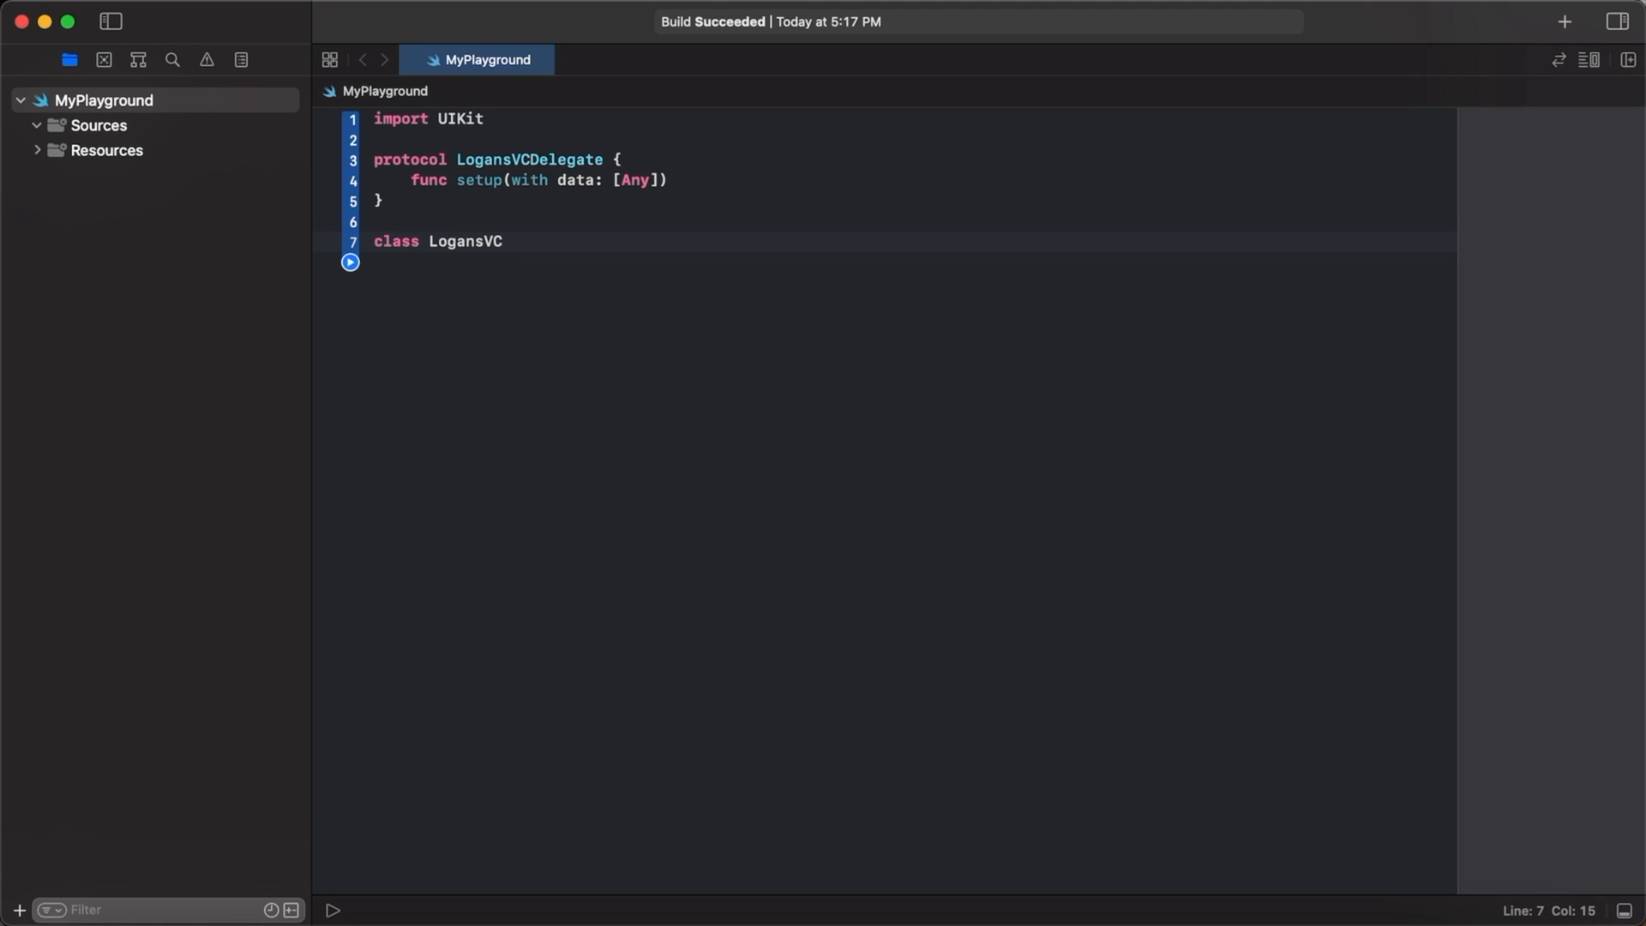
{"action": "type", "text": ": UIViewController {"}
{"action": "type", "text": "var delegate:"}
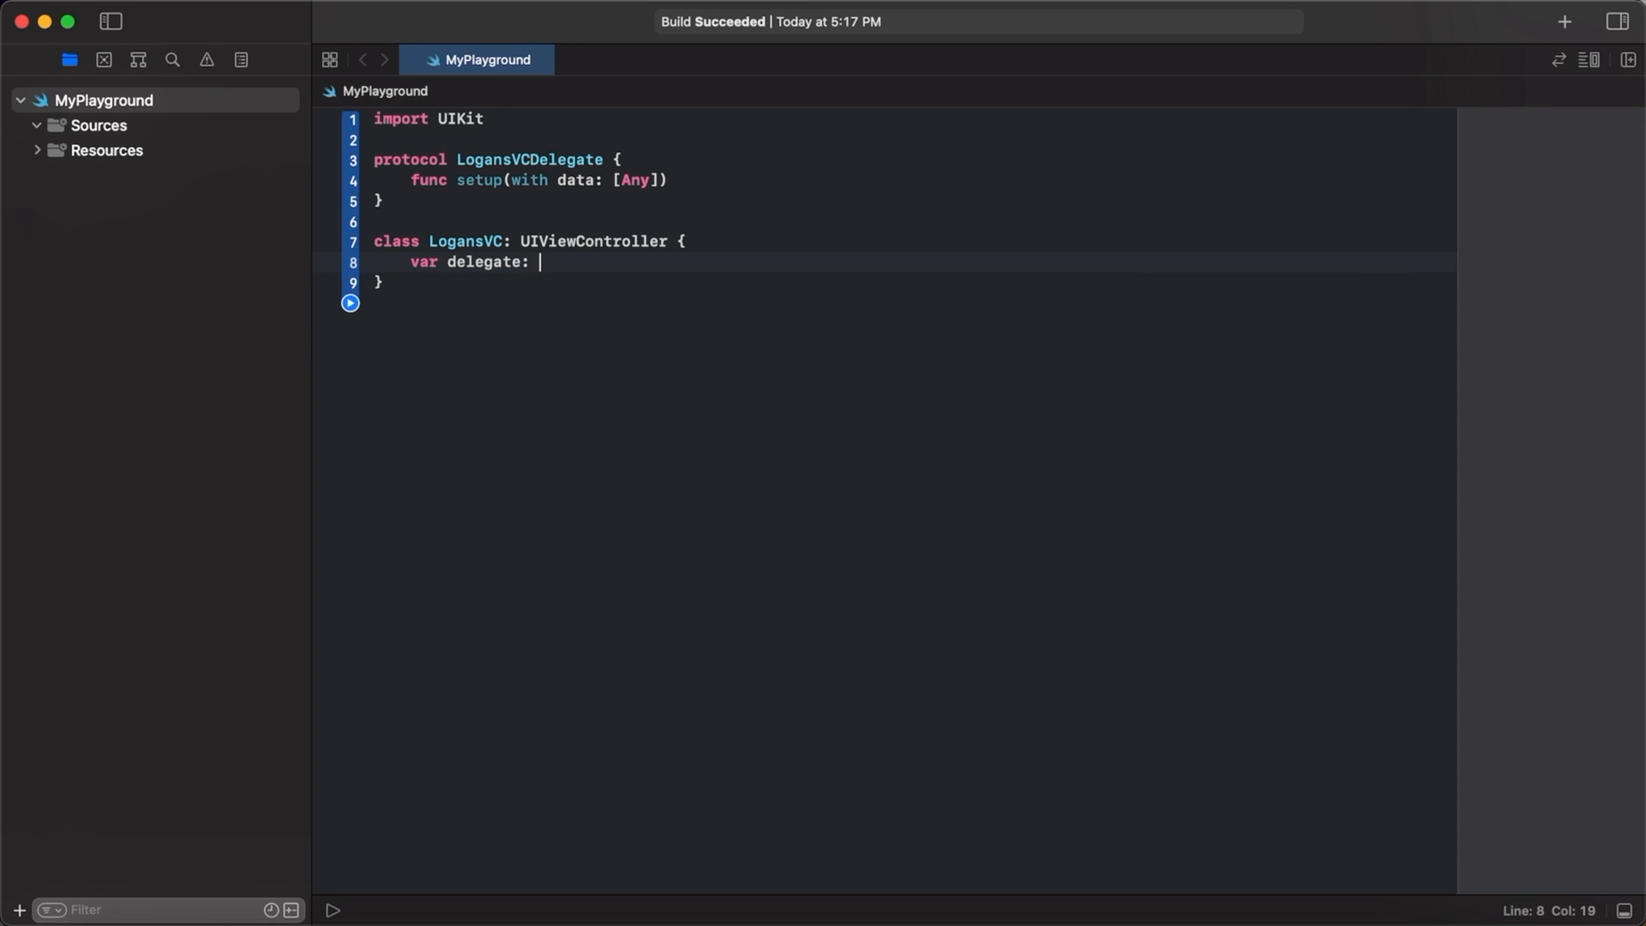
{"action": "type", "text": "LogansVCDelegate?"}
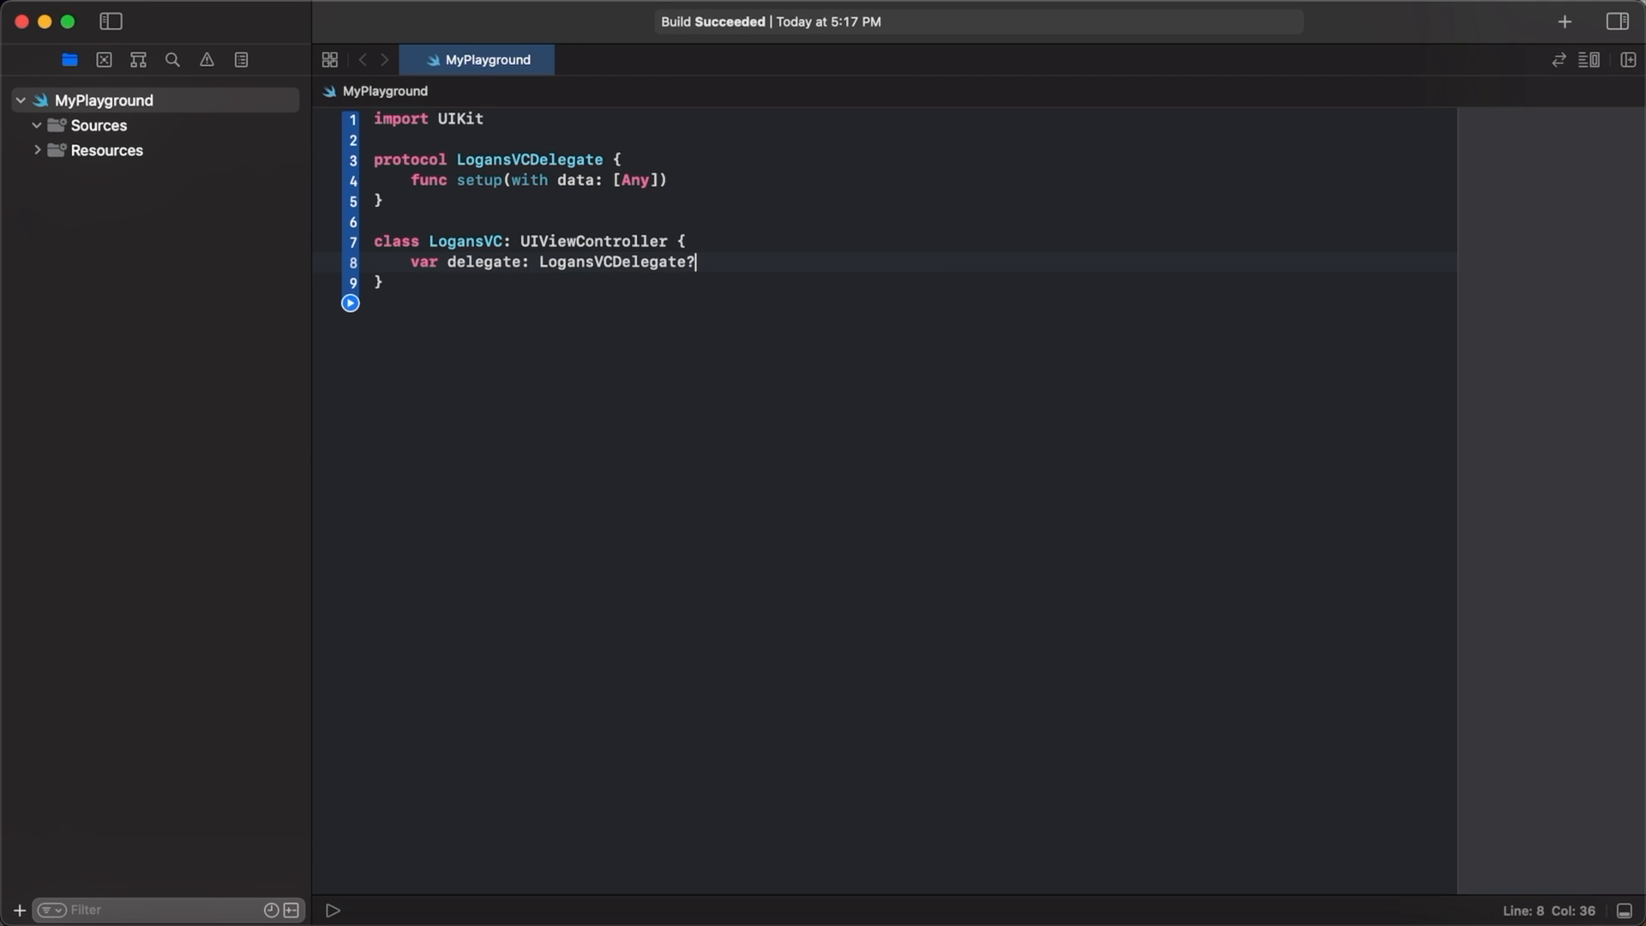
{"action": "key", "text": "Return"}
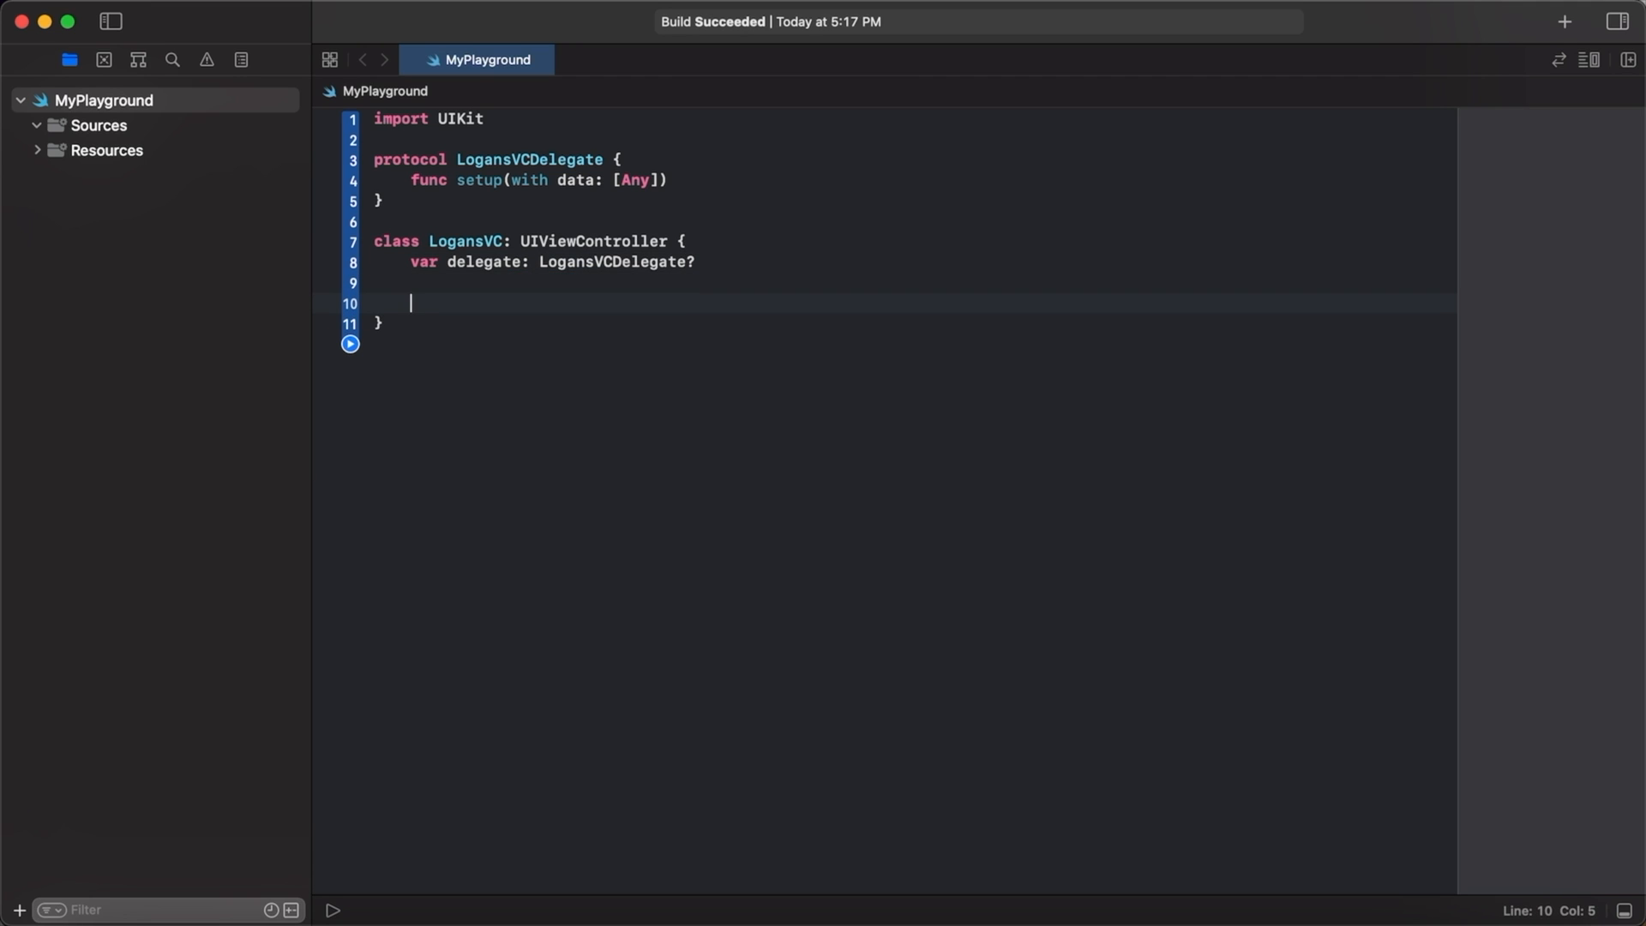
Override viewDidLoad calling super.viewDidLoad().
{"action": "type", "text": "override func"}
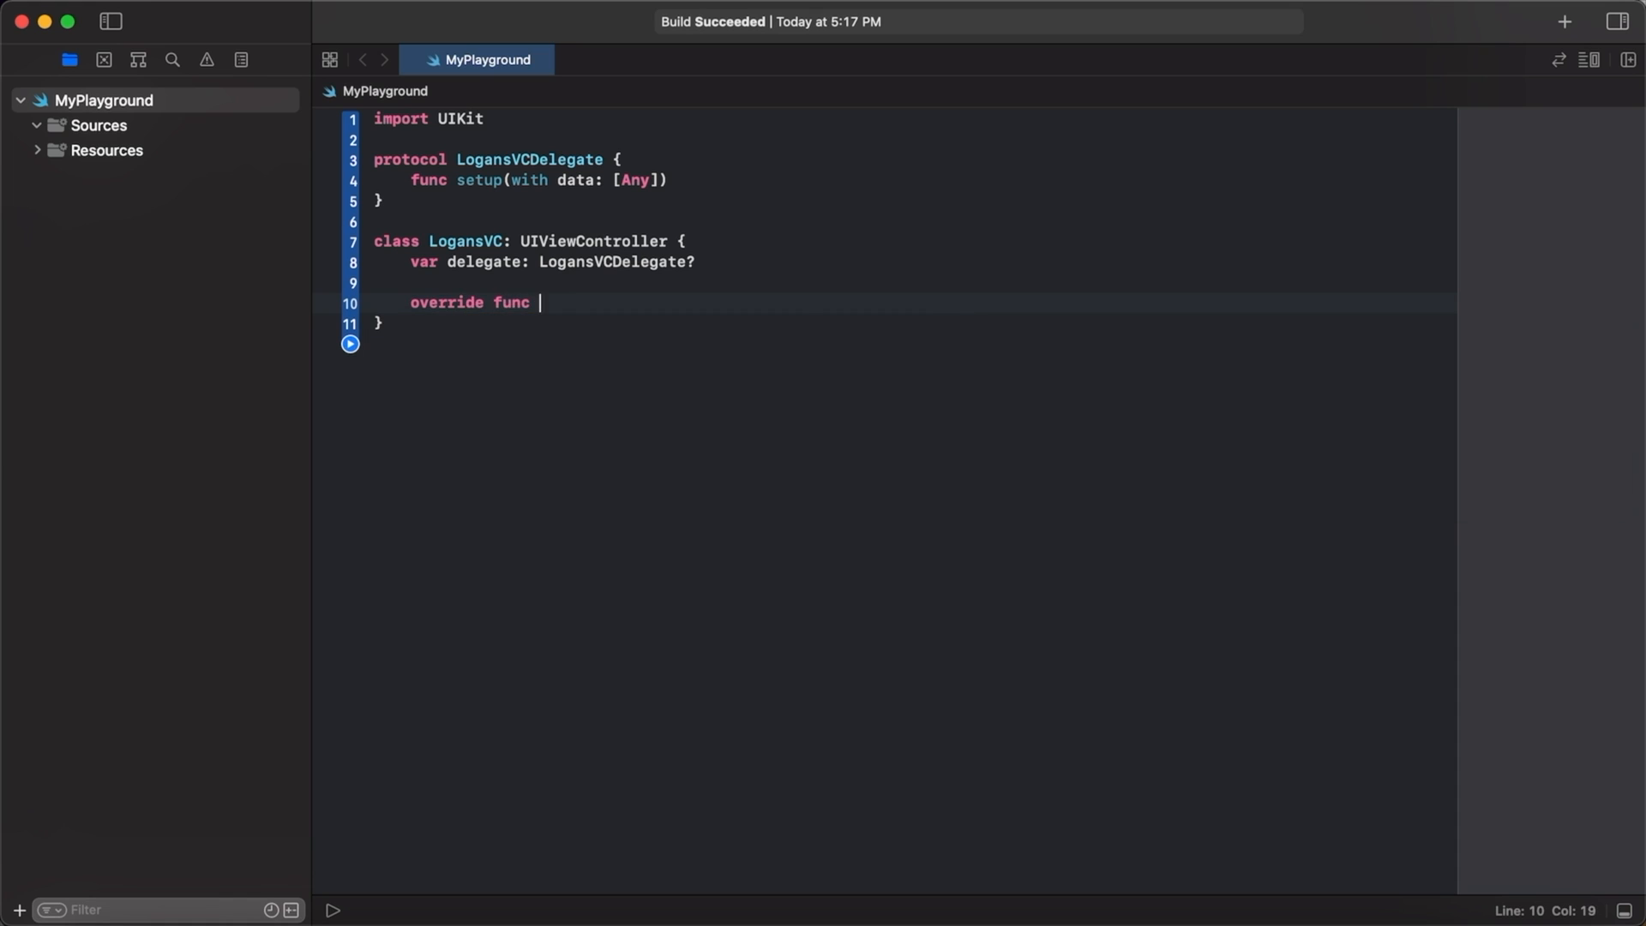
{"action": "type", "text": "viewDidLoad() {"}
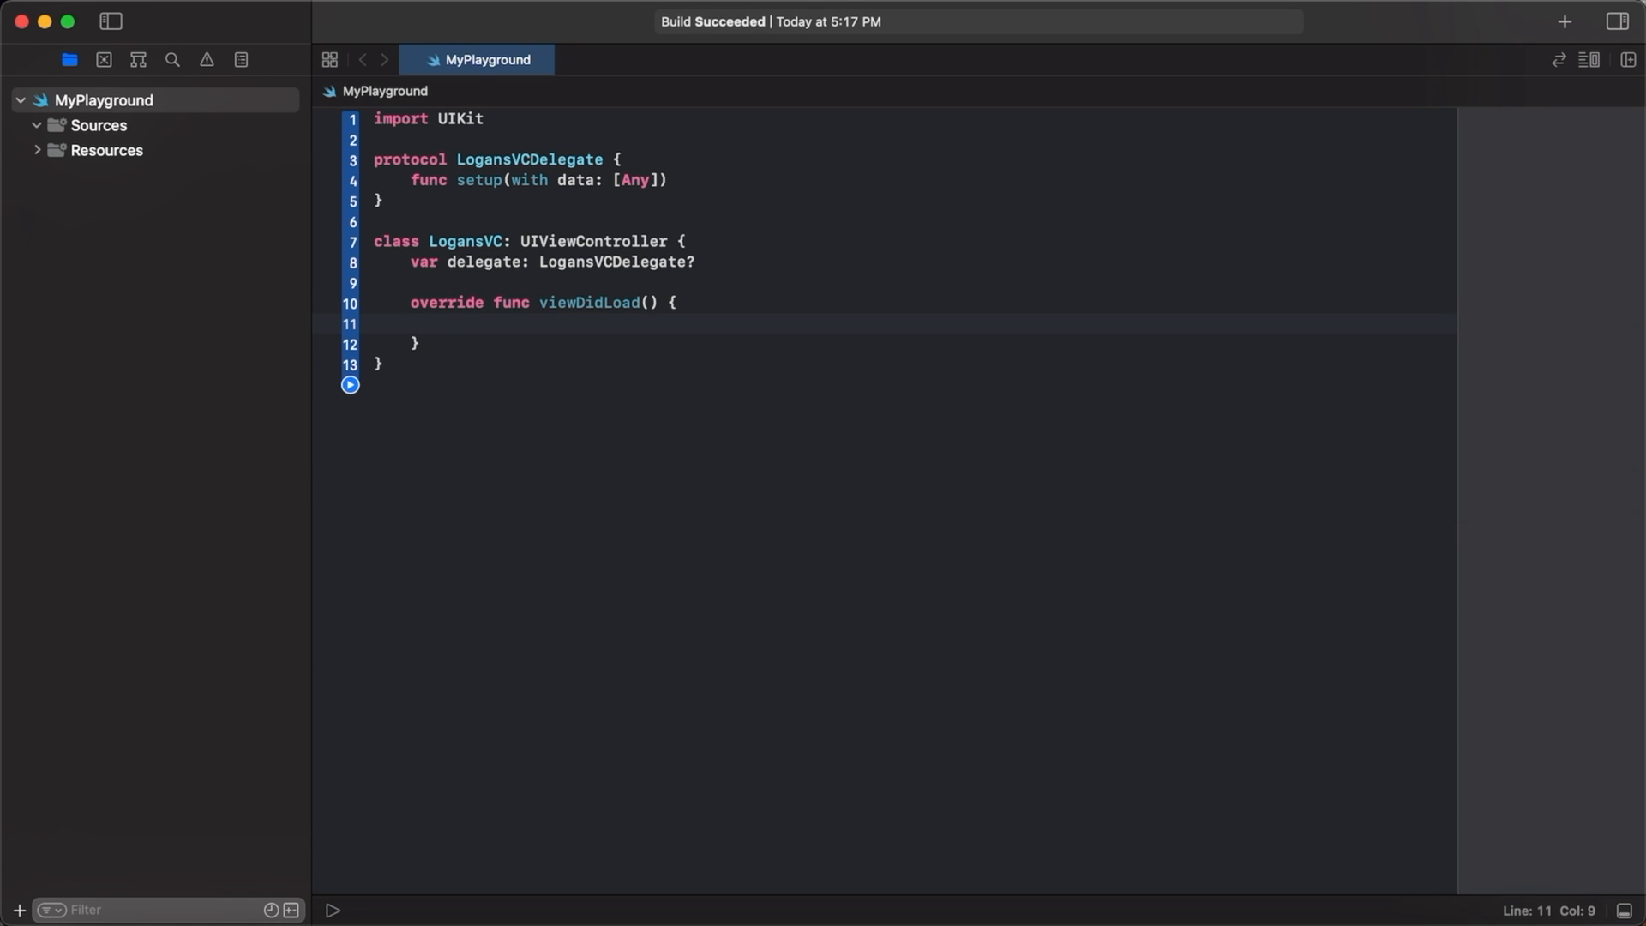
{"action": "type", "text": "super.viewDidLoad()"}
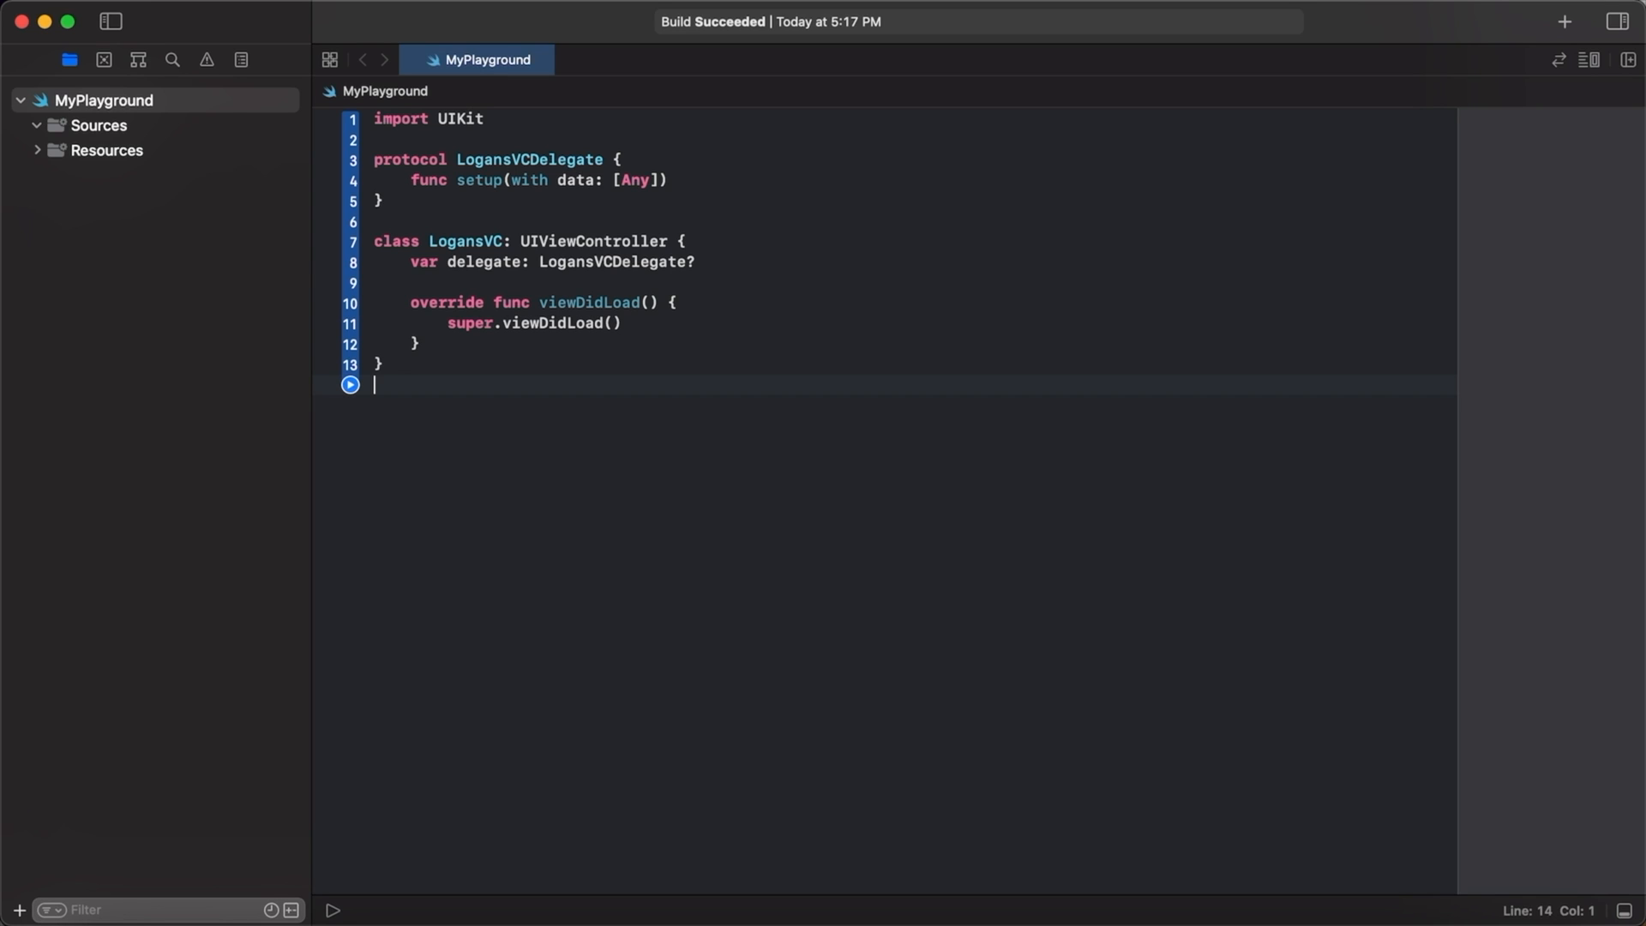
Clear the playground down to just the import UIKit line.
{"action": "left_click", "coordinate": [612, 324]}
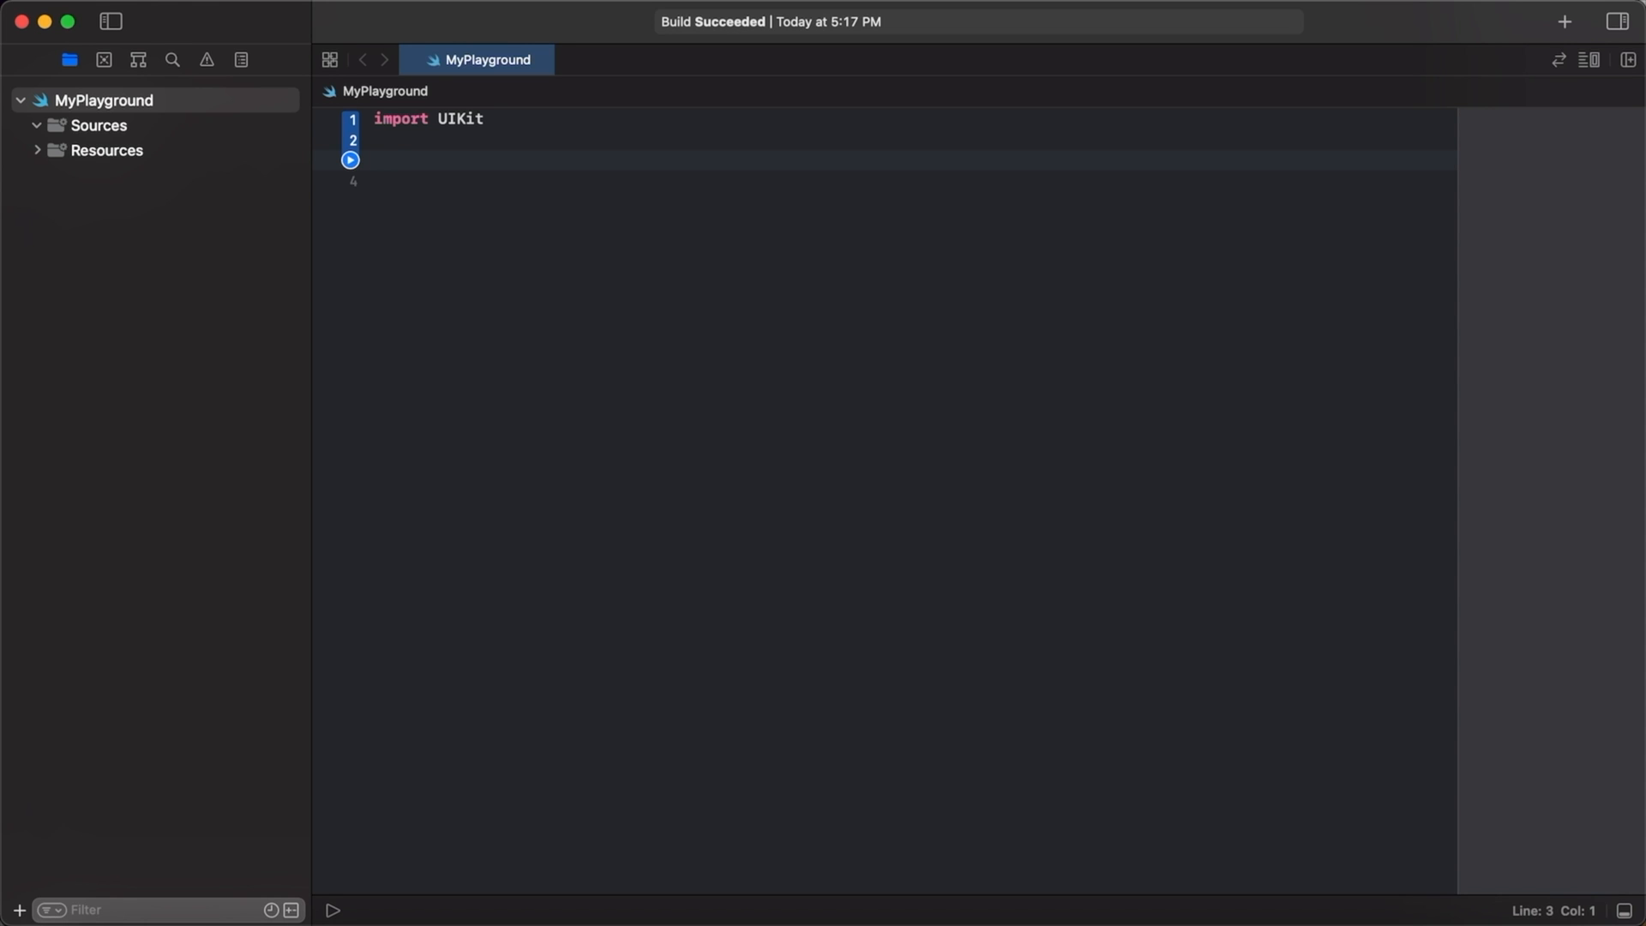
Declare ClosureExample with private count = 0 and a closure: (() -> ()) property.
{"action": "type", "text": "class"}
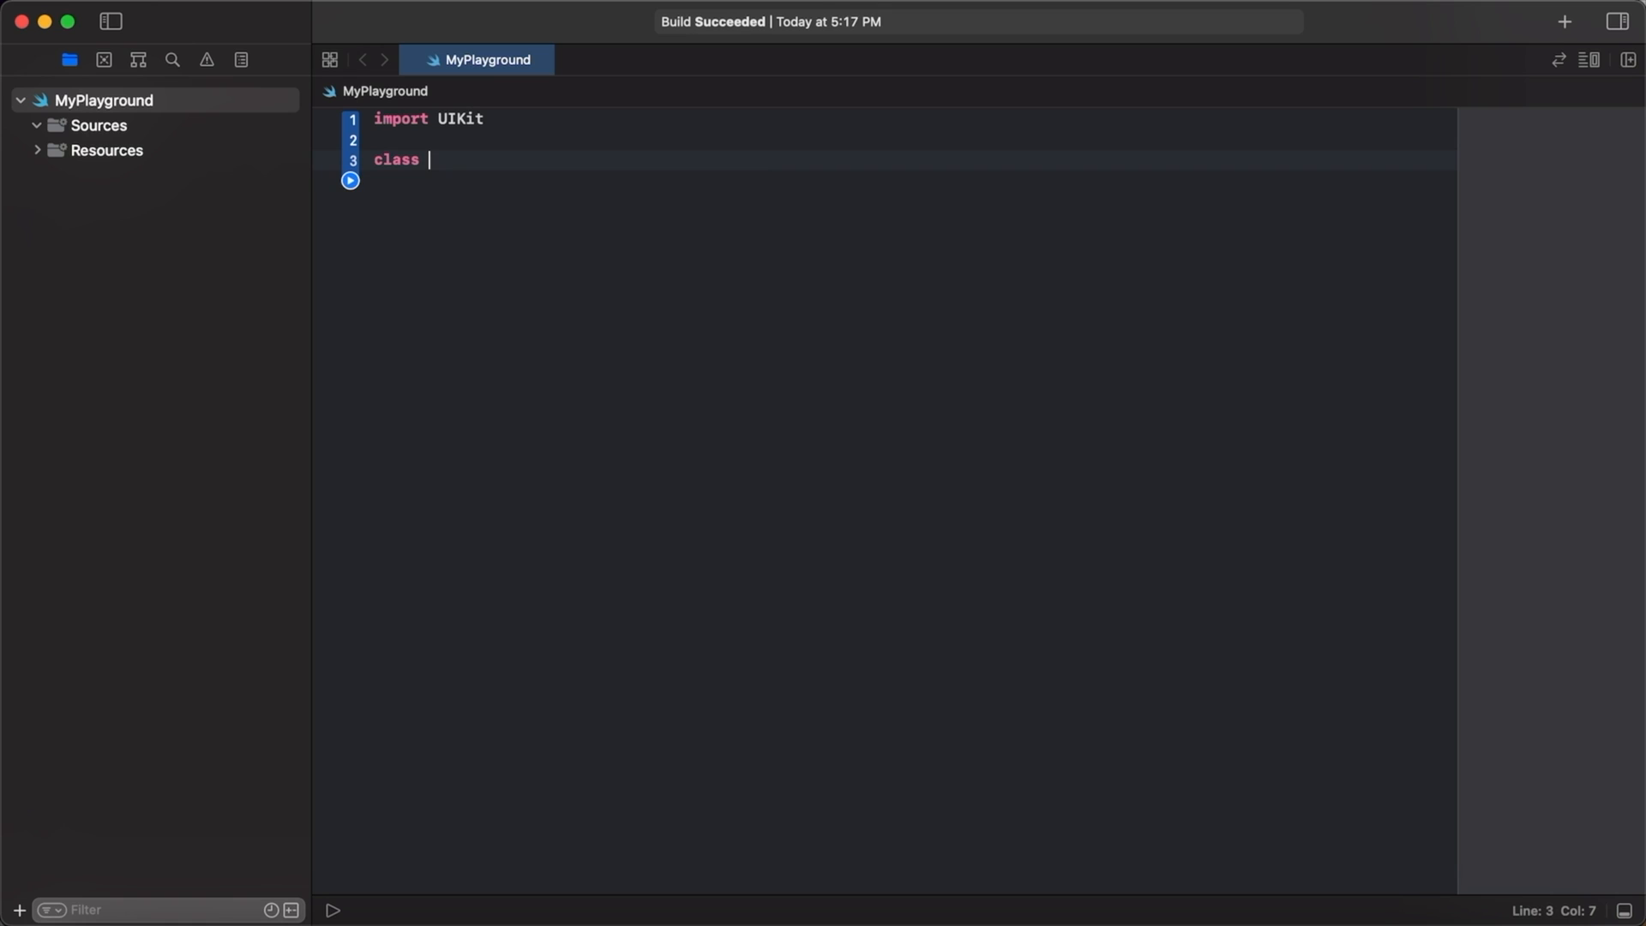
{"action": "type", "text": "Closure"}
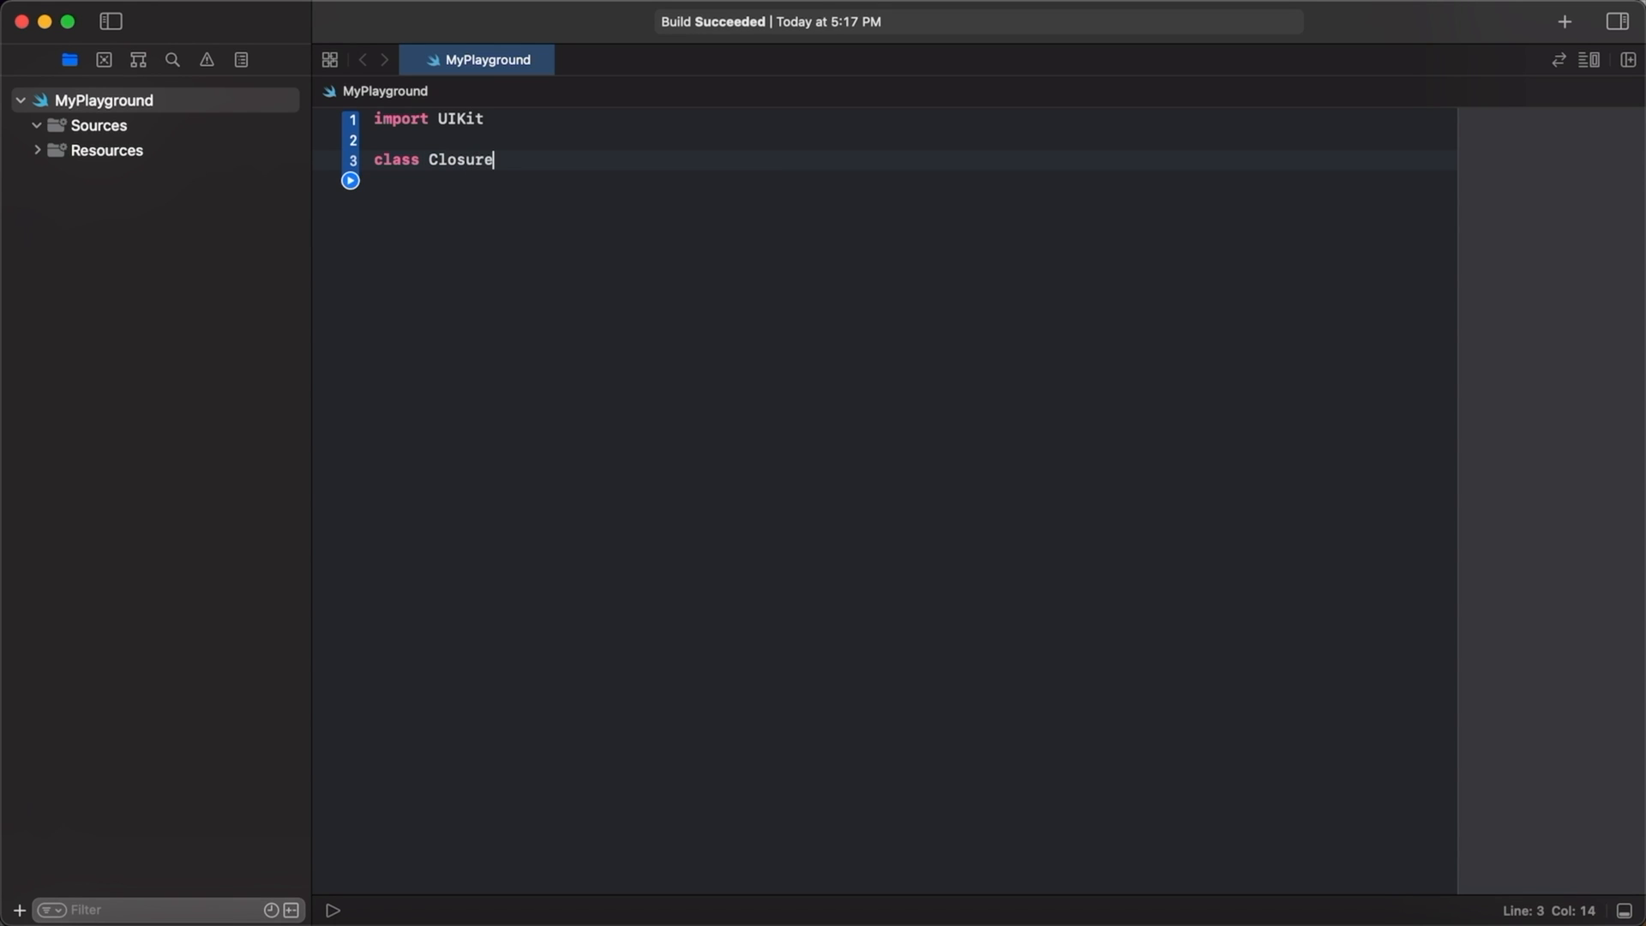
{"action": "type", "text": "Example {"}
{"action": "type", "text": "private var"}
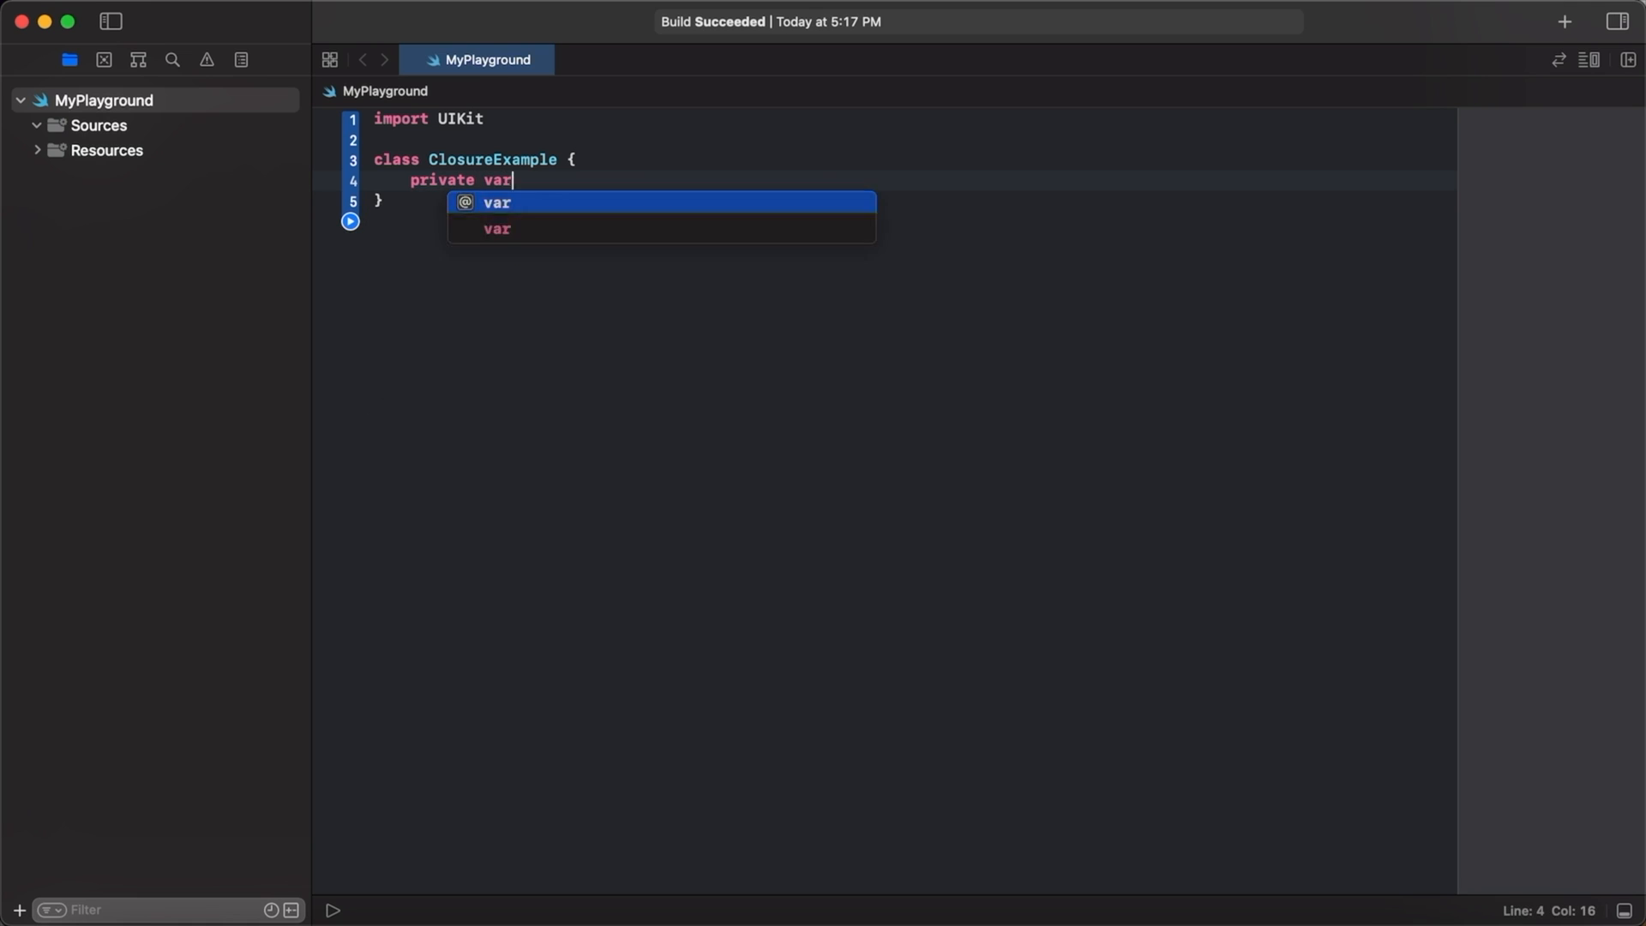
{"action": "type", "text": "count = 0"}
{"action": "type", "text": "private var closure:"}
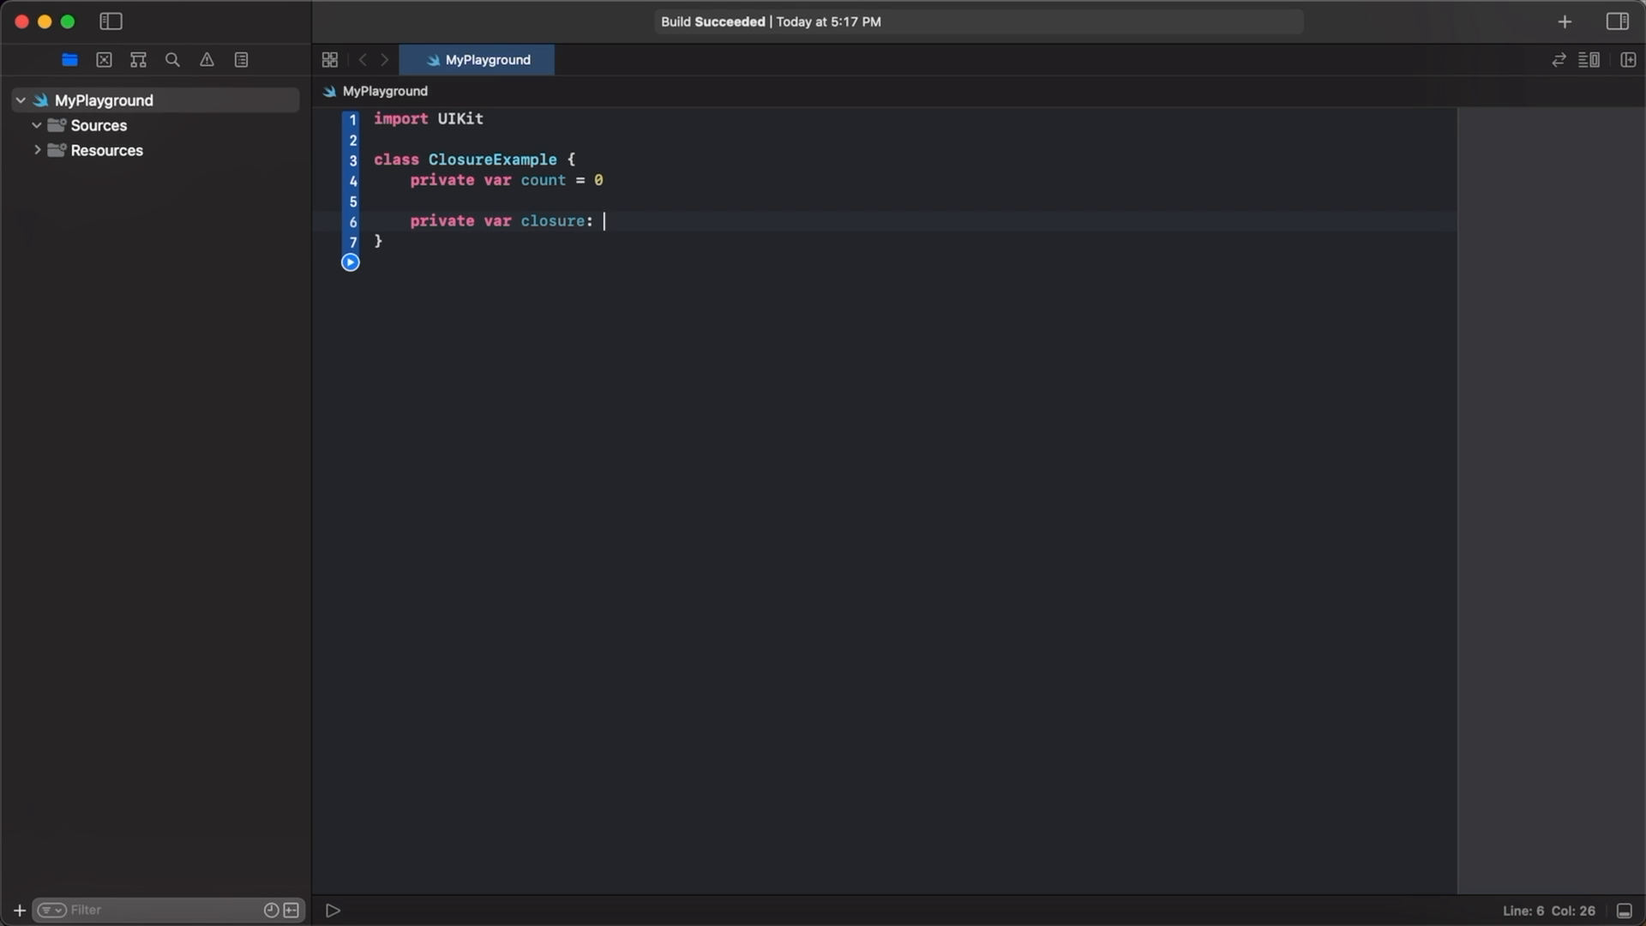
{"action": "type", "text": "() -> ())"}
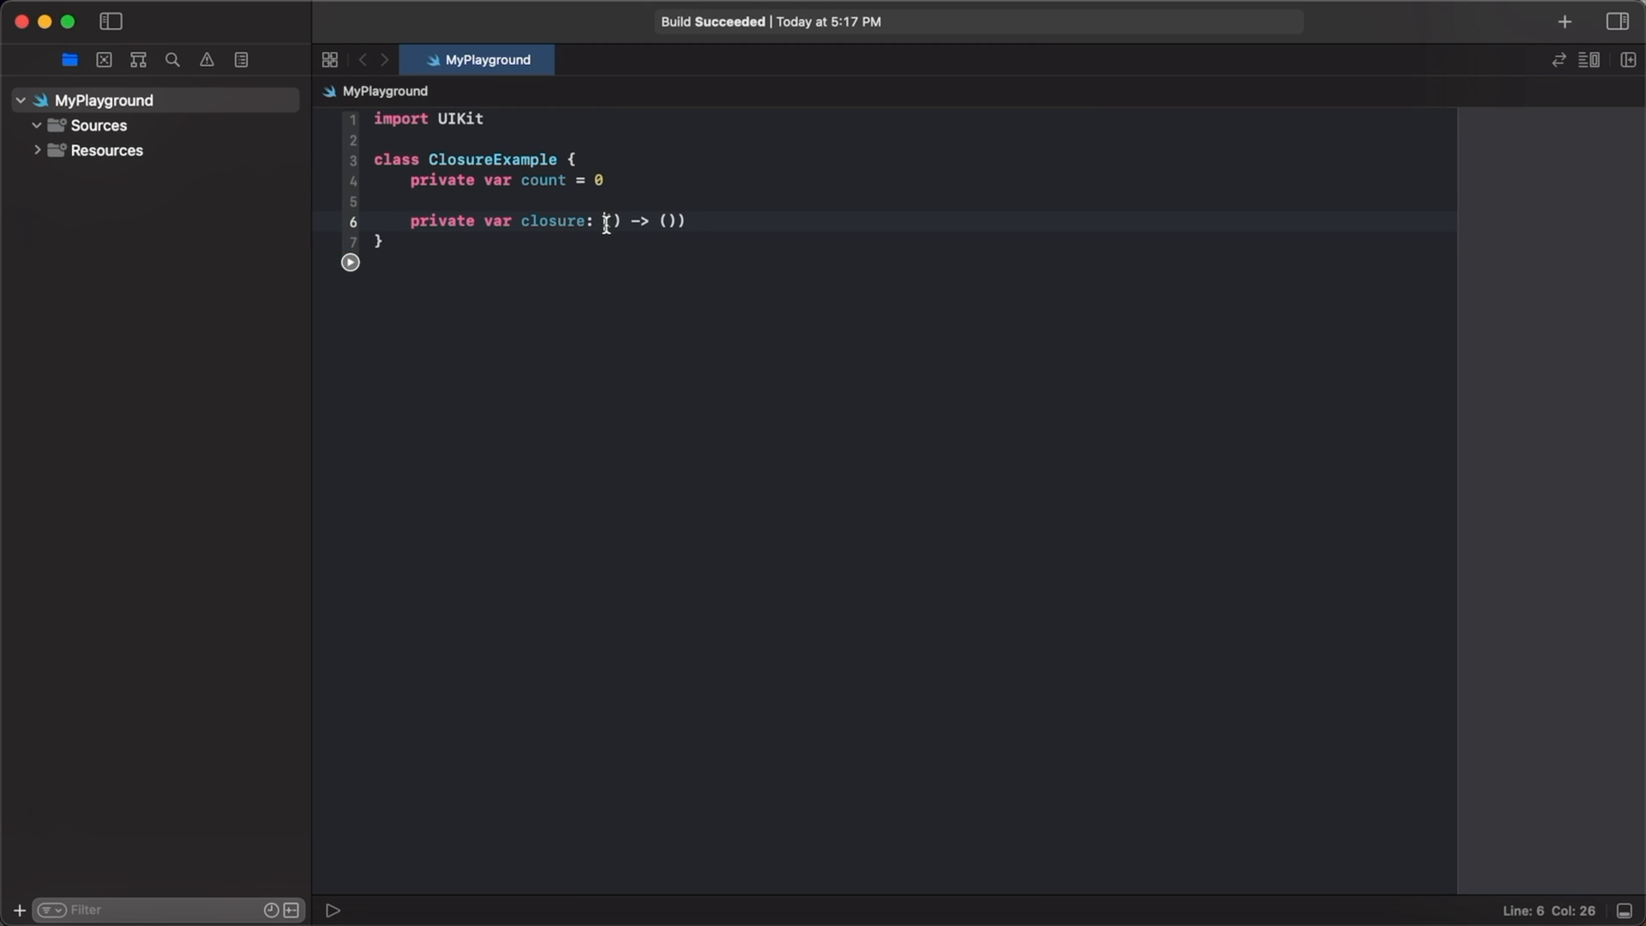
{"action": "type", "text": "("}
{"action": "type", "text": "init() {"}
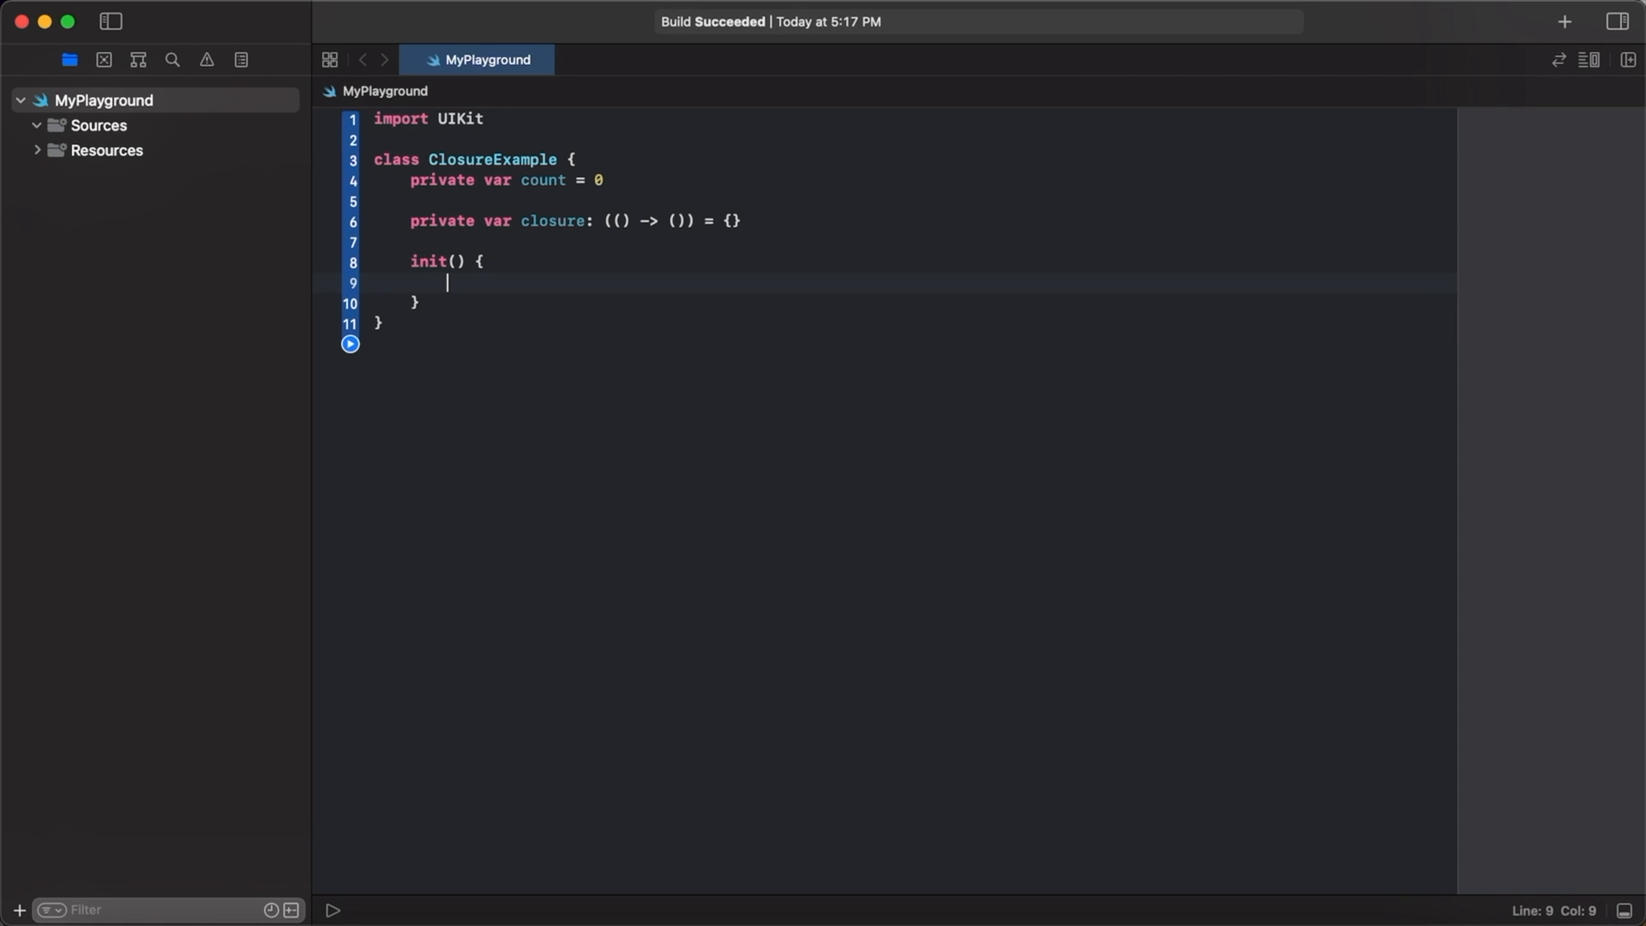
In init, assign closure = { self.count += 1 } incrementing count.
{"action": "type", "text": "closure = {"}
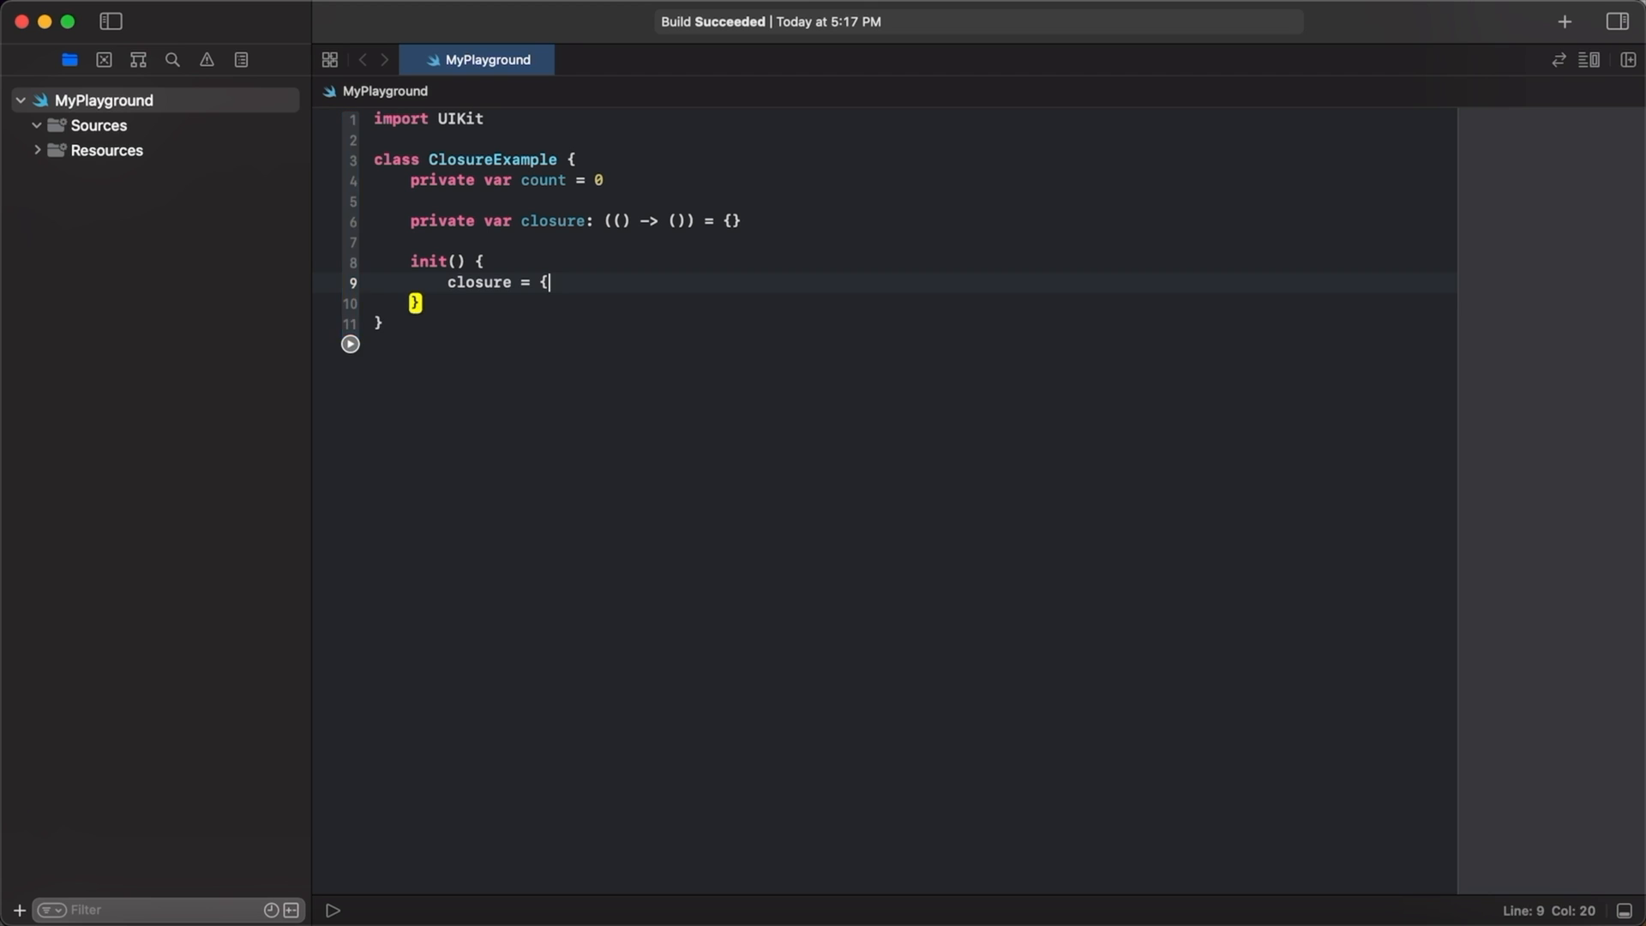
{"action": "type", "text": "self."}
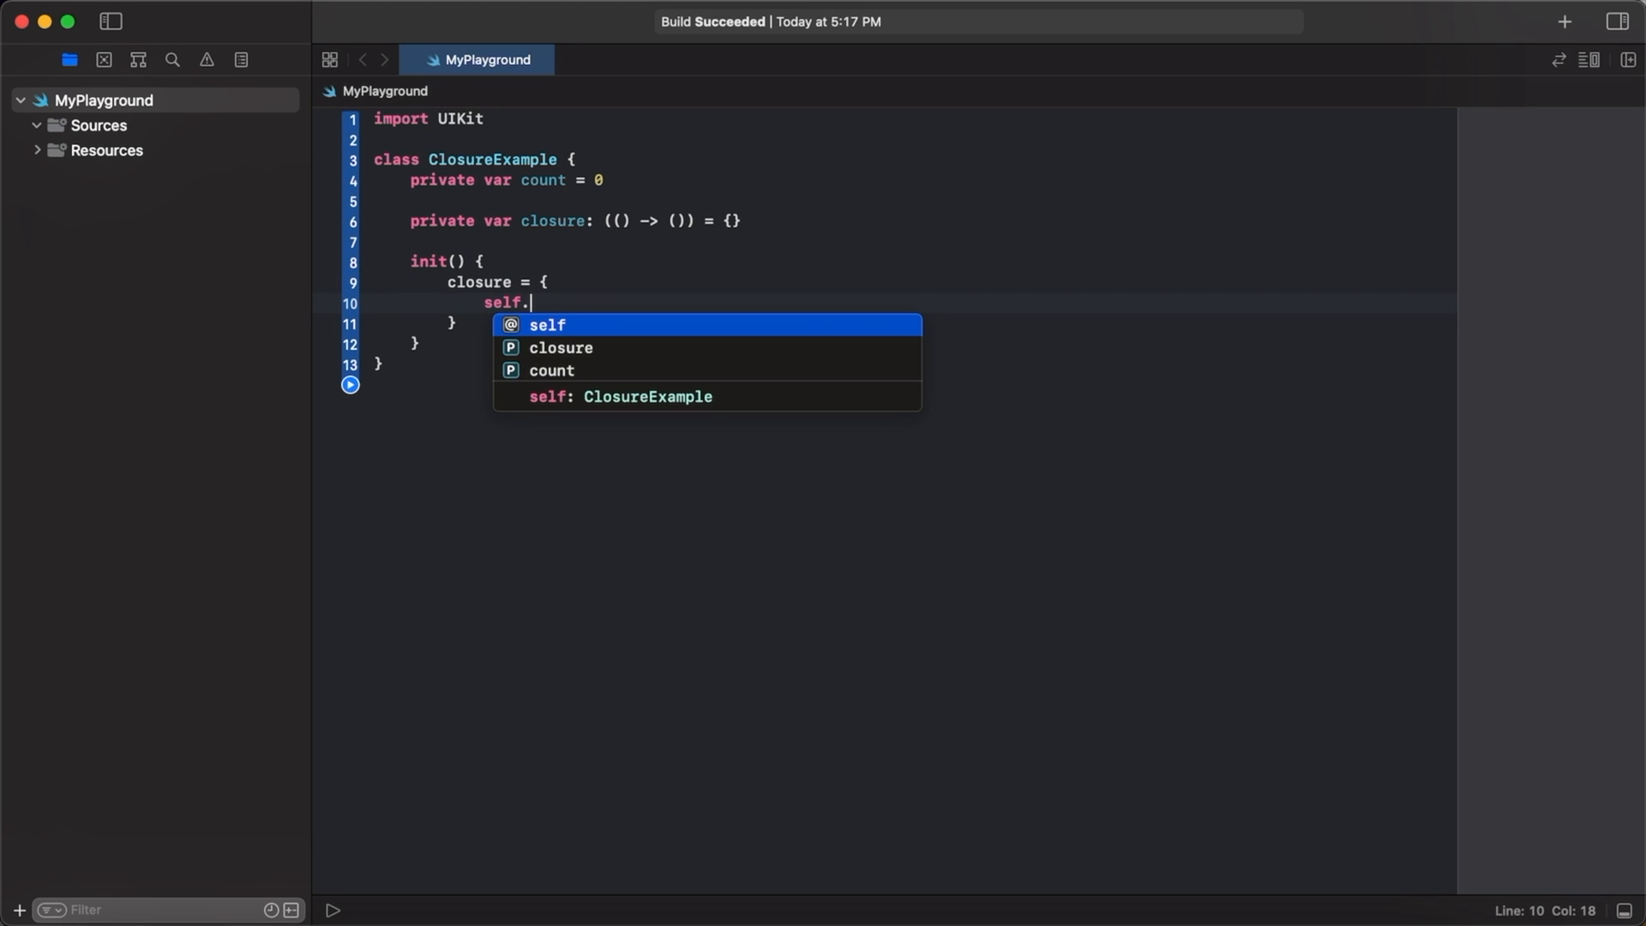
{"action": "type", "text": "c"}
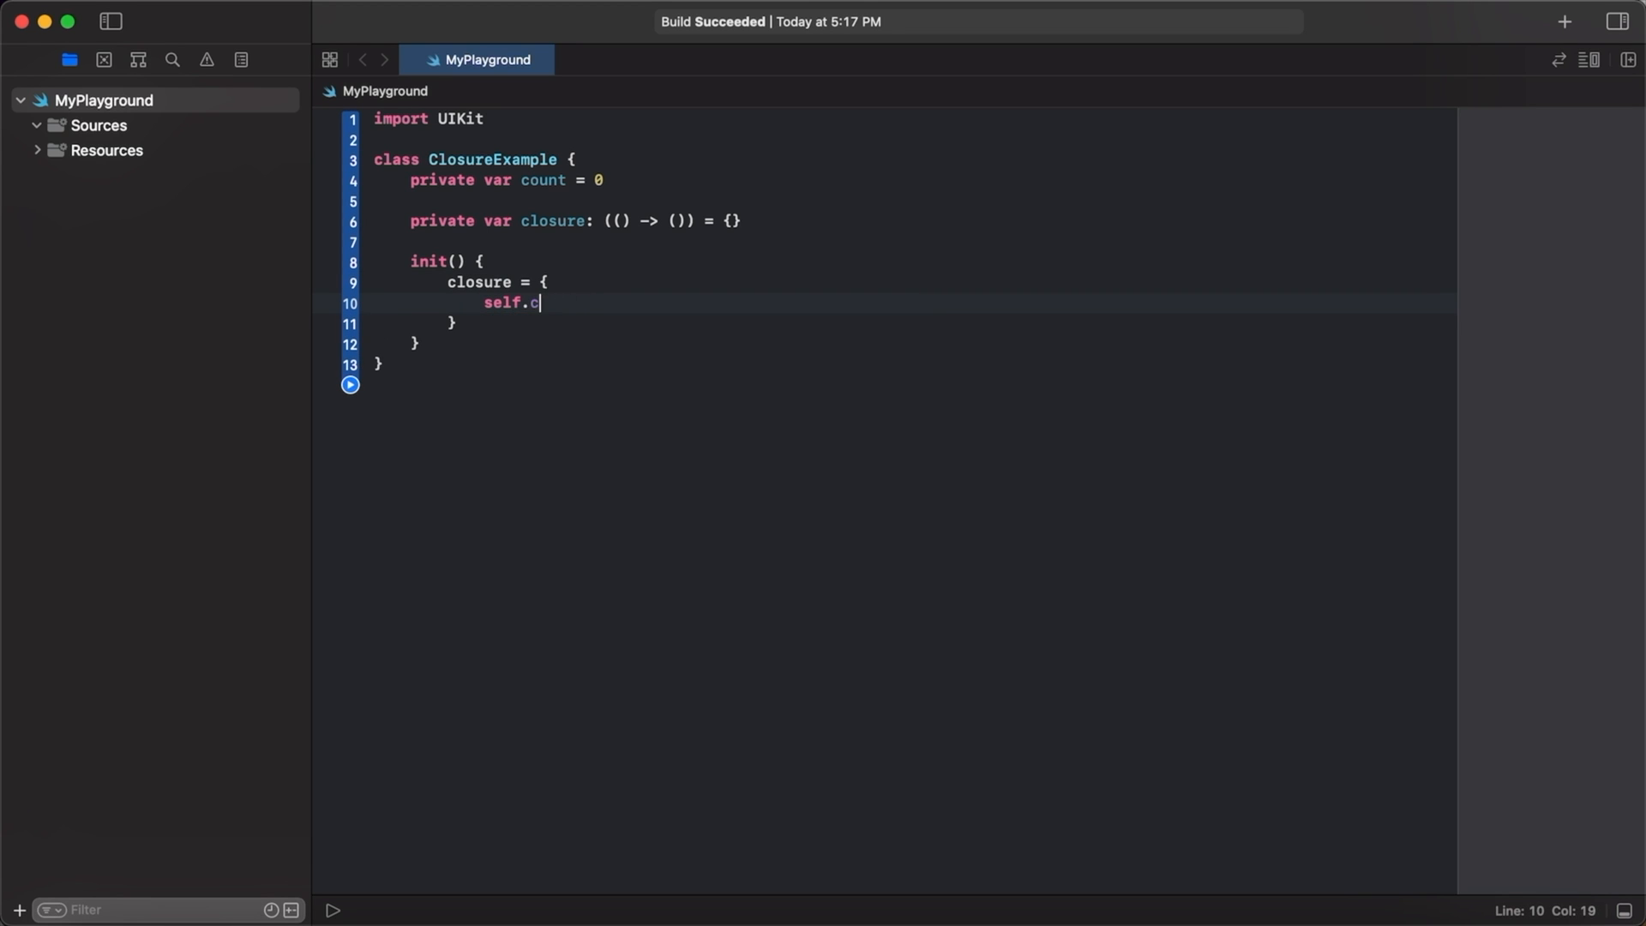
{"action": "type", "text": "ount += 1"}
{"action": "type", "text": "print(self.count)"}
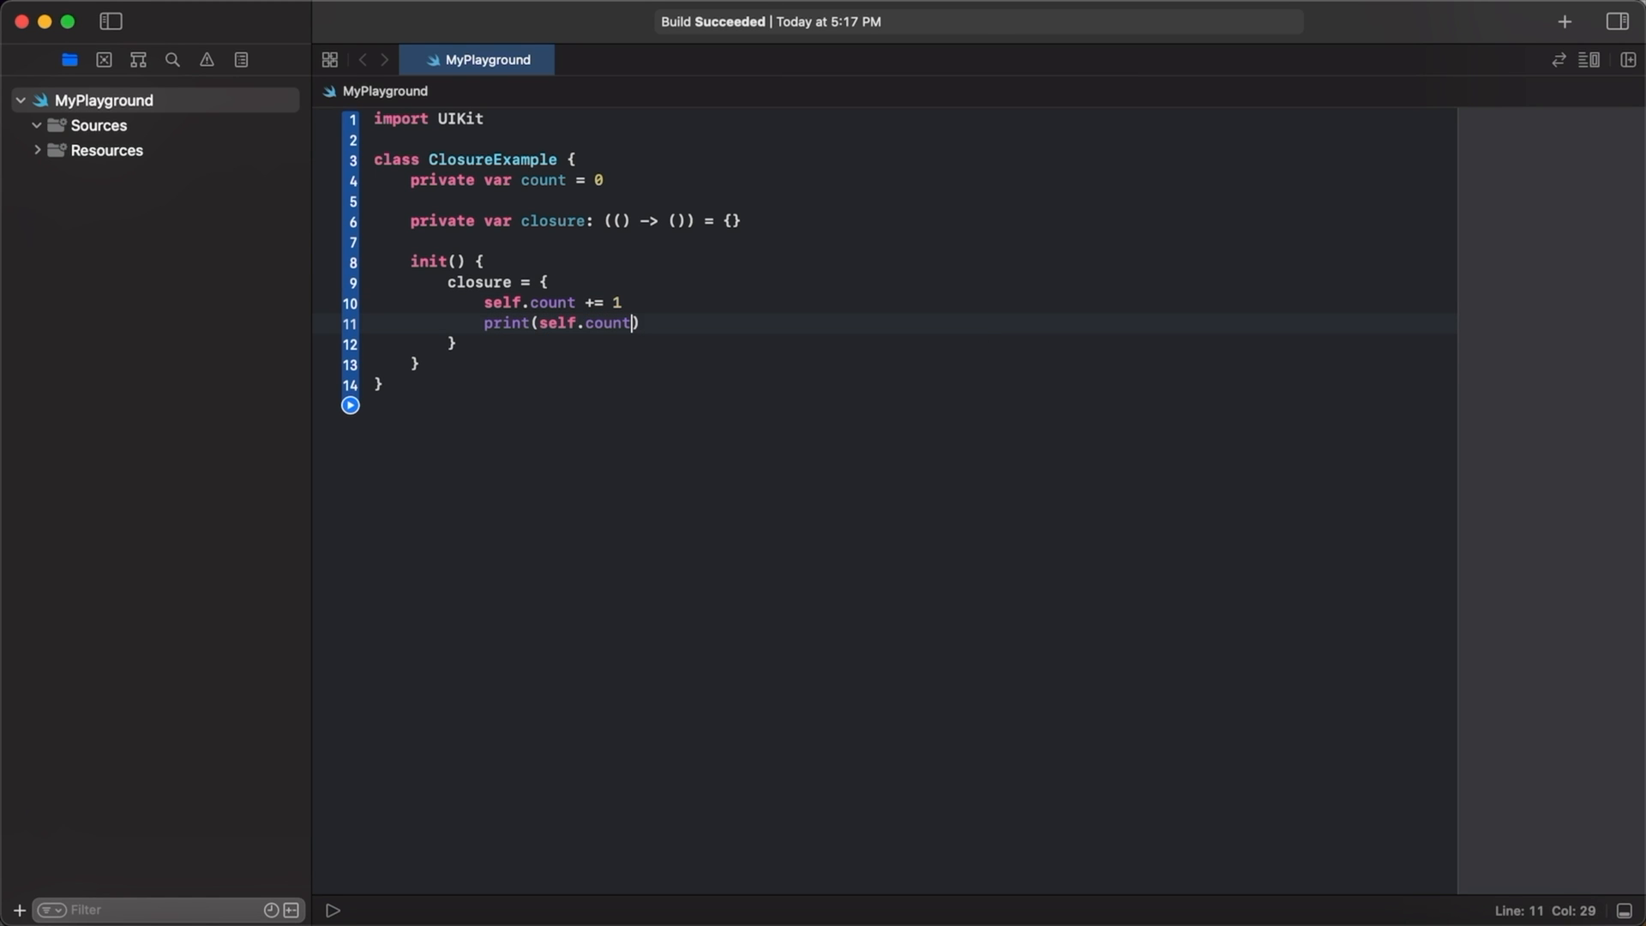
Add func runClosure() { closure() } below init, then select the closure body's two statements.
{"action": "left_click", "coordinate": [554, 363]}
{"action": "type", "text": "func"}
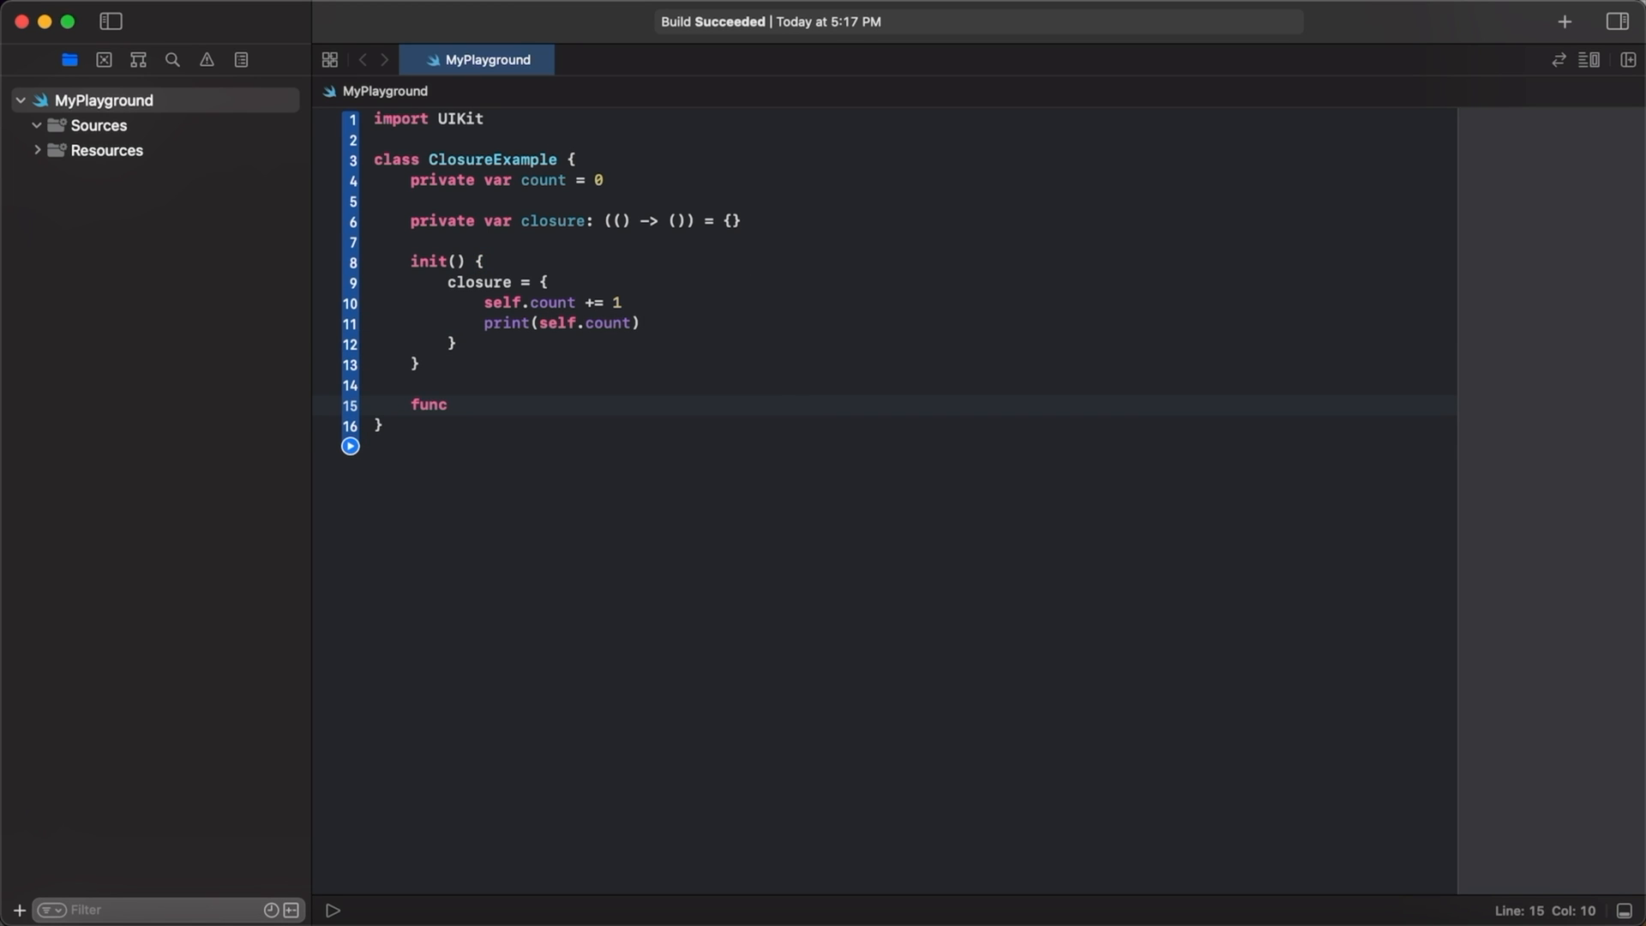
{"action": "type", "text": "prin"}
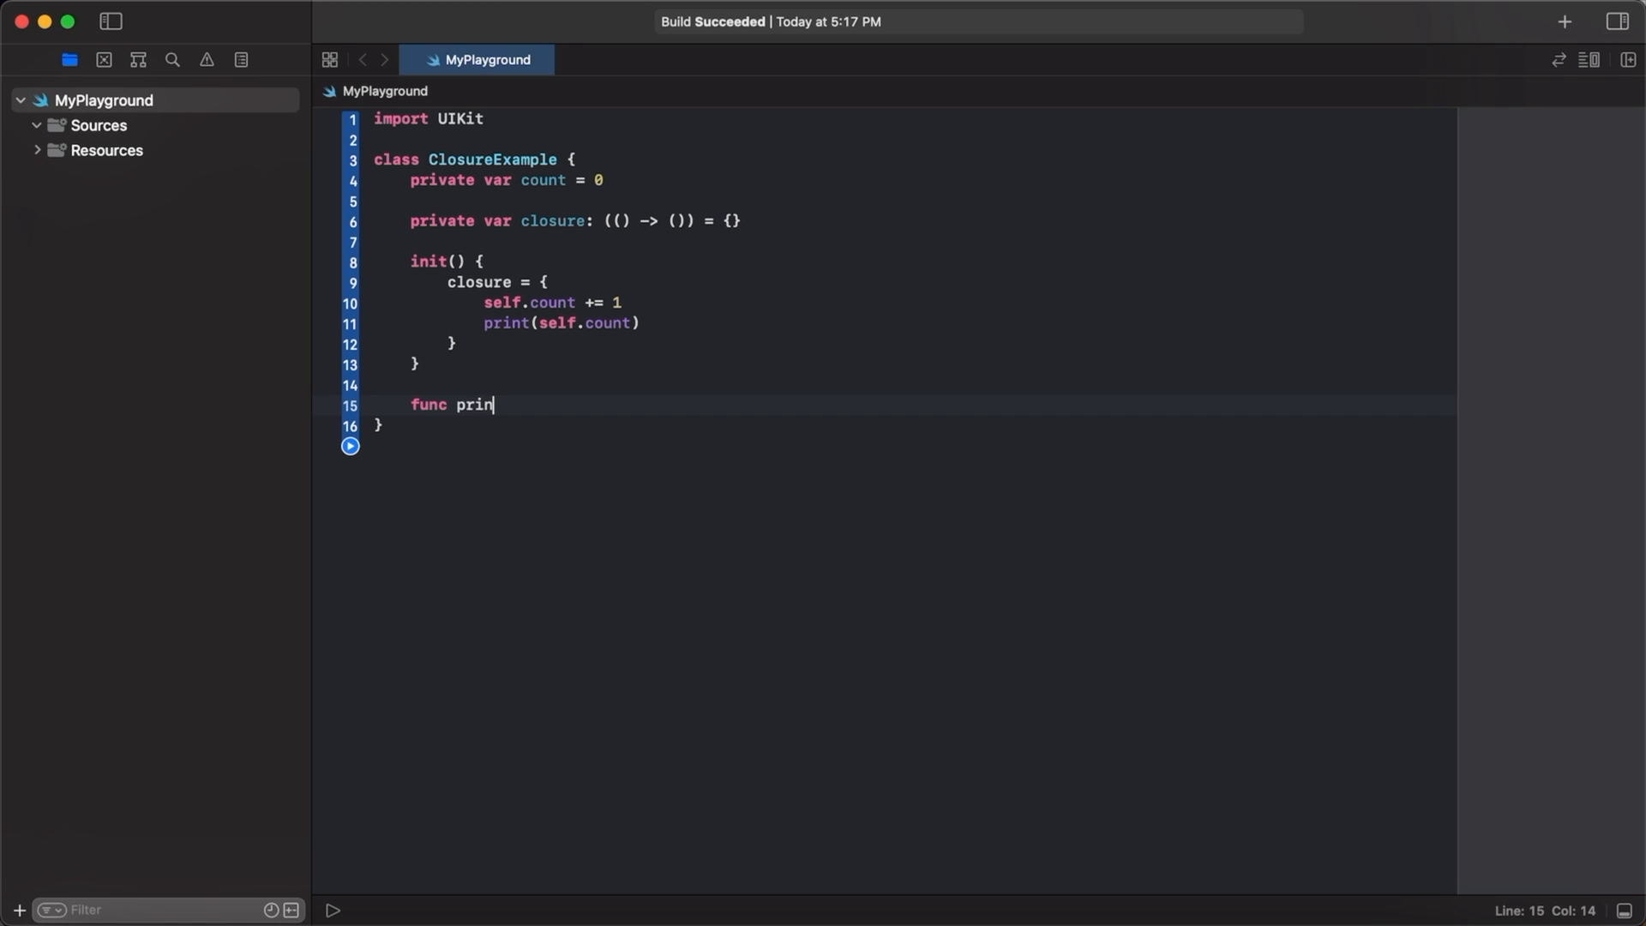
{"action": "type", "text": "run"}
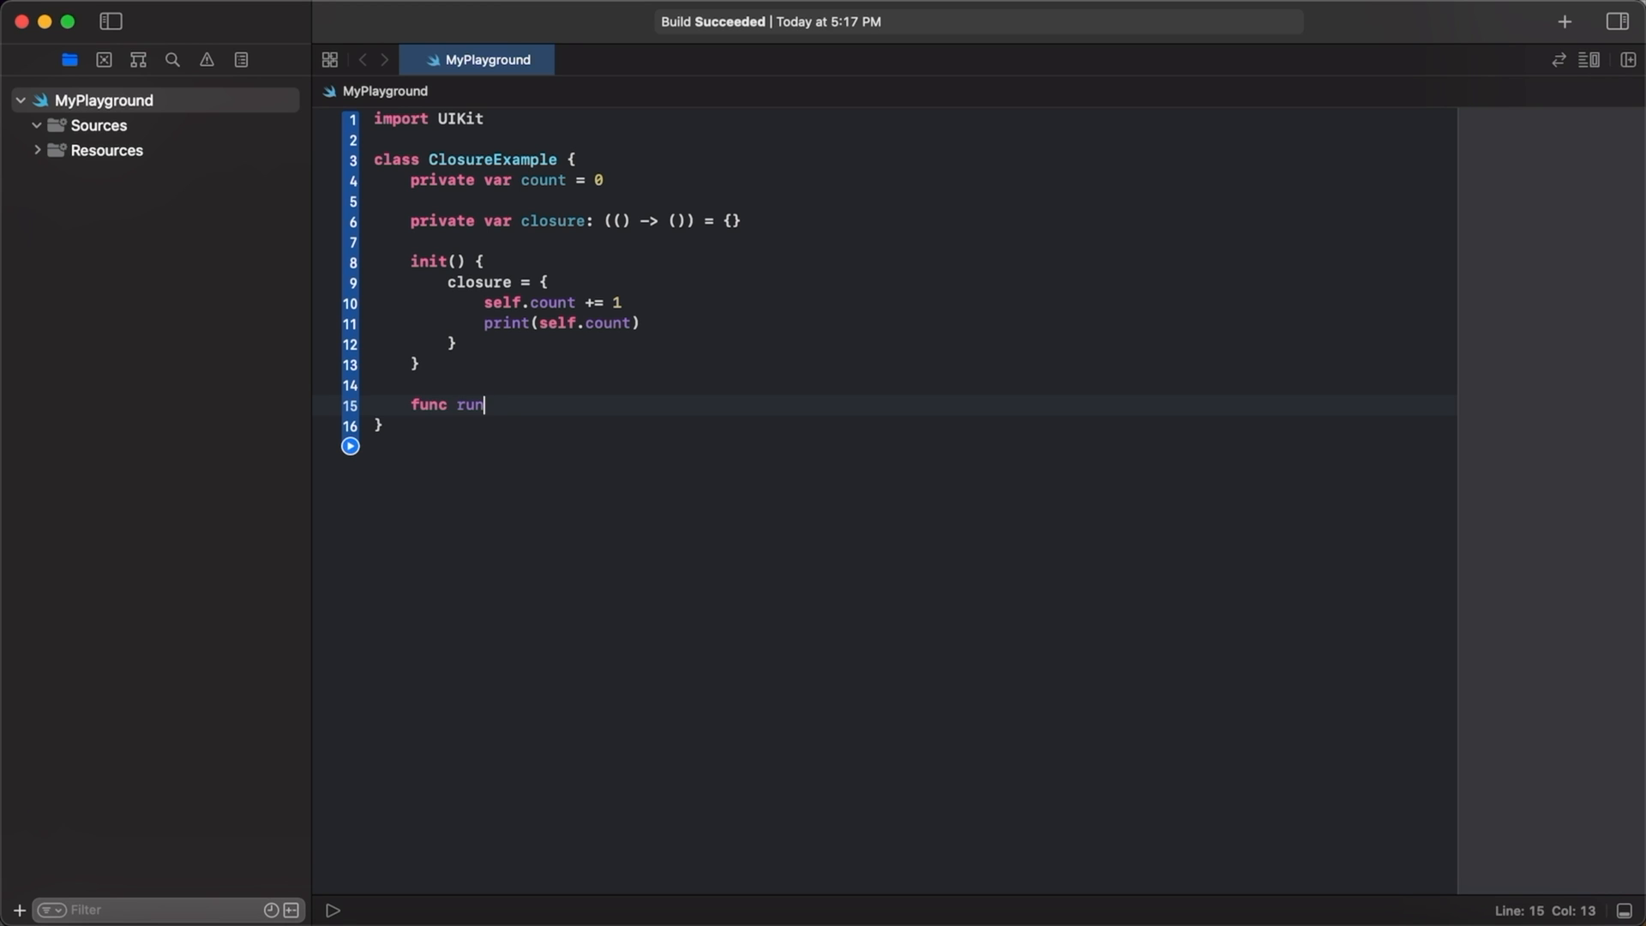
{"action": "type", "text": "Closure() {"}
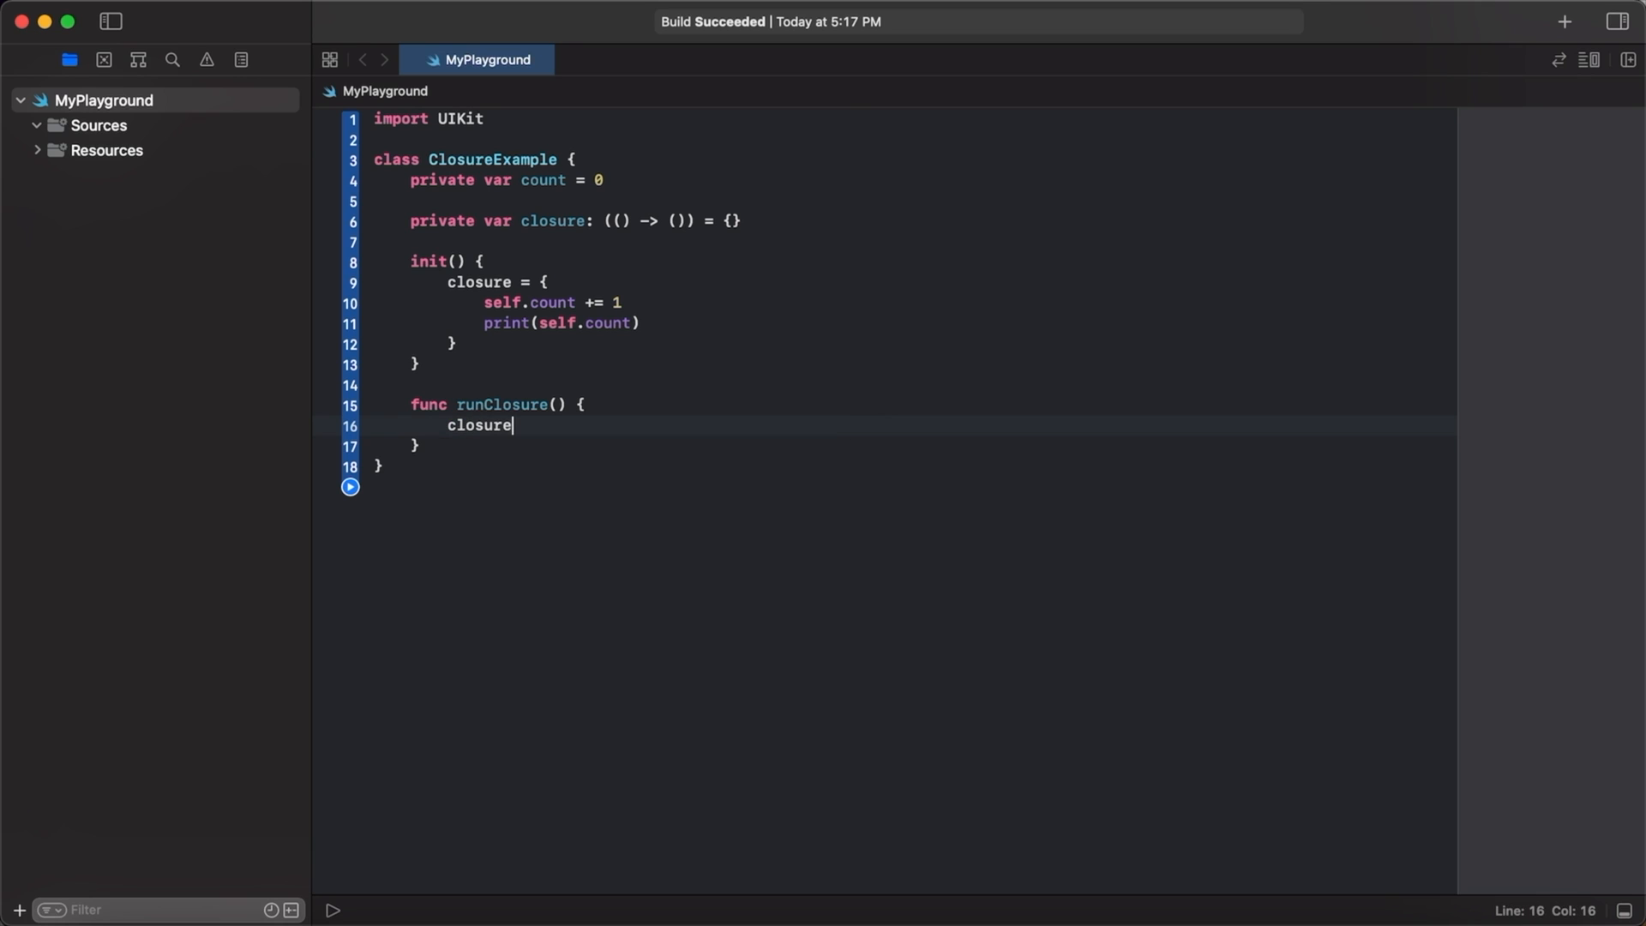
{"action": "type", "text": "()"}
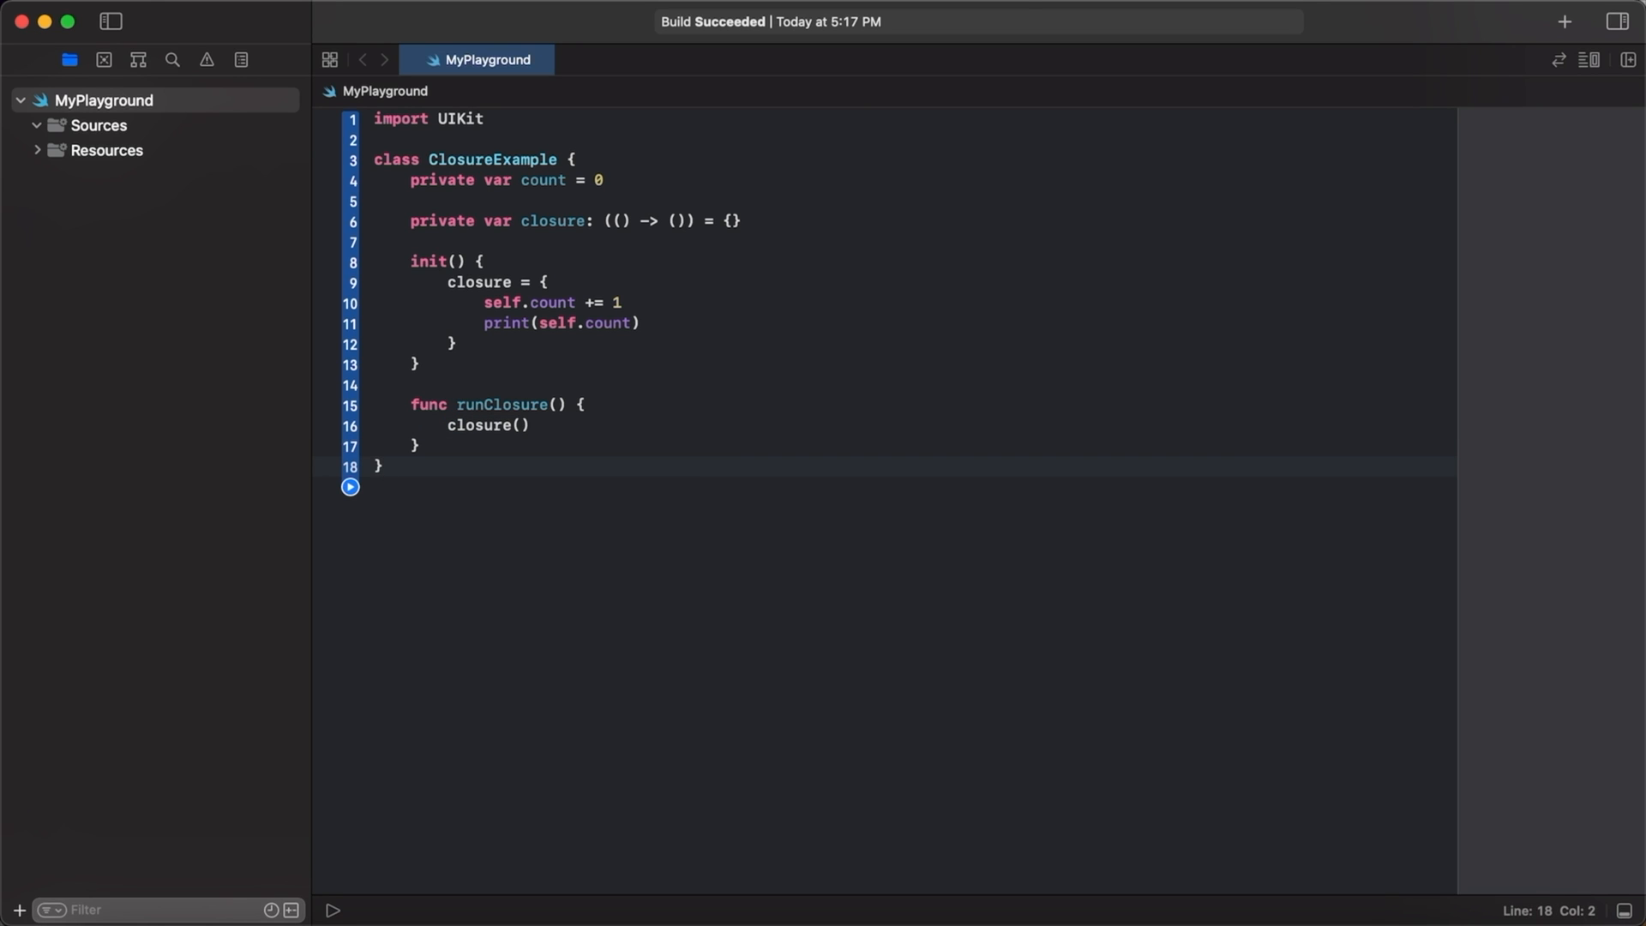
{"action": "left_click", "coordinate": [532, 322]}
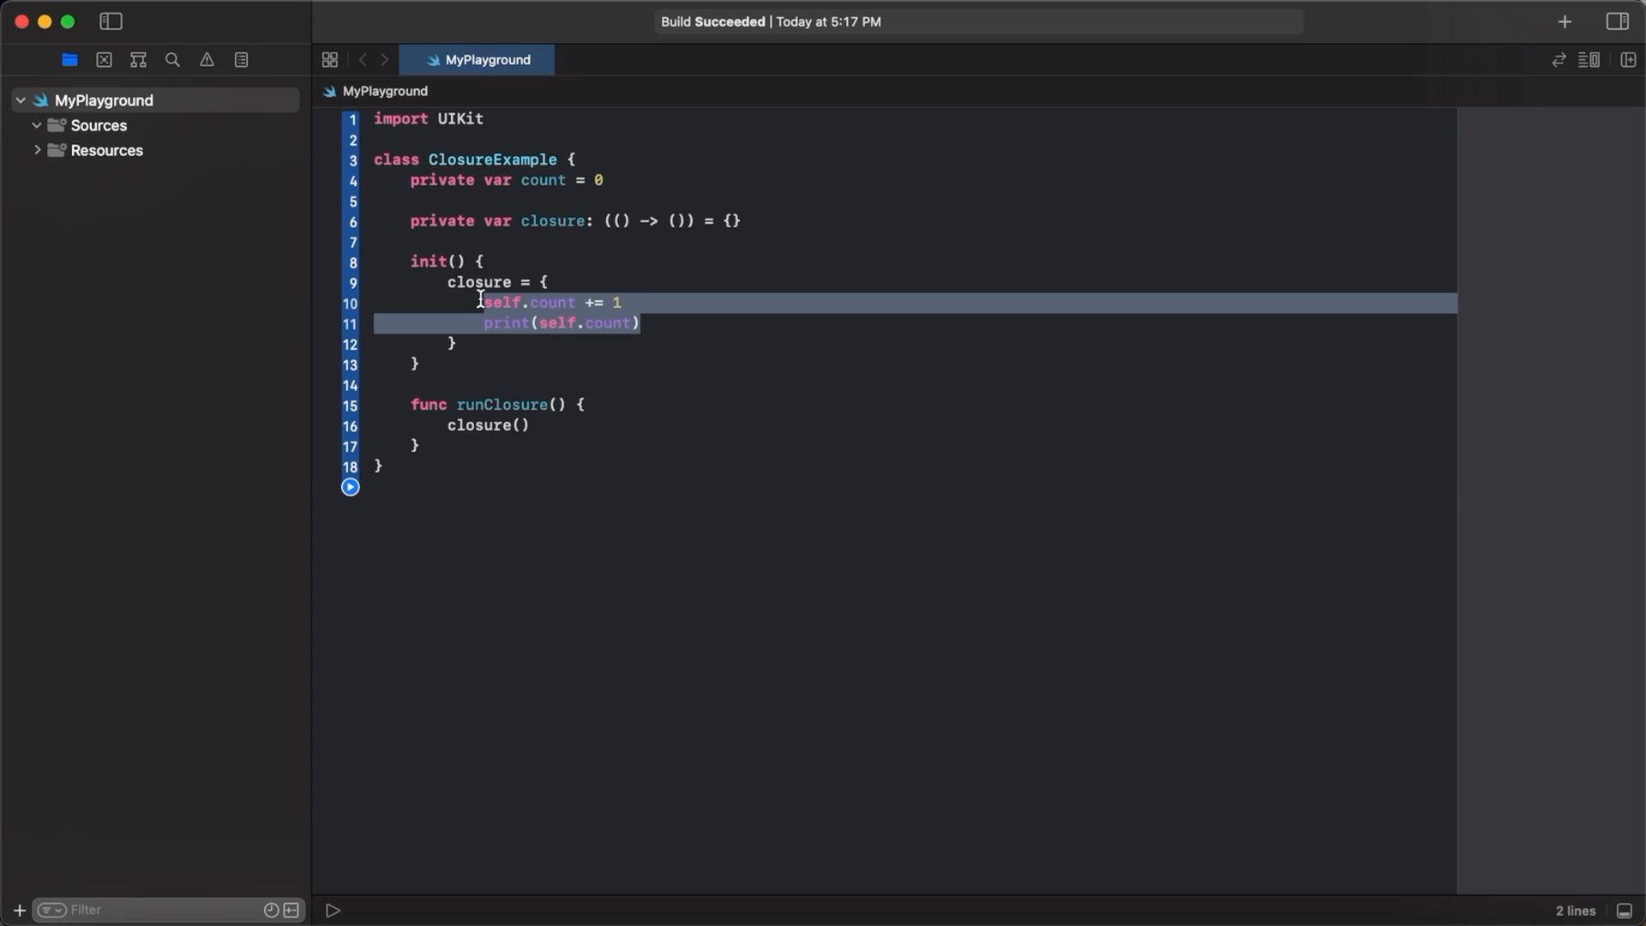
{"action": "mouse_move", "coordinate": [690, 326]}
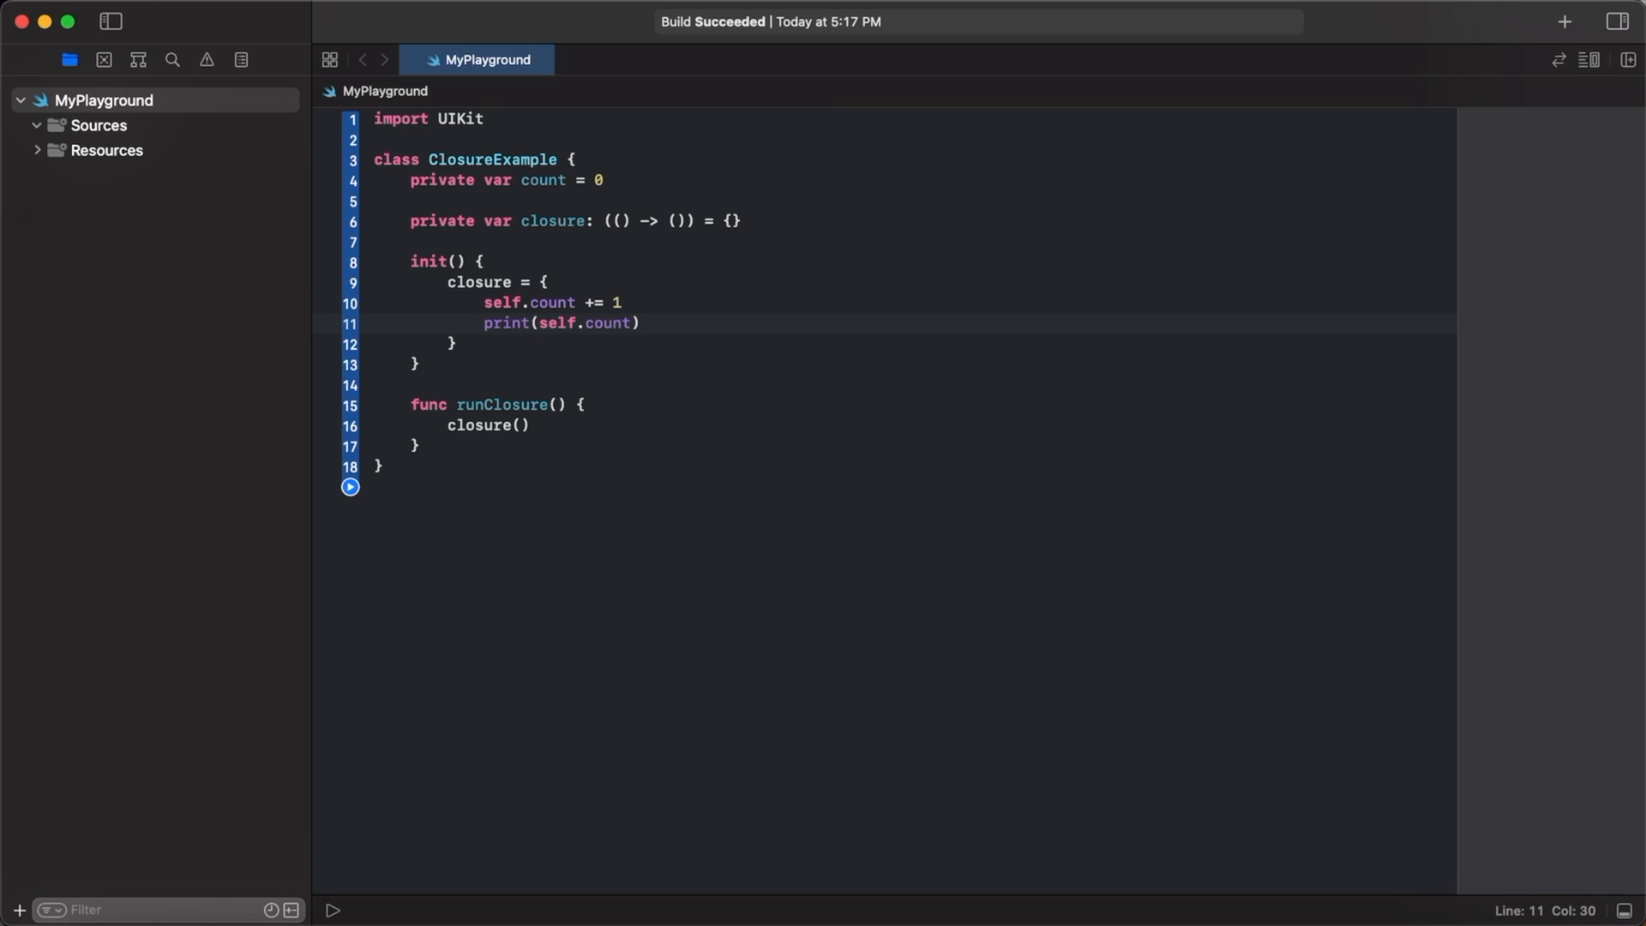
{"action": "mouse_move", "coordinate": [914, 216]}
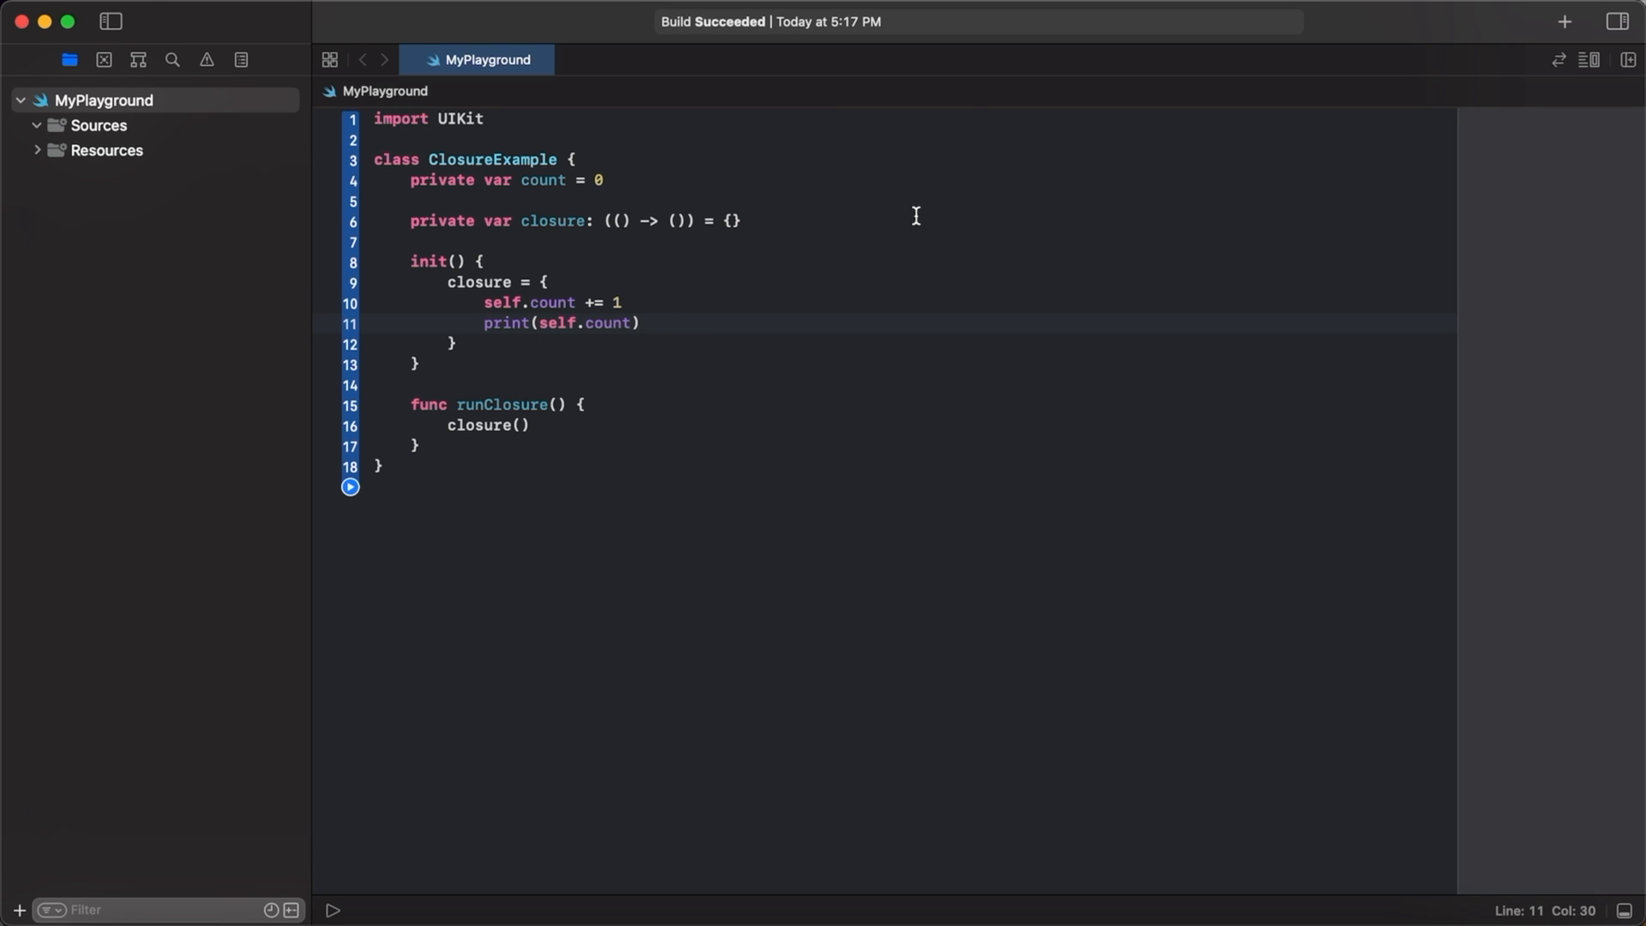
Capture self weakly with [weak self] in and change self.count to self?.count.
{"action": "type", "text": "["}
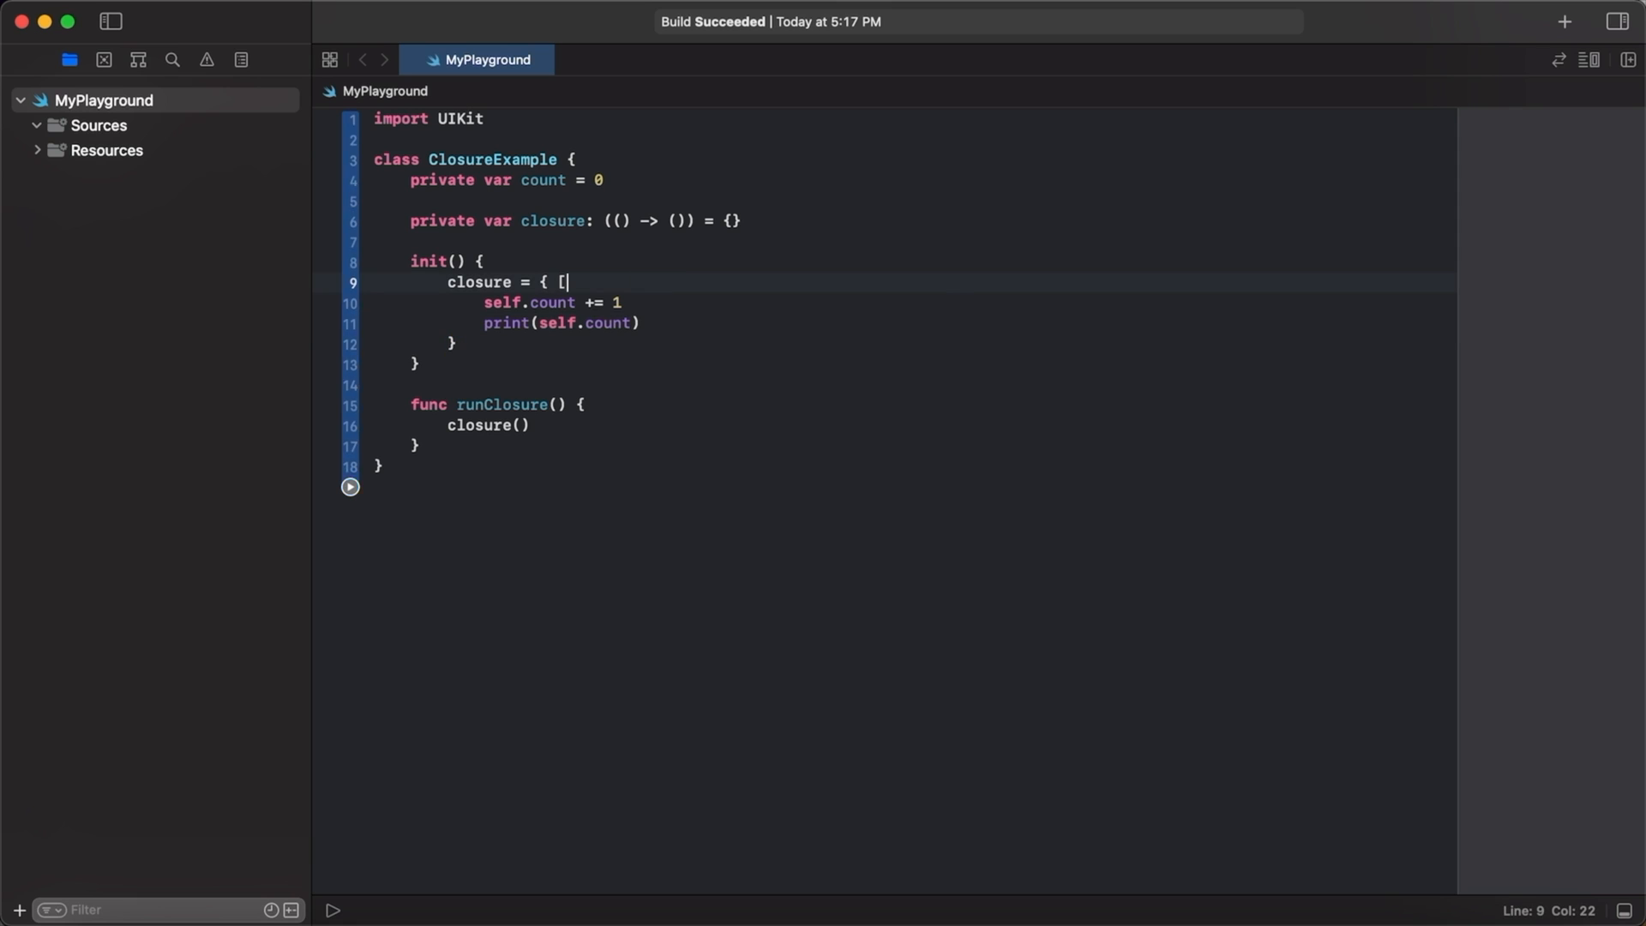
{"action": "type", "text": "weak self] i"}
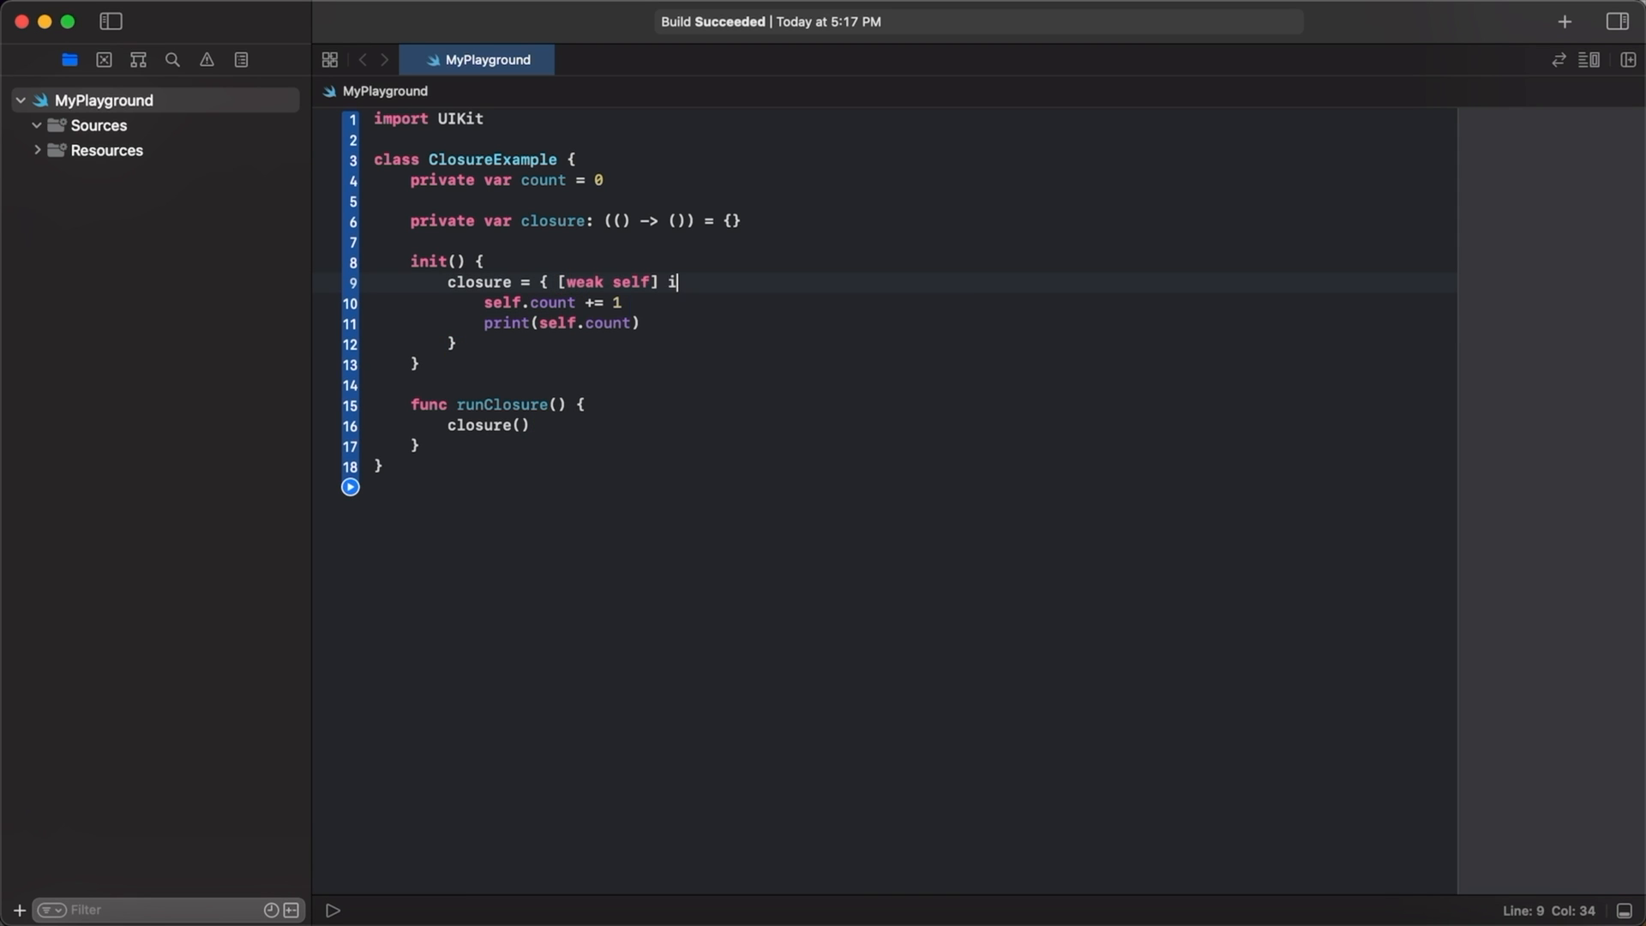
{"action": "type", "text": "n"}
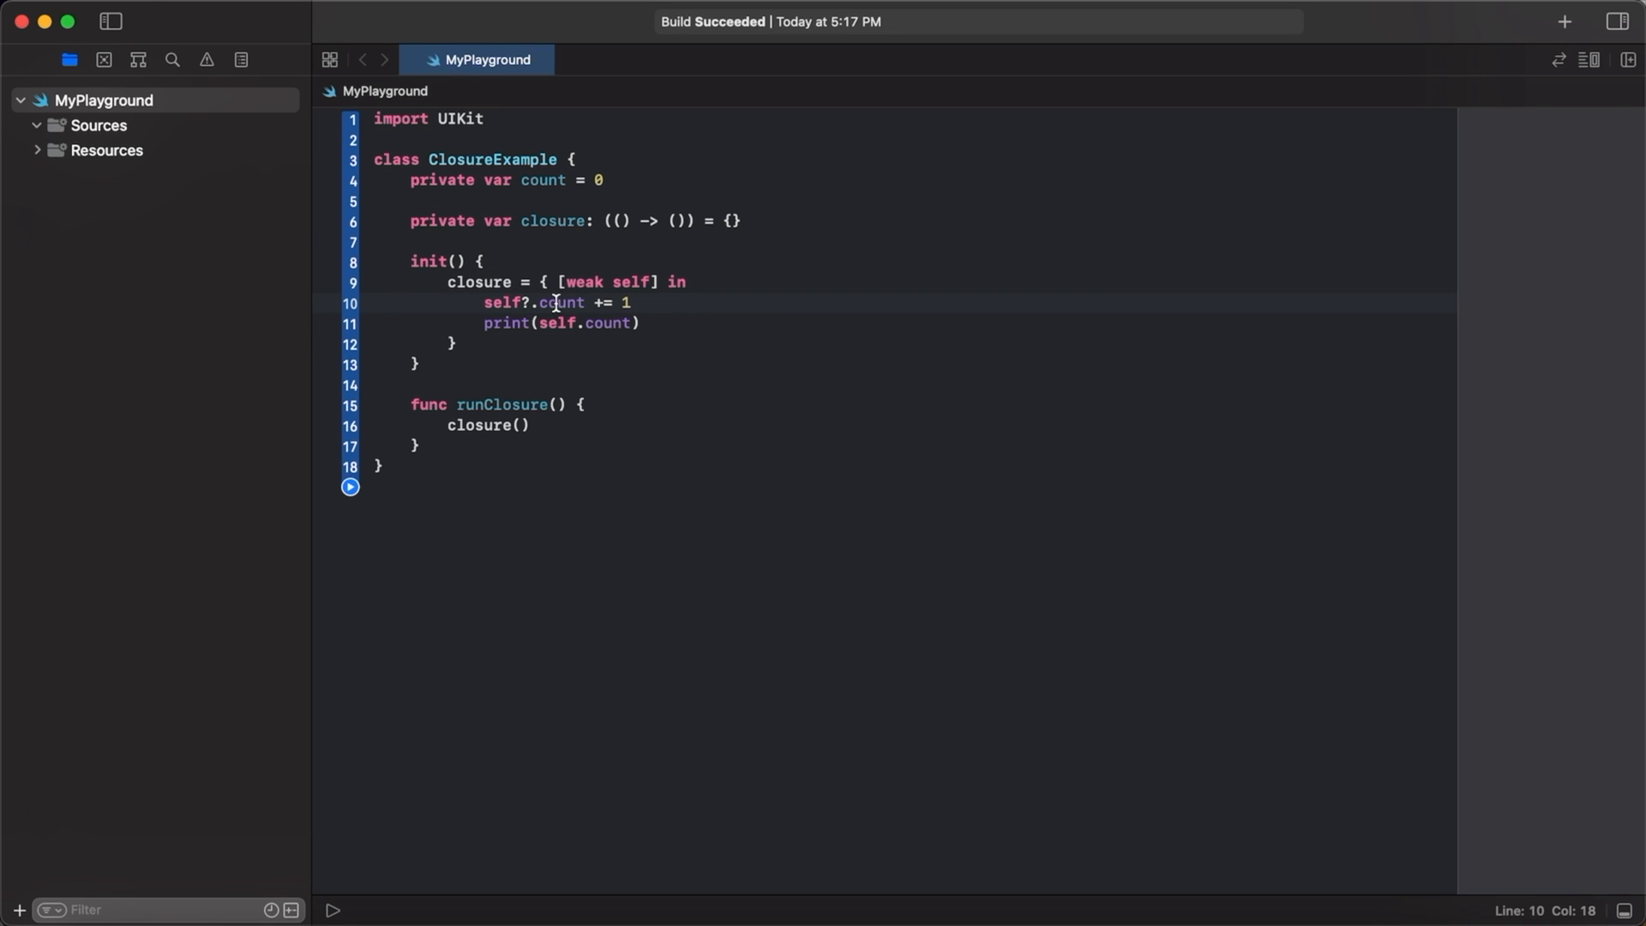
{"action": "left_click", "coordinate": [576, 322]}
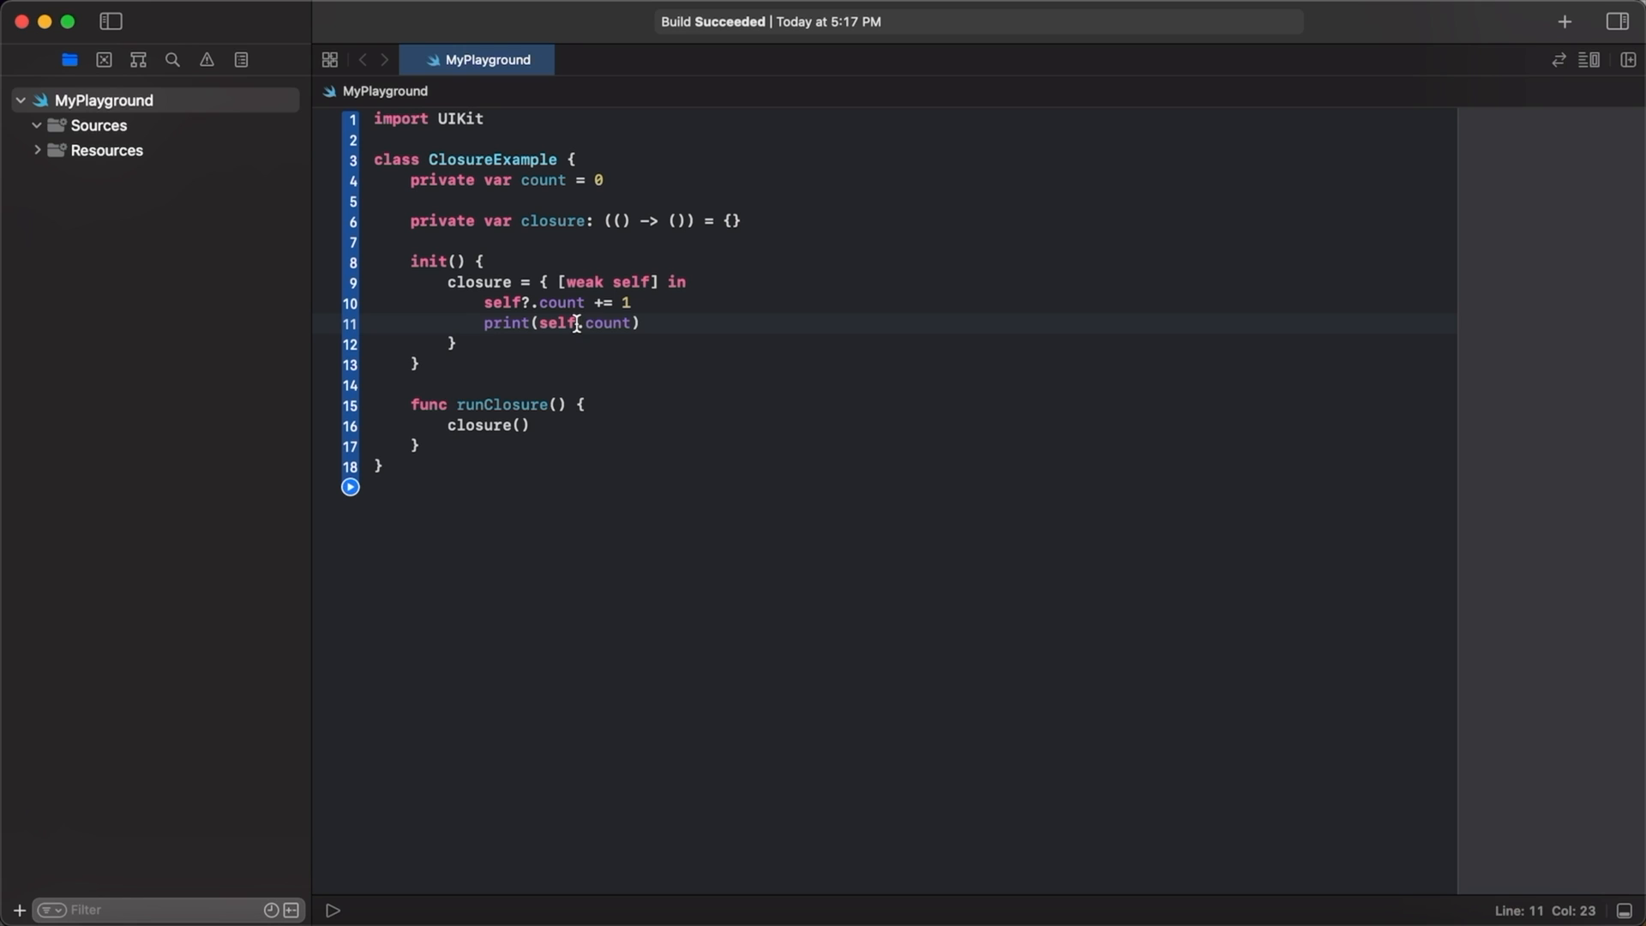
{"action": "type", "text": "?"}
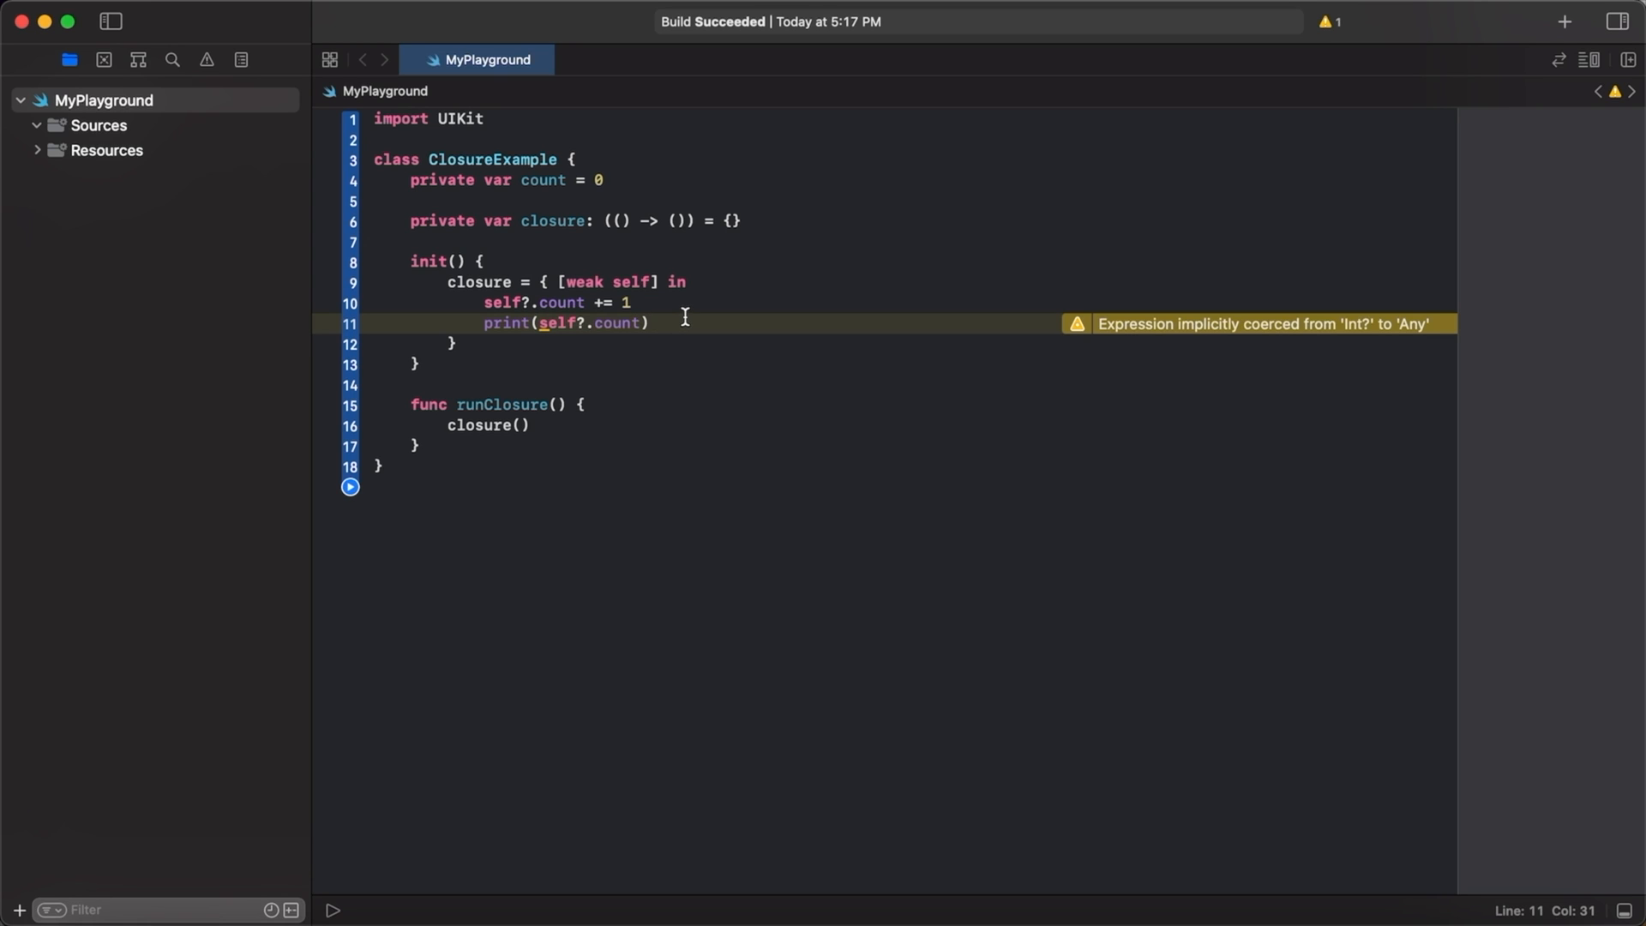
{"action": "mouse_move", "coordinate": [686, 315]}
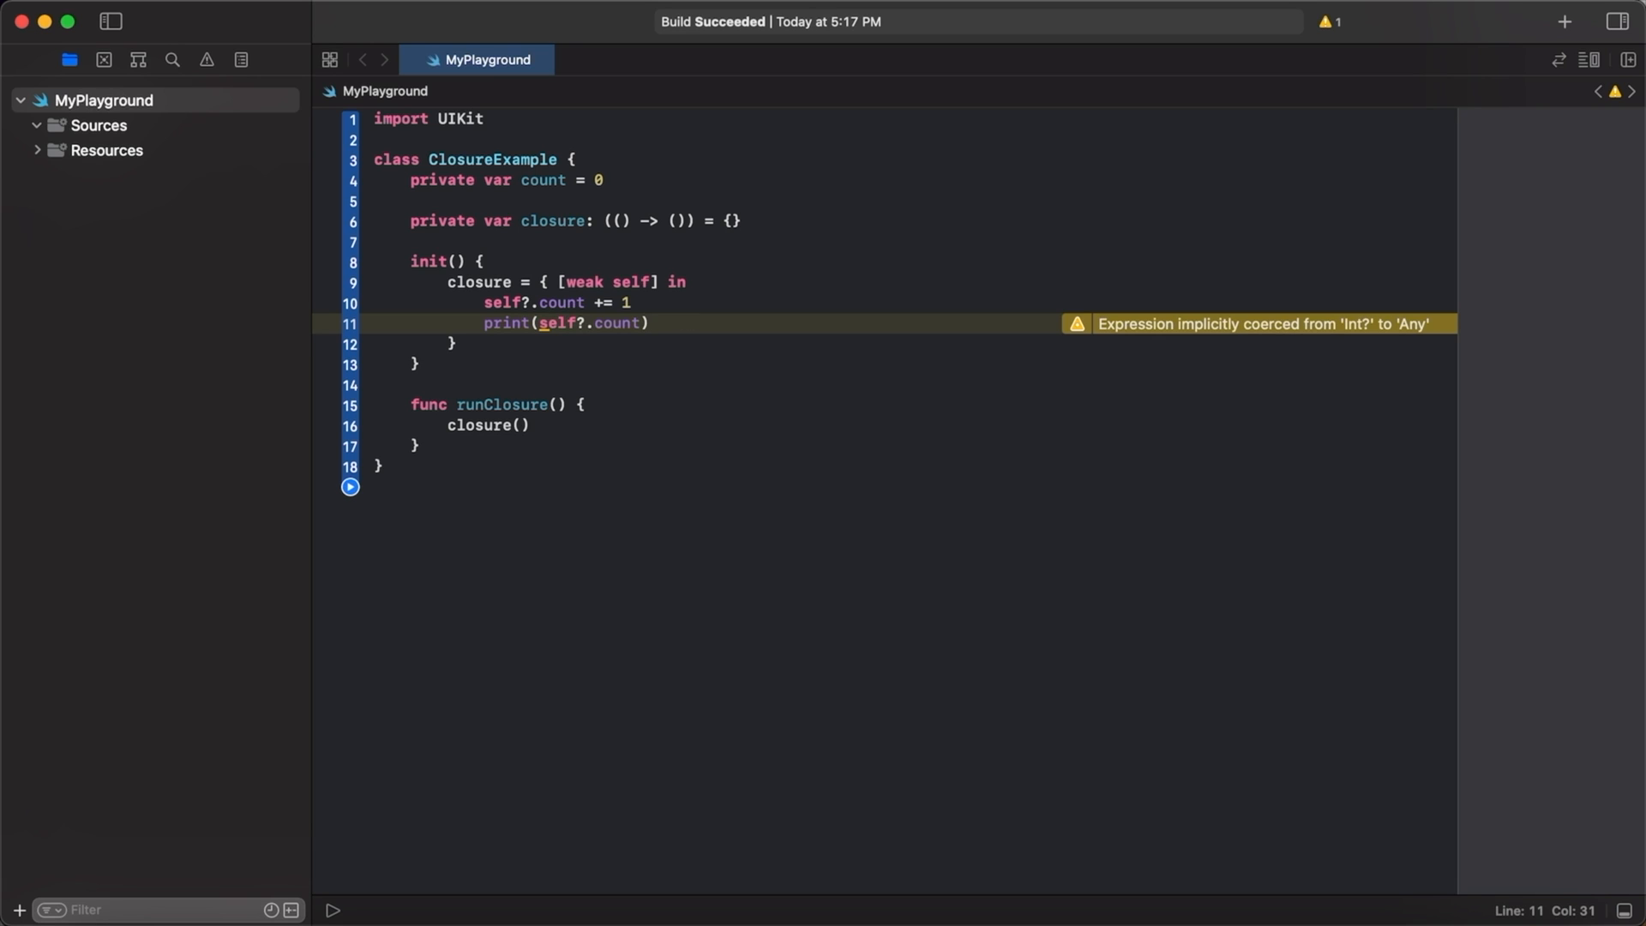
{"action": "left_click", "coordinate": [648, 324]}
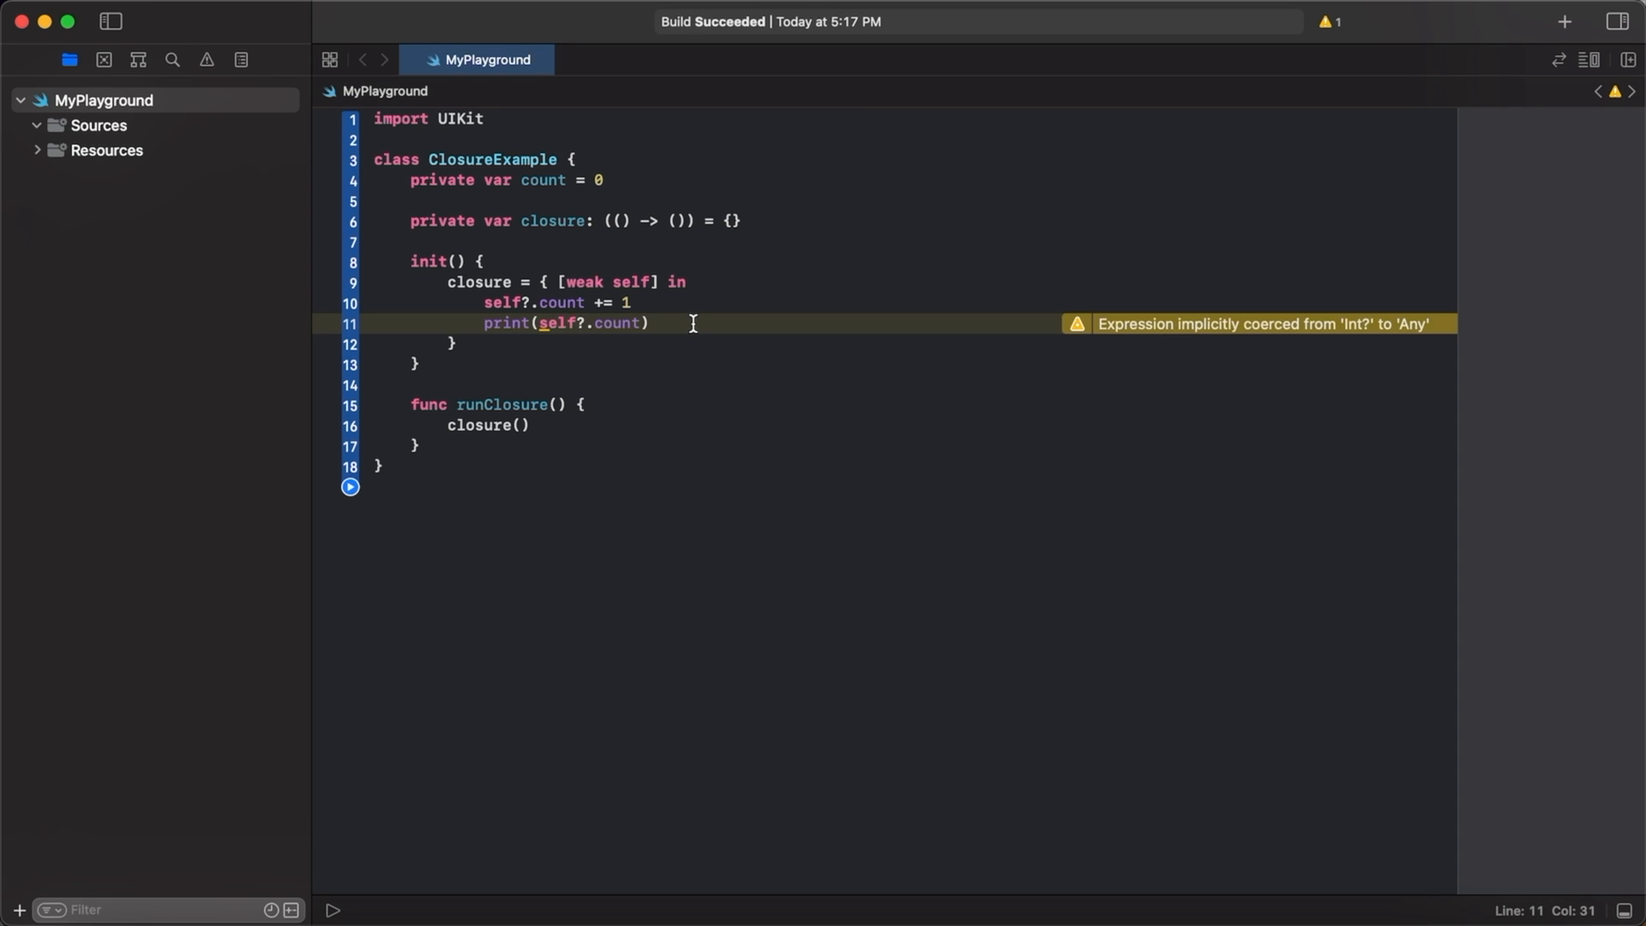
{"action": "left_click", "coordinate": [692, 281]}
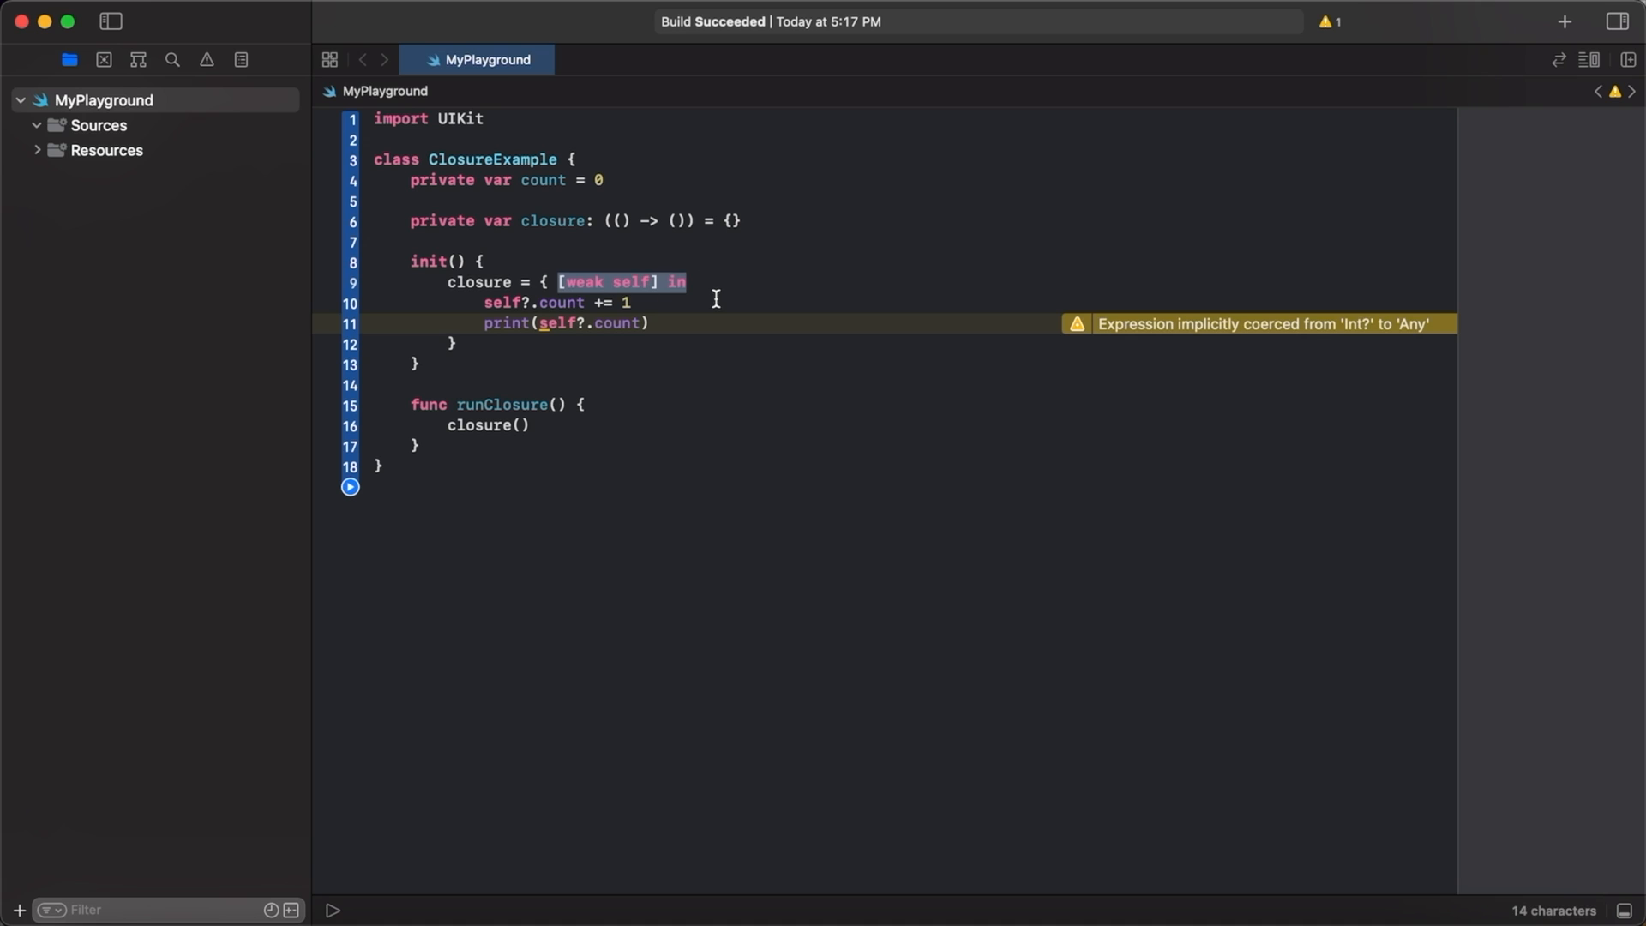
{"action": "left_click", "coordinate": [677, 322]}
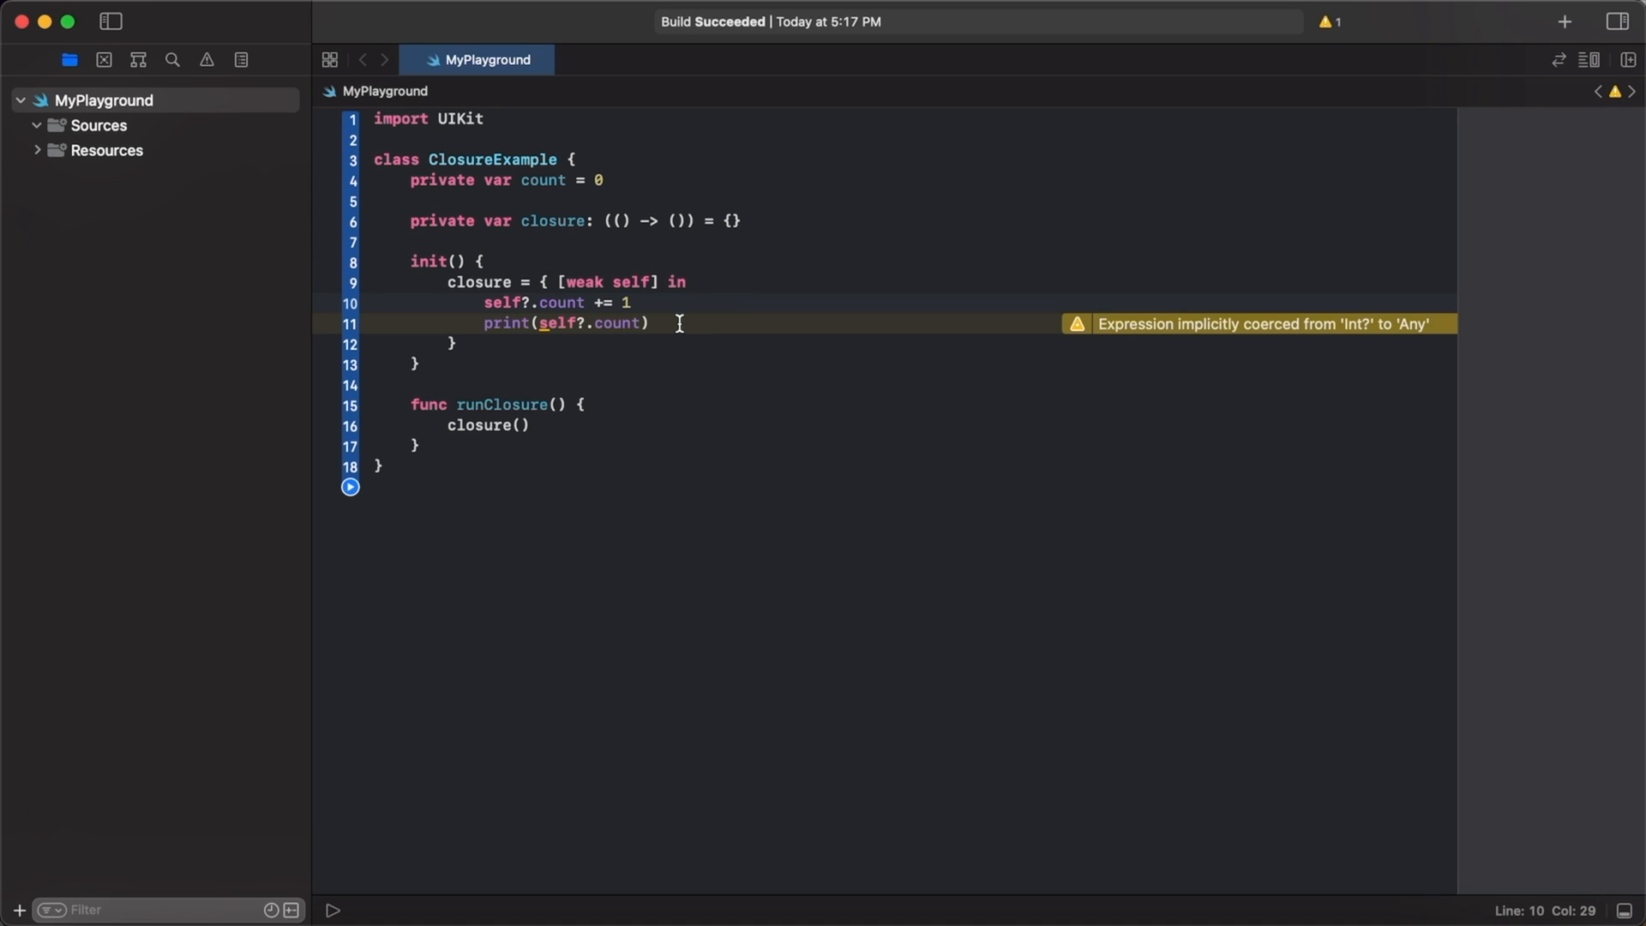
{"action": "left_click", "coordinate": [631, 302]}
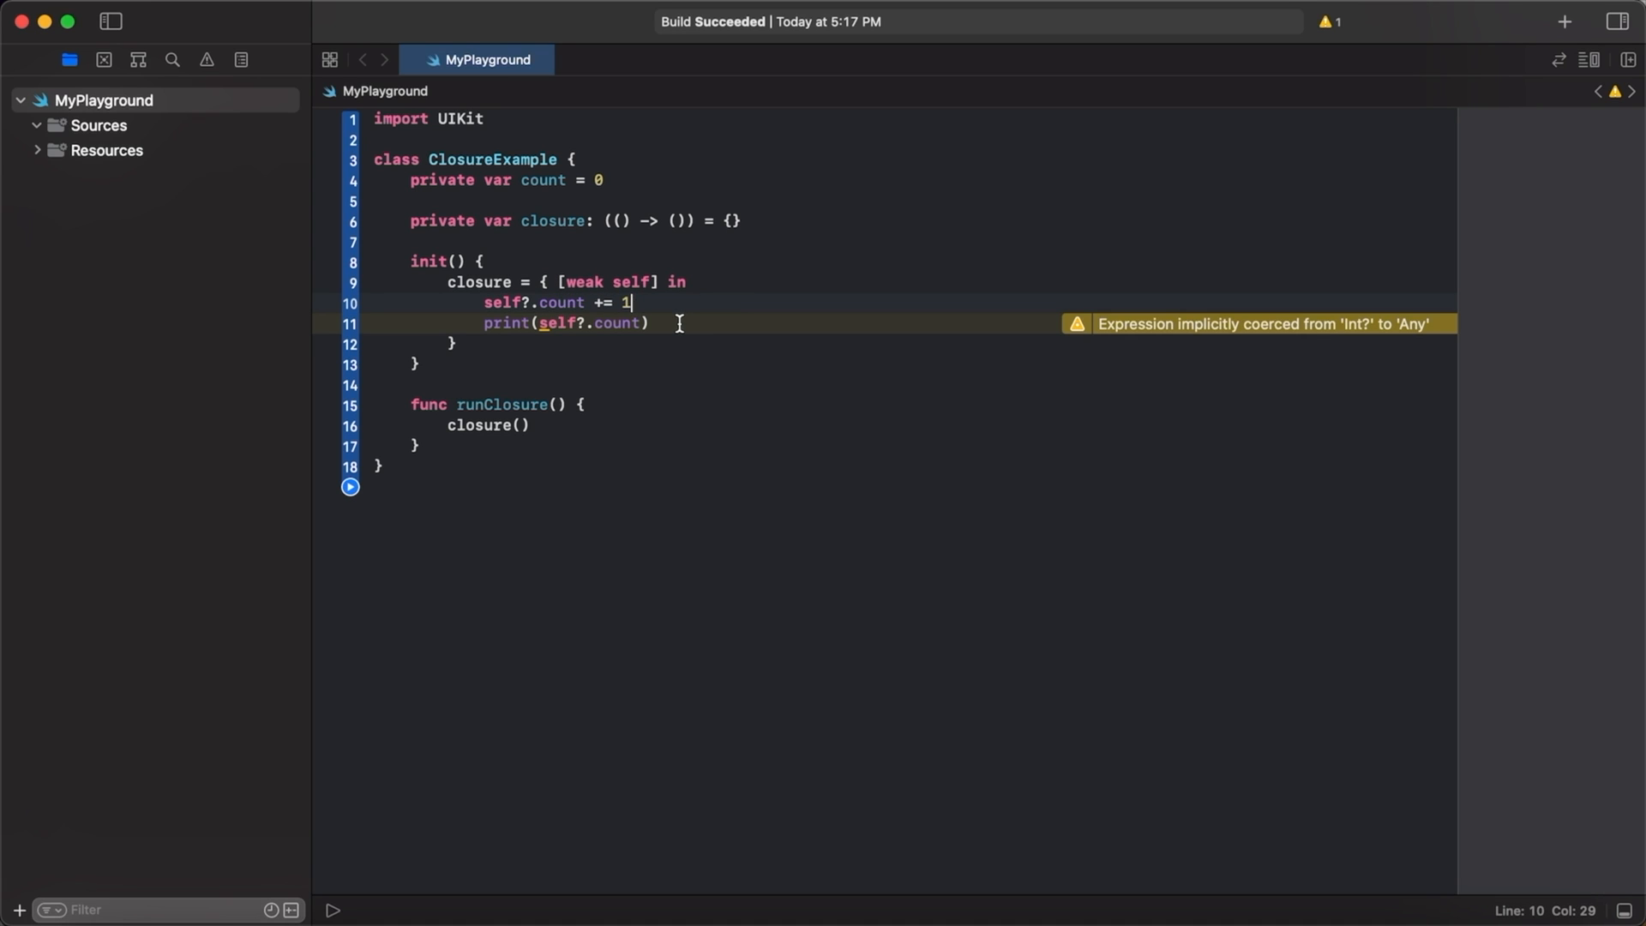
{"action": "left_click", "coordinate": [502, 303]}
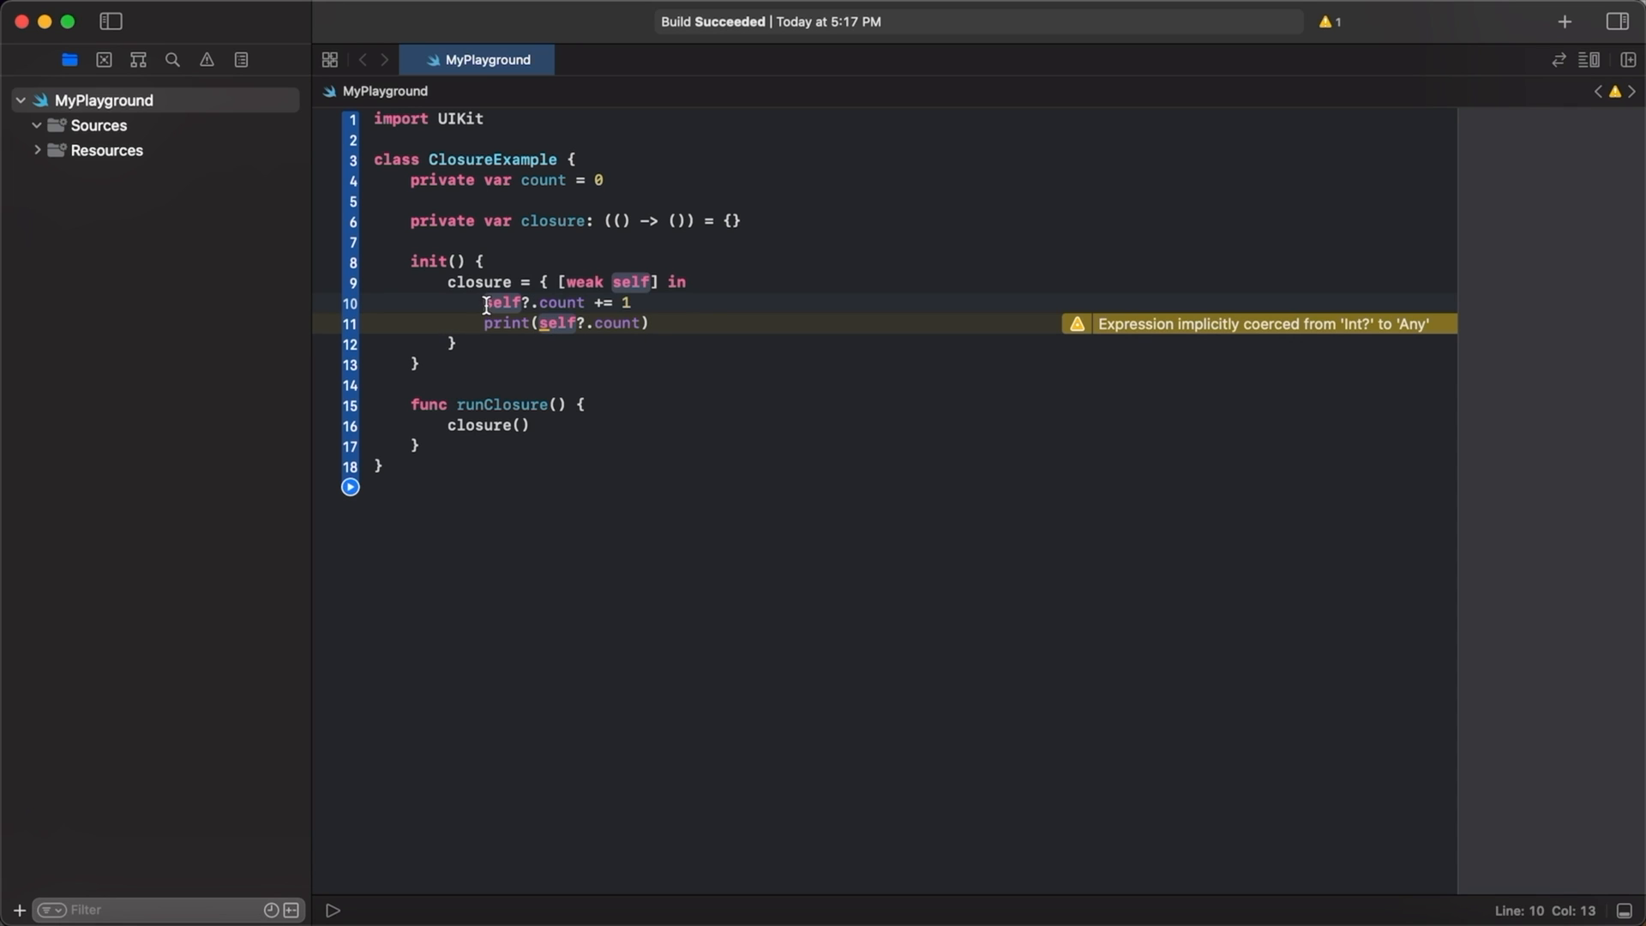
{"action": "left_click", "coordinate": [651, 323]}
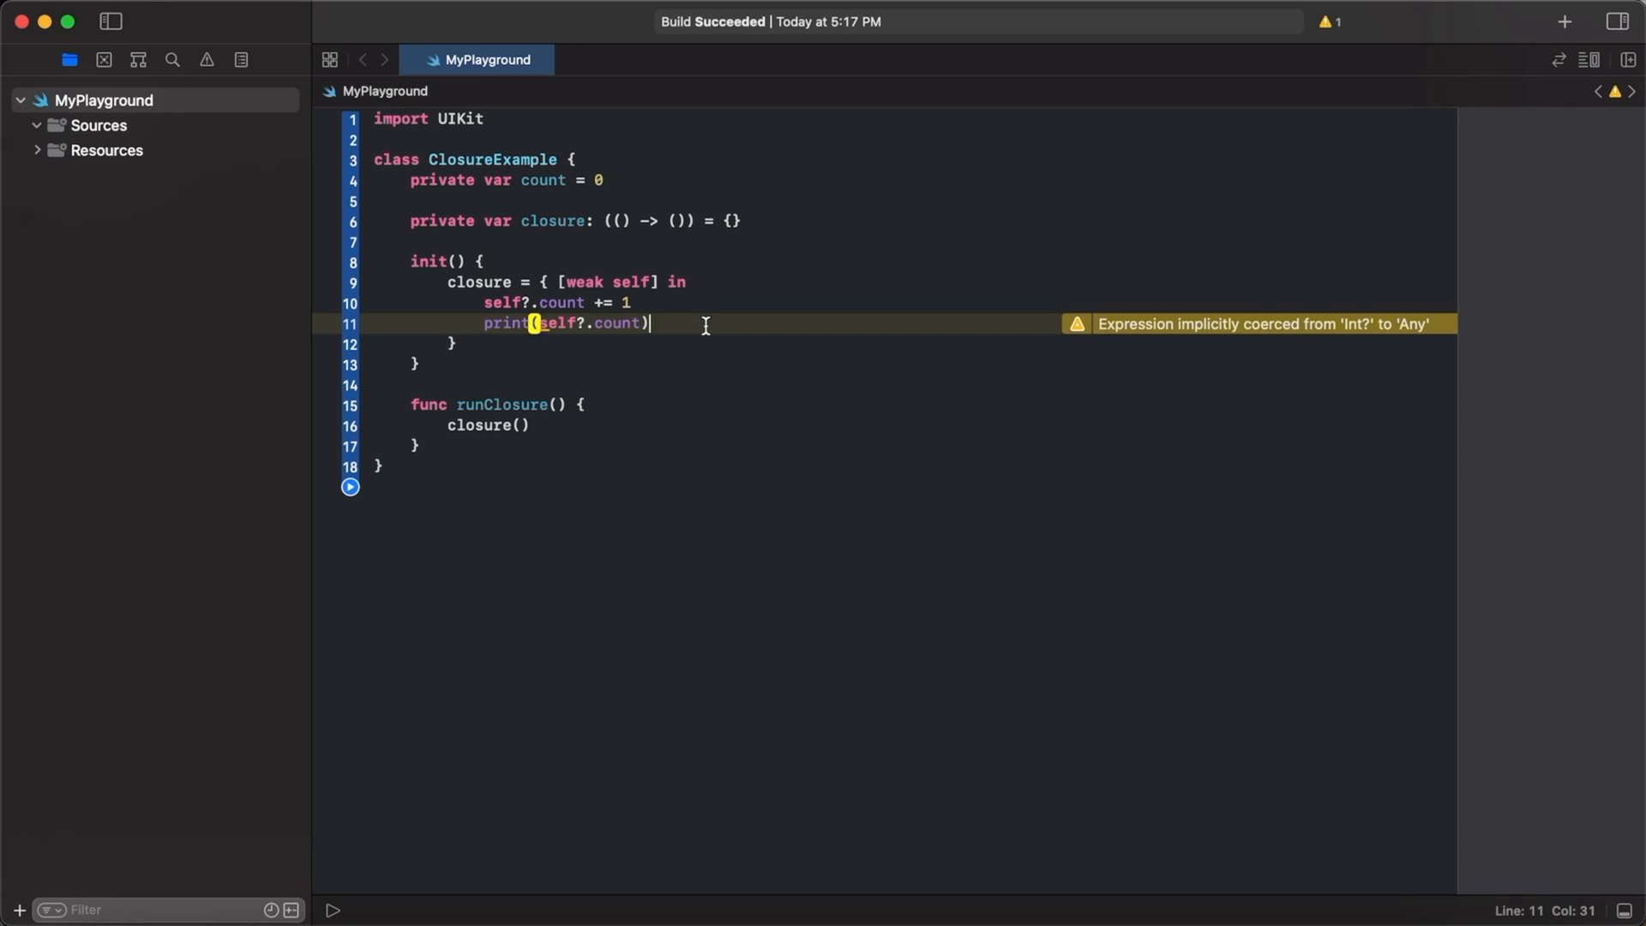